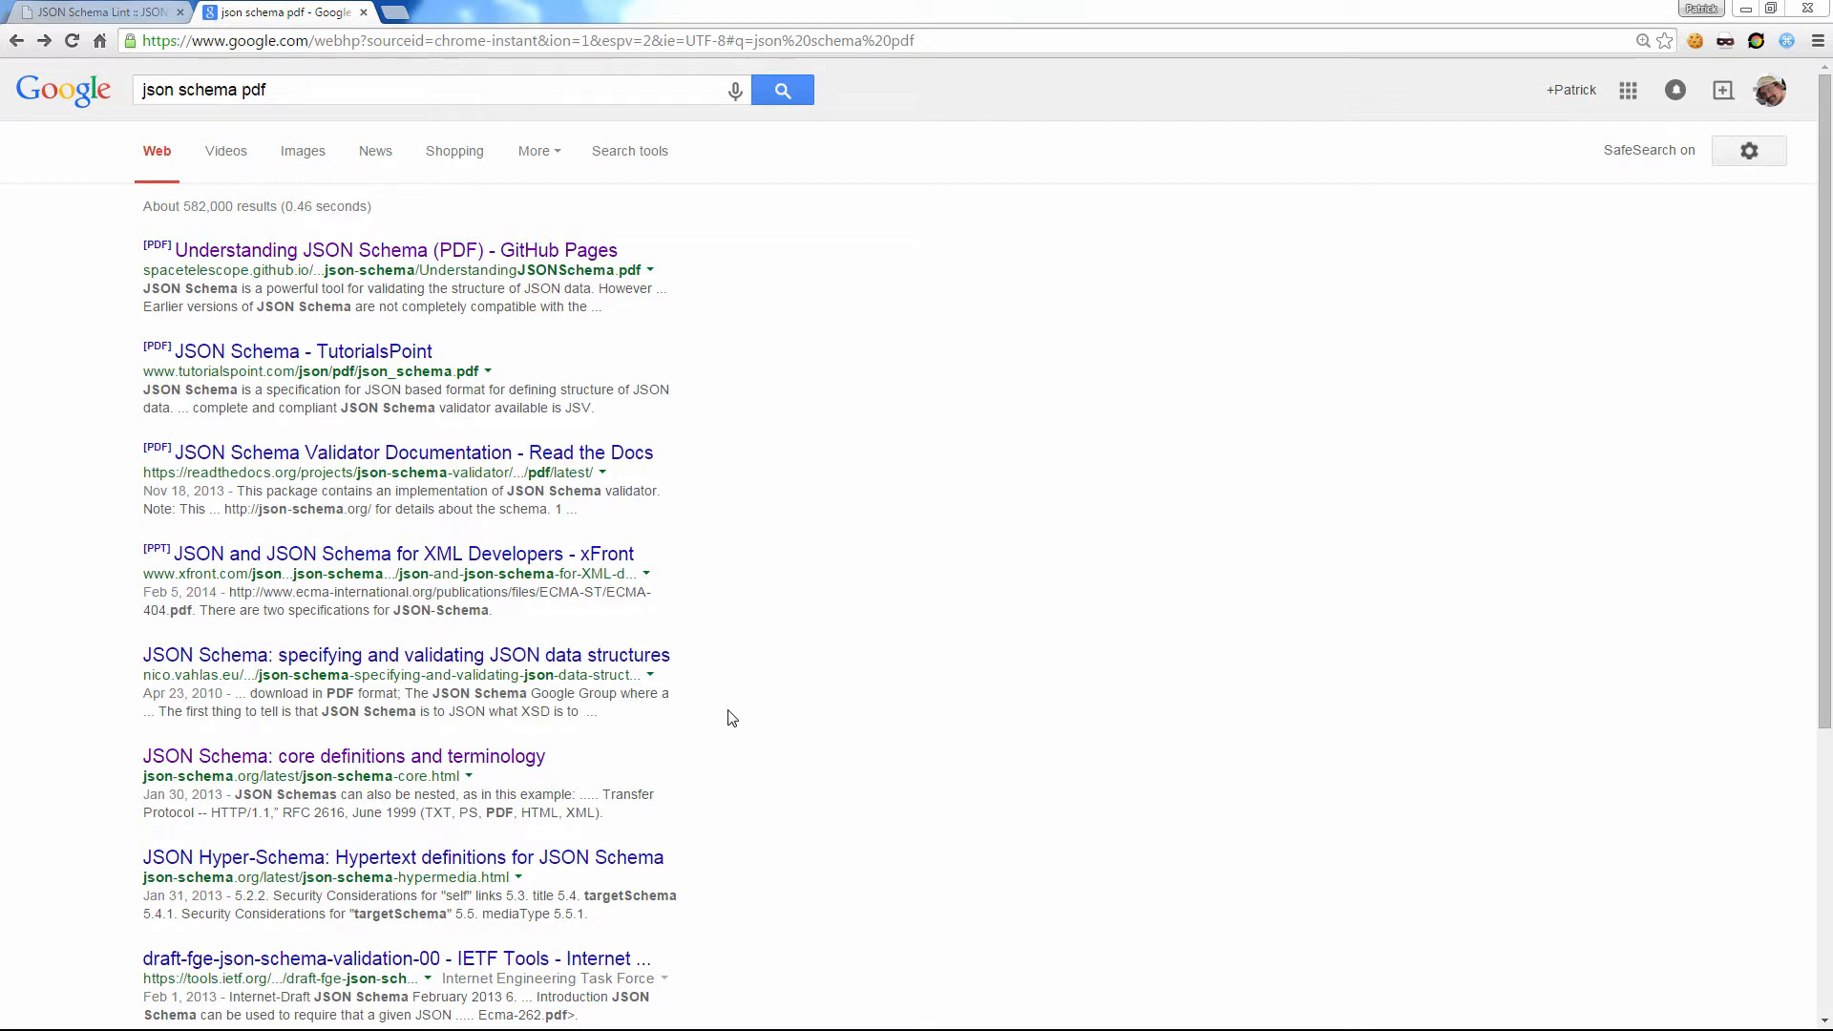
pyautogui.moveTo(424, 273)
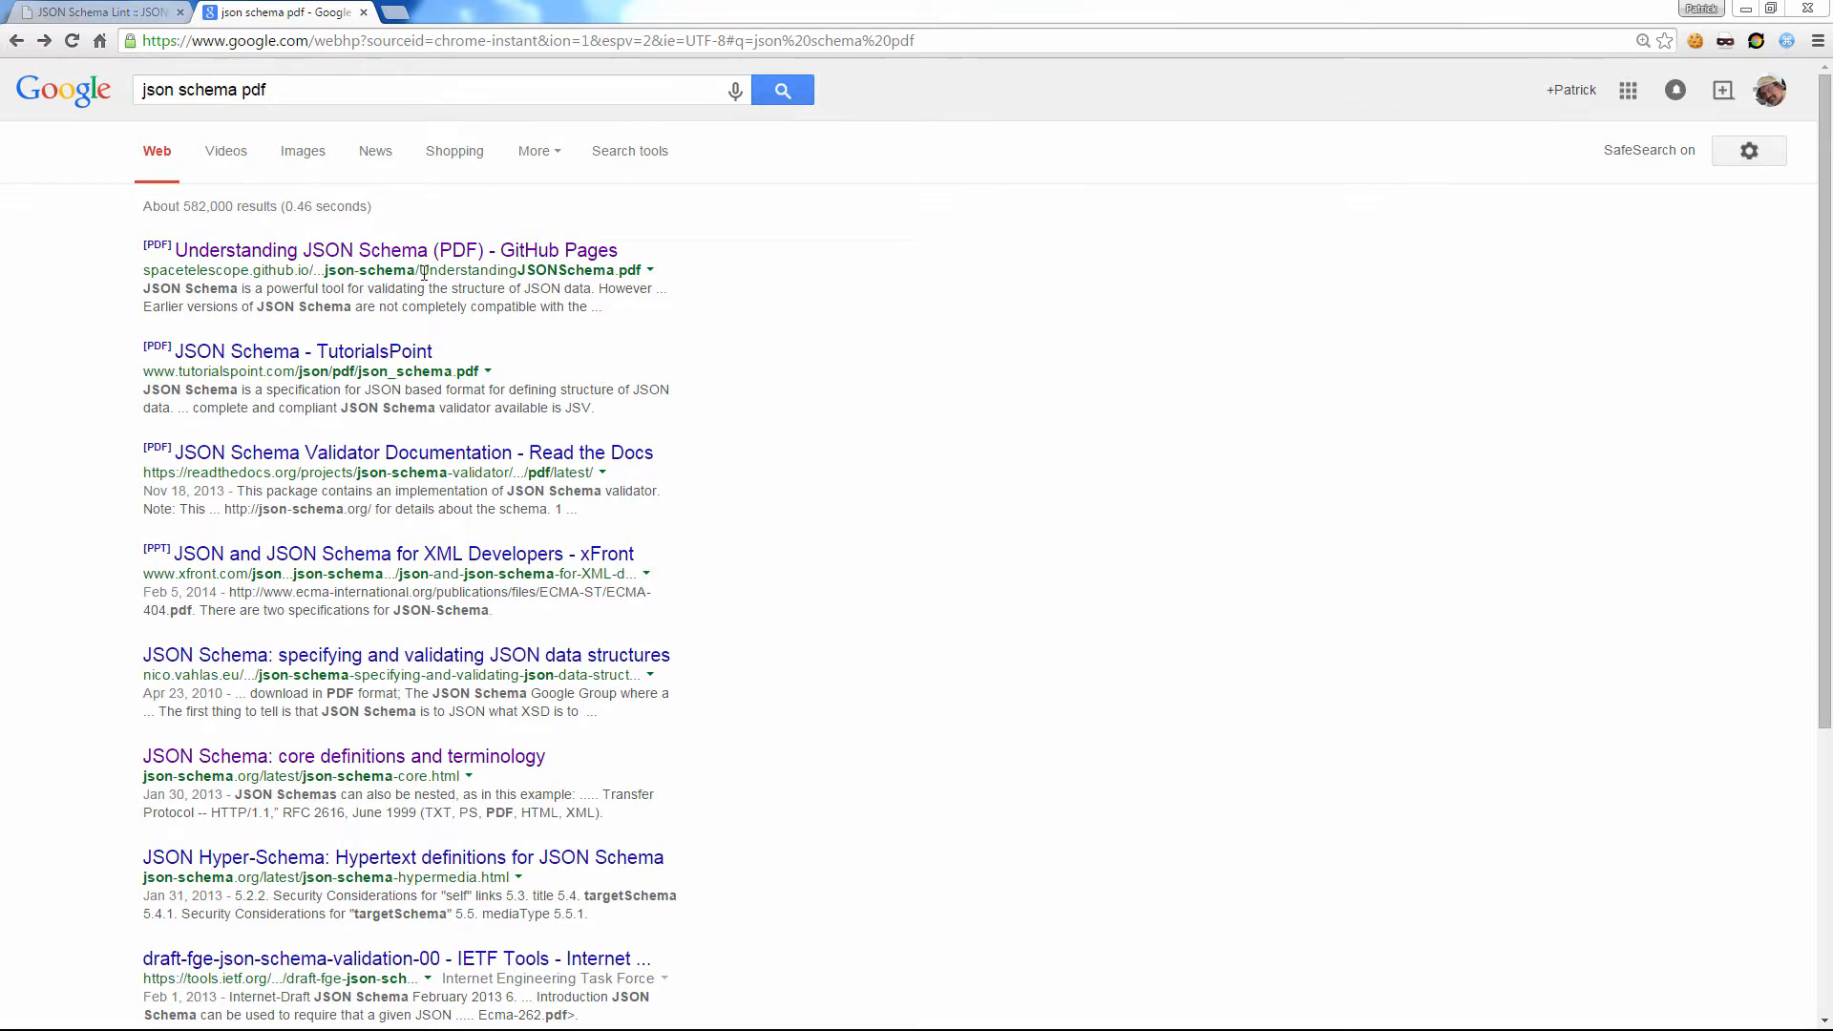
pyautogui.moveTo(397, 250)
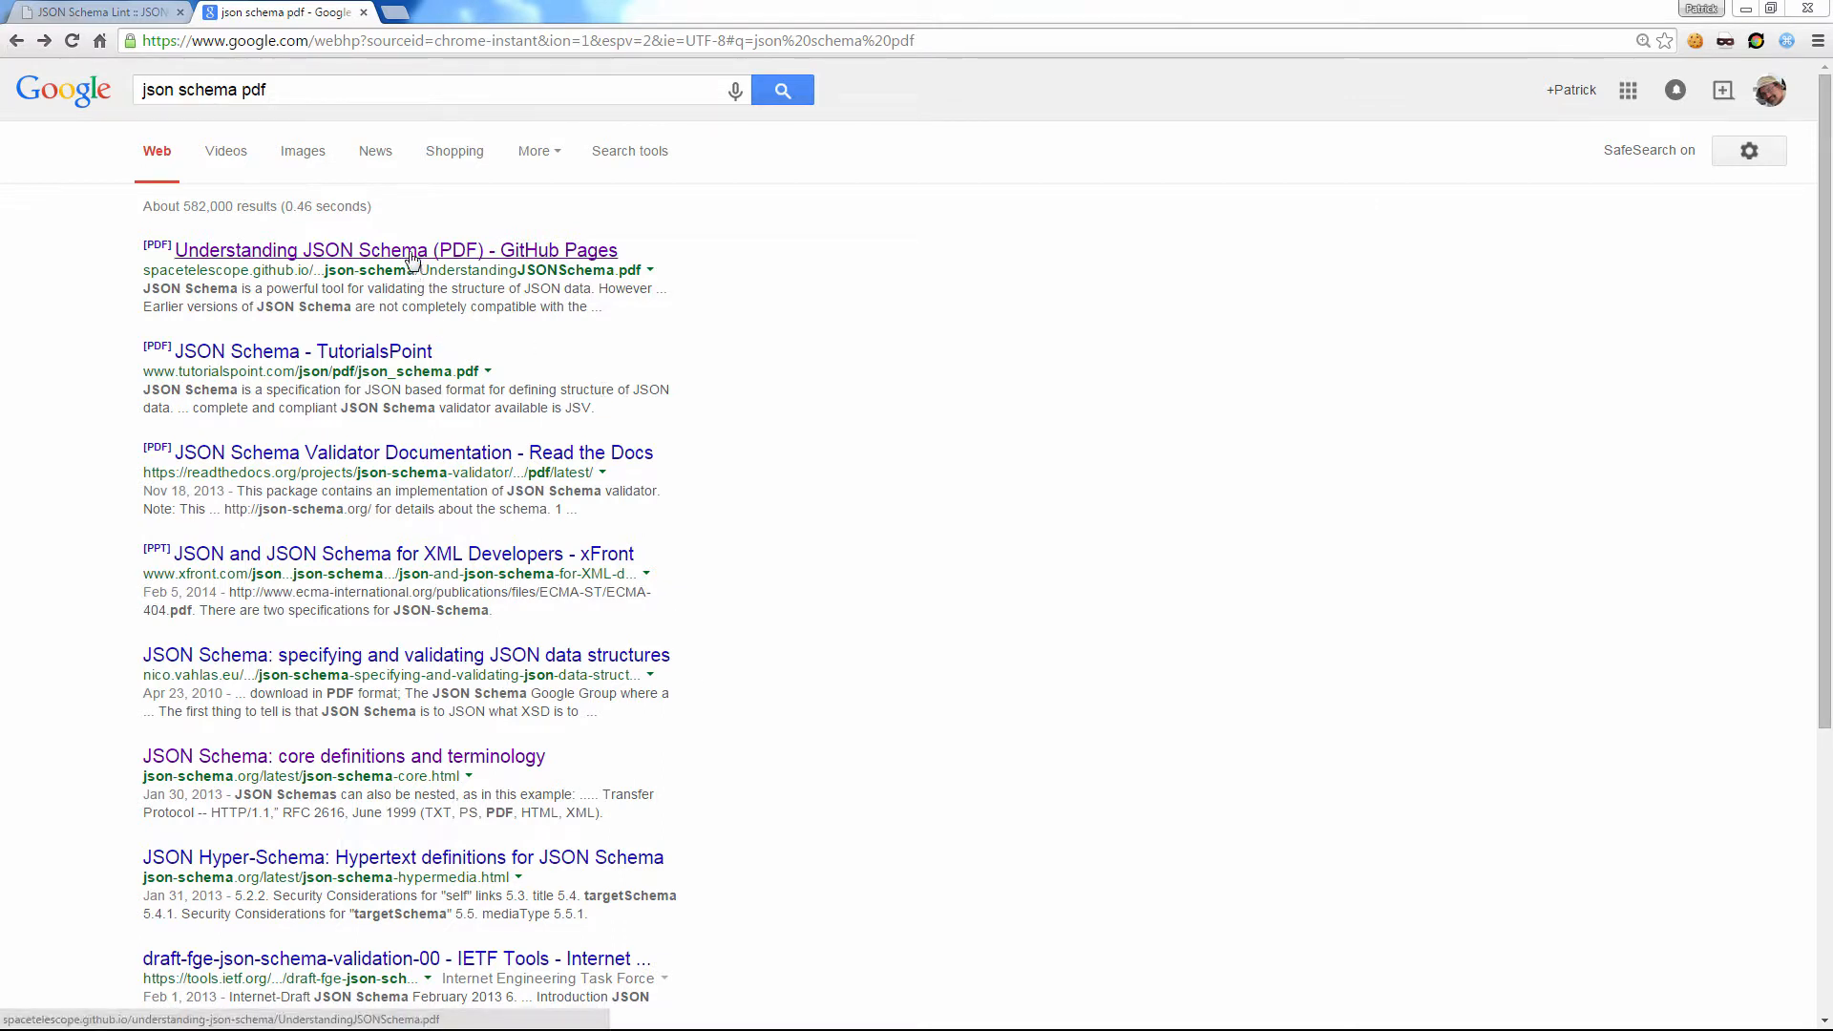
# Step: Open the 'Understanding JSON Schema (PDF) - GitHub Pages' search result
pyautogui.click(395, 250)
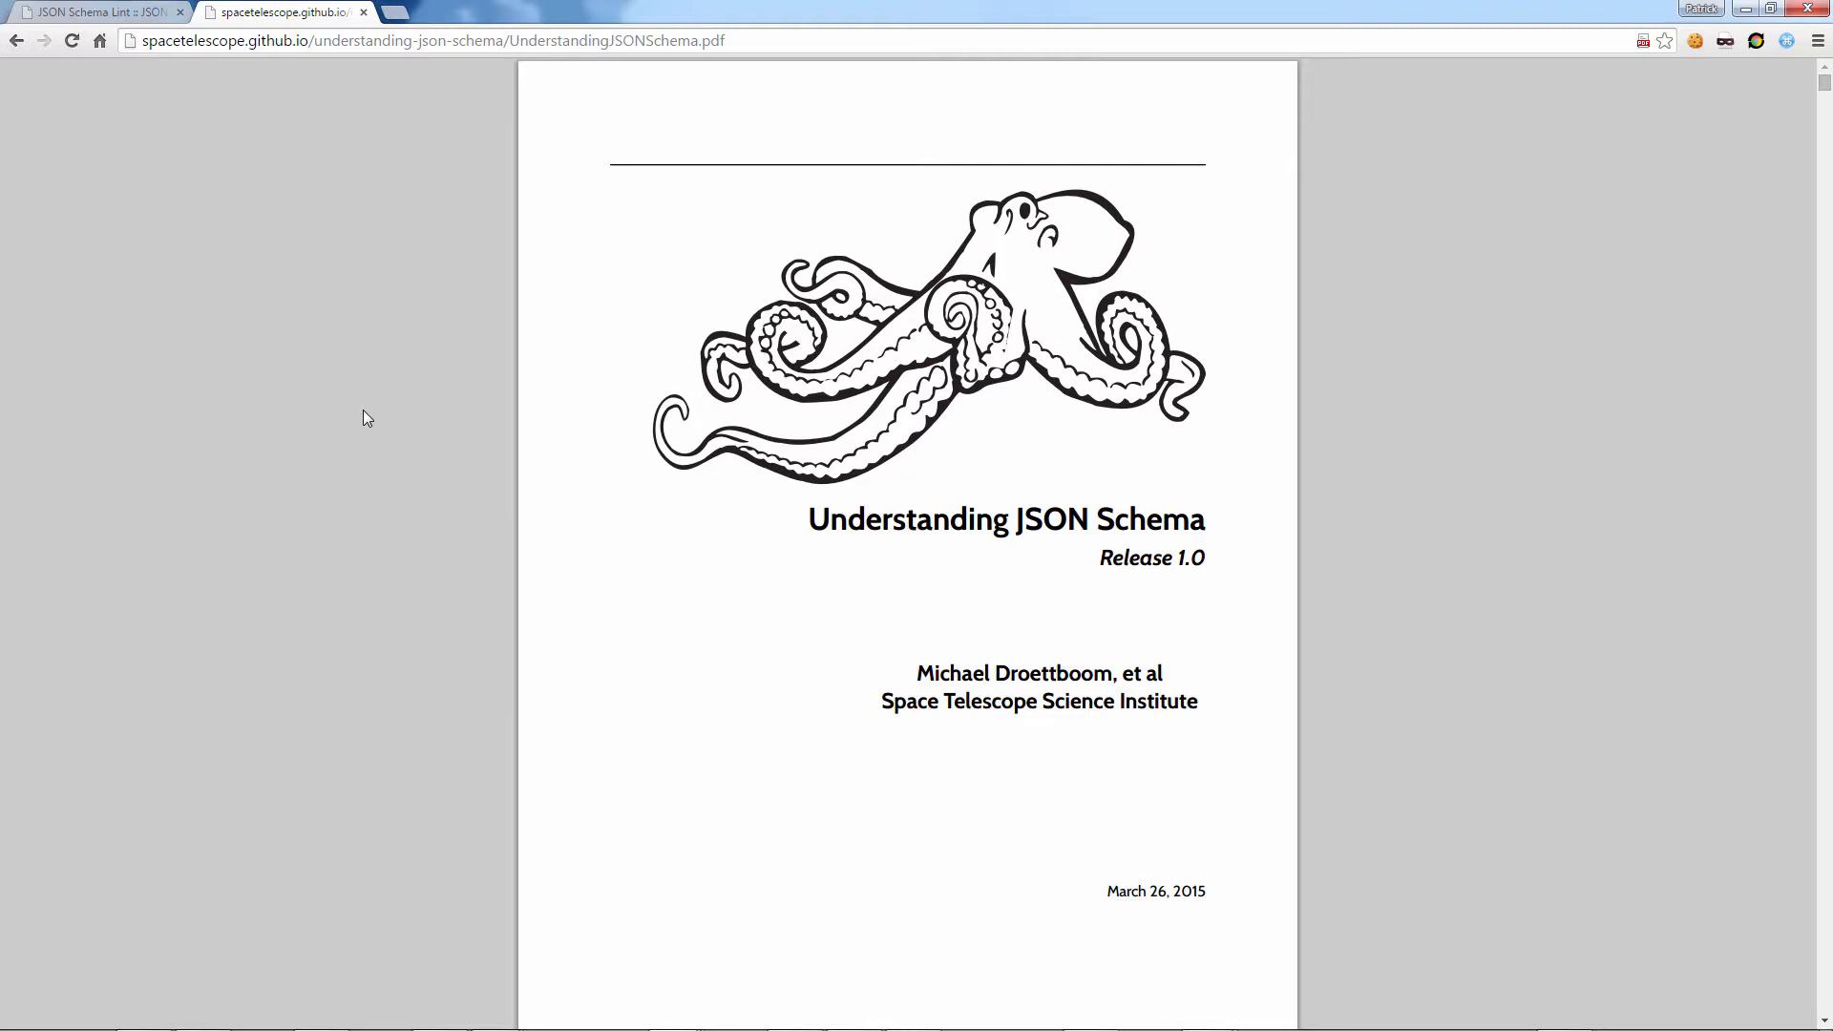
# Step: Scroll the PDF past the cover and contents to Chapter 1, Conventions Used in This Book
pyautogui.scroll(-3)
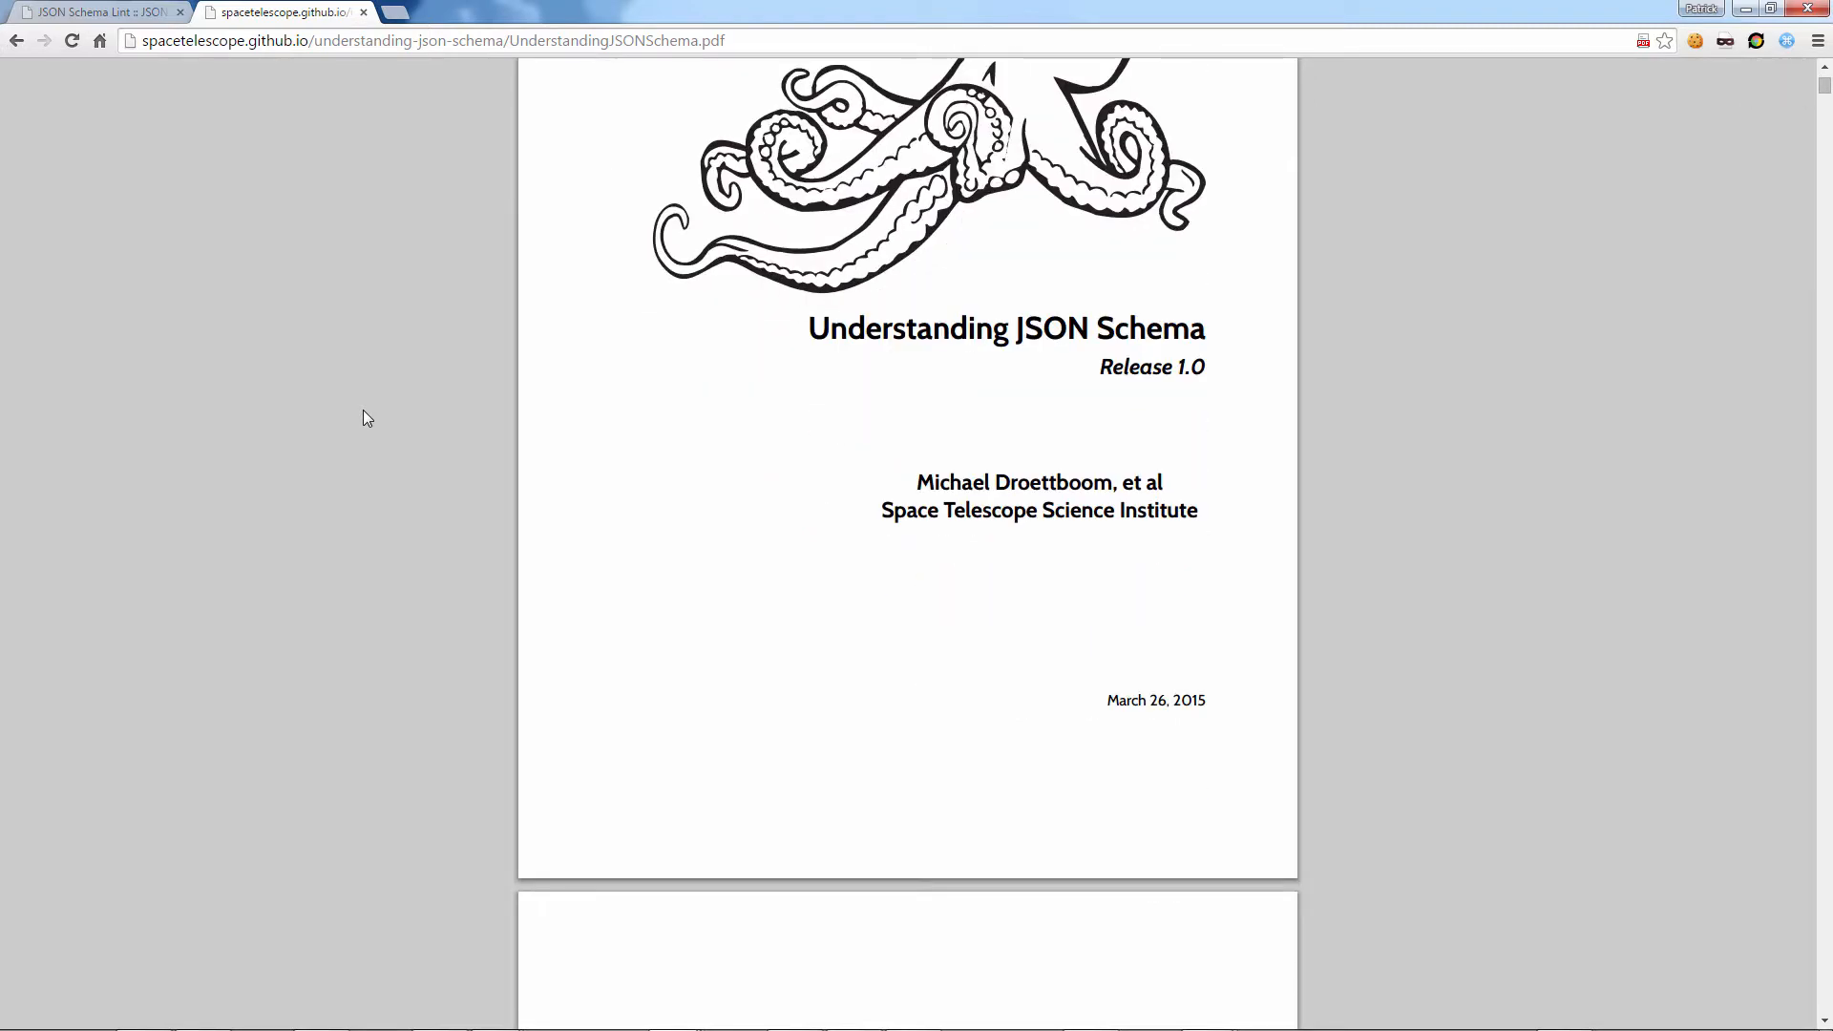
pyautogui.scroll(-3)
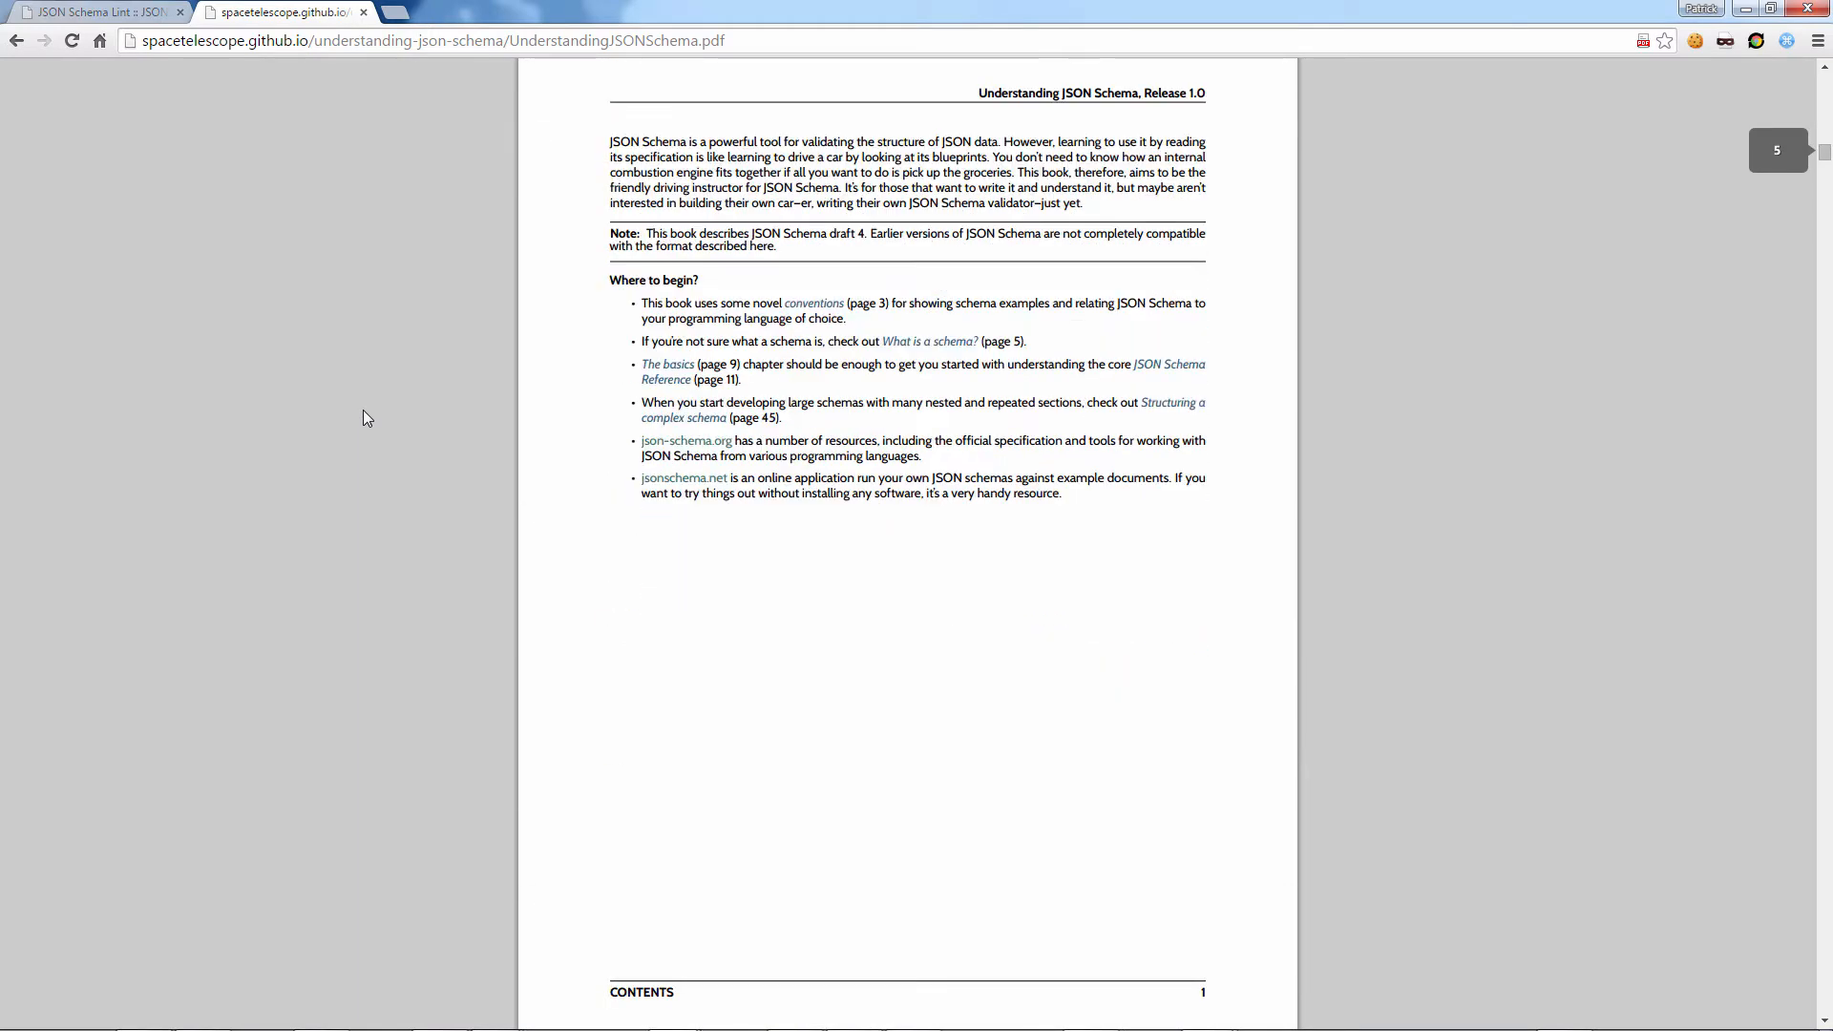
pyautogui.scroll(-3)
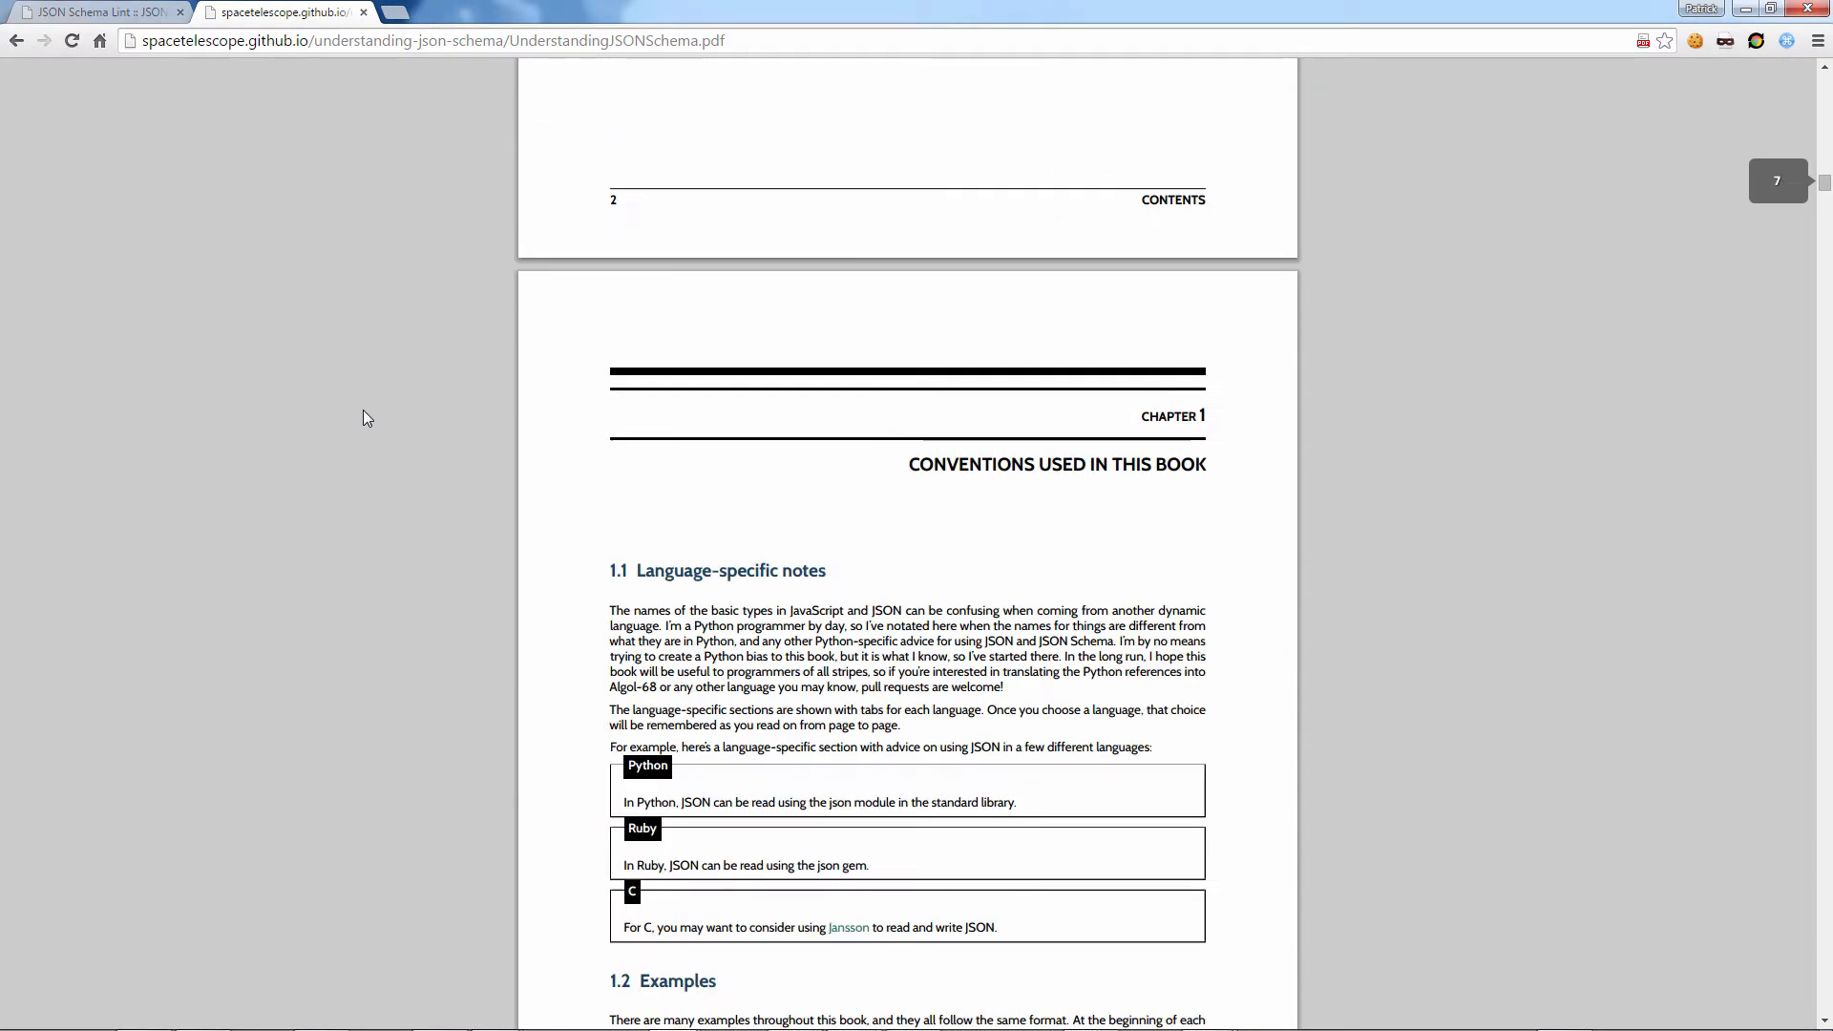
pyautogui.scroll(-3)
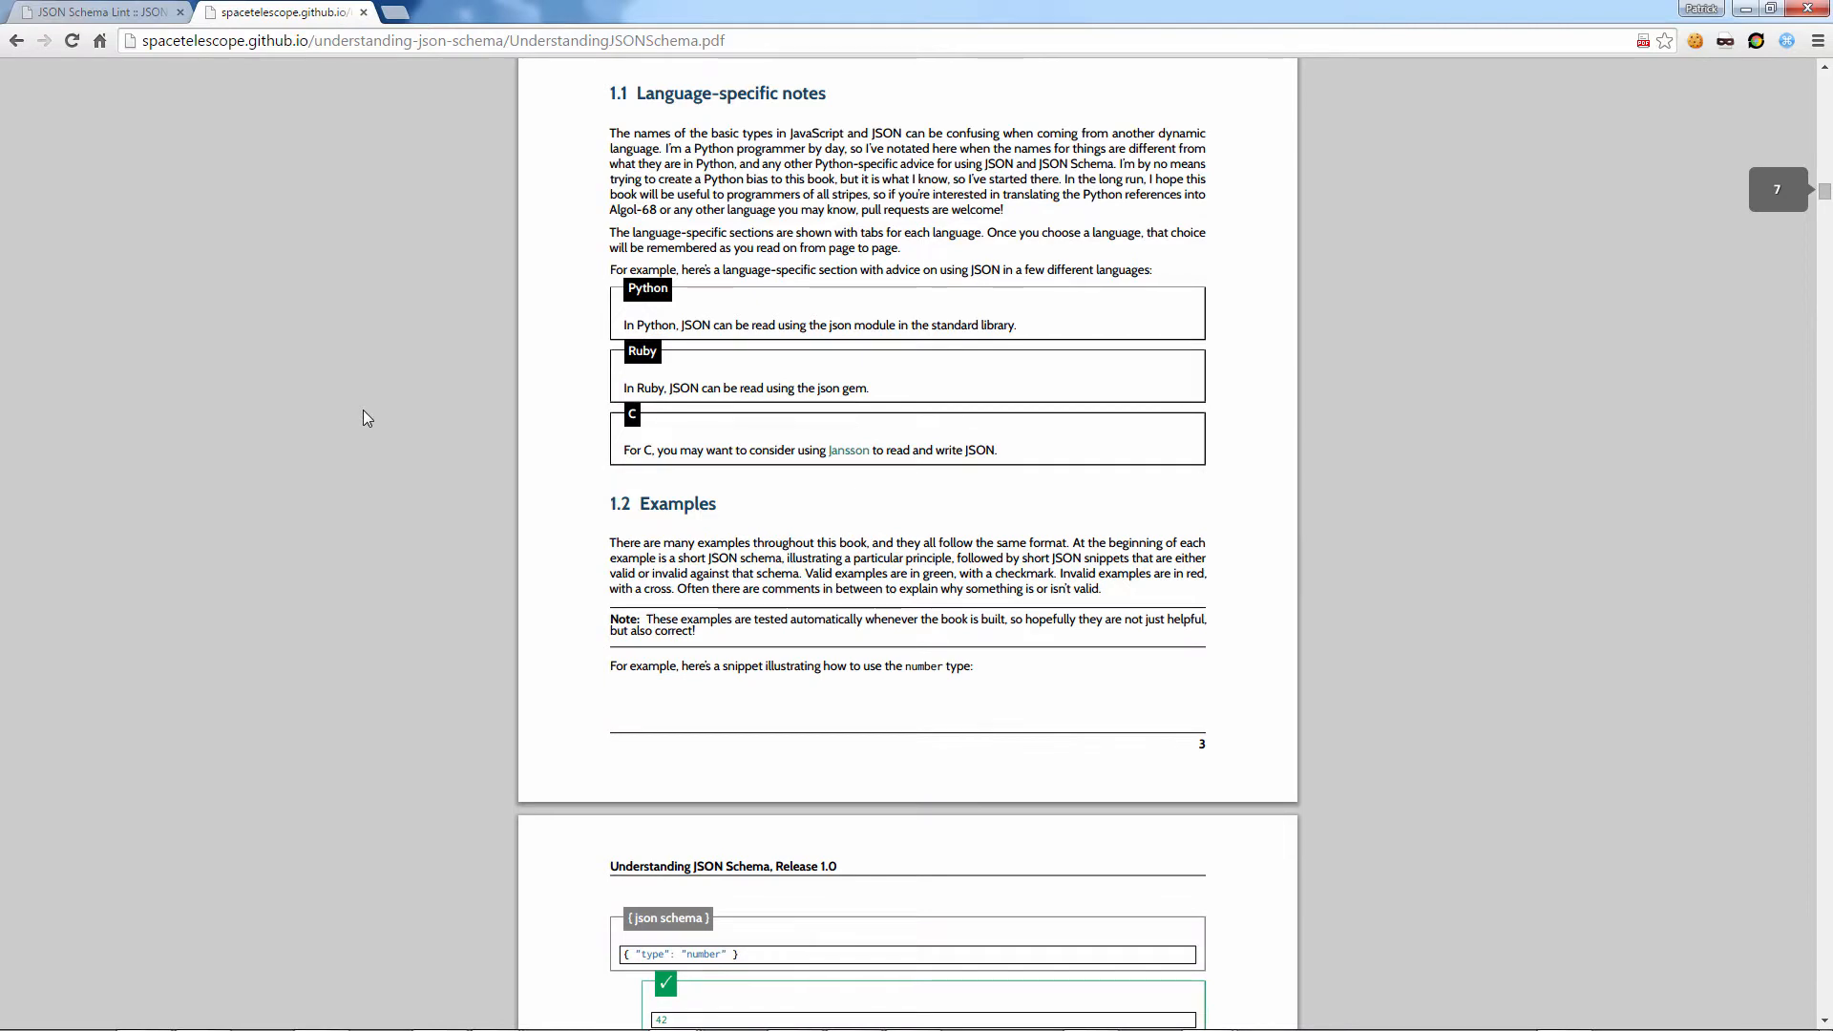
pyautogui.moveTo(339, 308)
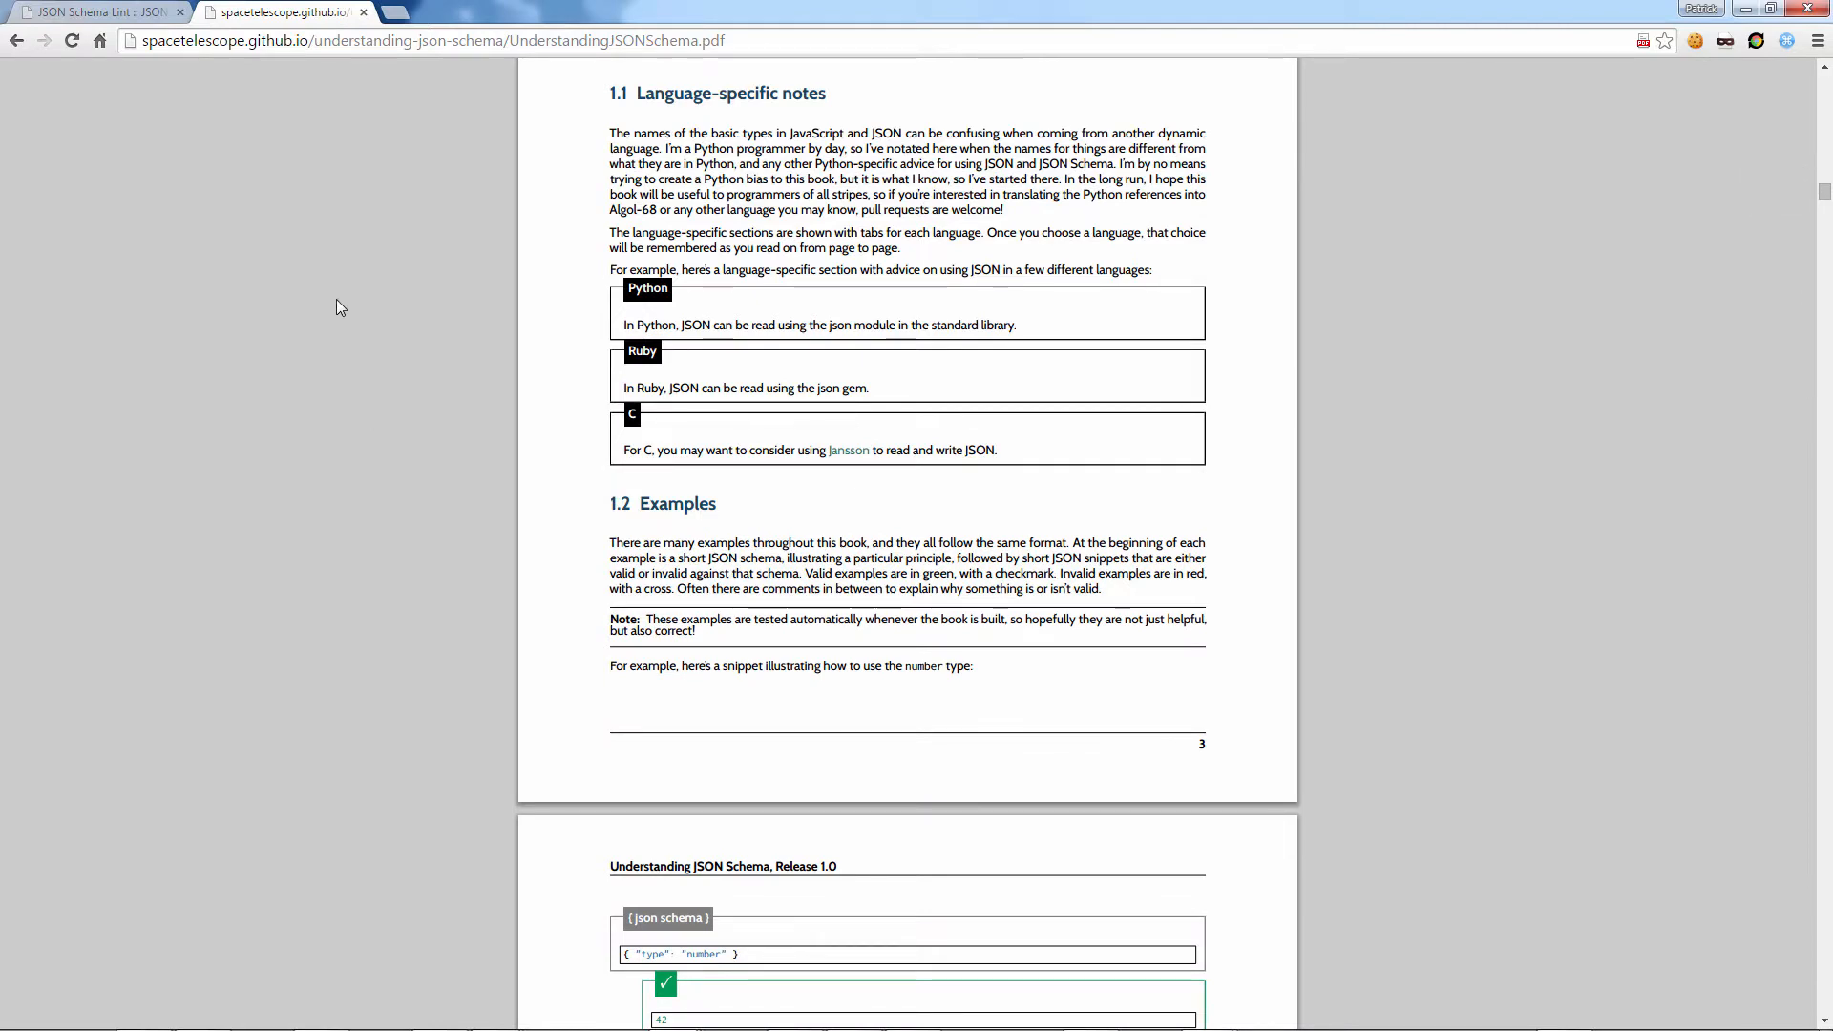
# Step: Return to the JSON Schema Lint tab and enter {} as both the schema and the document
pyautogui.click(100, 12)
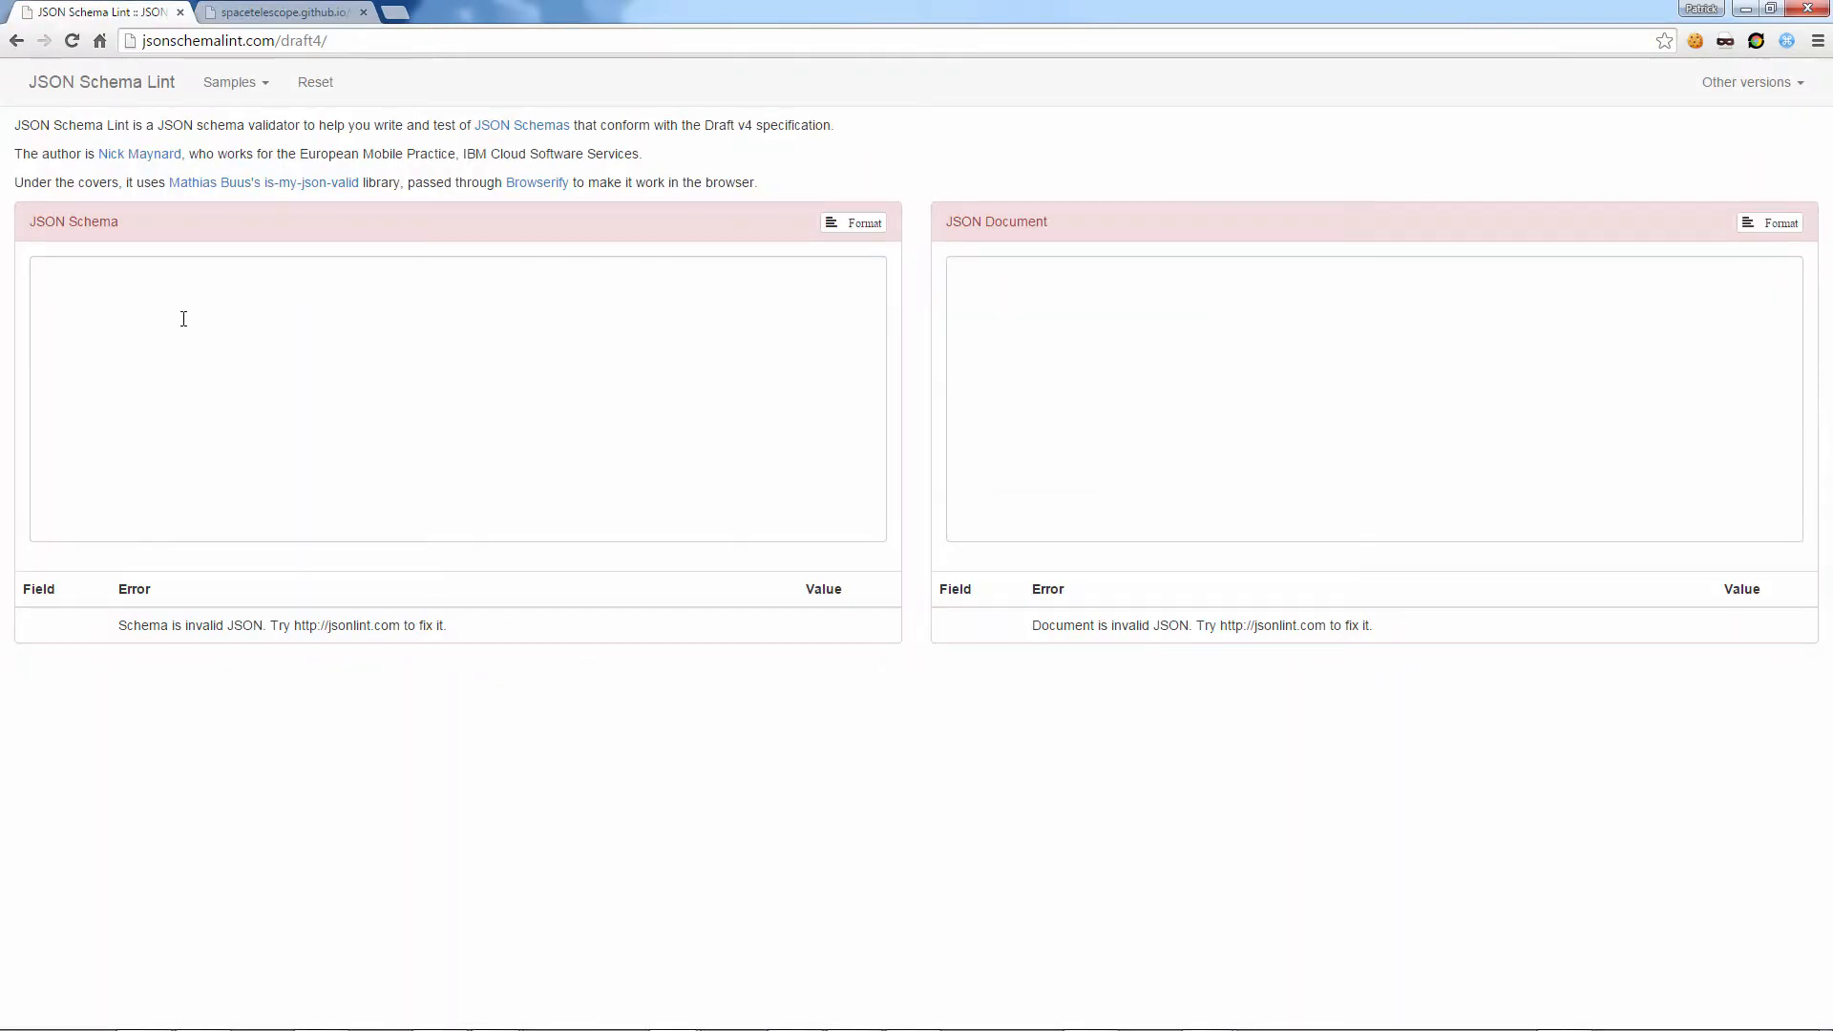
pyautogui.press('ctrl+plus')
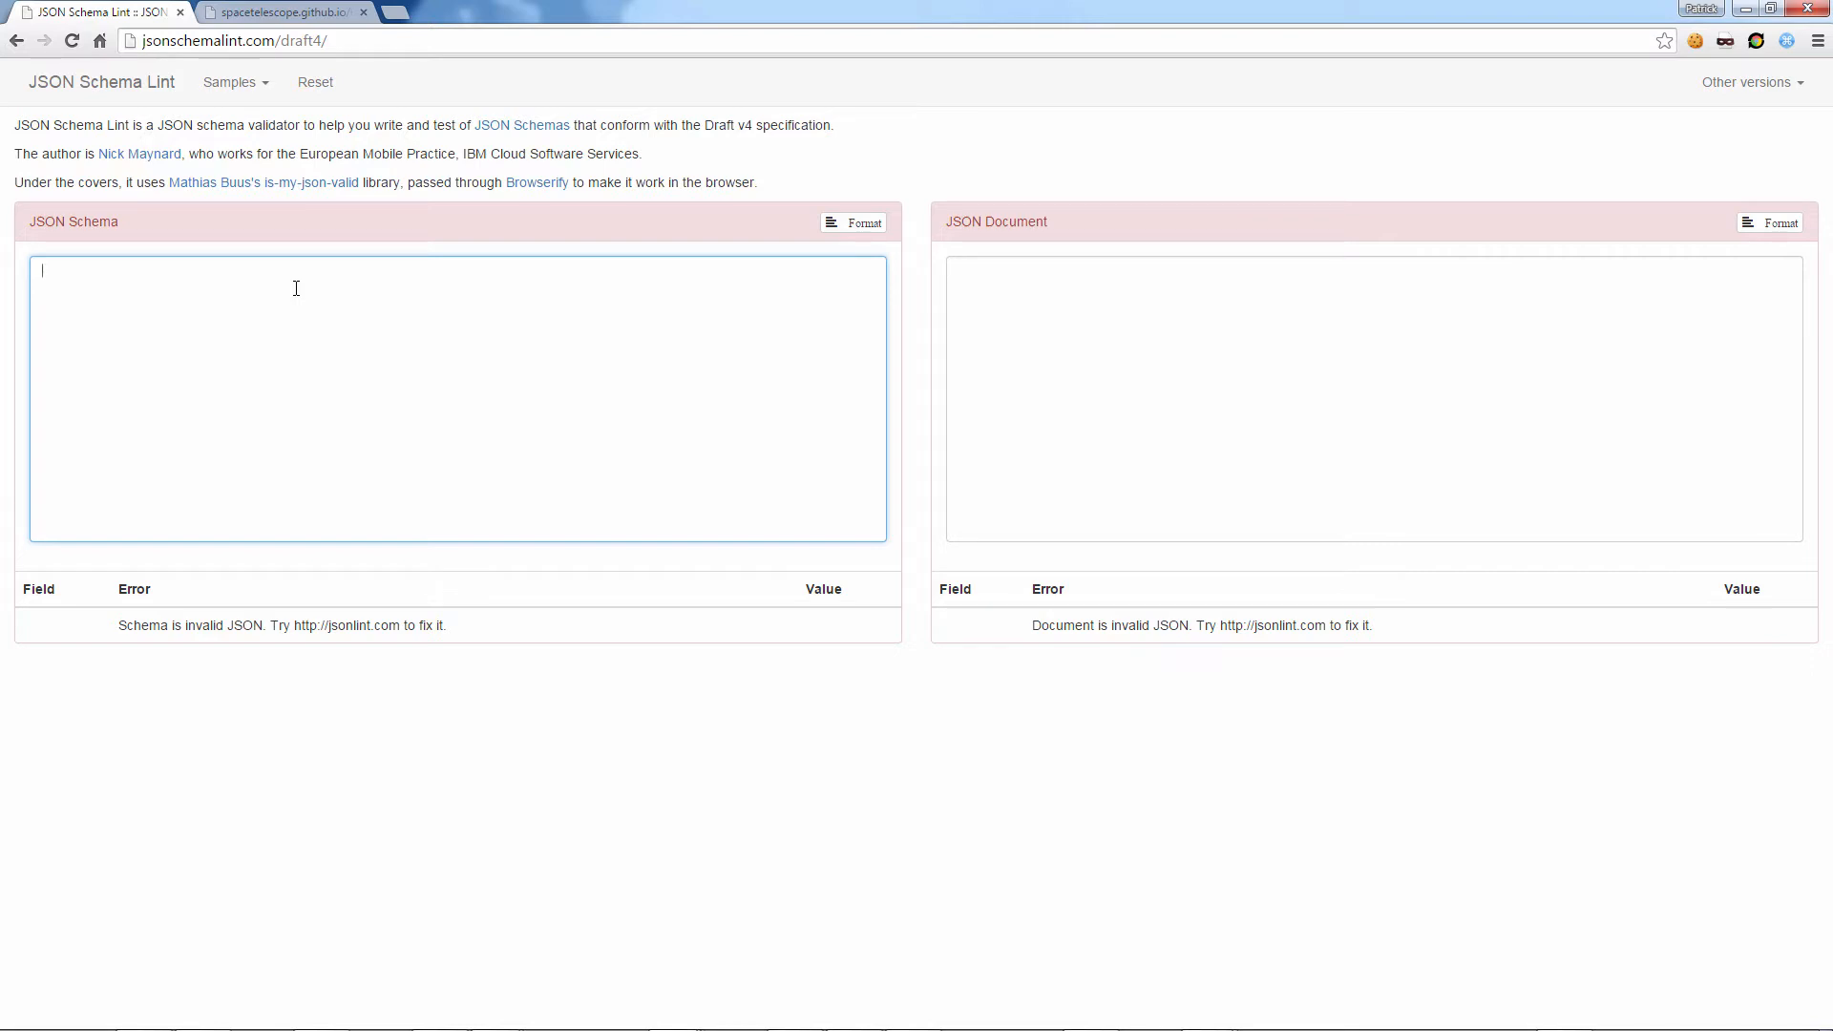
pyautogui.write('{}')
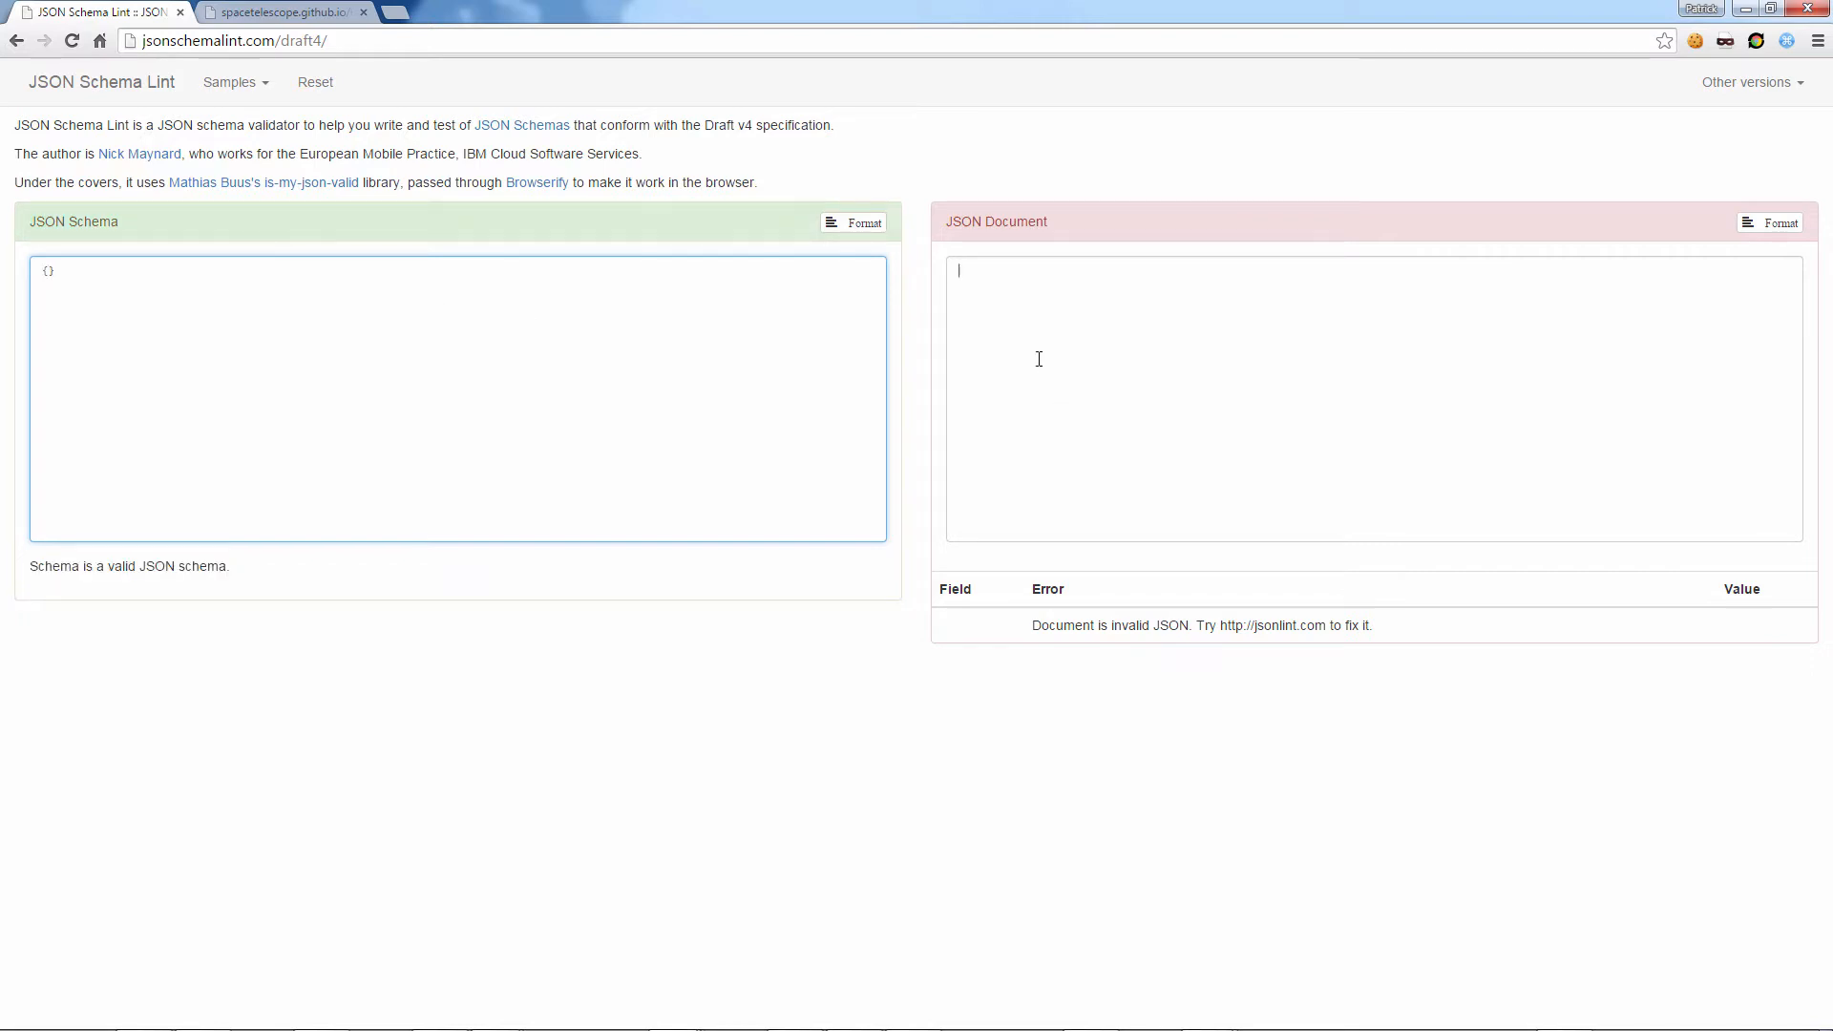
pyautogui.write('{}')
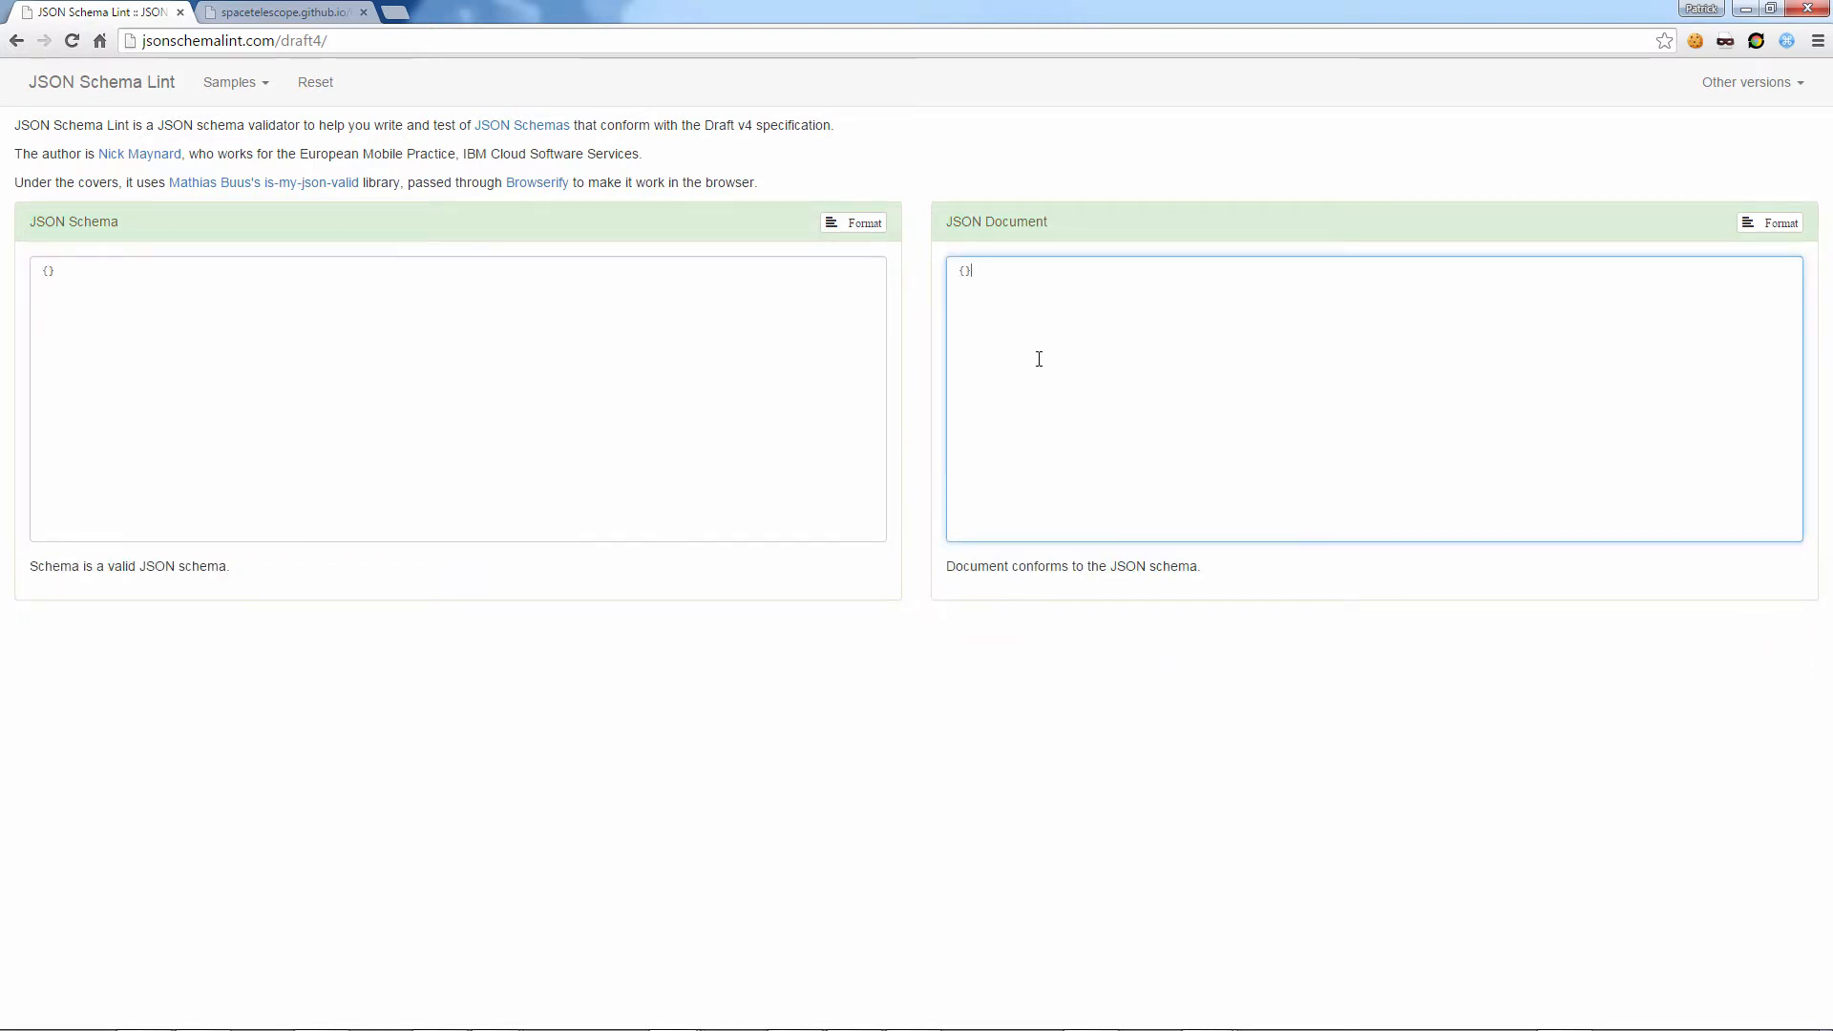
pyautogui.click(456, 397)
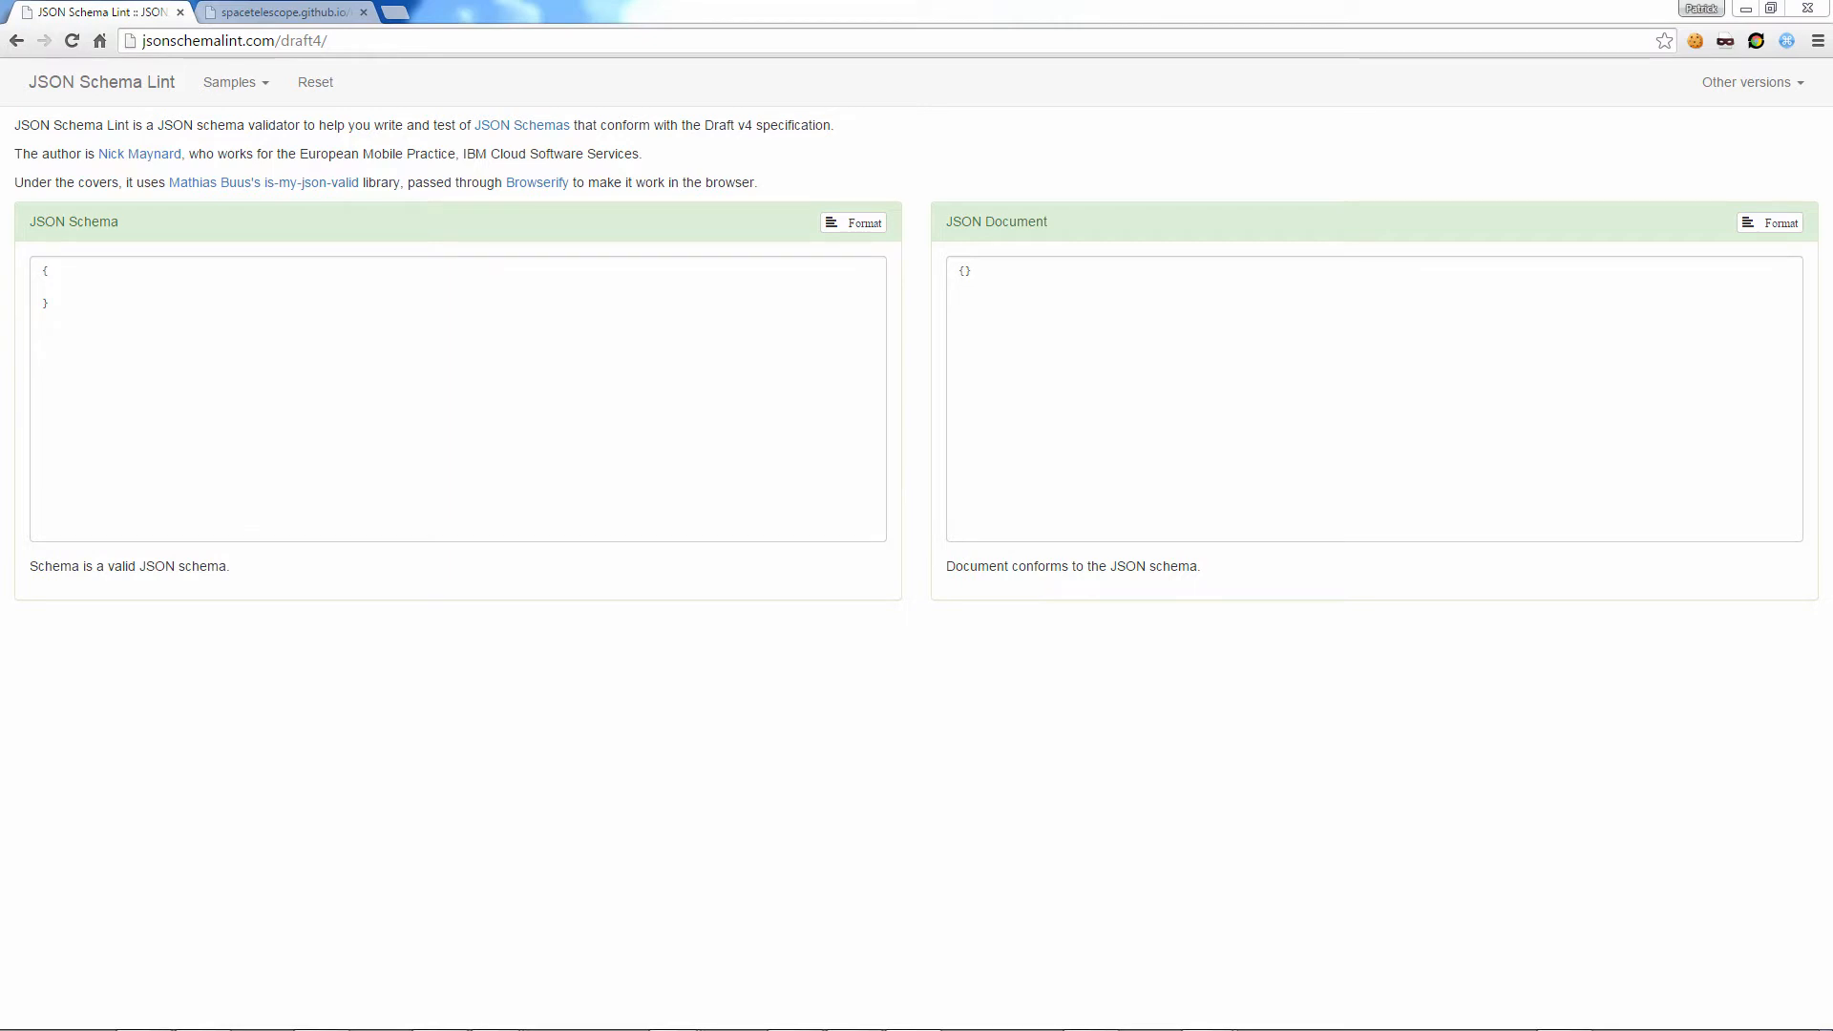
# Step: Write a draft-04 'Message Schema v1' of type object requiring a string msg property, without a pattern rule
pyautogui.click(164, 284)
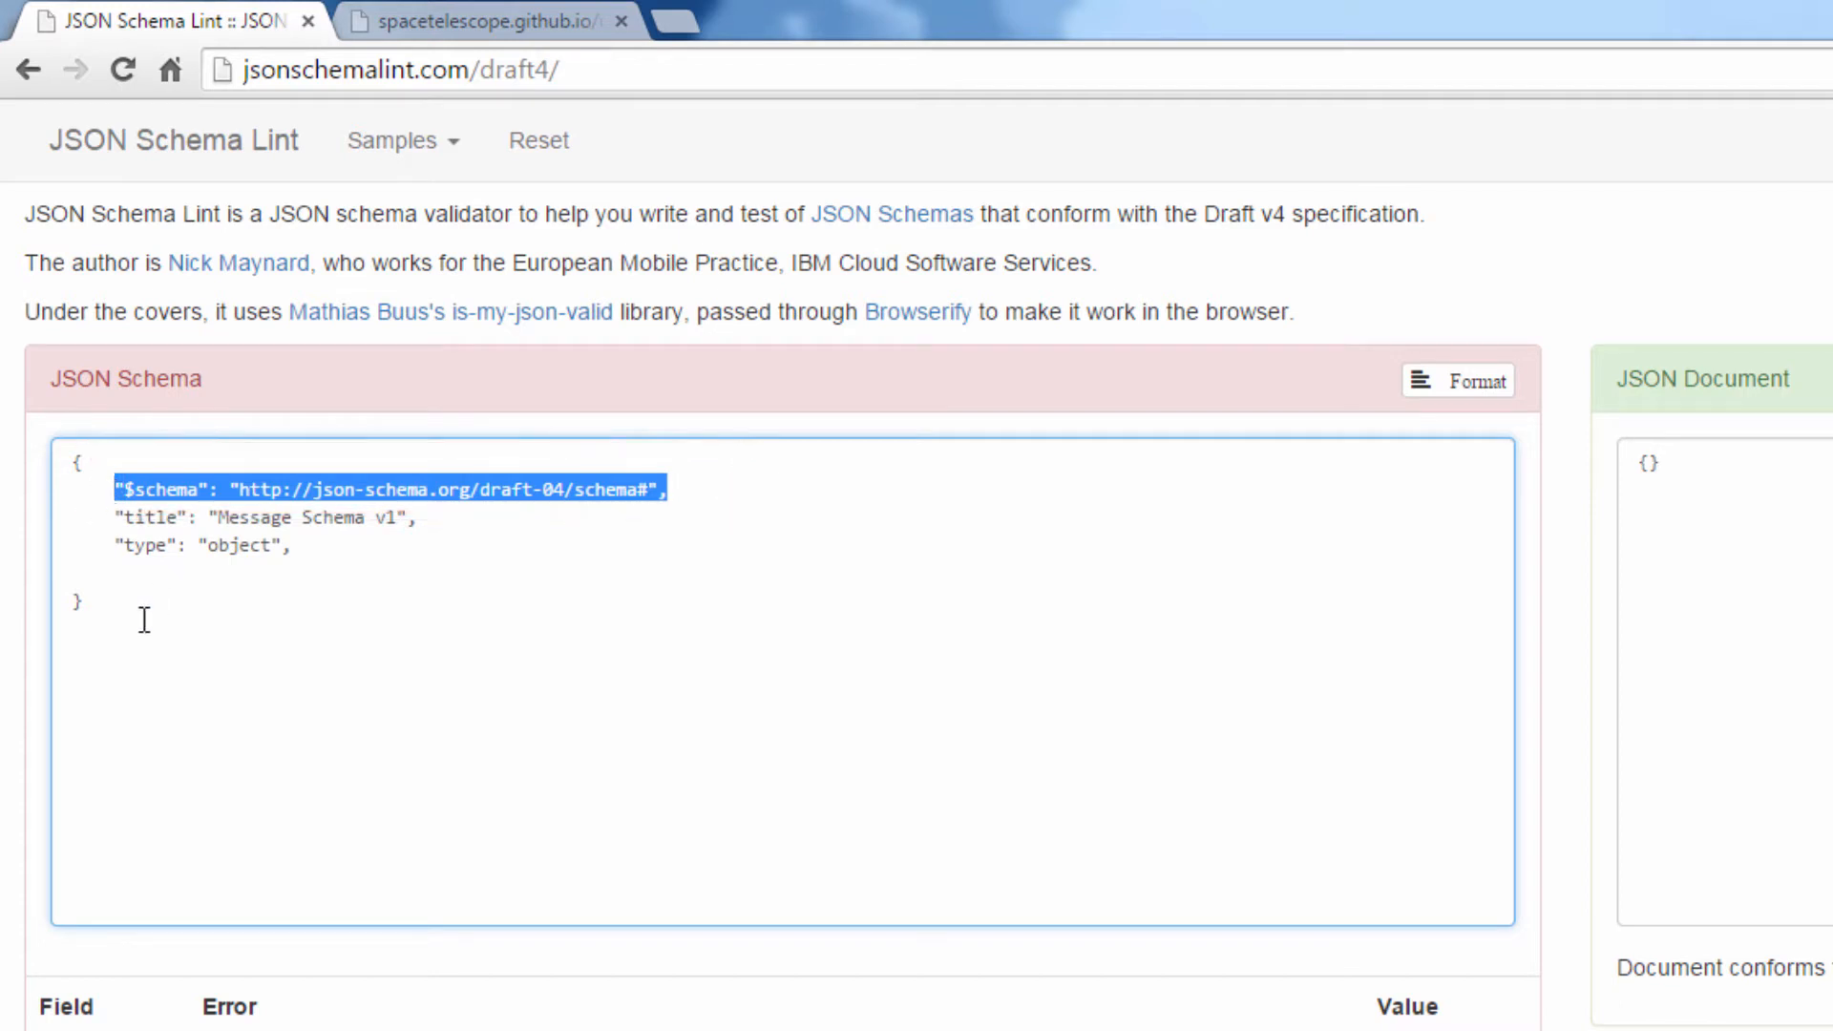
pyautogui.doubleClick(148, 518)
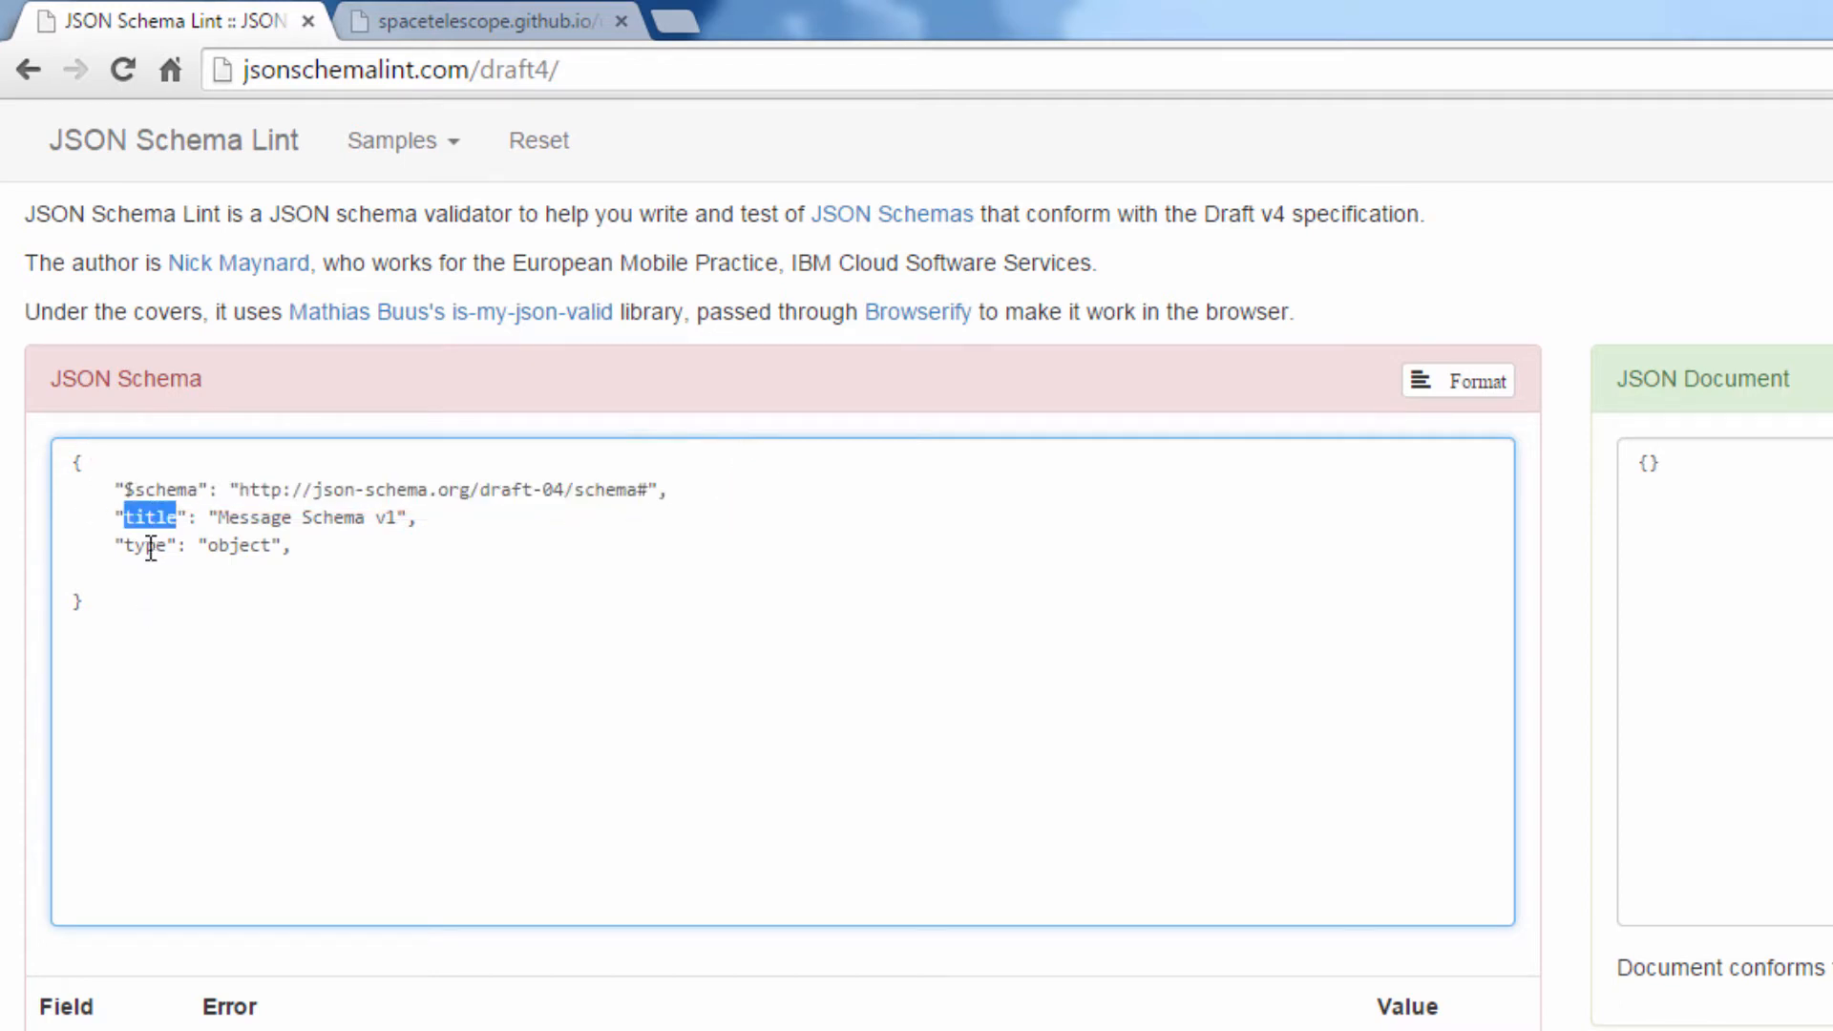
pyautogui.doubleClick(145, 546)
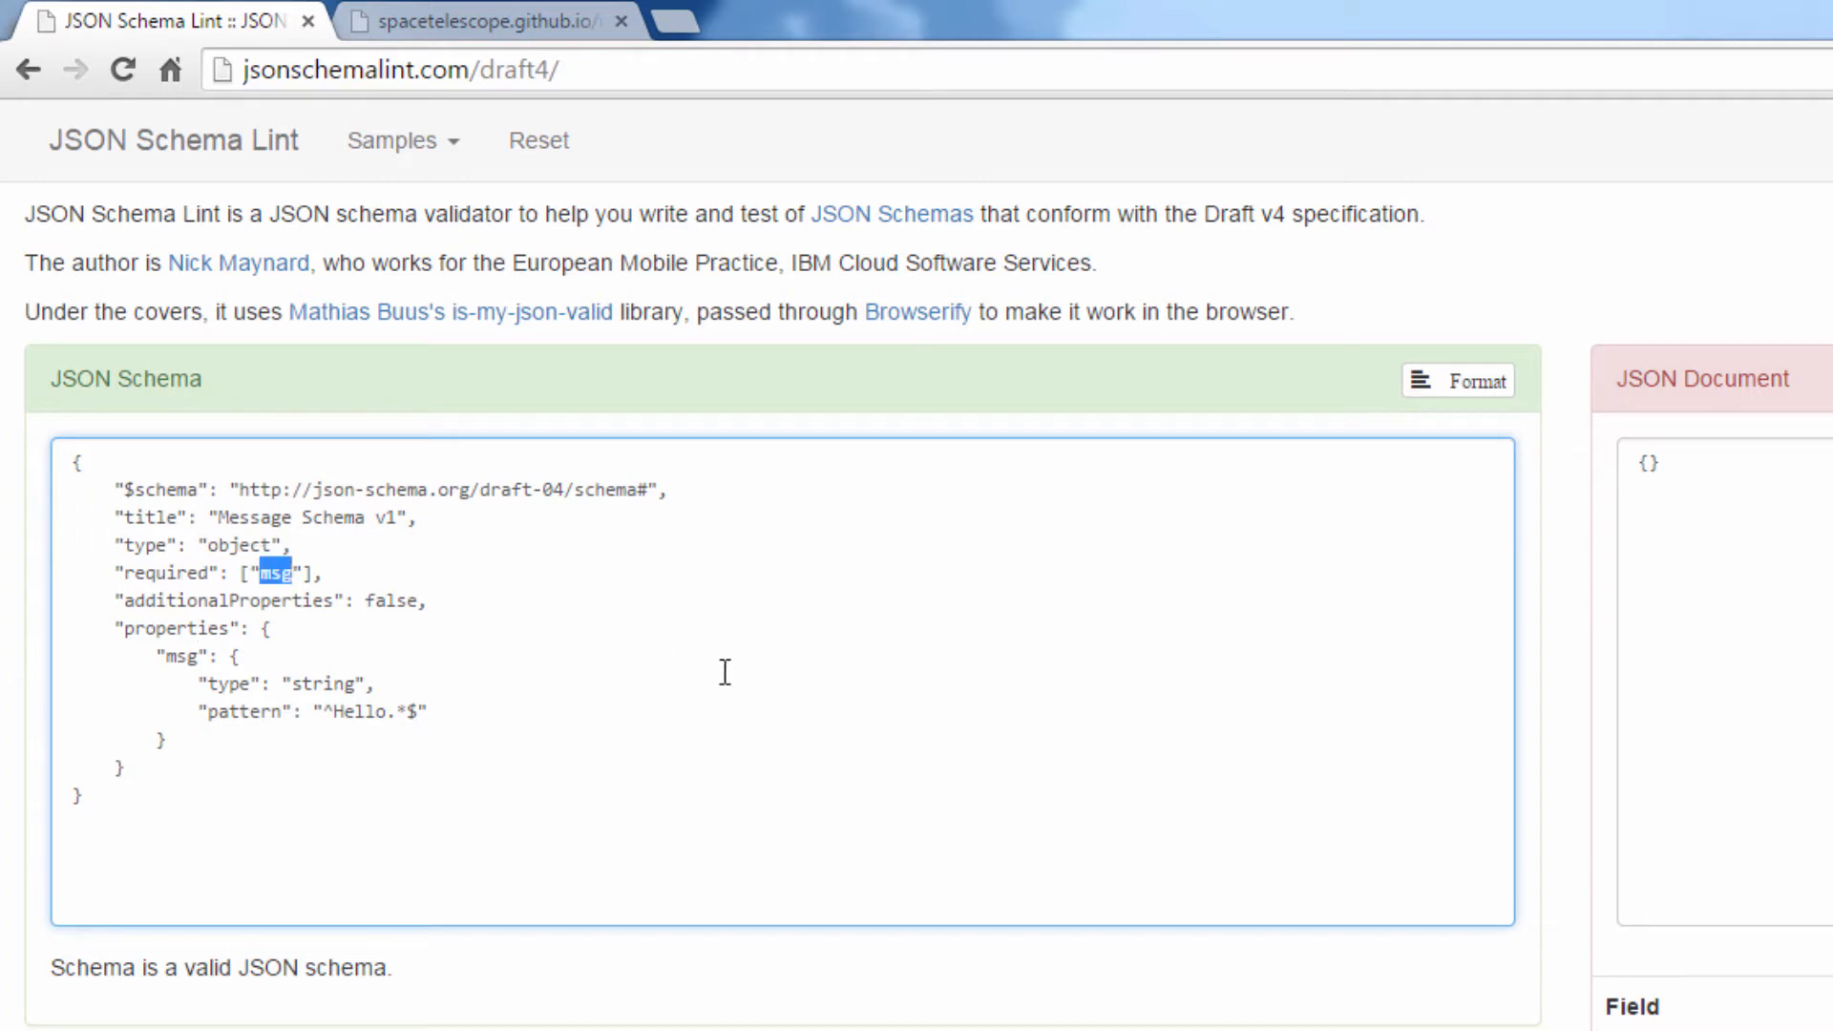
pyautogui.moveTo(640, 662)
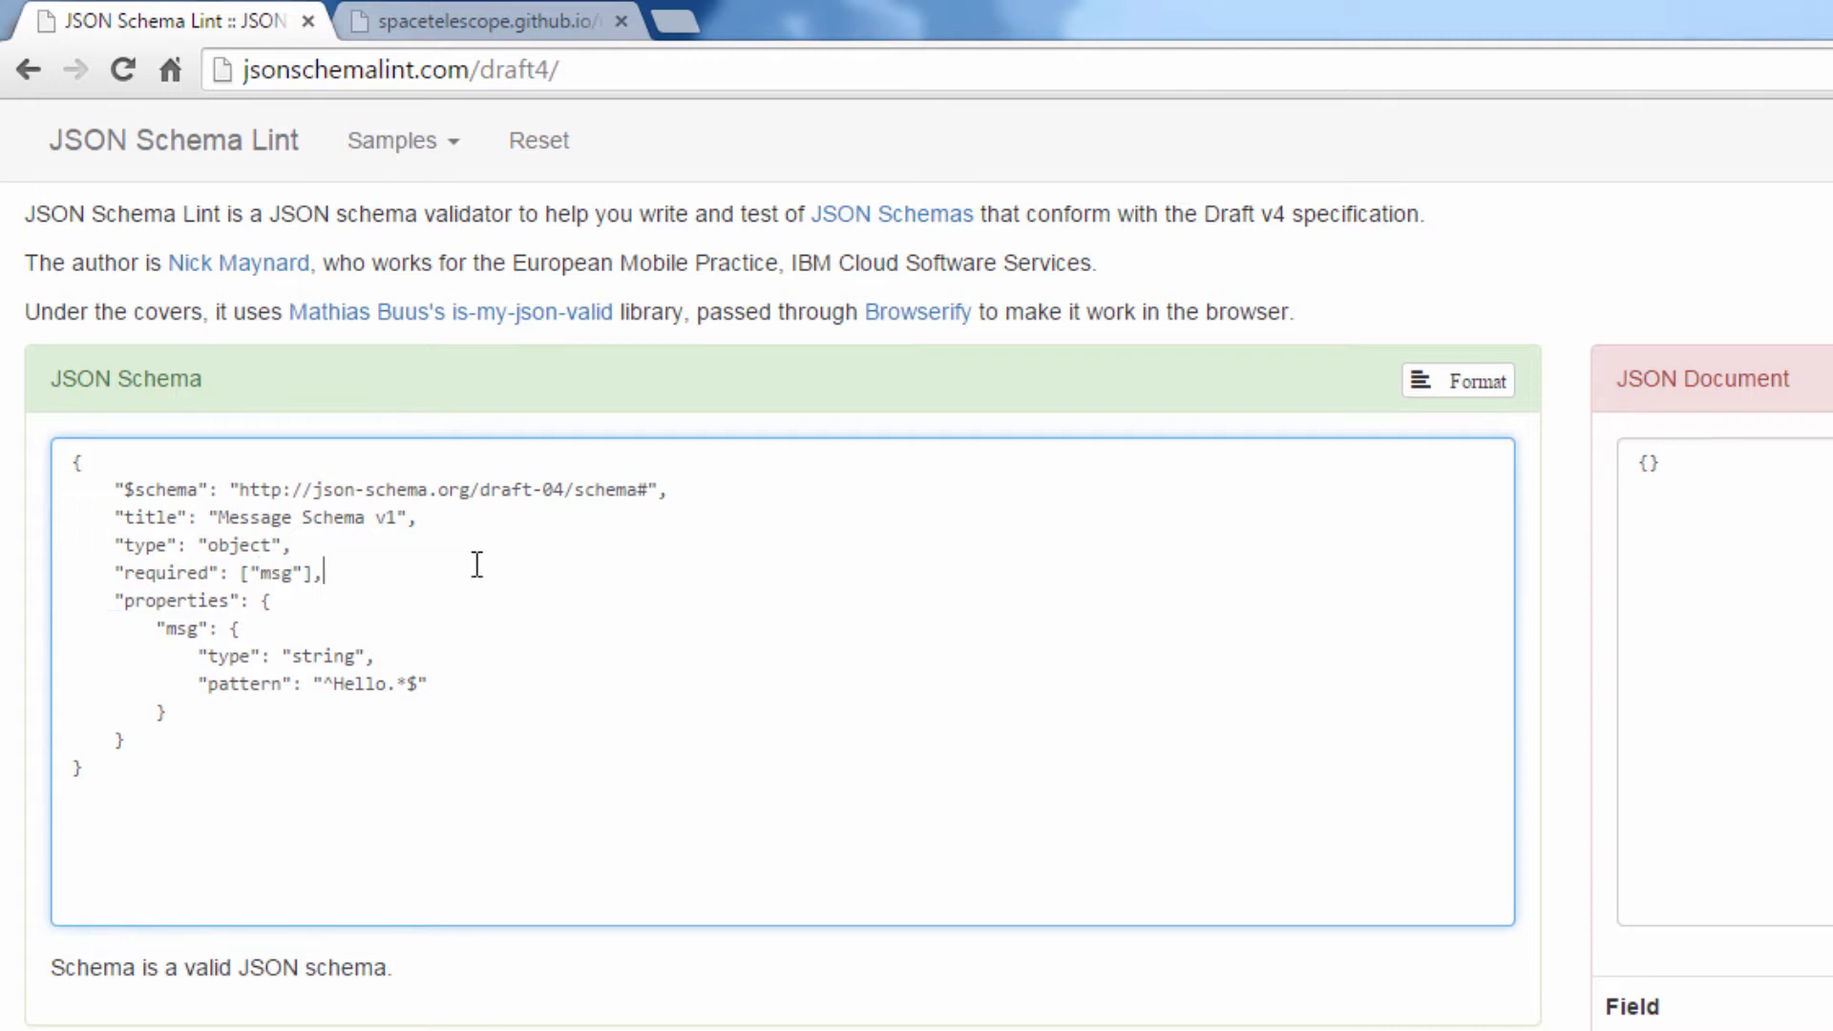
pyautogui.moveTo(231, 626)
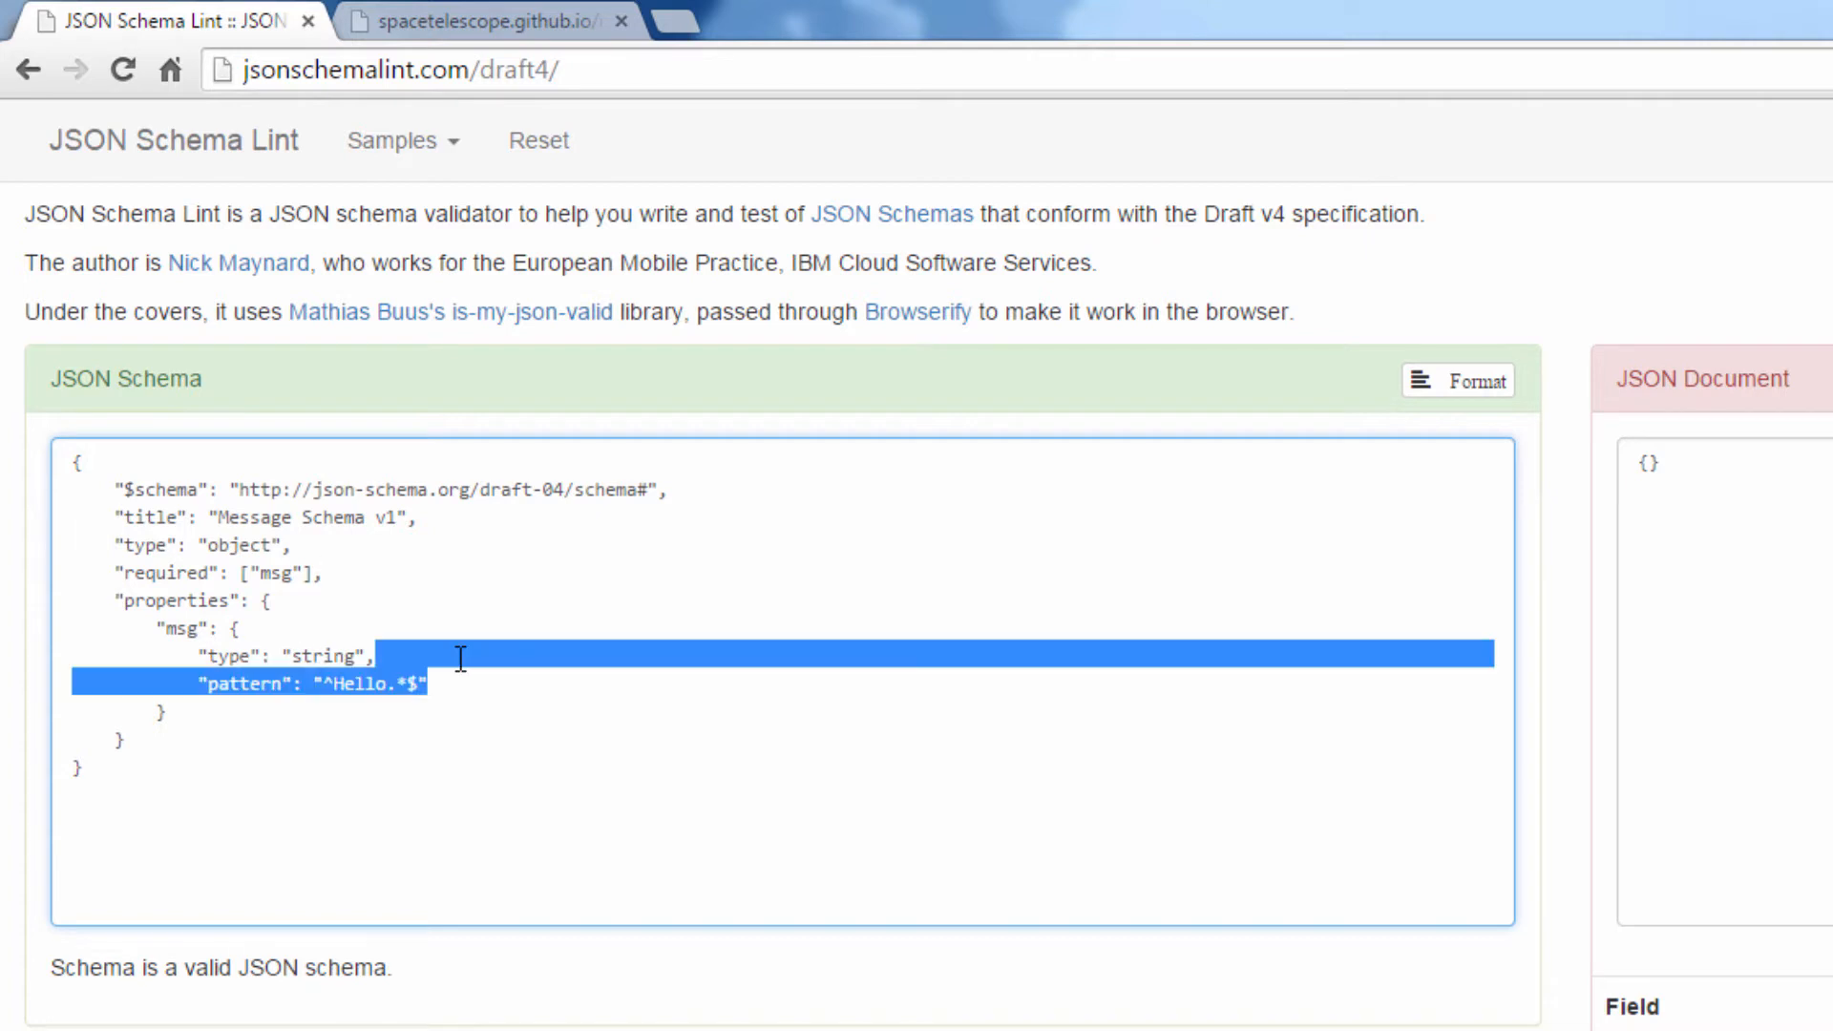
pyautogui.press('Delete')
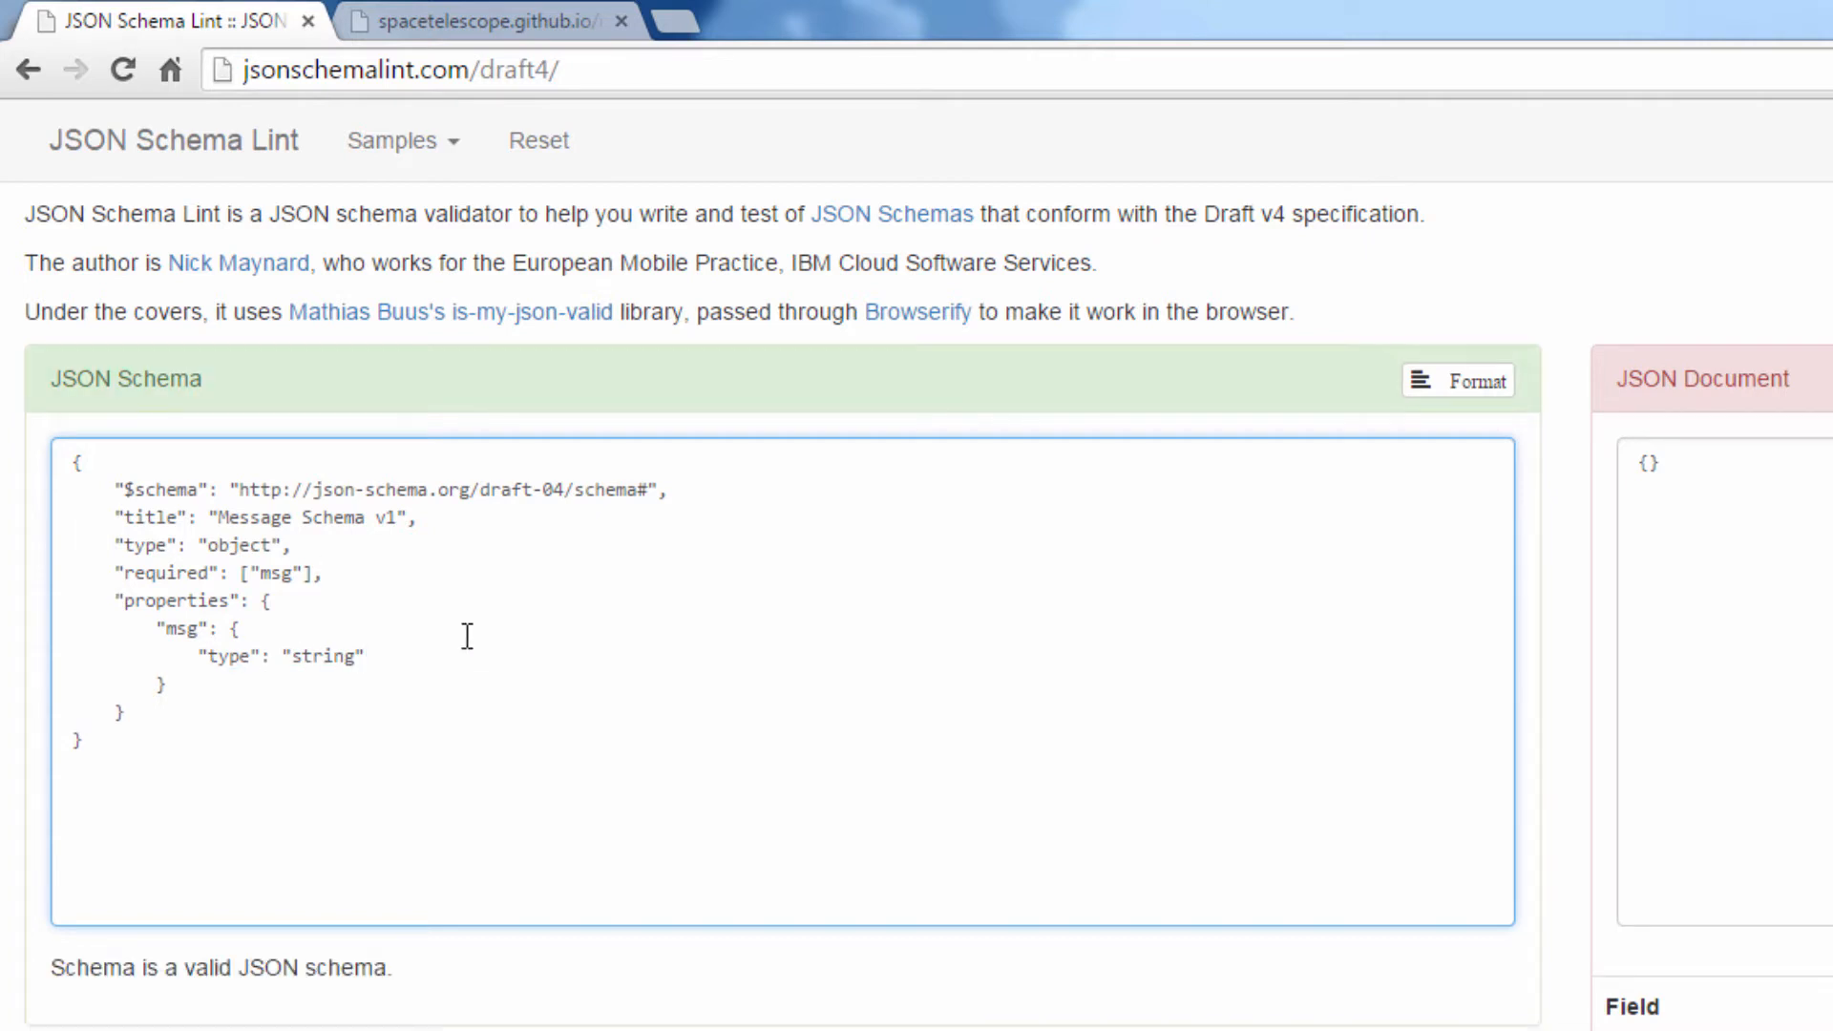
pyautogui.moveTo(470, 710)
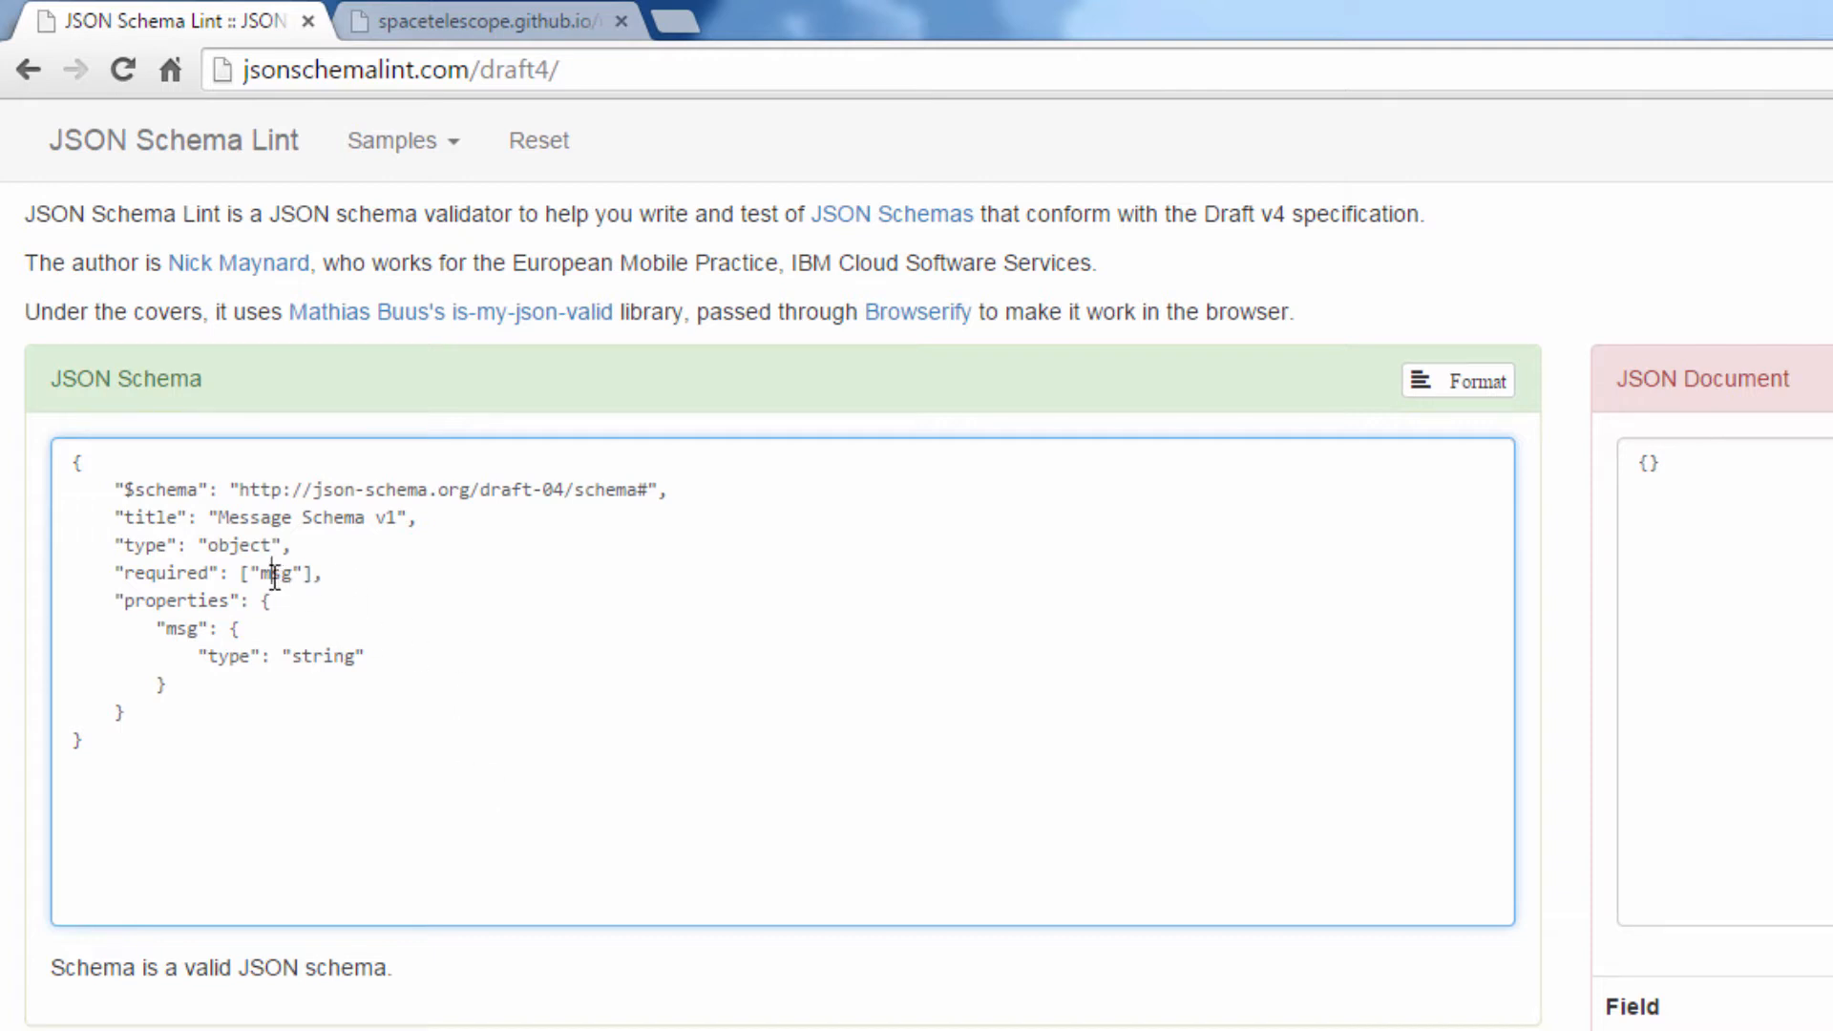
pyautogui.doubleClick(277, 573)
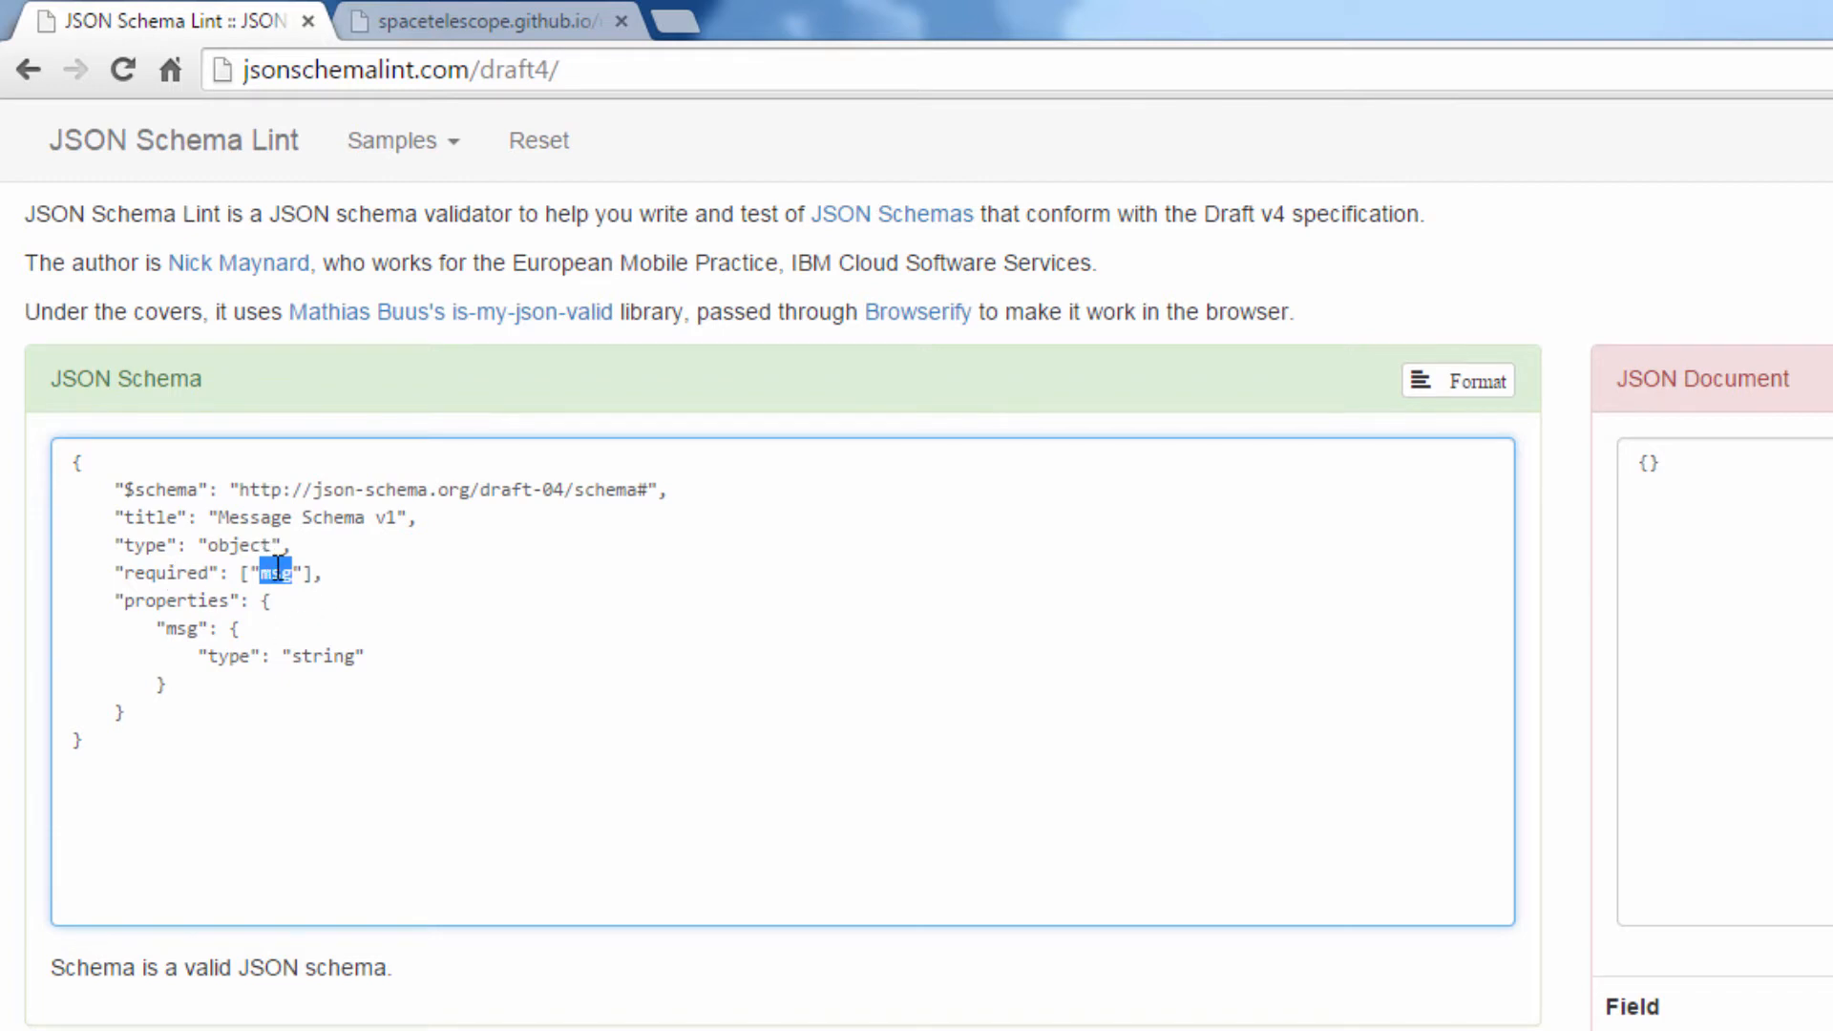
pyautogui.moveTo(1077, 584)
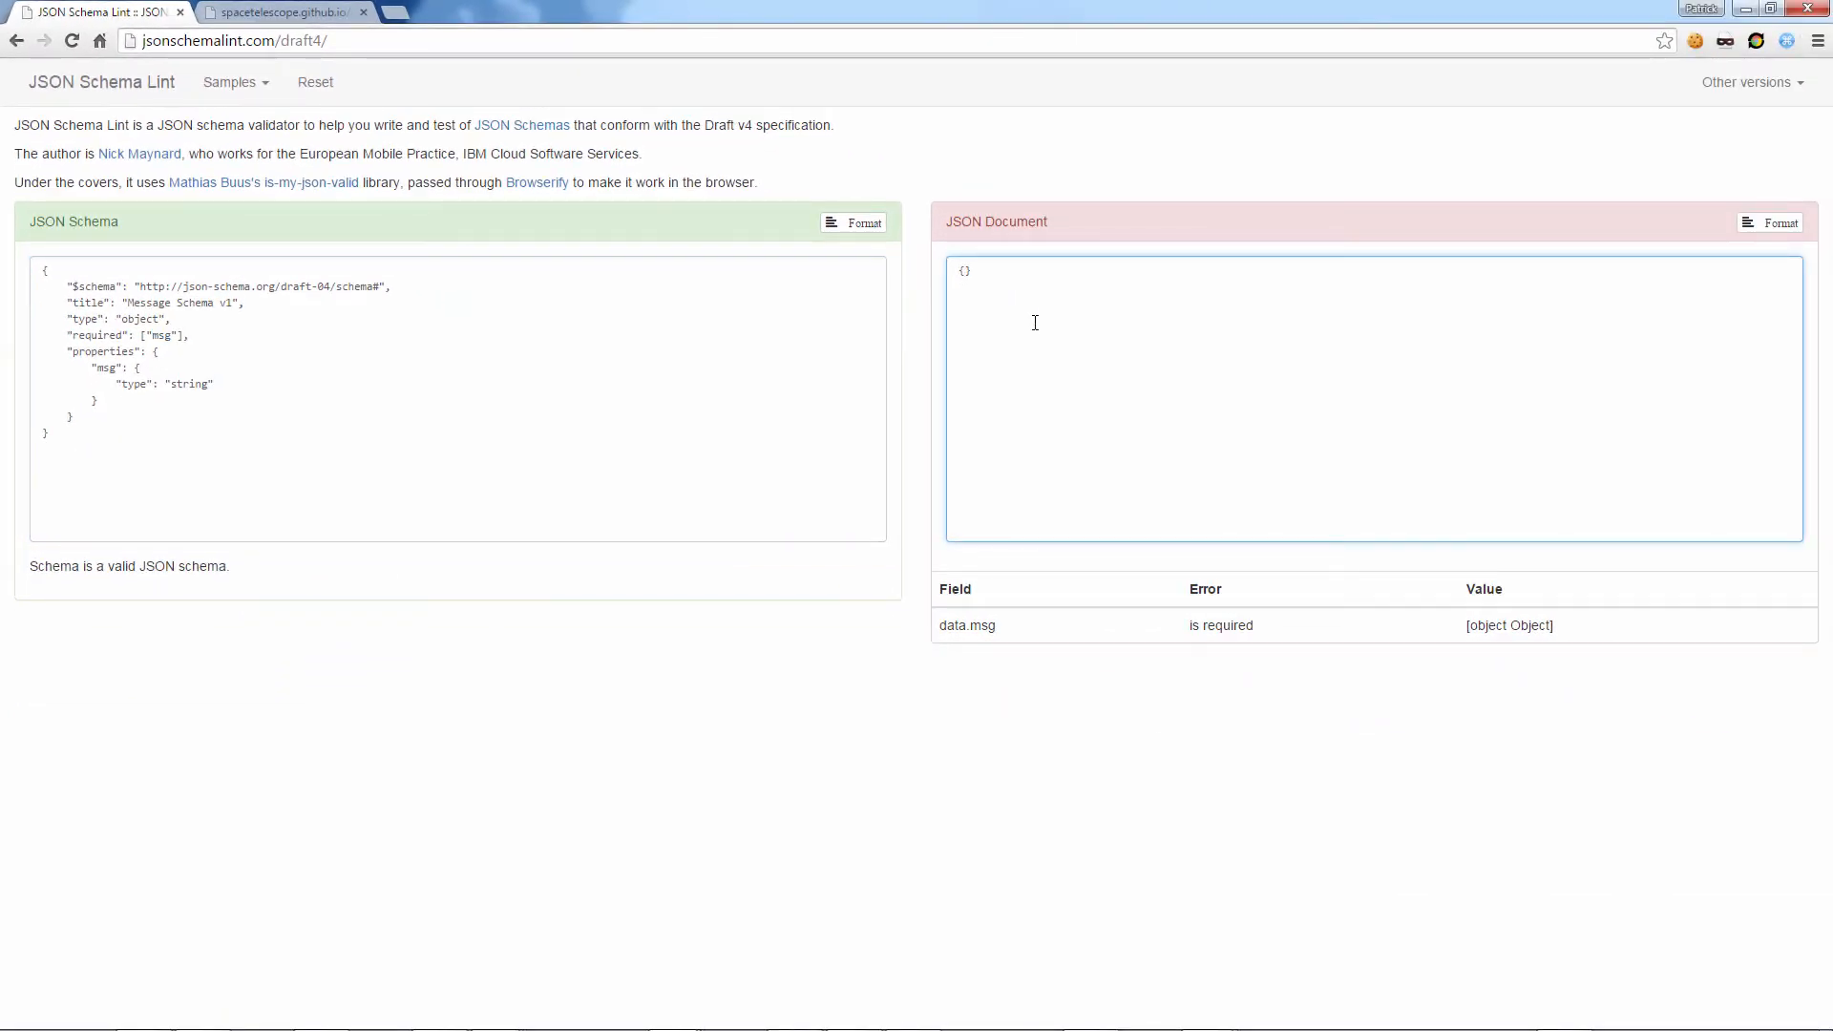
# Step: Set the document to {"msg":42} and see the wrong-type error
pyautogui.press('Return')
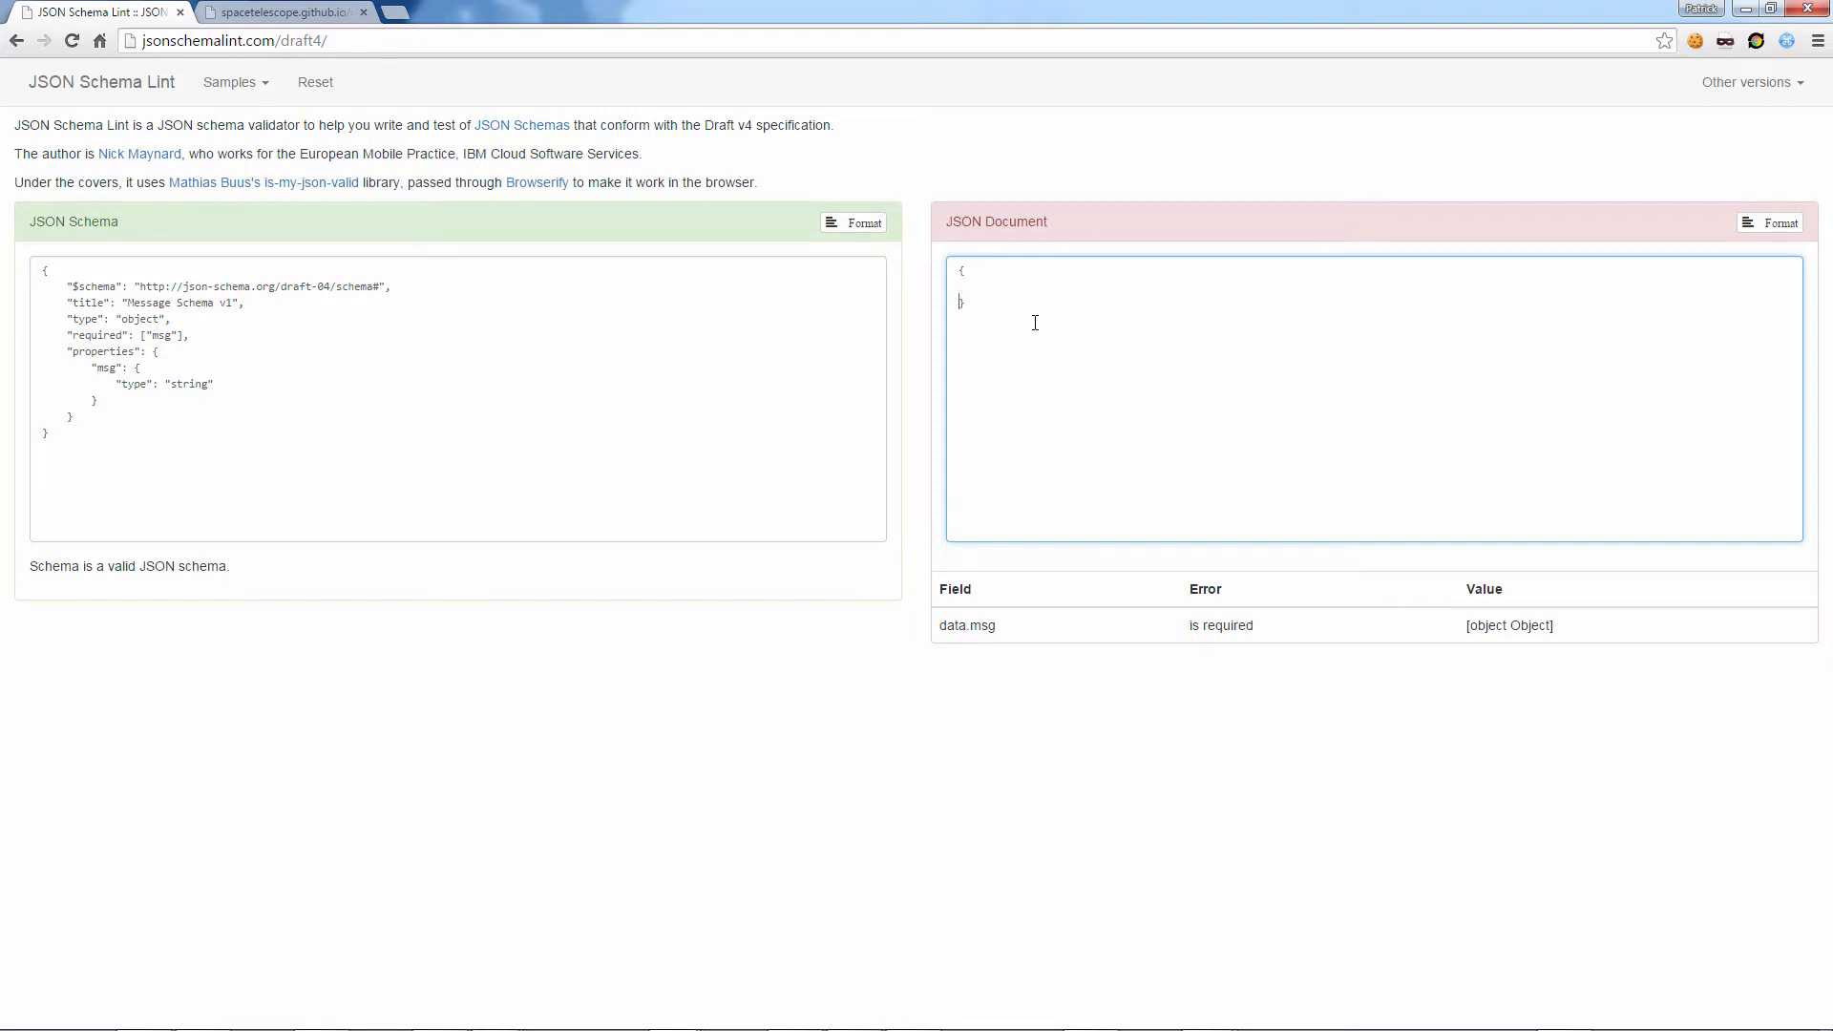
pyautogui.write('"msg')
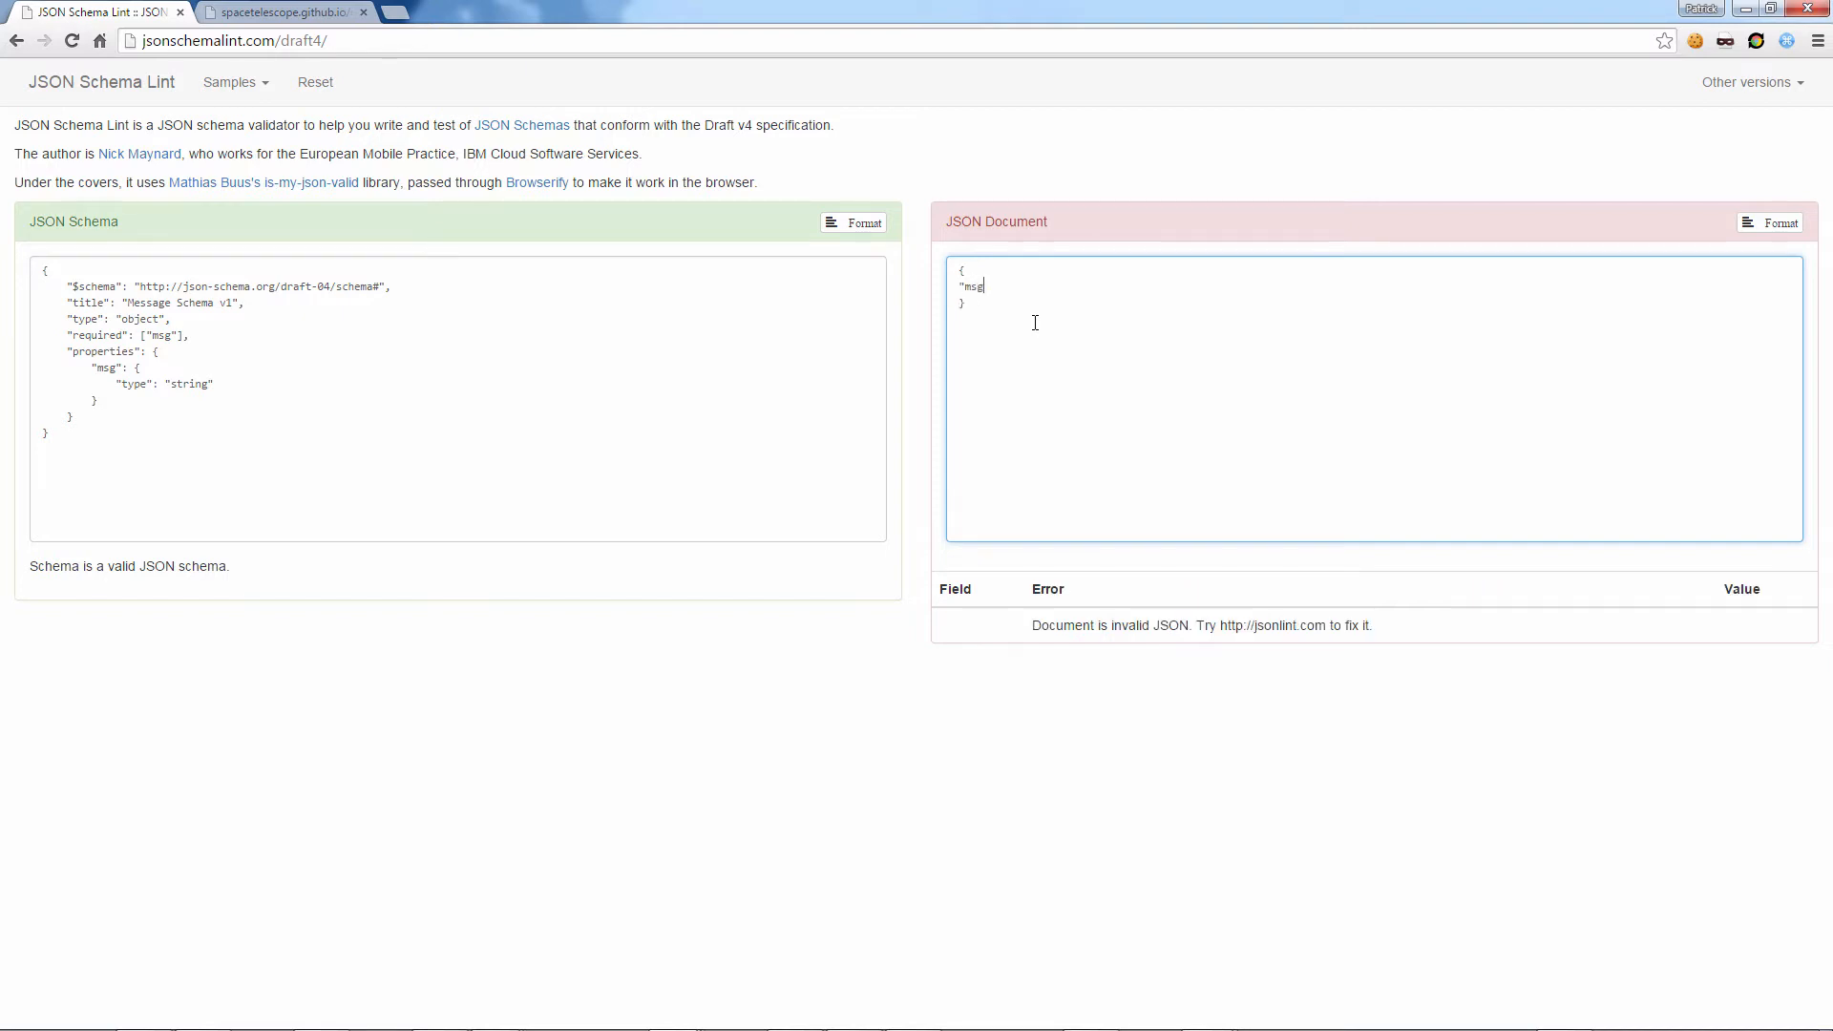
pyautogui.write(':42')
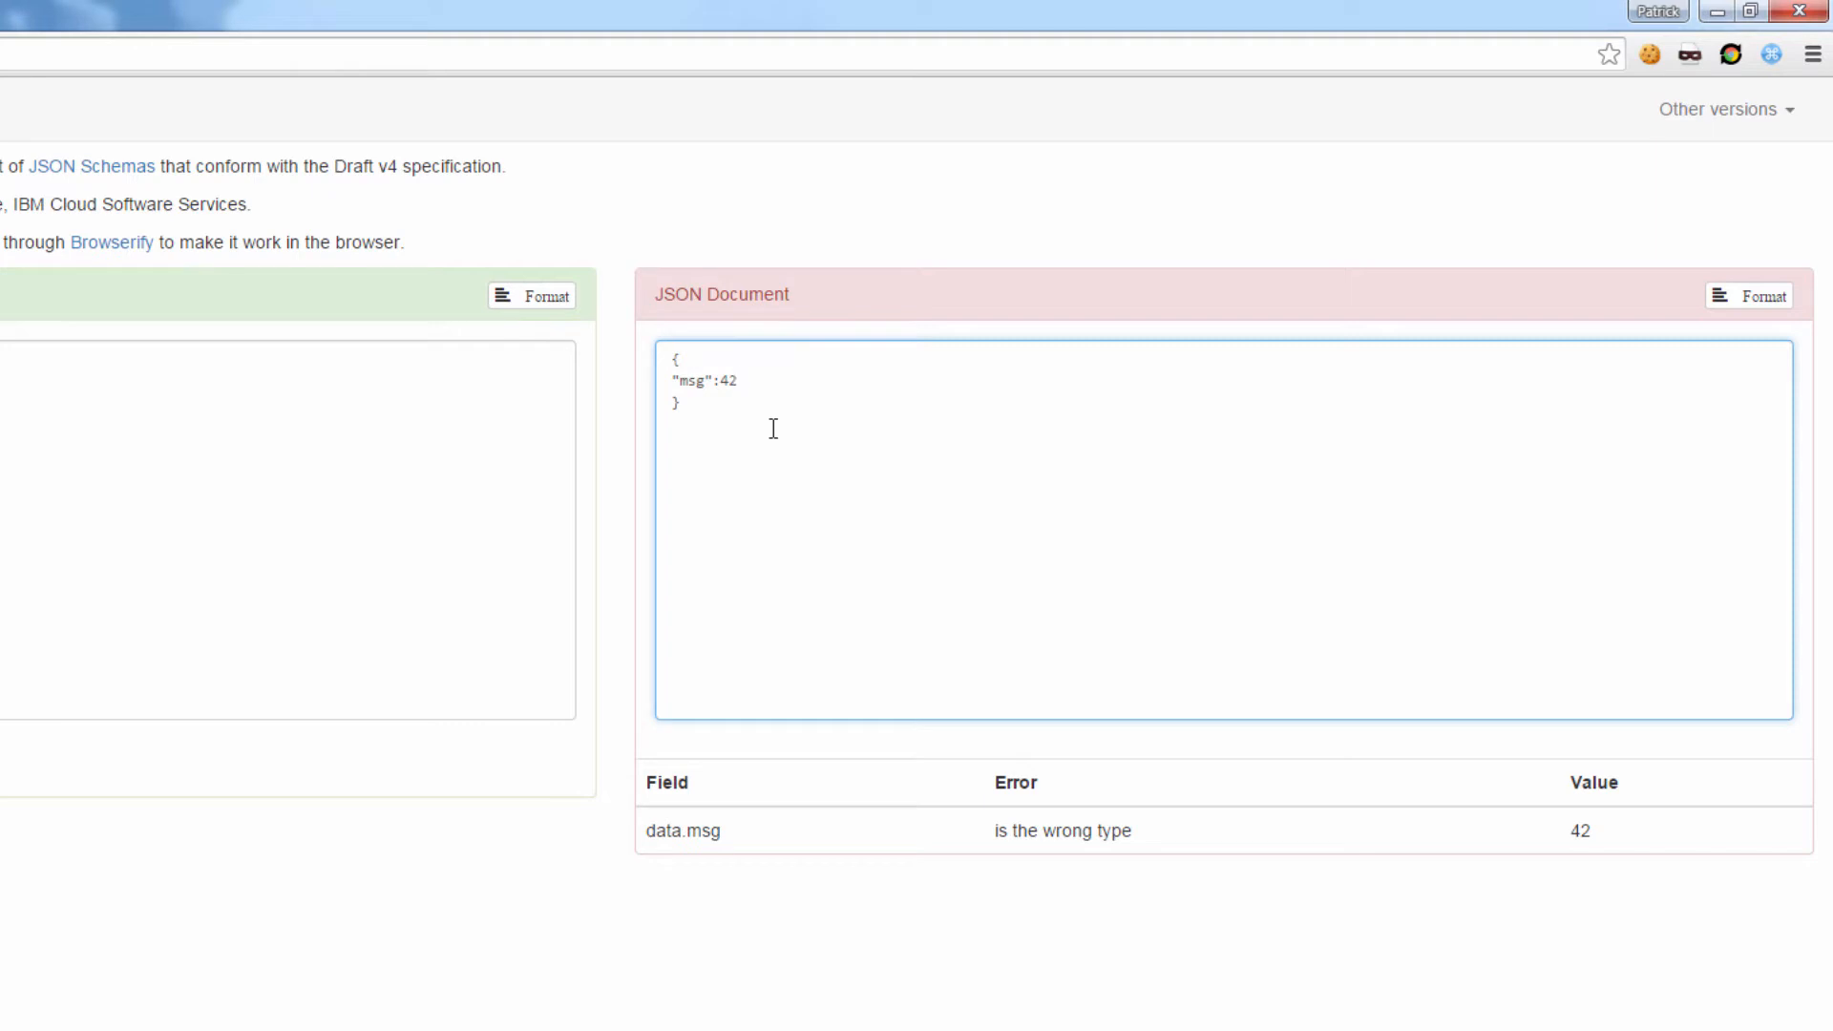
# Step: Change the msg value to "Hello World" so the document conforms
pyautogui.click(737, 380)
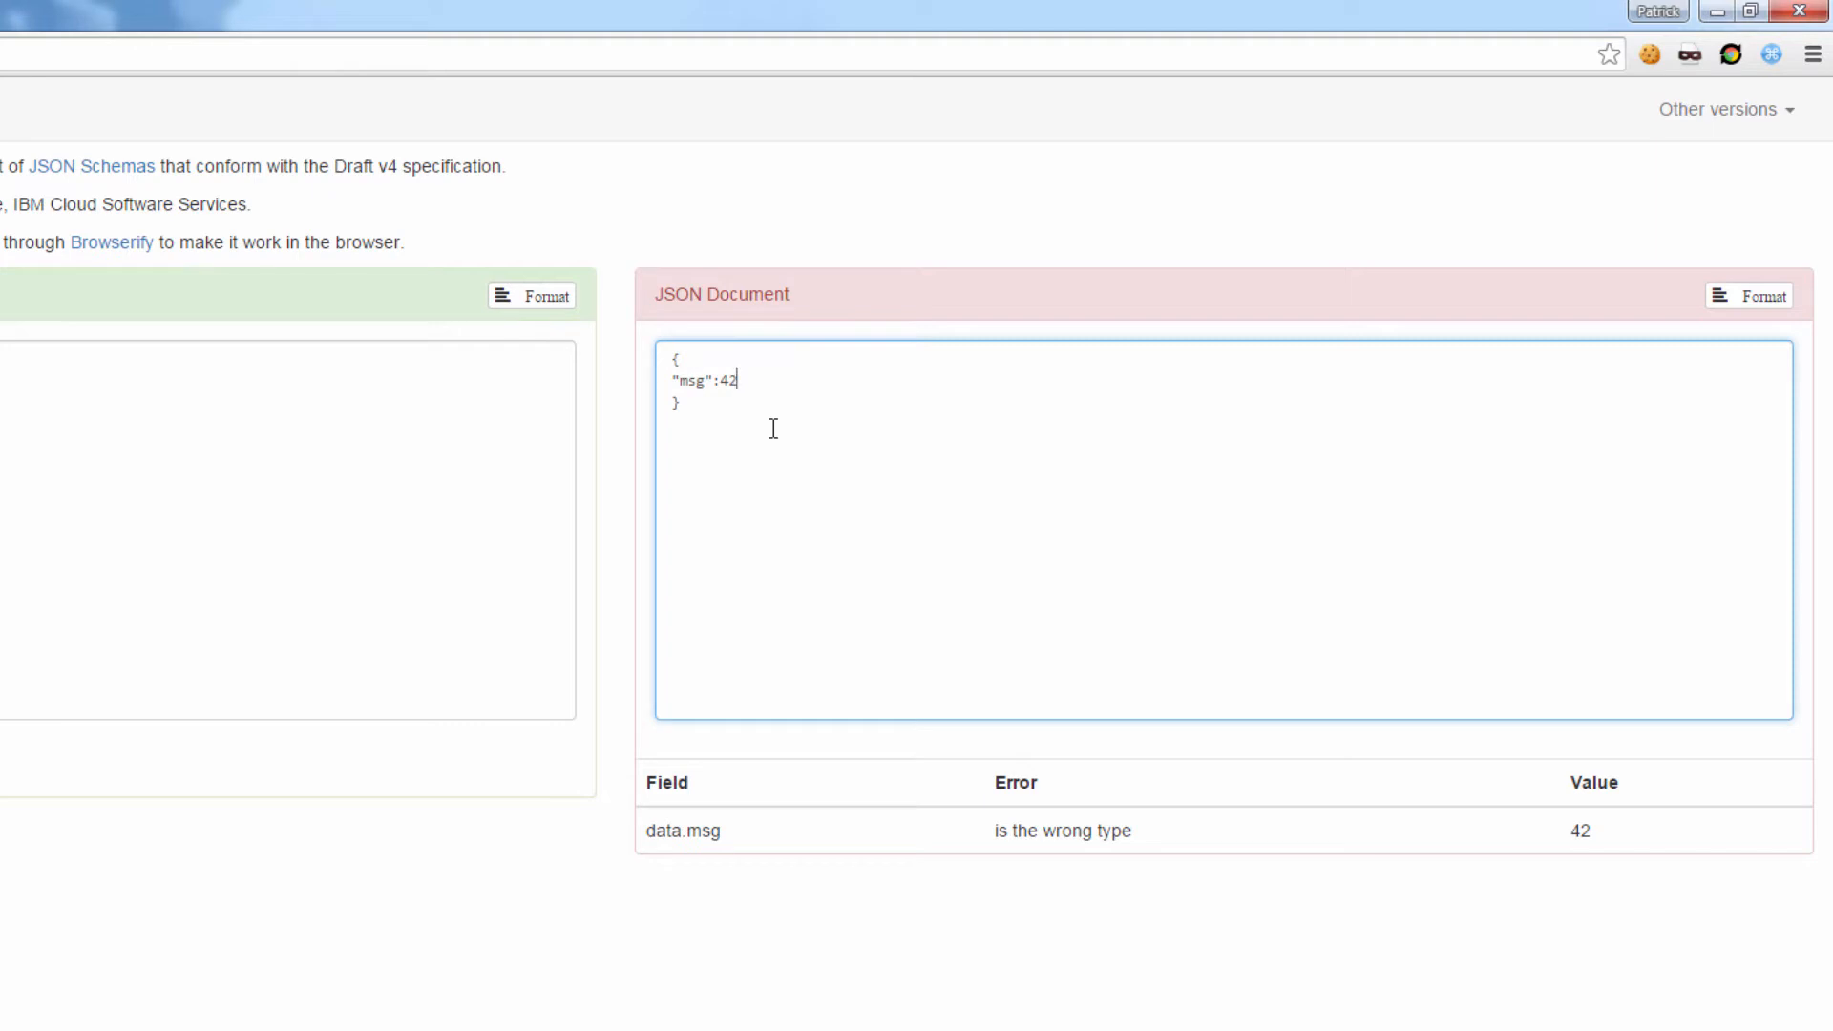
pyautogui.write('"')
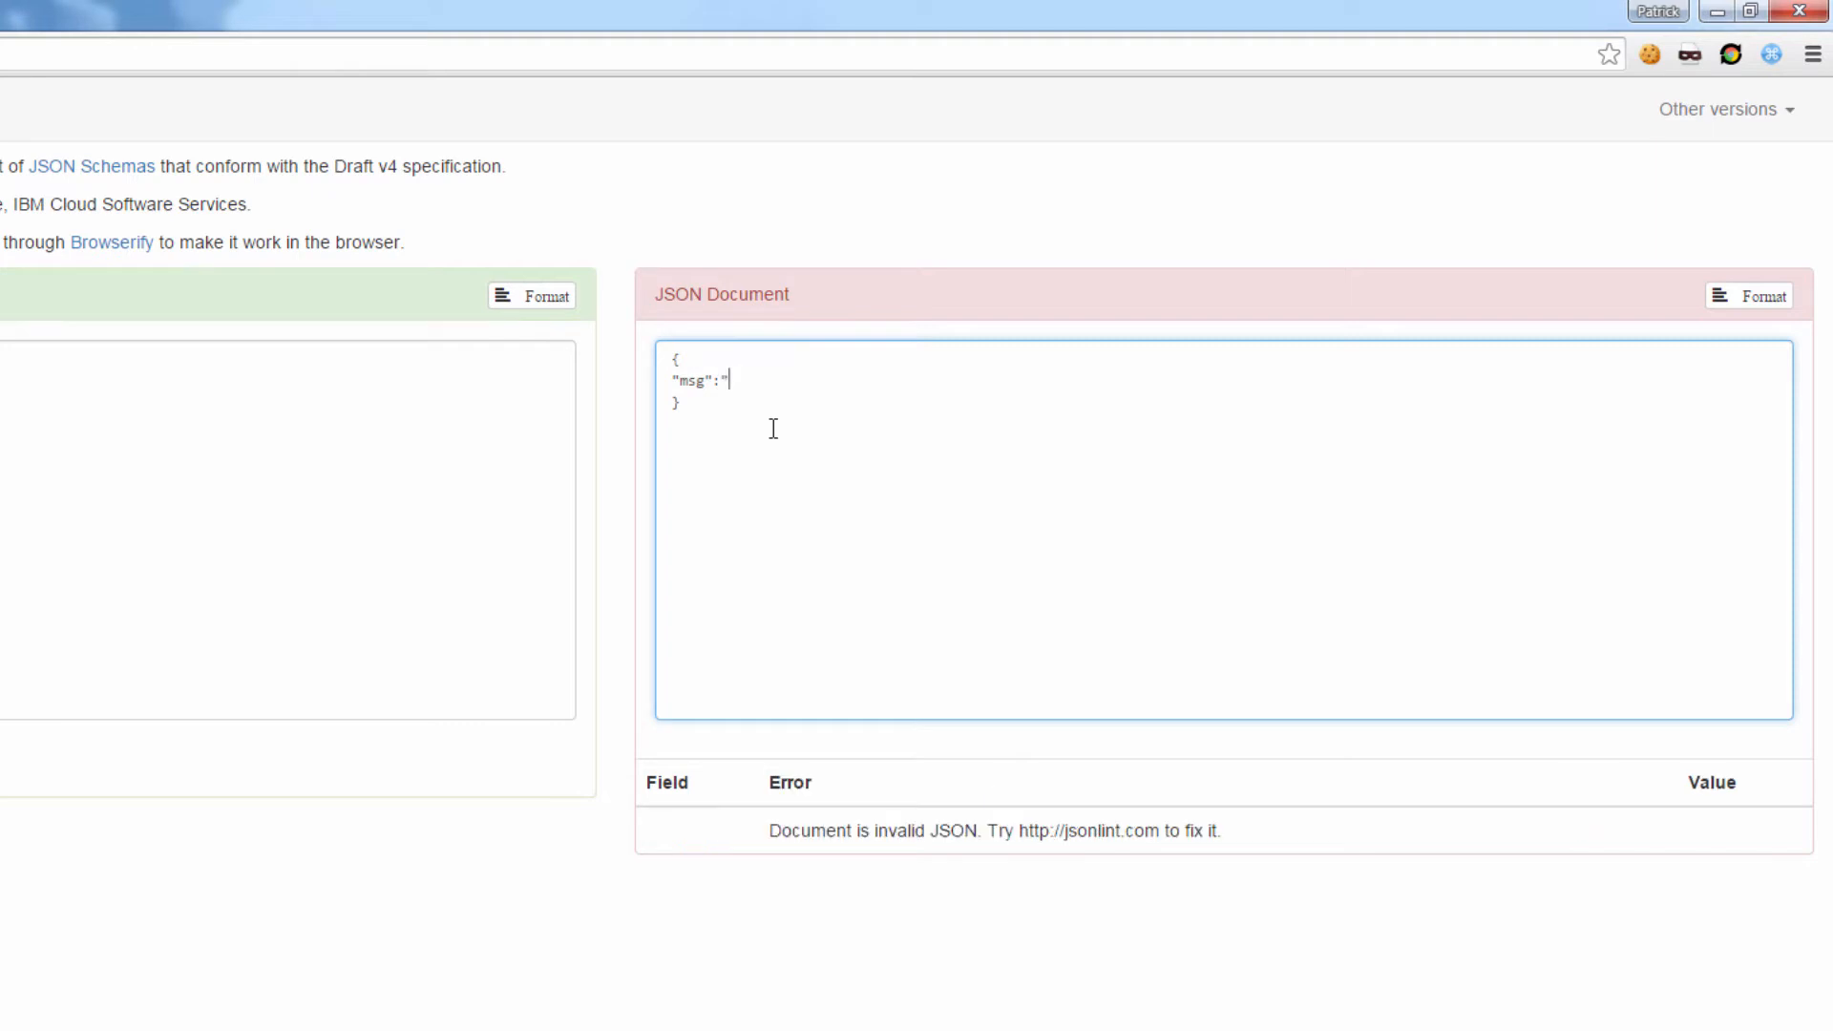
pyautogui.write('Hello Worl')
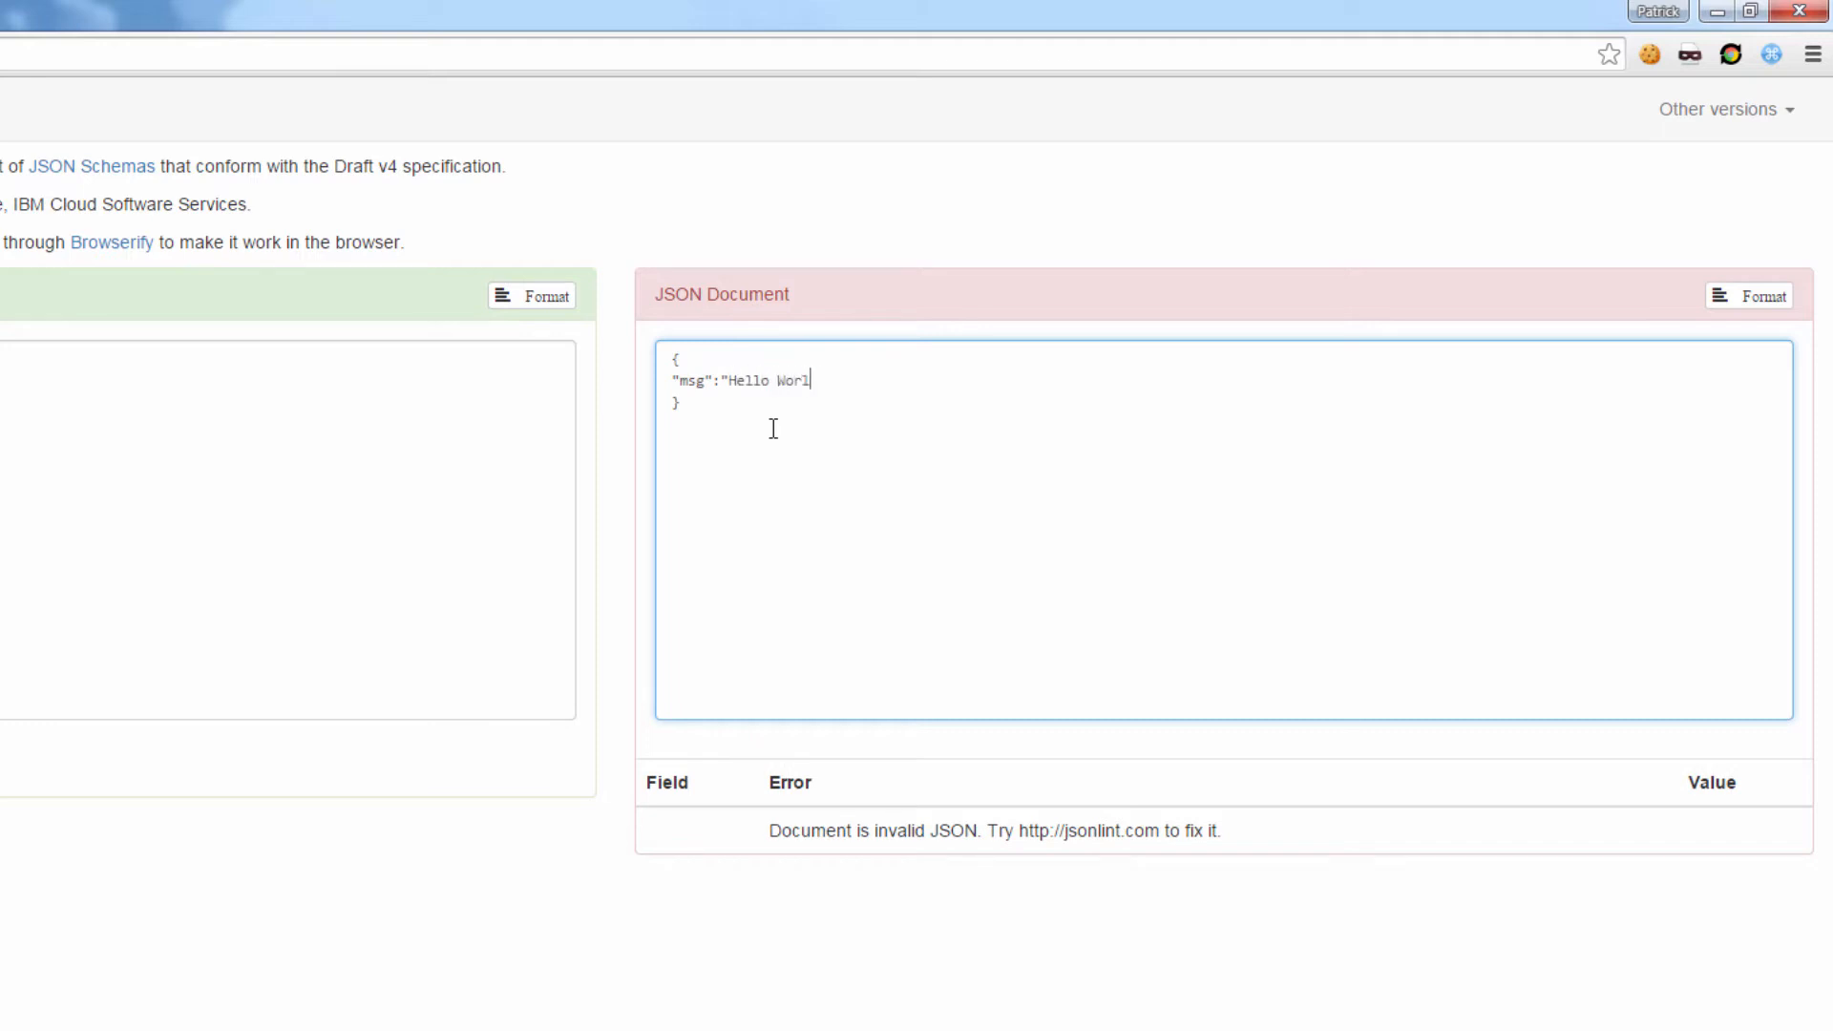
pyautogui.write('d"')
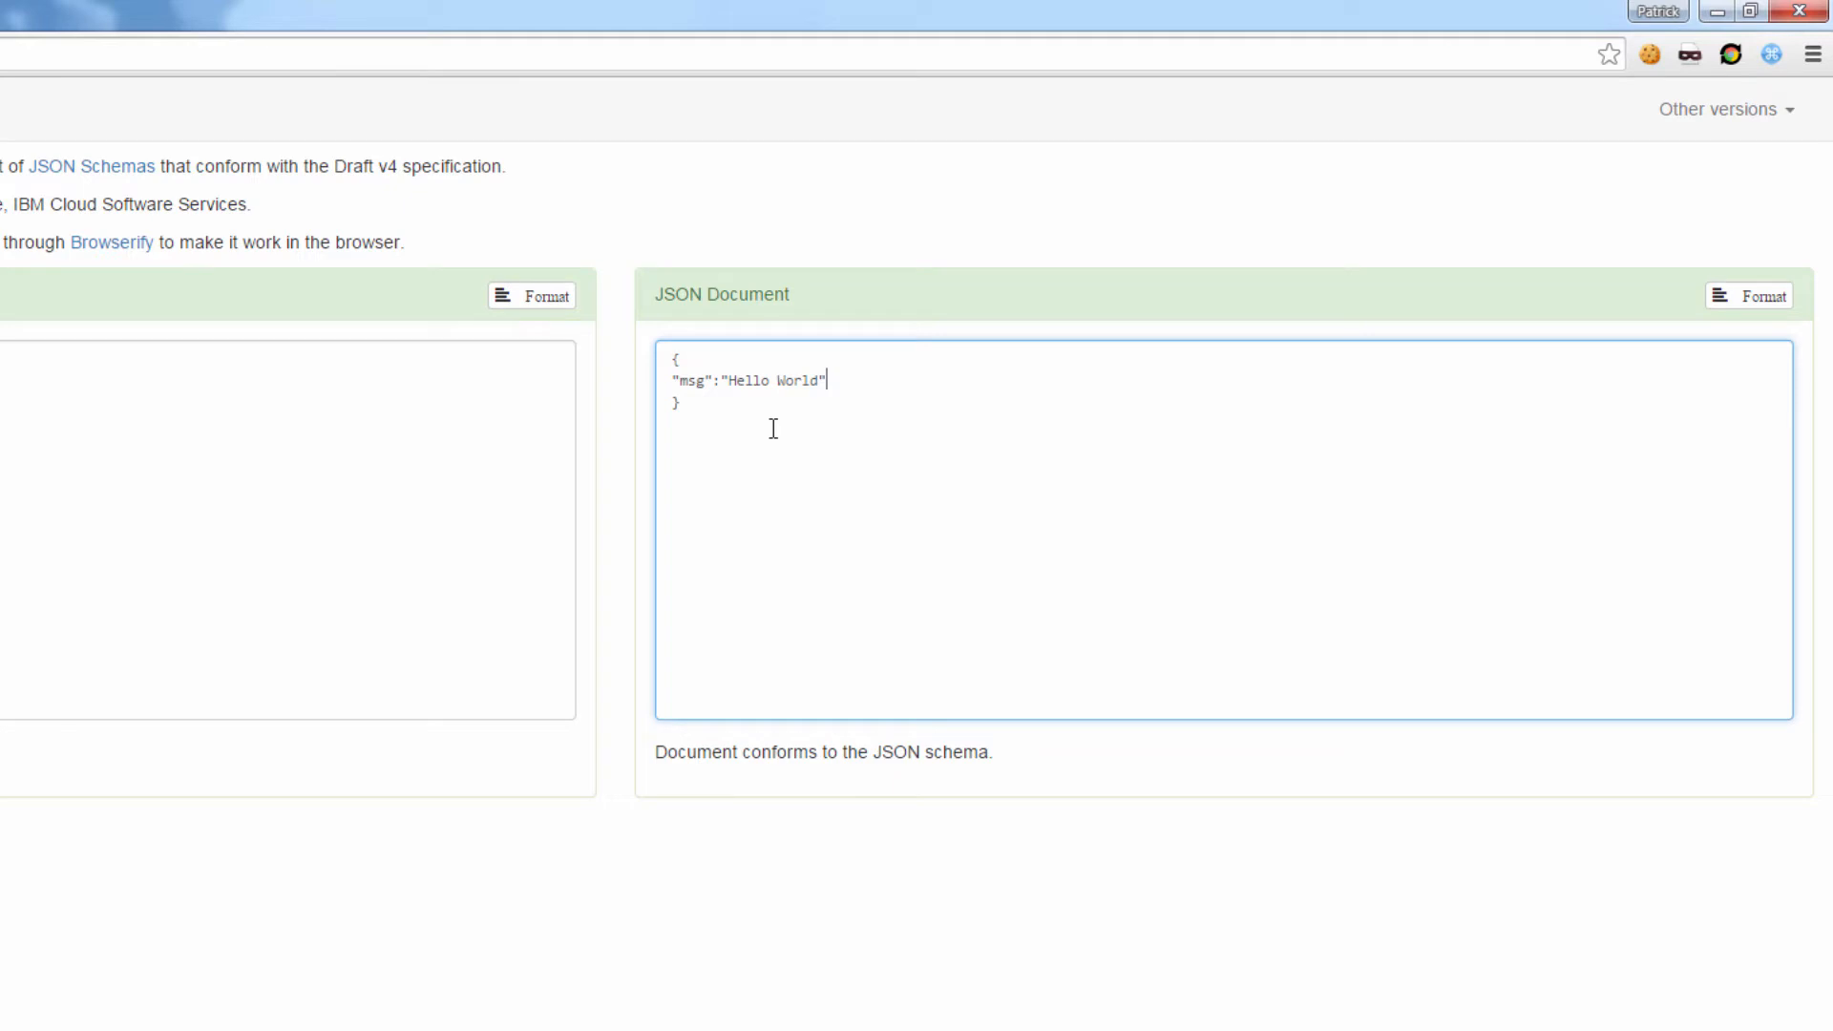
# Step: Add an extra "not-msg": 42 entry after msg and confirm the document still conforms
pyautogui.write(',')
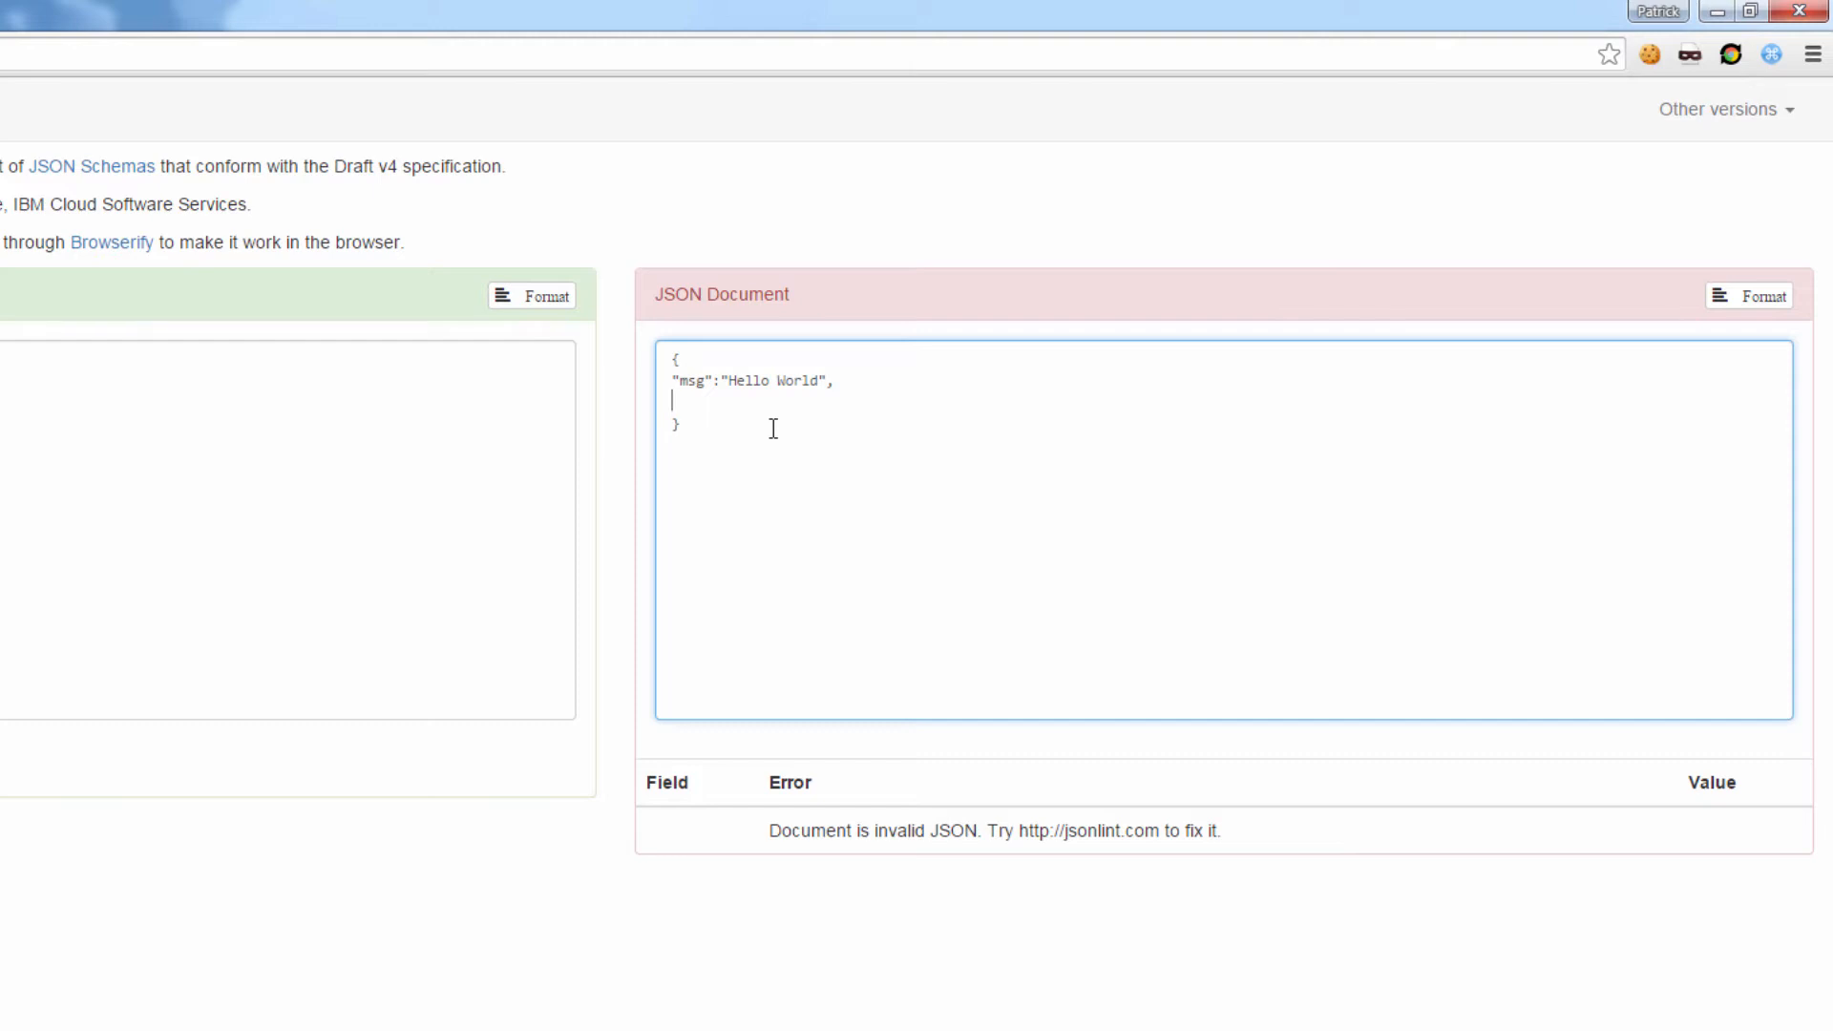
pyautogui.write('"ms')
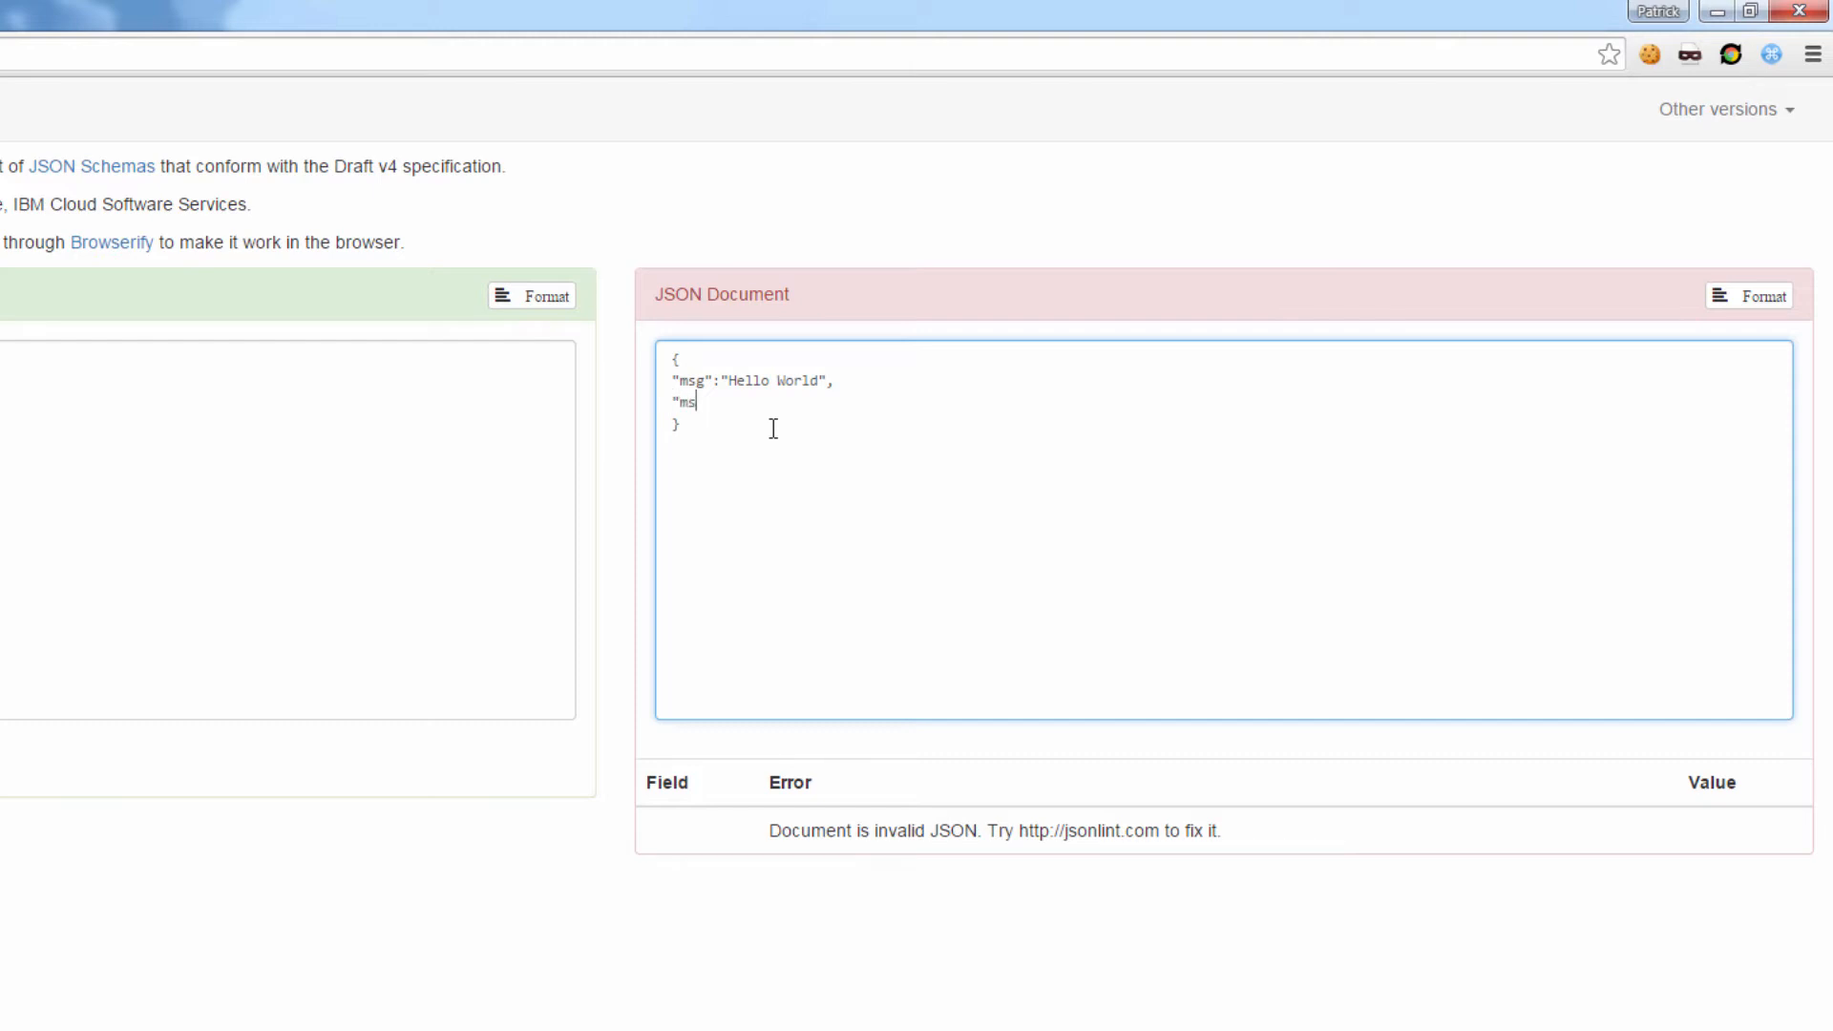
pyautogui.write('g')
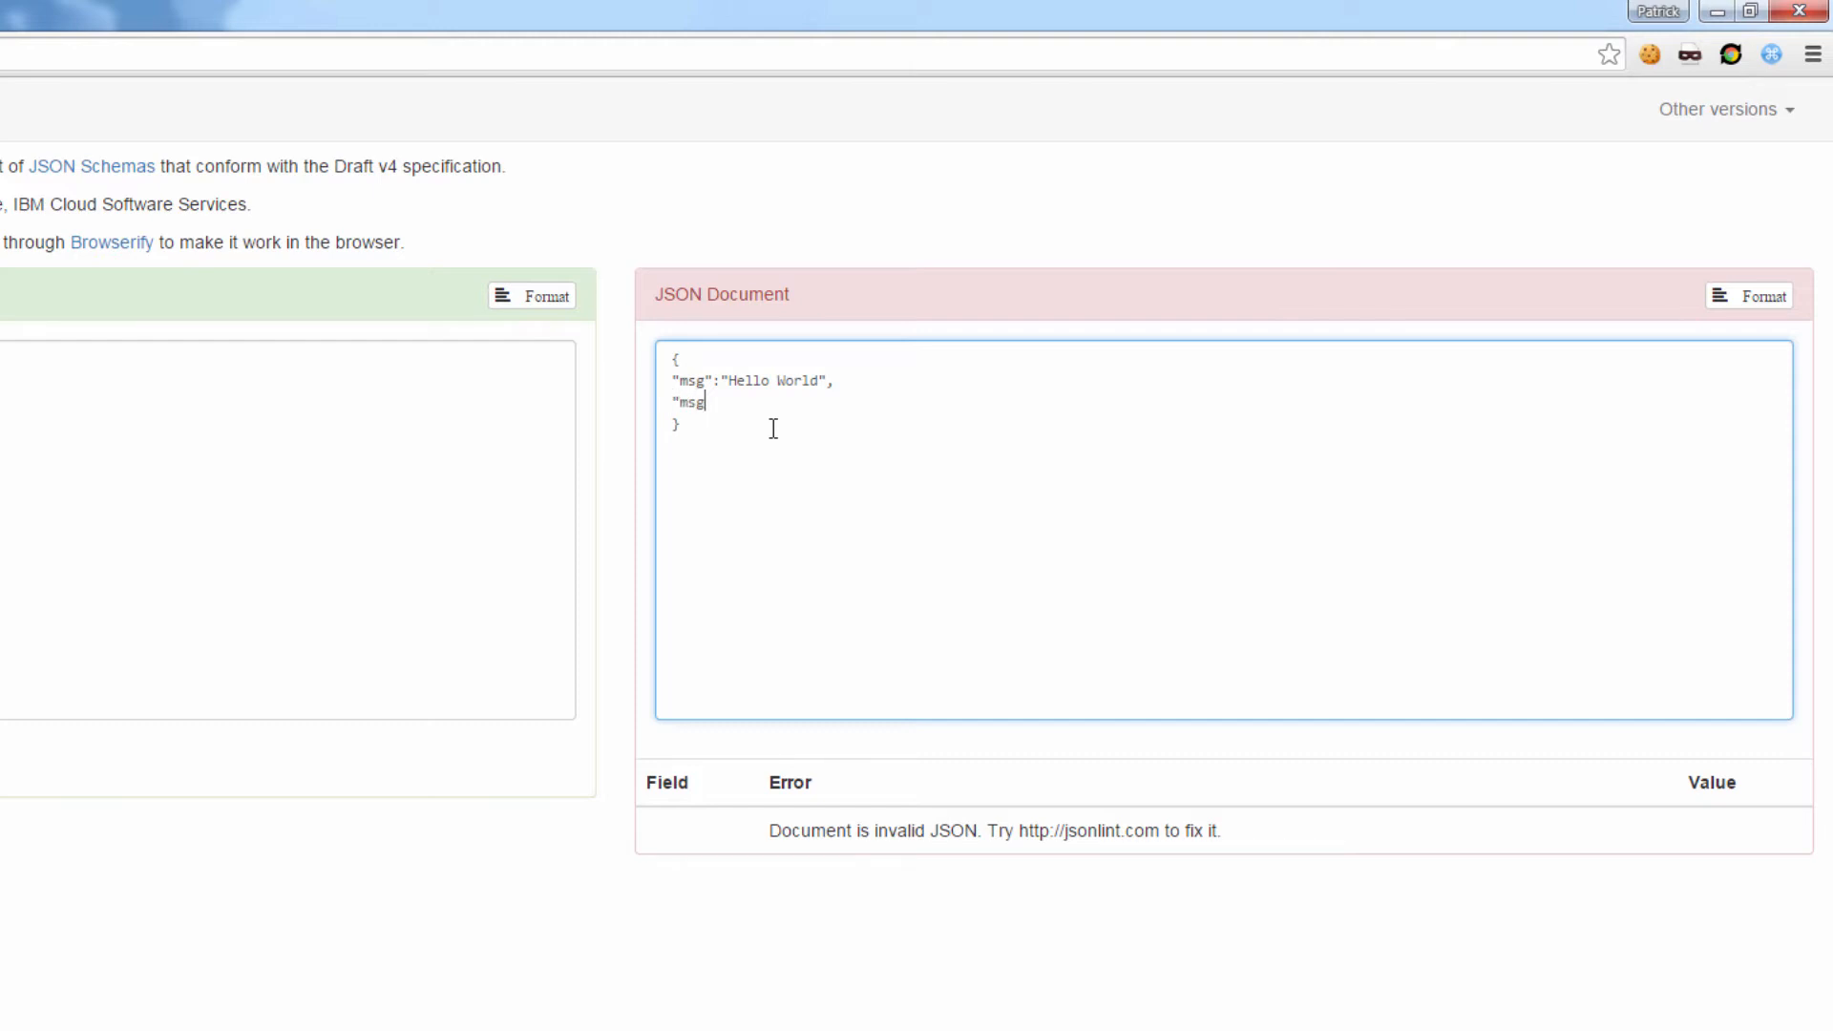
pyautogui.write('not')
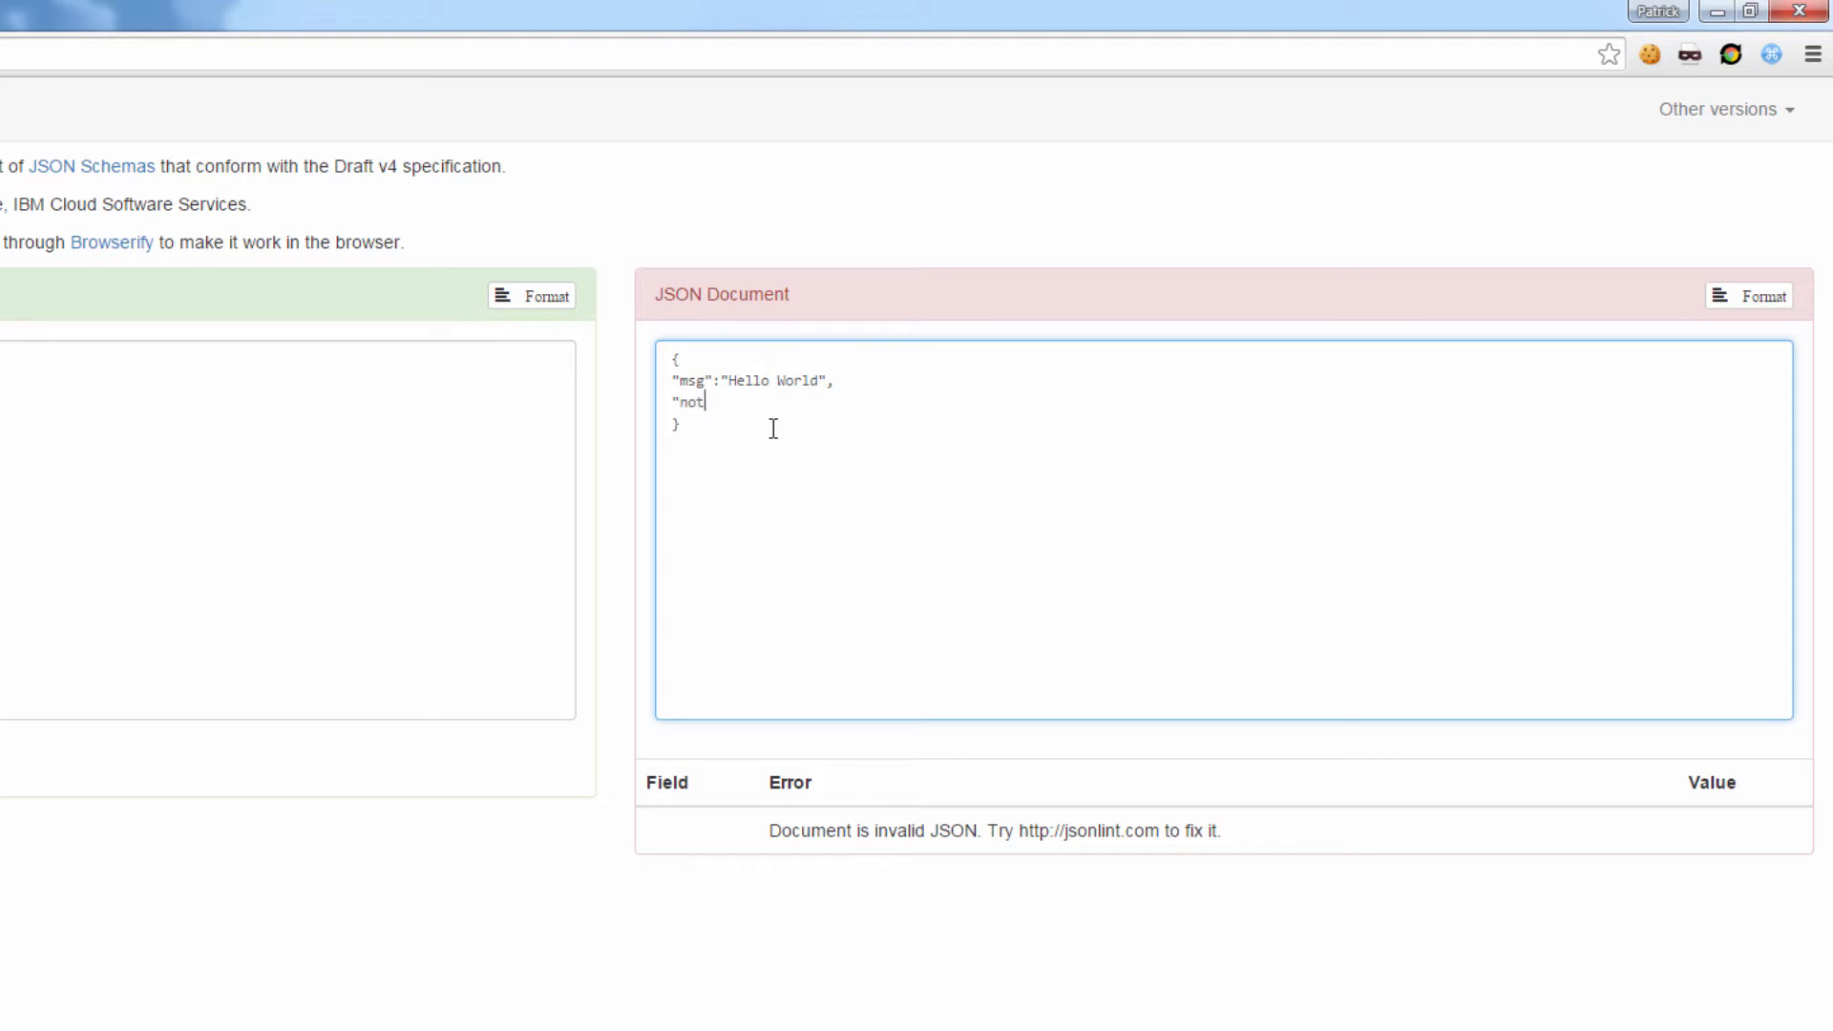
pyautogui.write('-msg":')
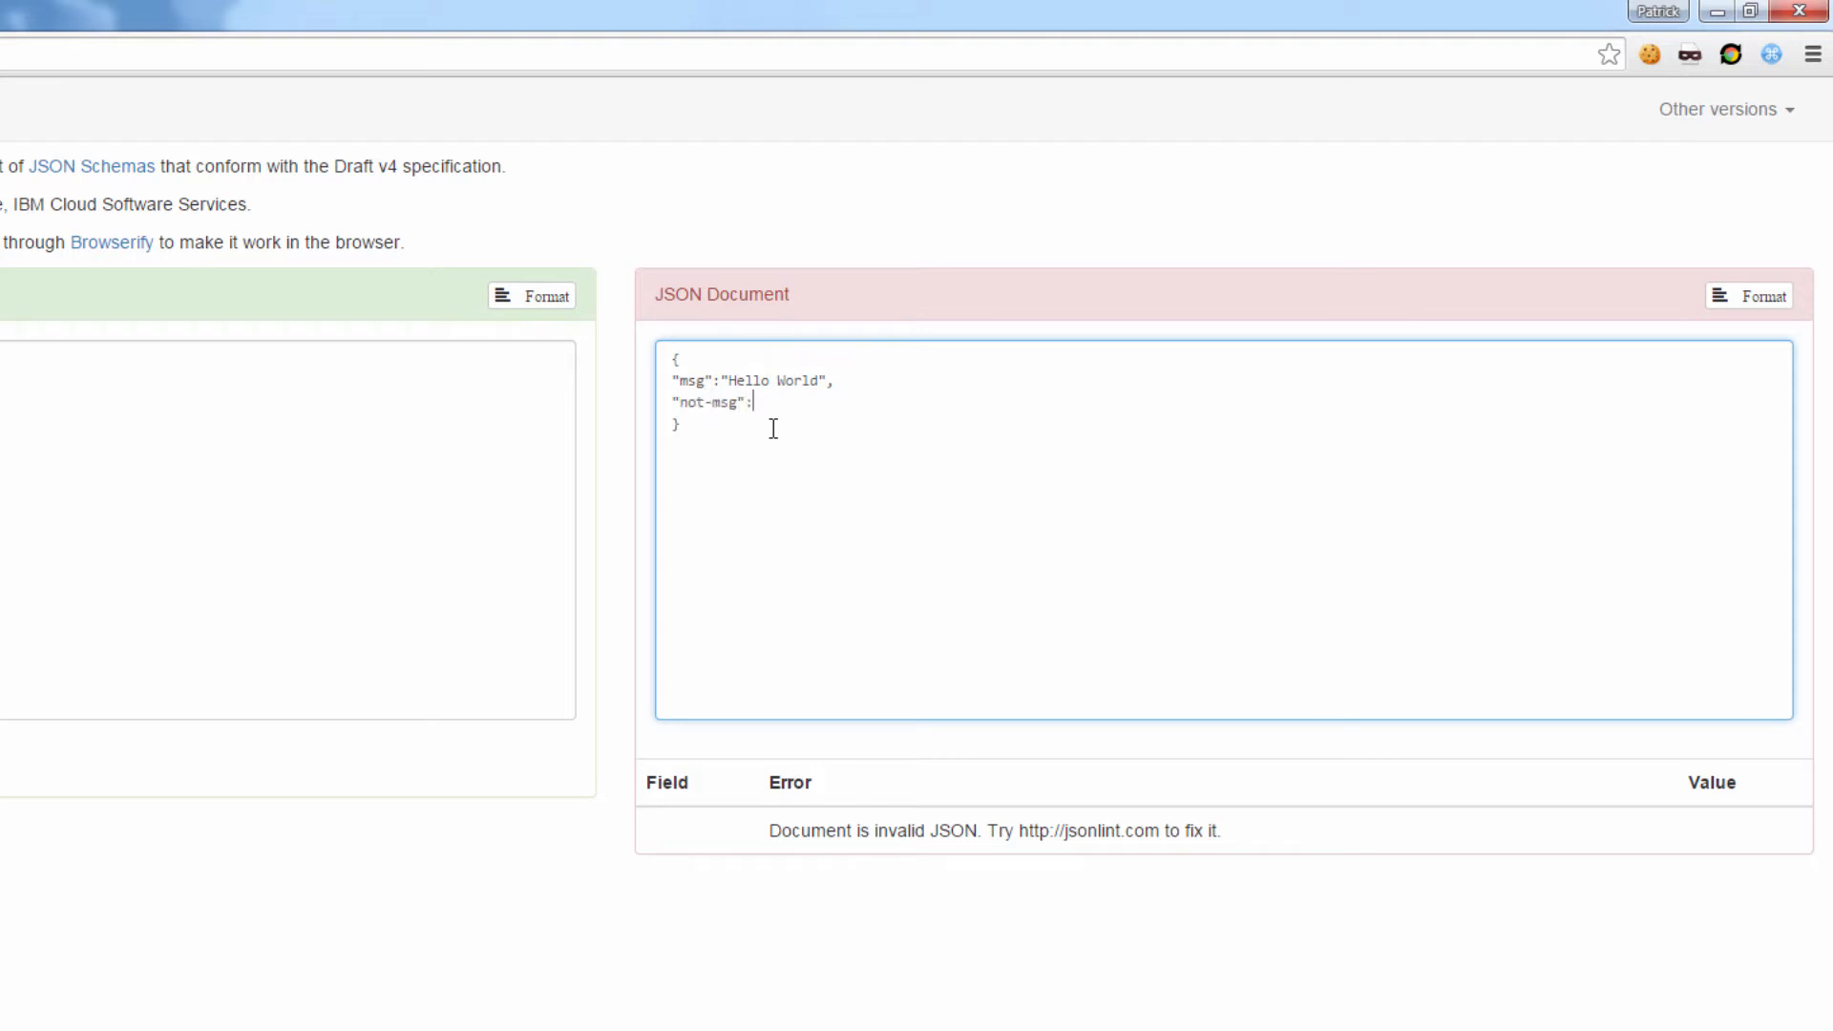
pyautogui.write('3')
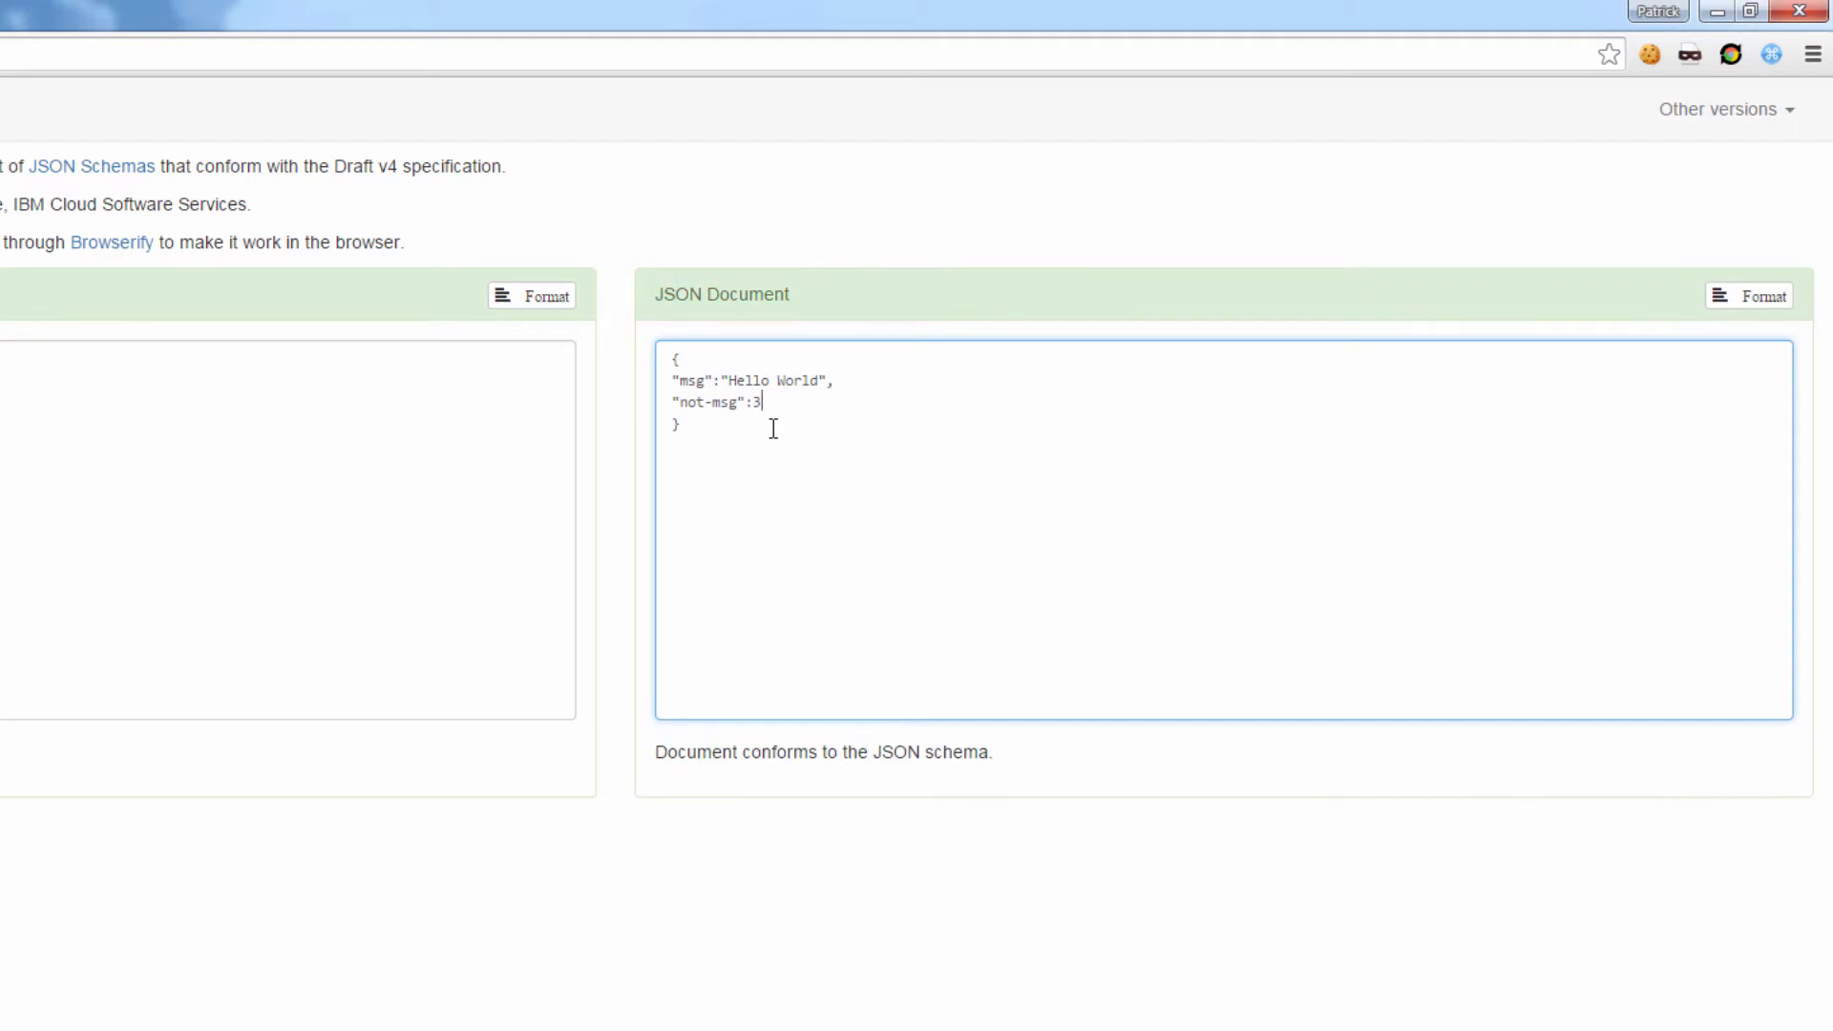
pyautogui.write('42')
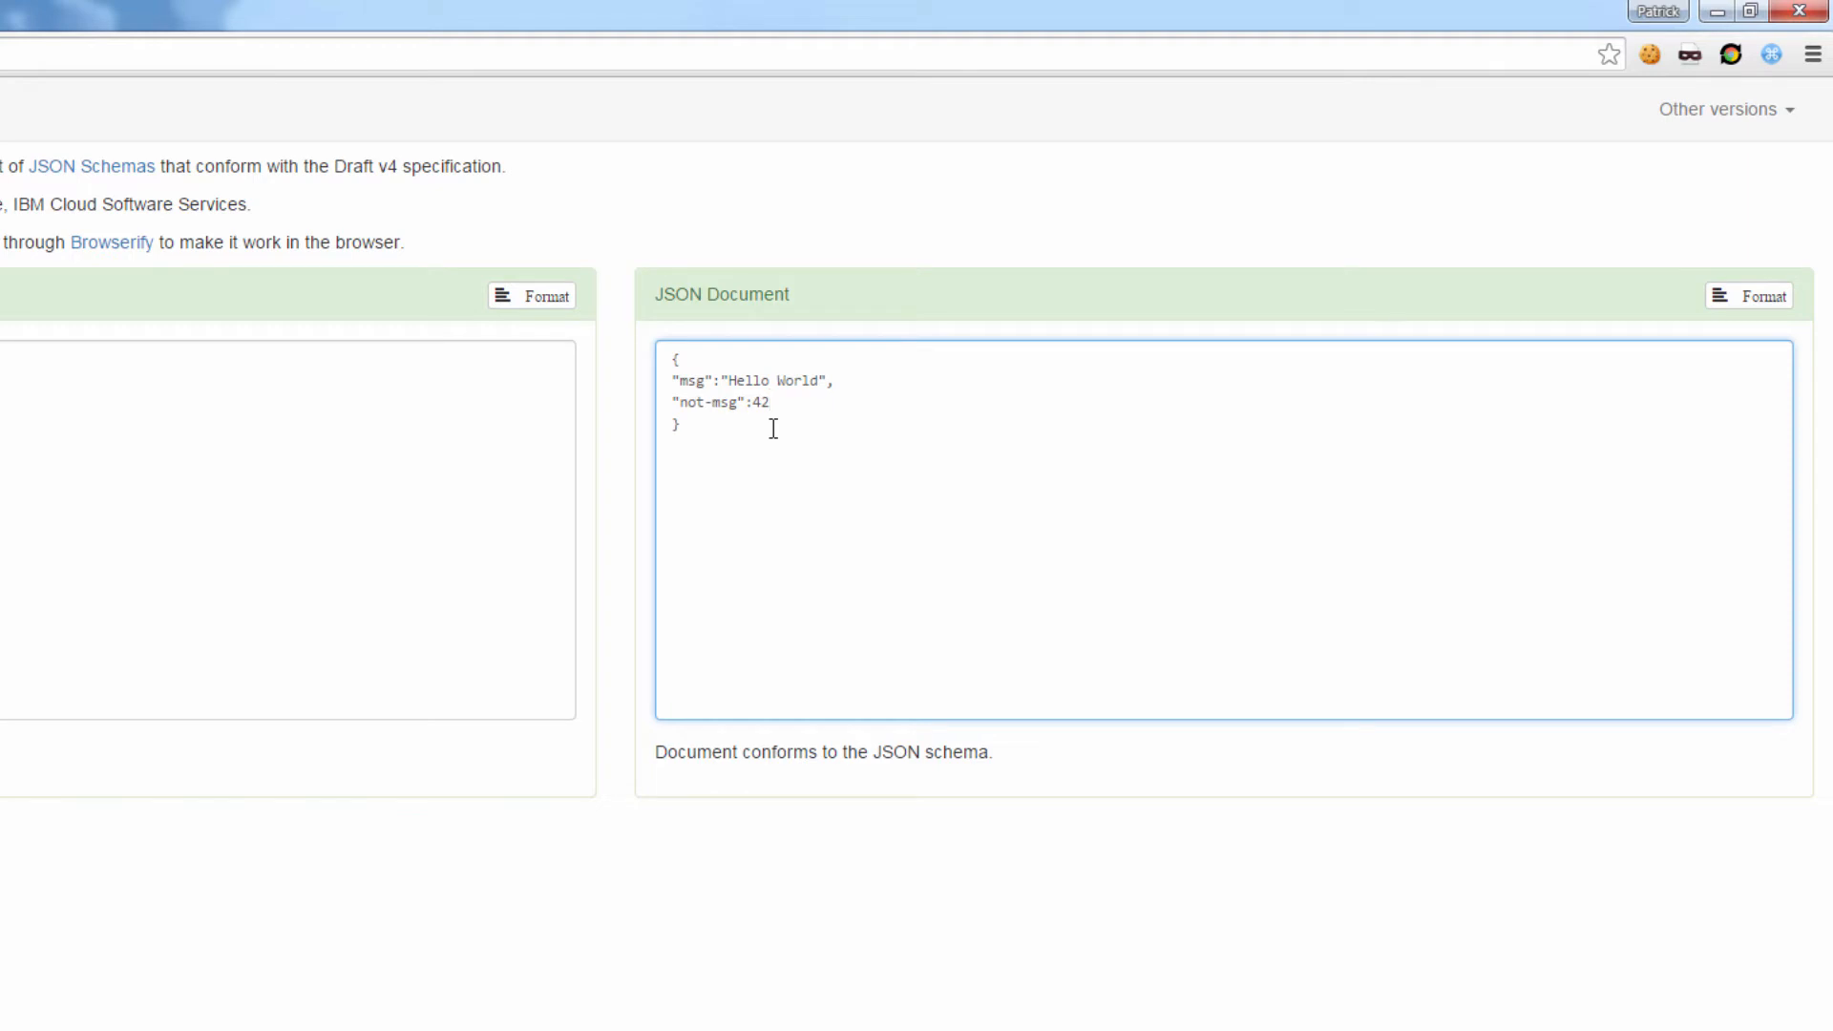
pyautogui.click(770, 402)
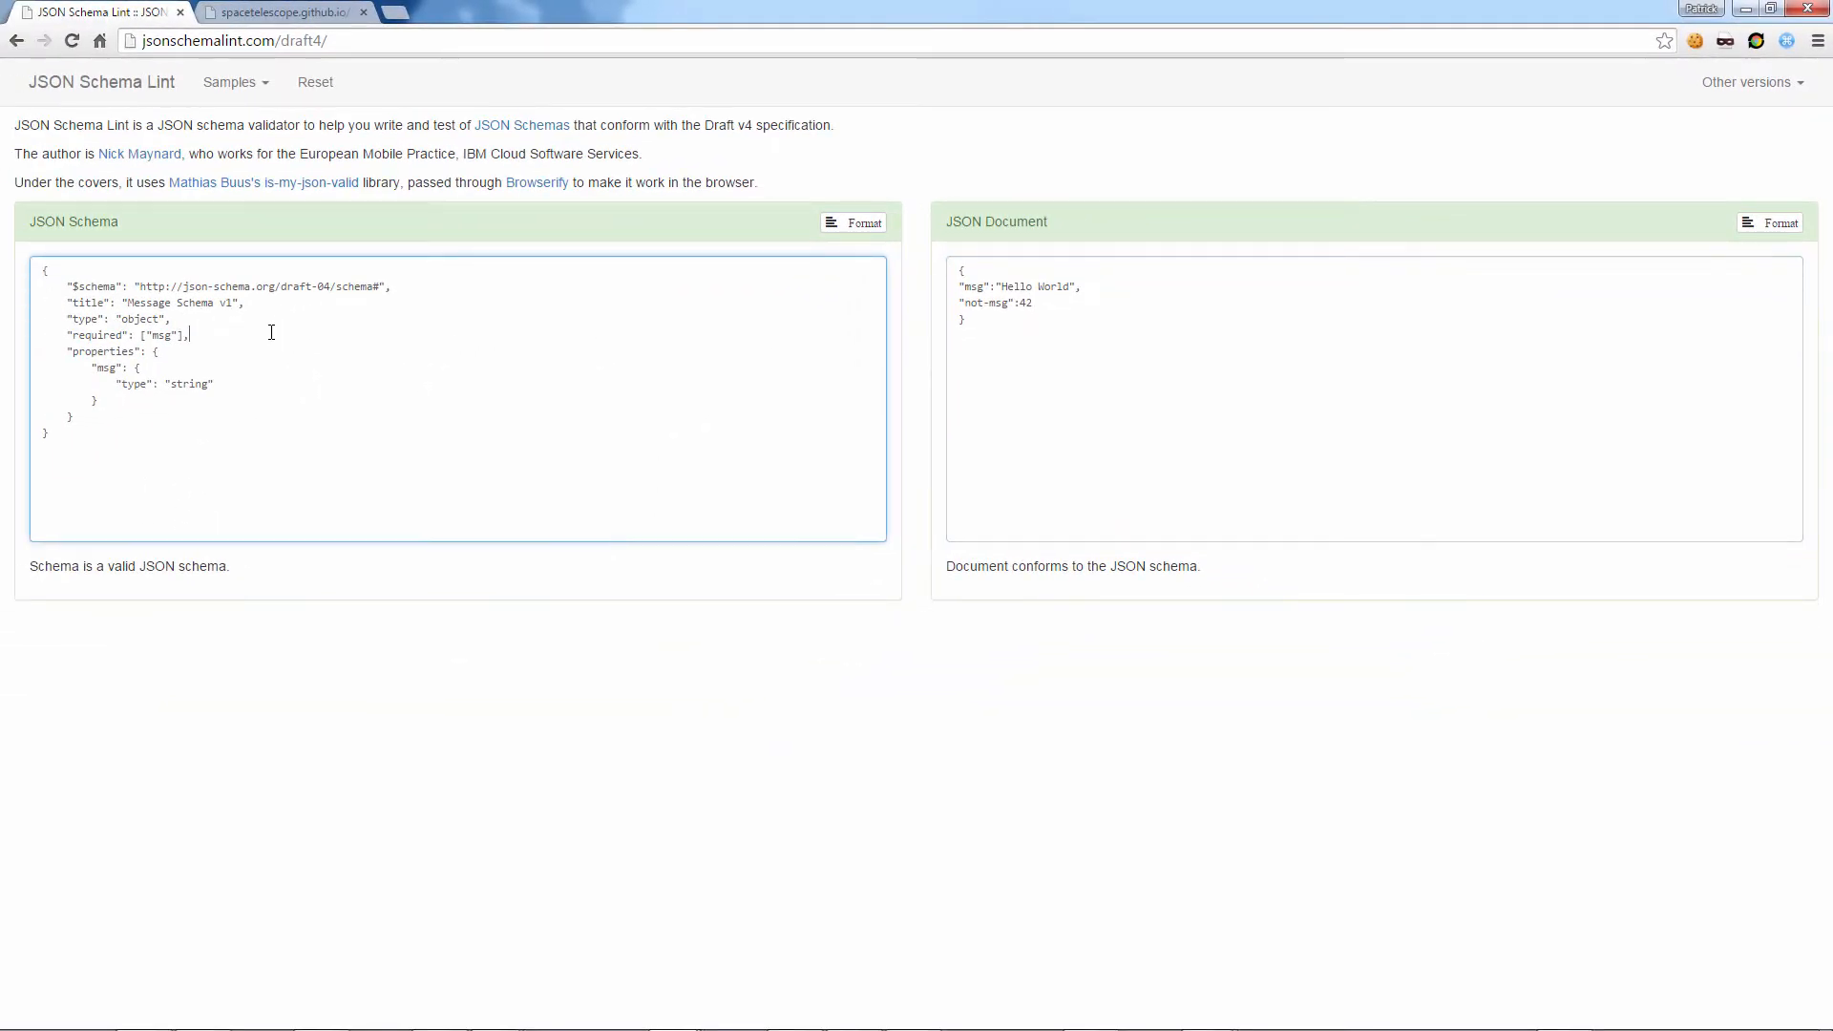
# Step: Add "additionalProperties": false to the schema and remove the not-msg entry from the document
pyautogui.press('Return')
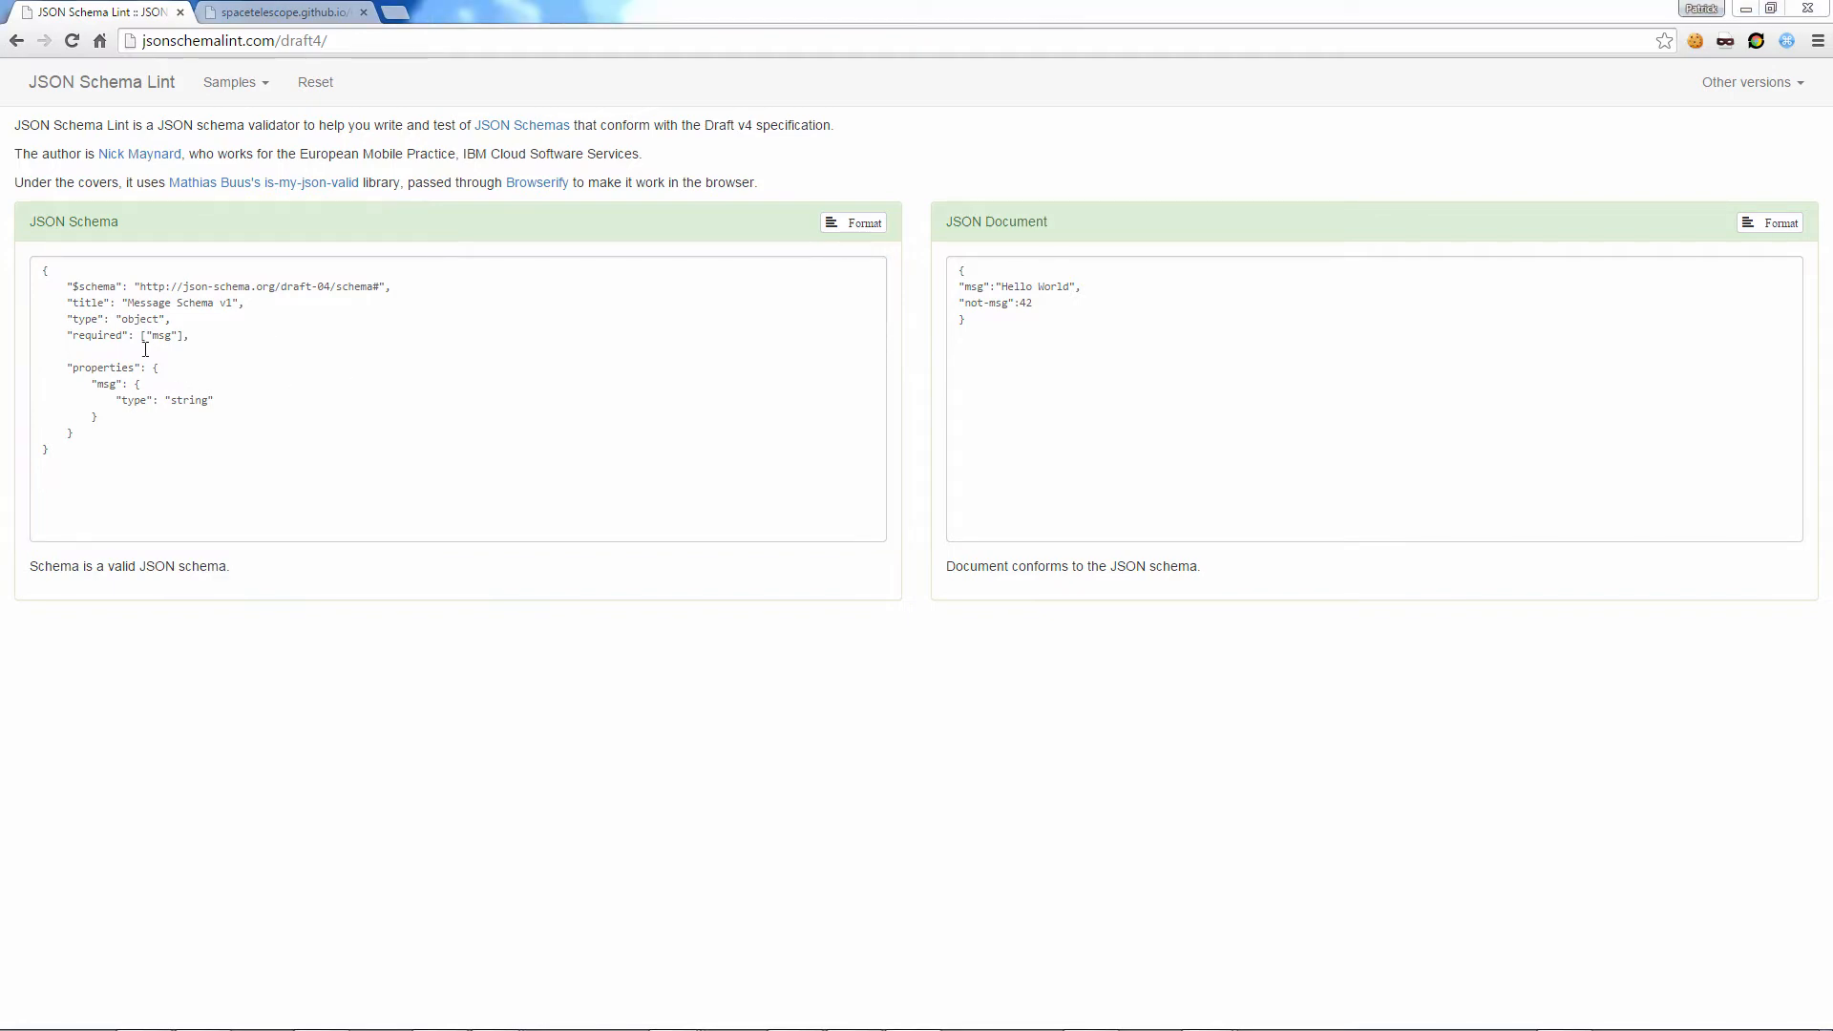
pyautogui.write('"additionalProperties": false,')
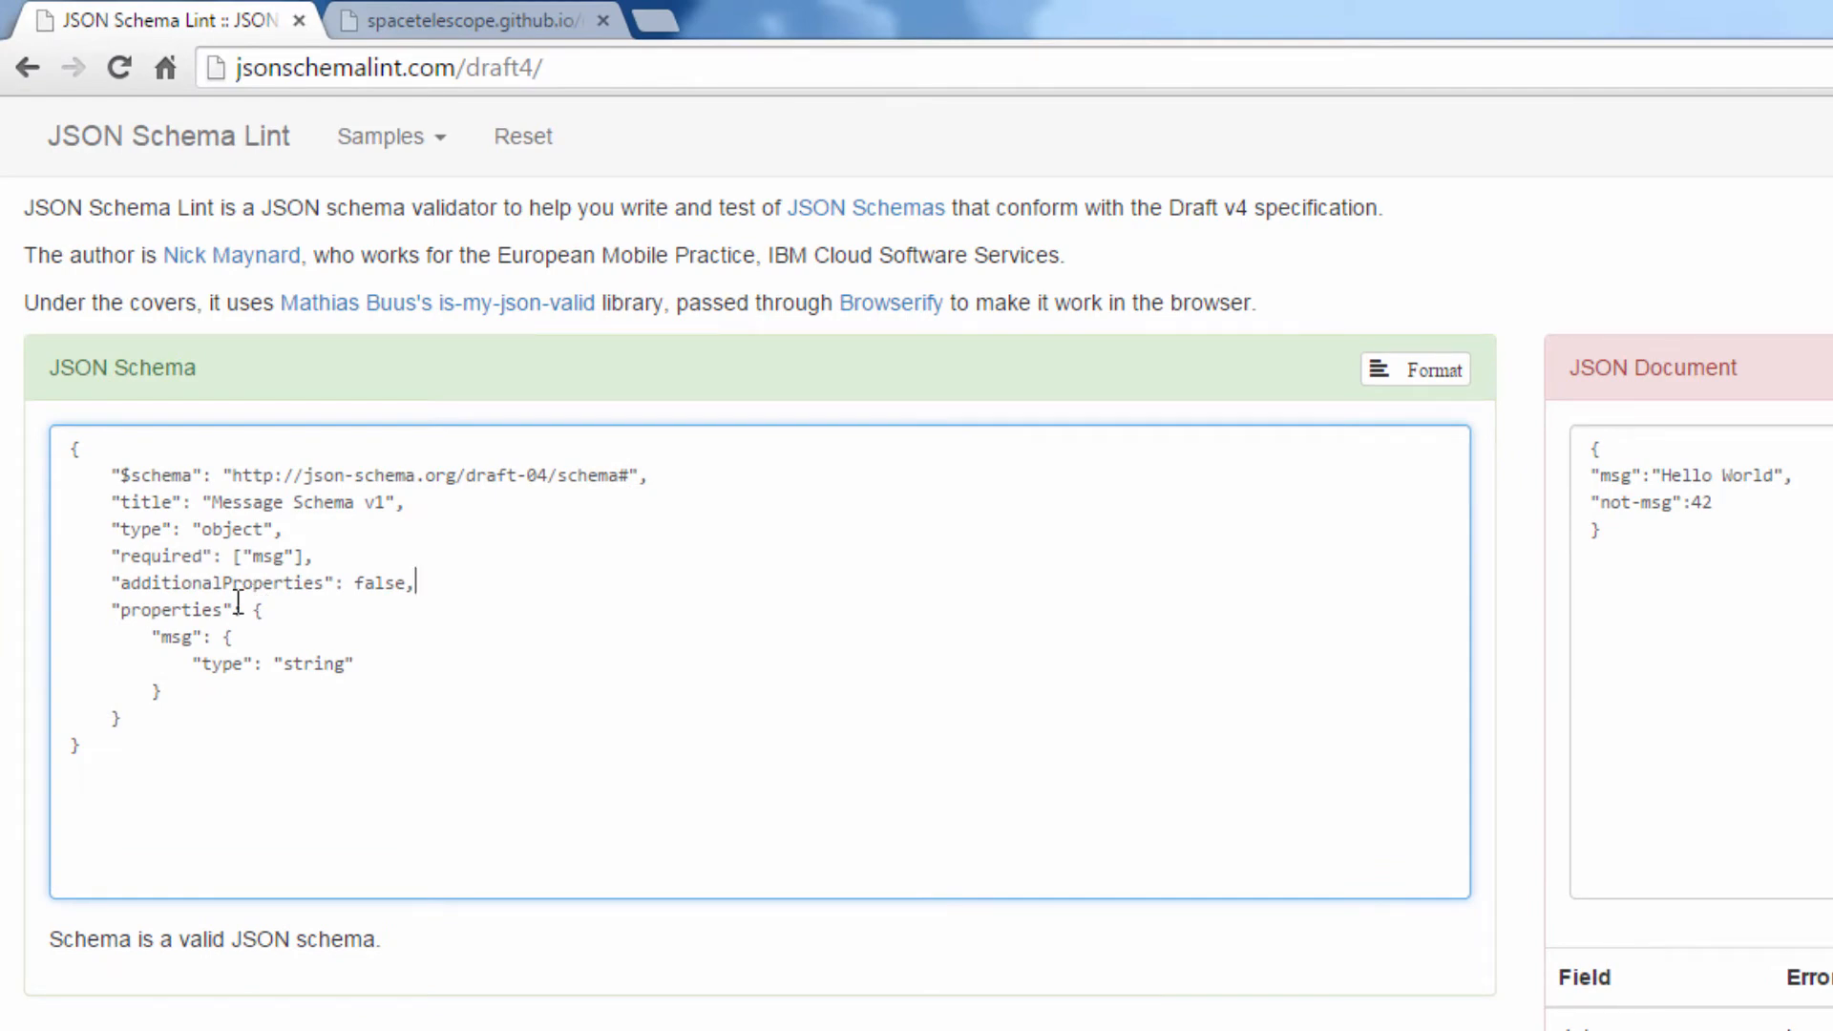
pyautogui.moveTo(1751, 511)
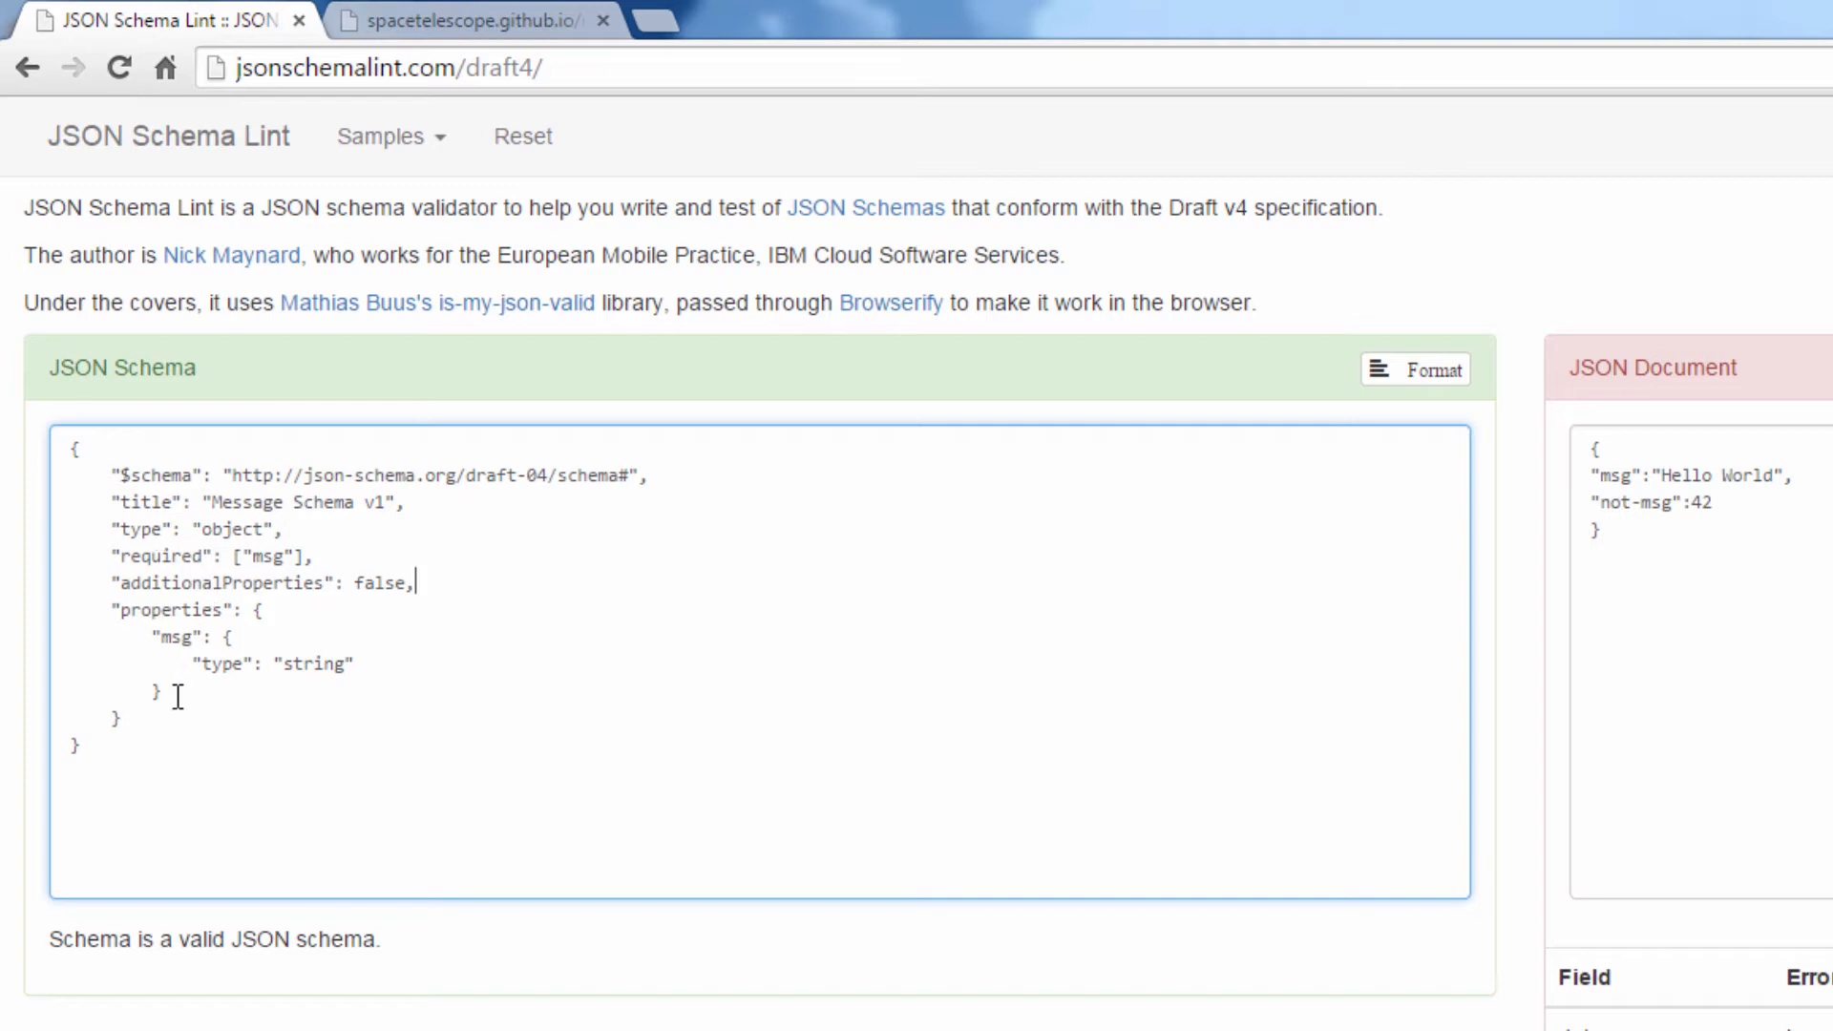
pyautogui.moveTo(1756, 519)
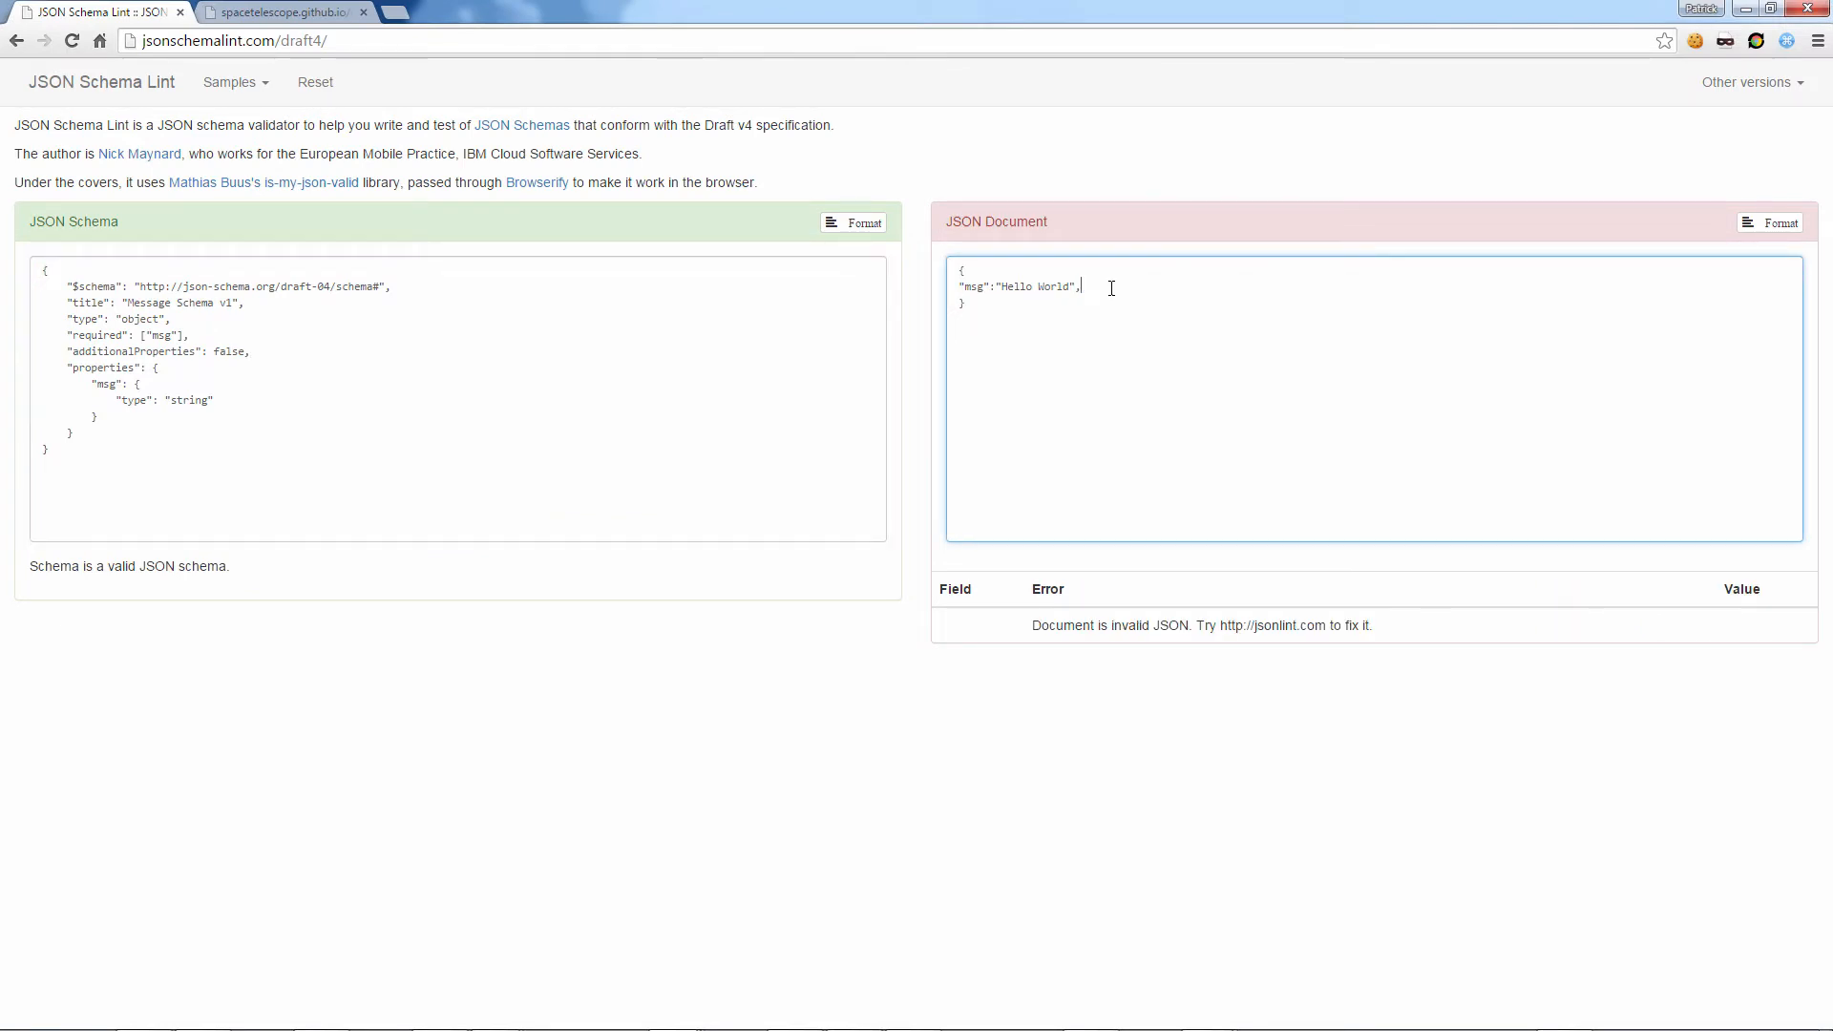
pyautogui.press('Backspace')
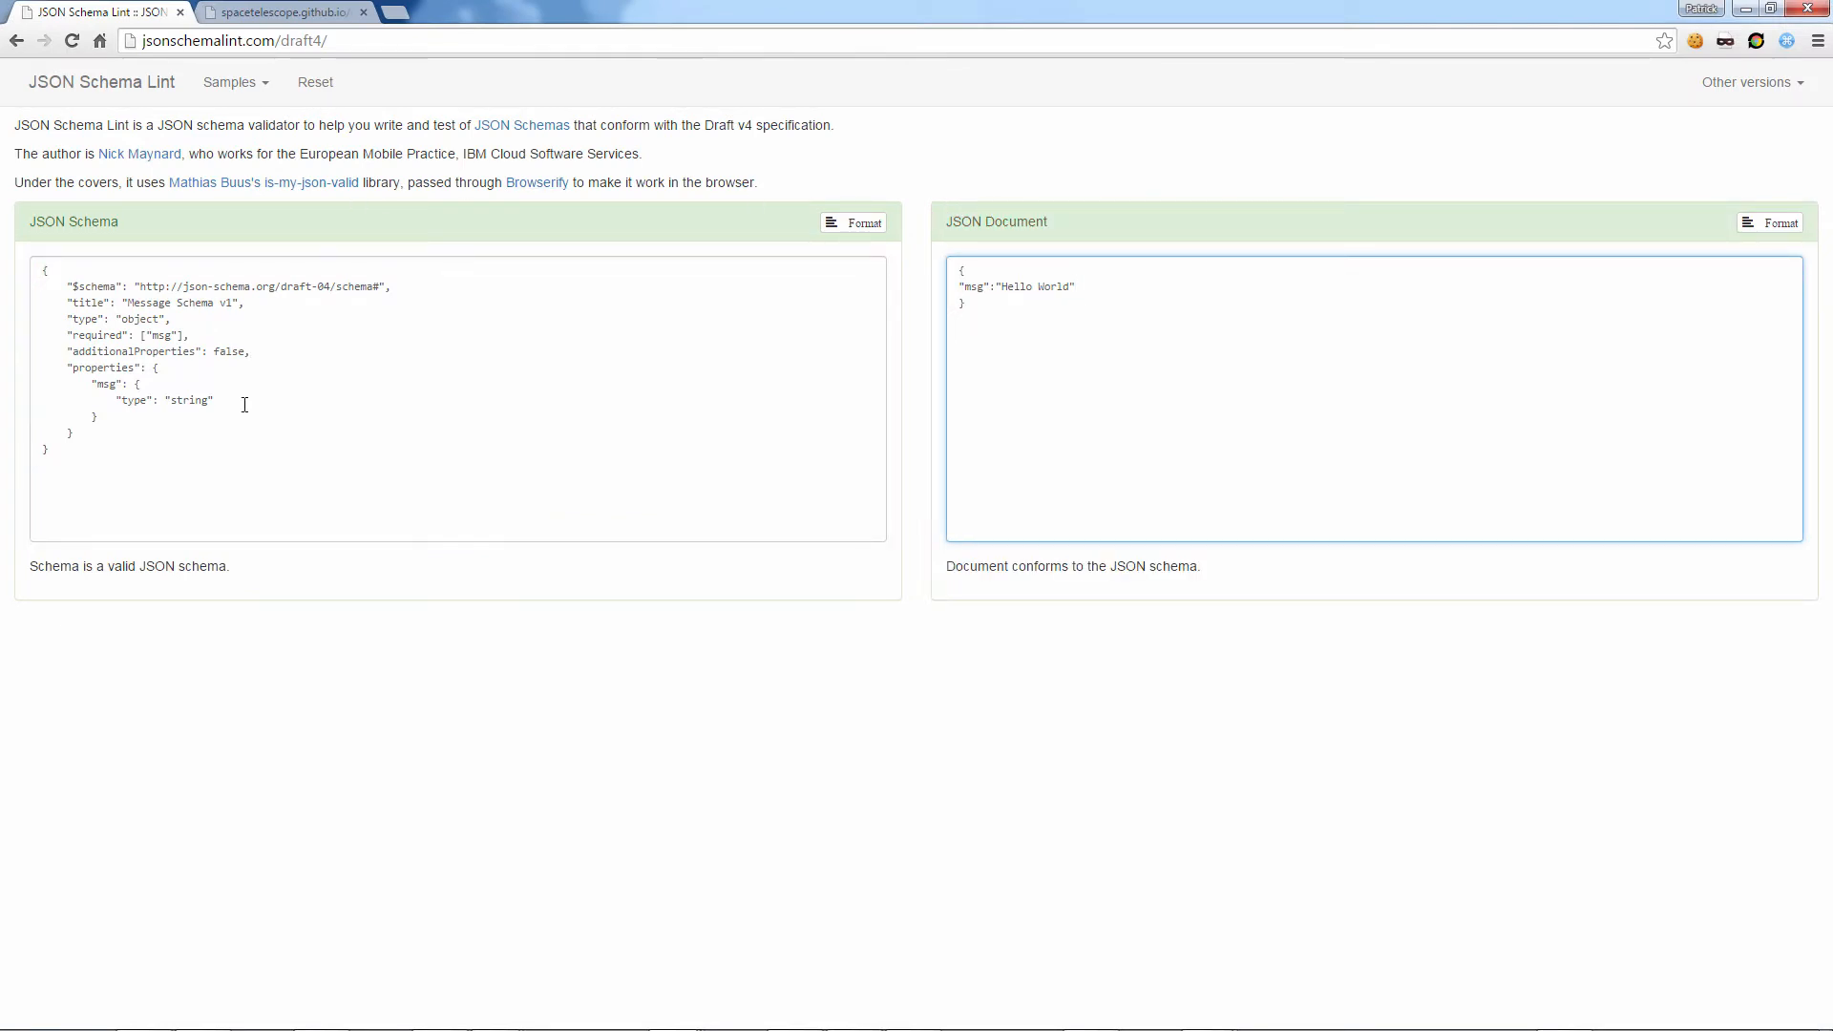
pyautogui.click(242, 402)
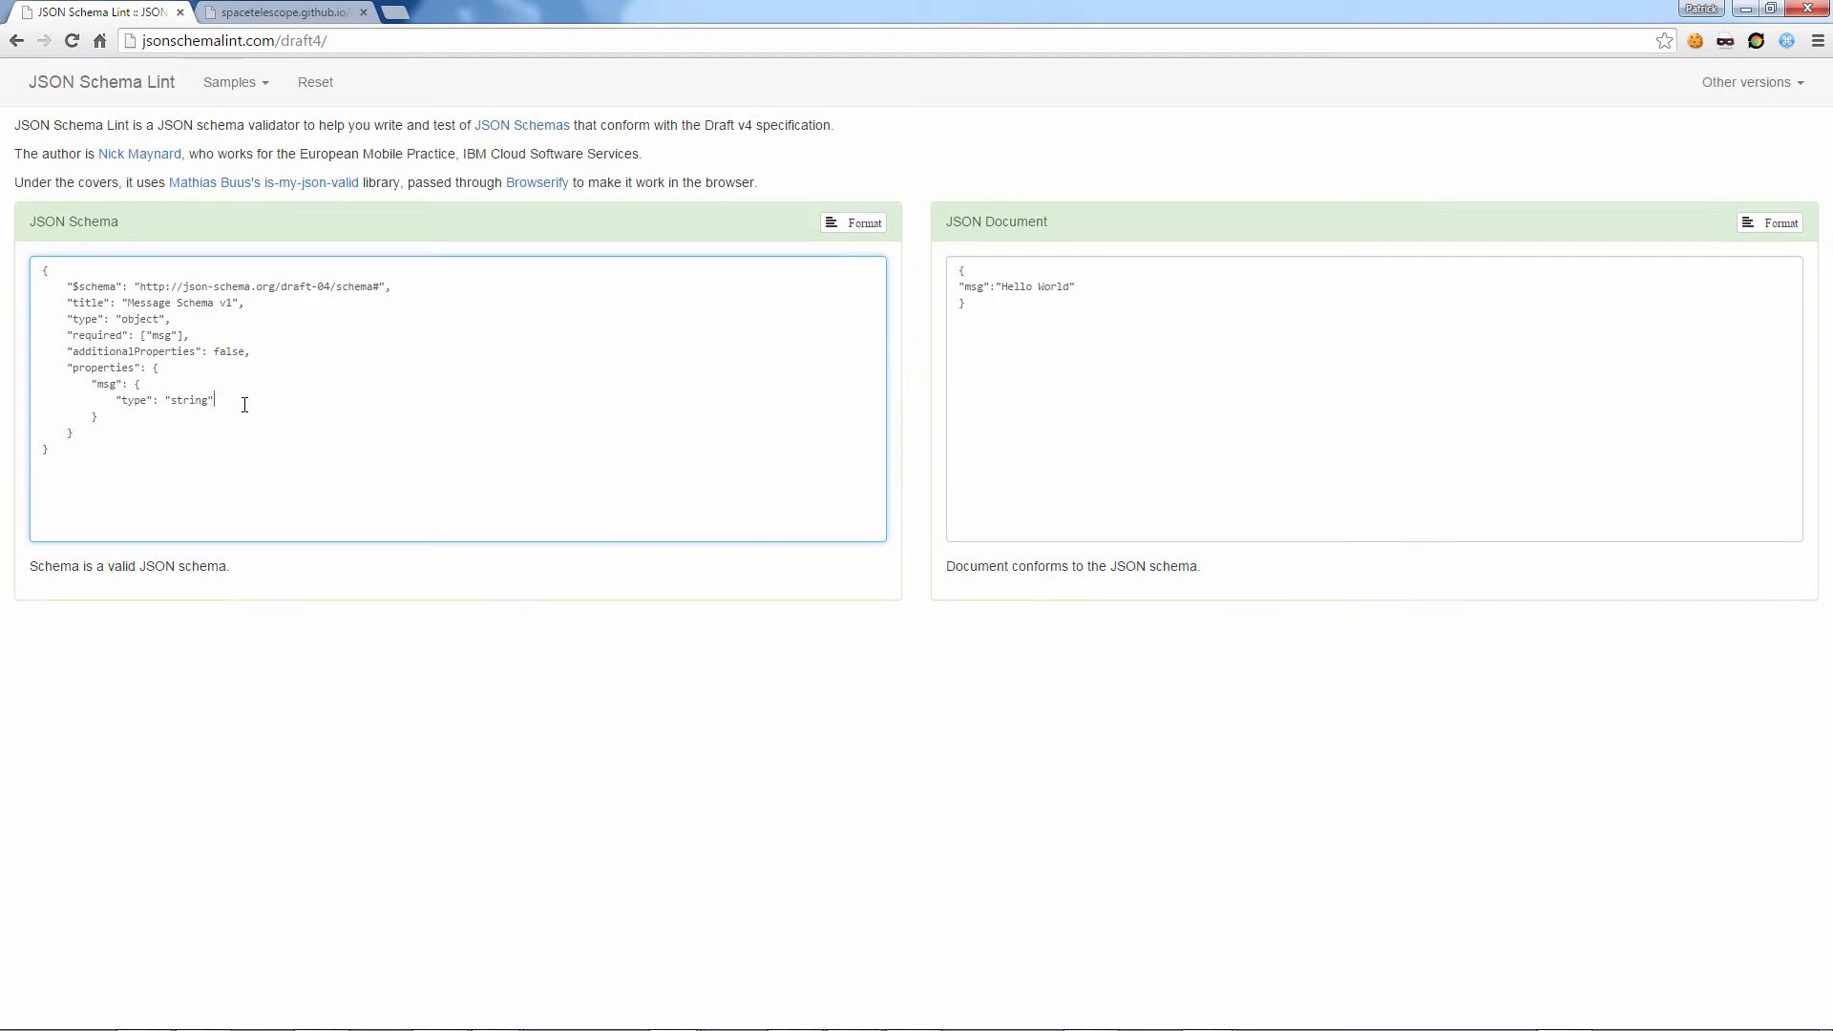
pyautogui.click(853, 222)
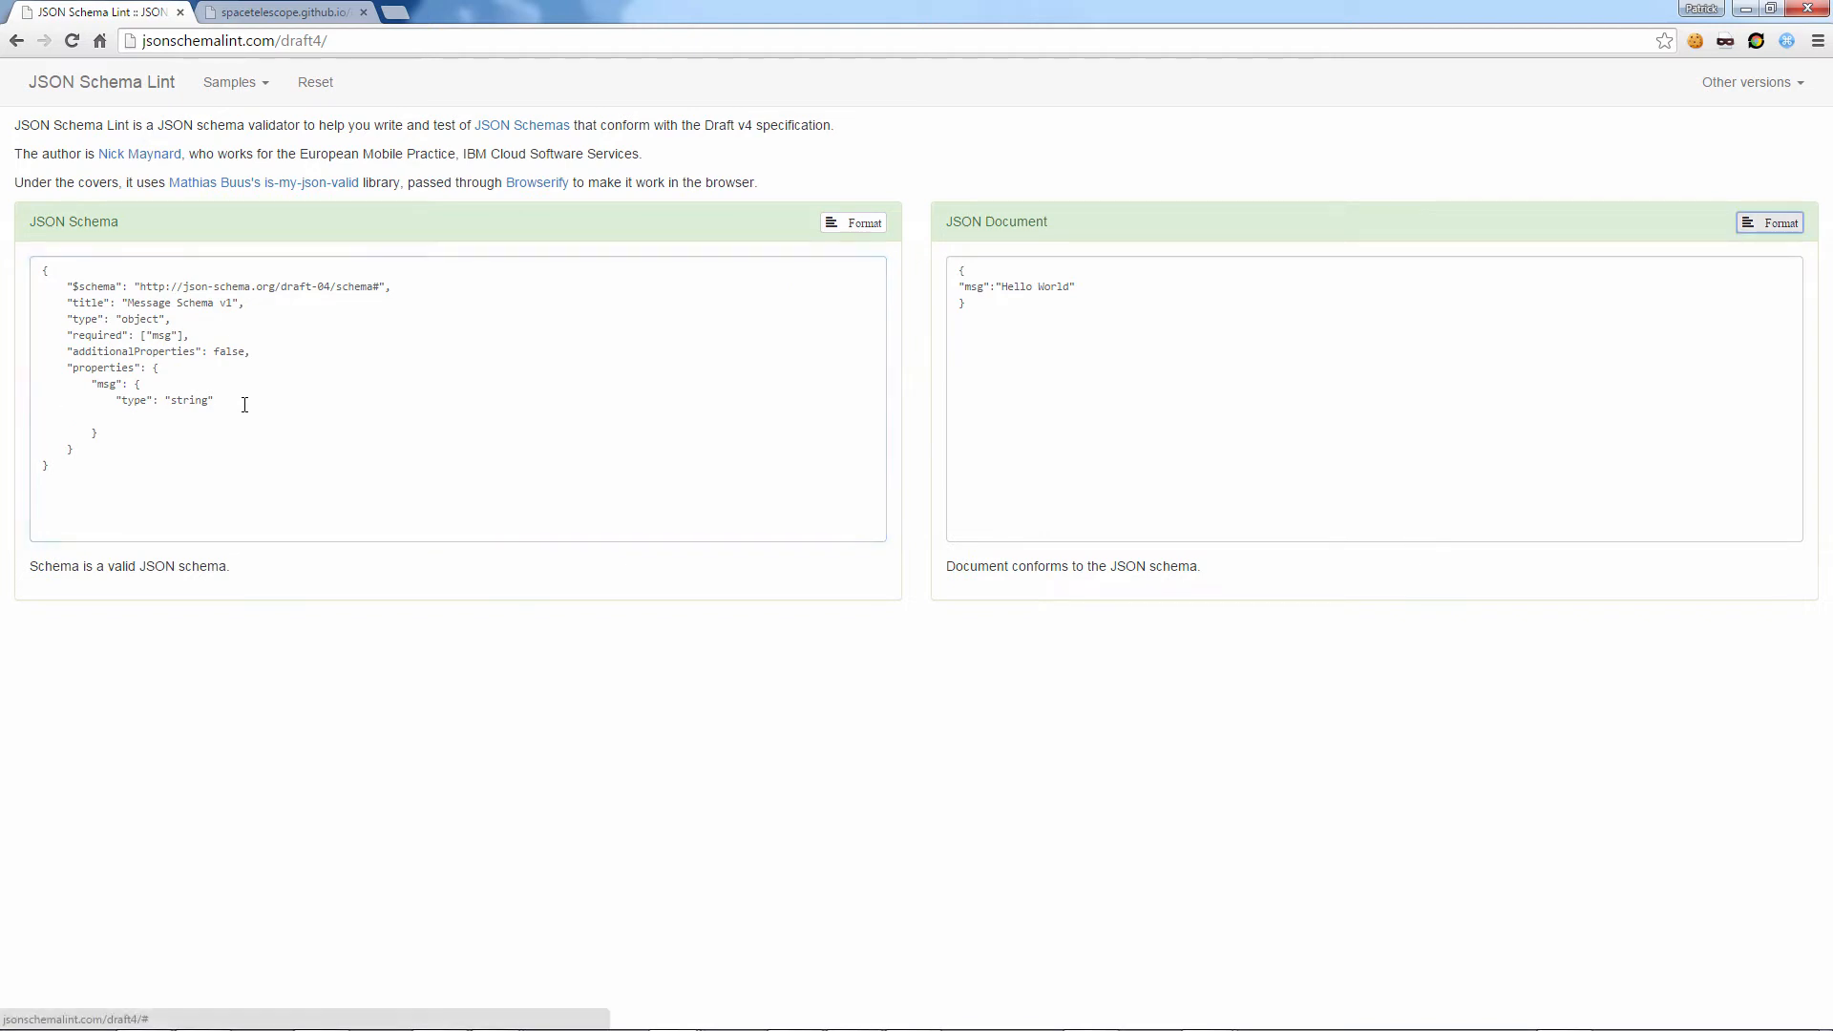
# Step: Give msg the pattern "^Hello.*$" and start a second required entry
pyautogui.click(134, 418)
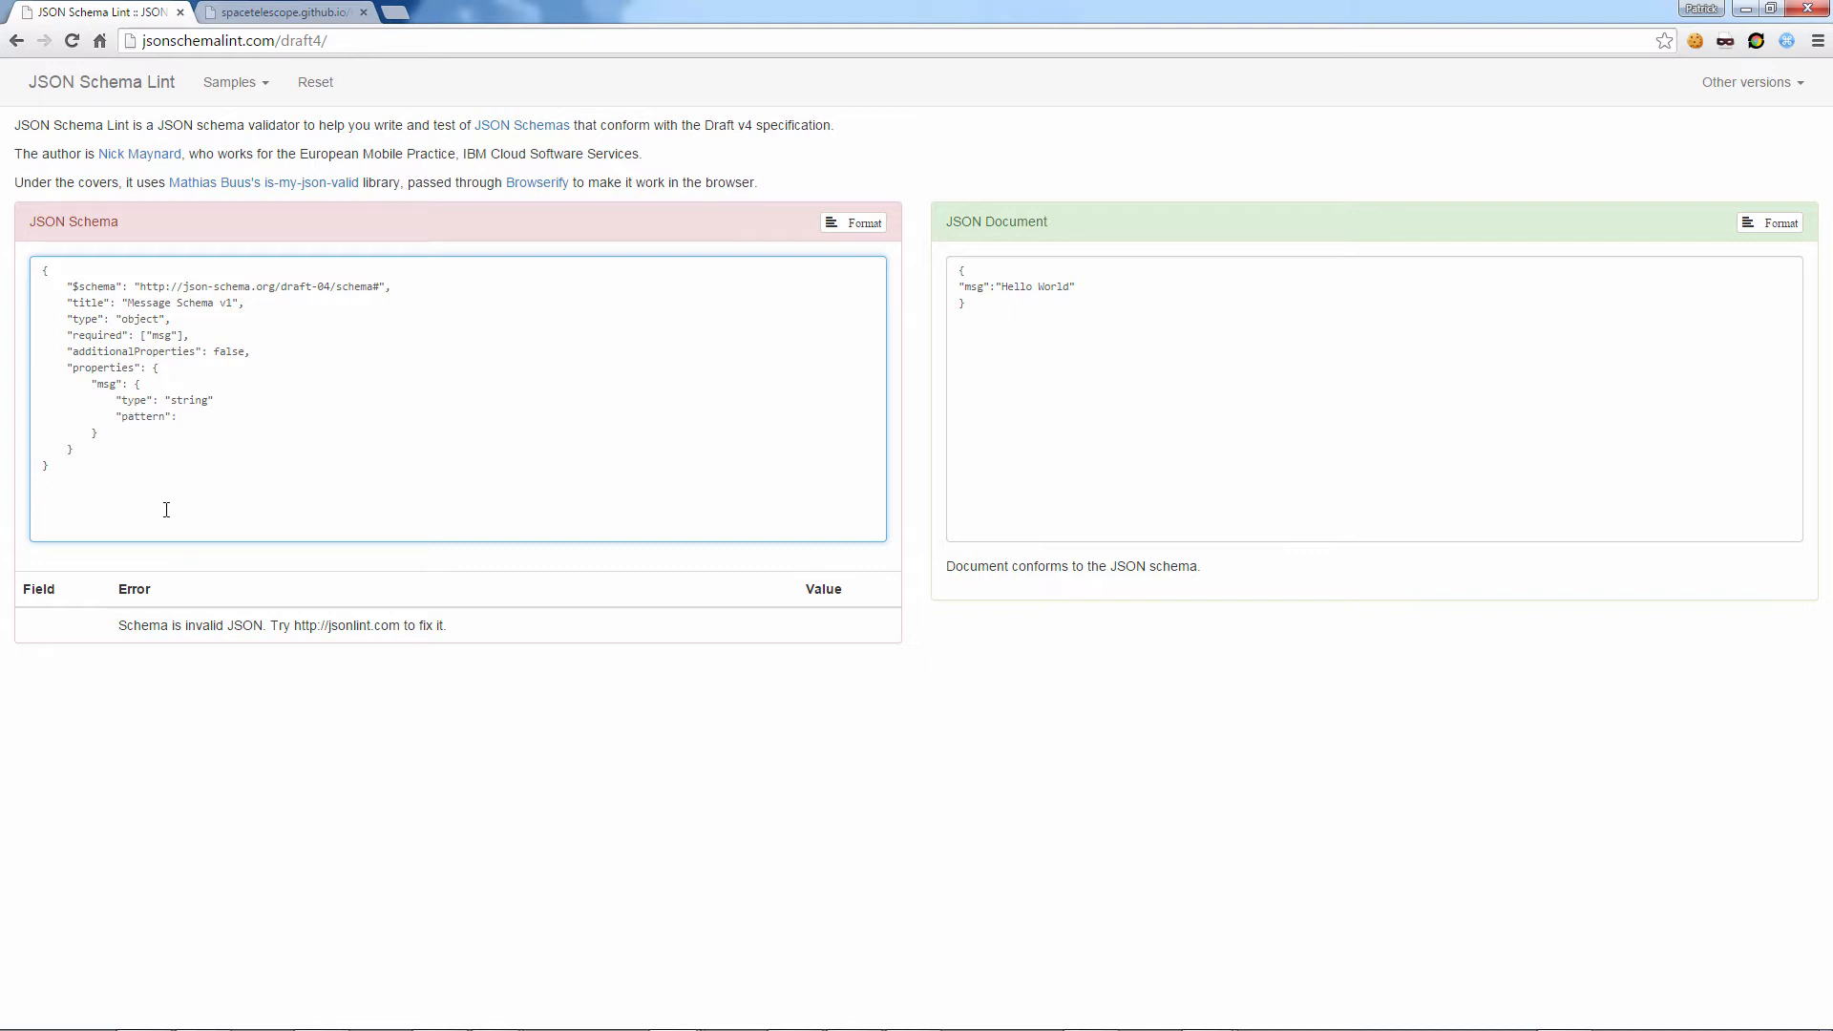
pyautogui.write('"H')
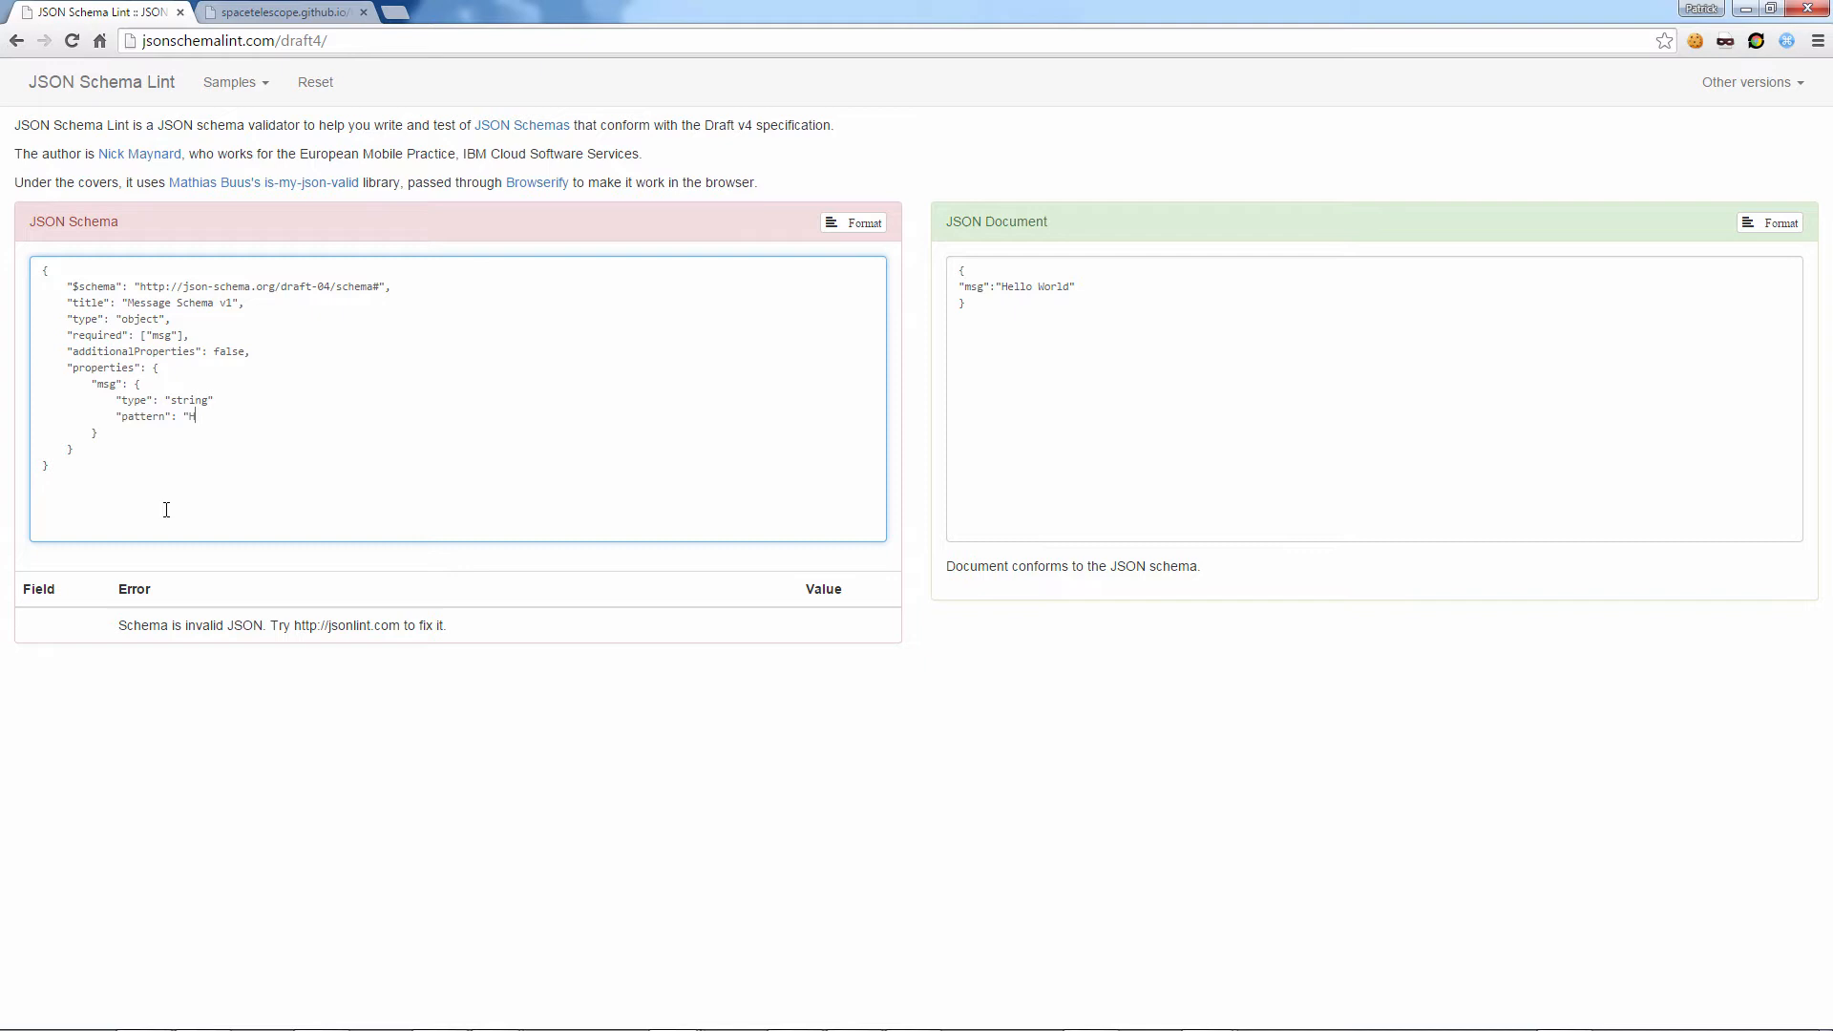
pyautogui.write('ello.*')
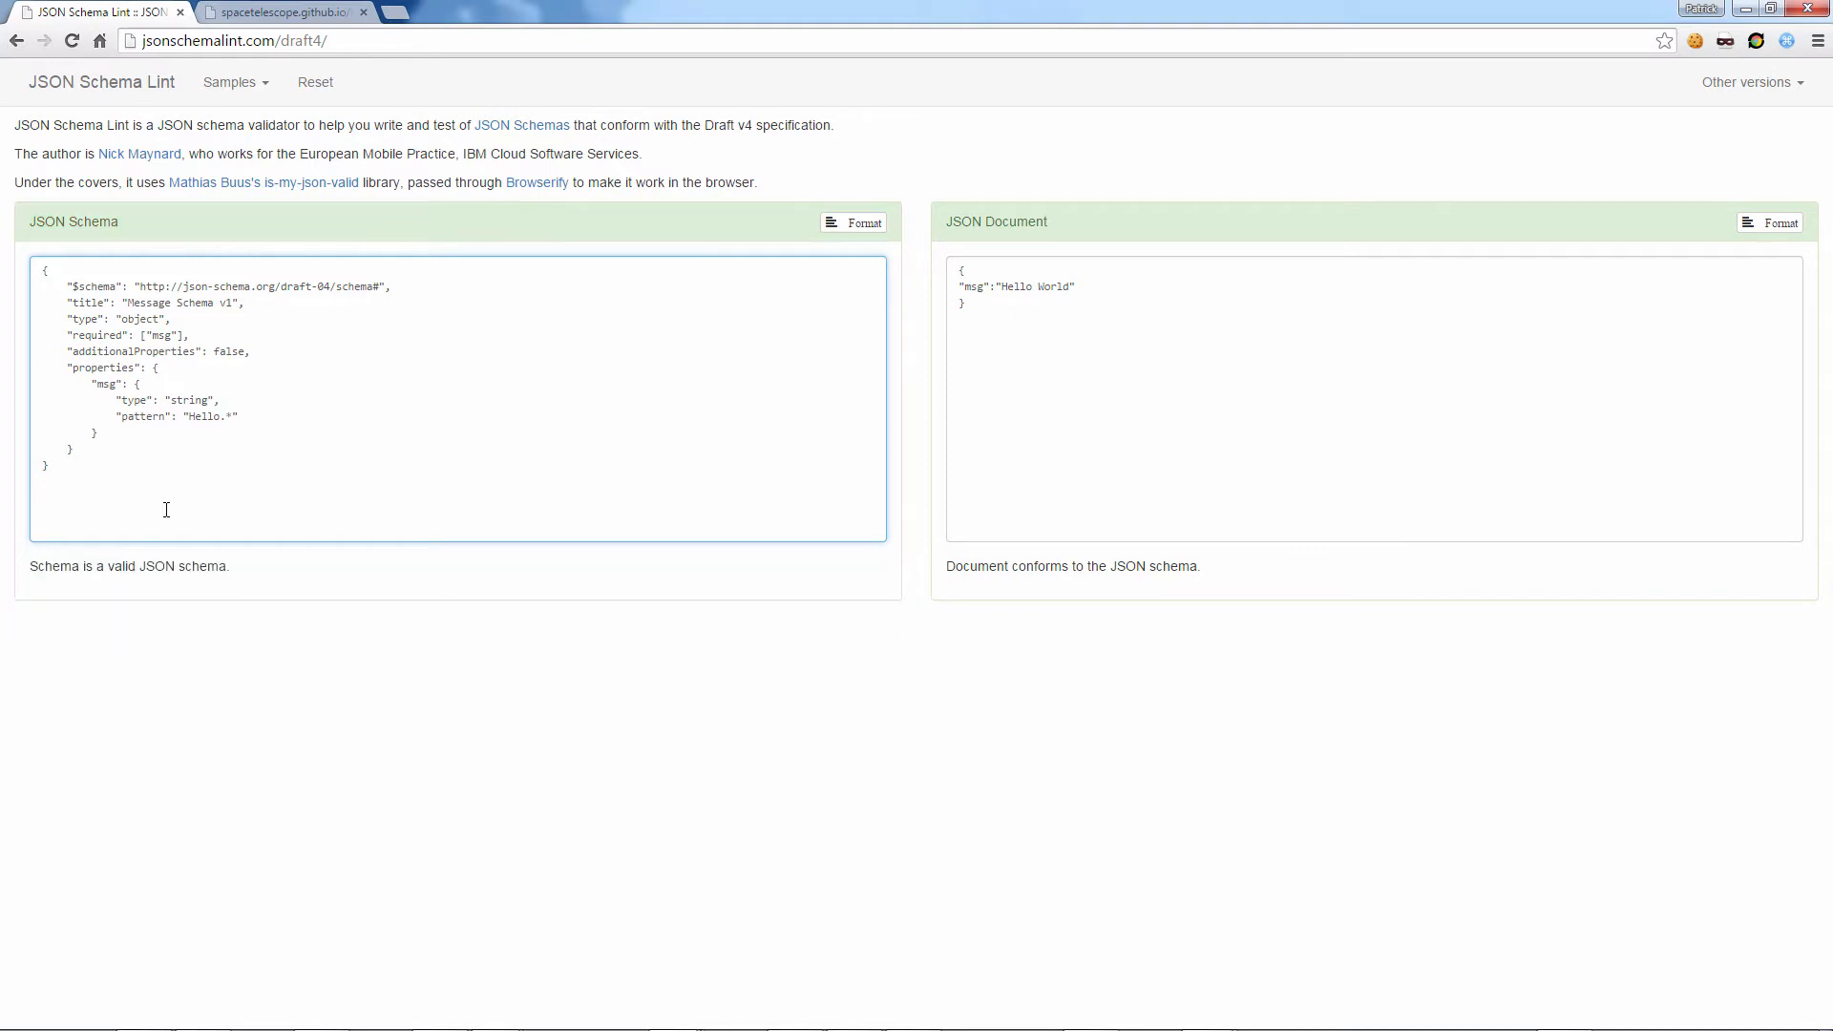
pyautogui.moveTo(189, 418)
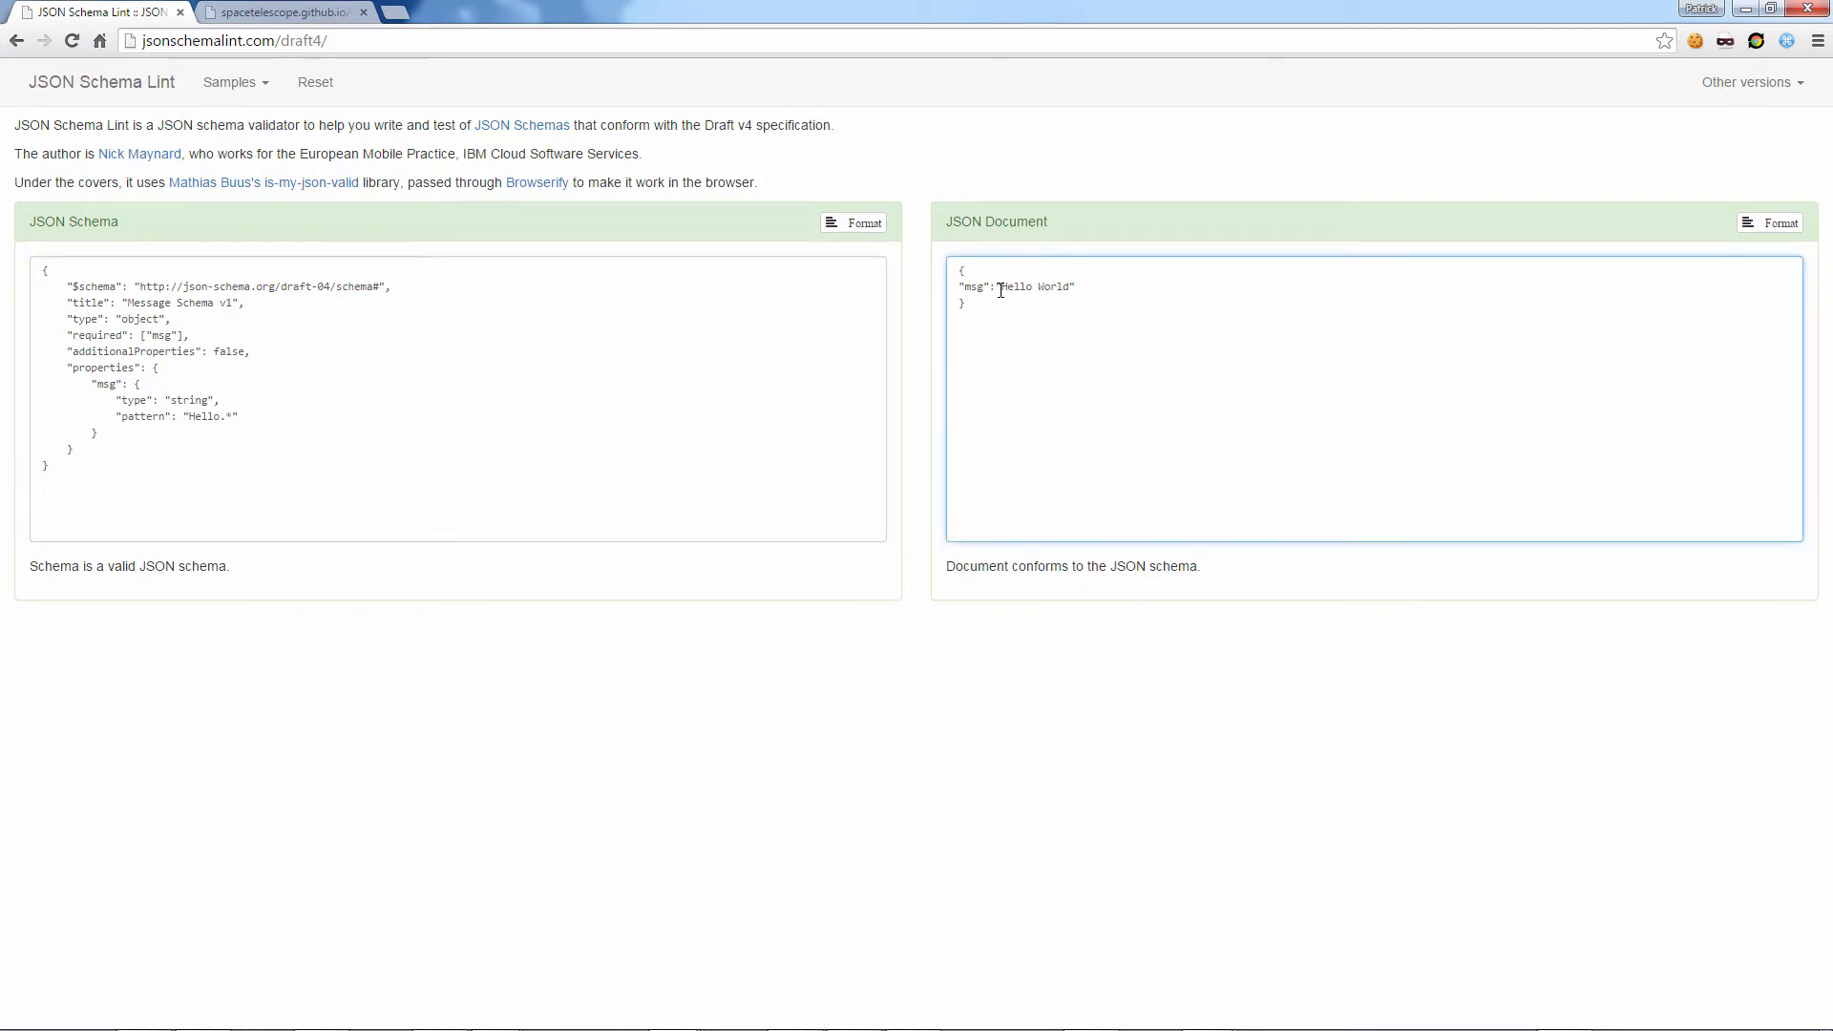
pyautogui.write('sdfs')
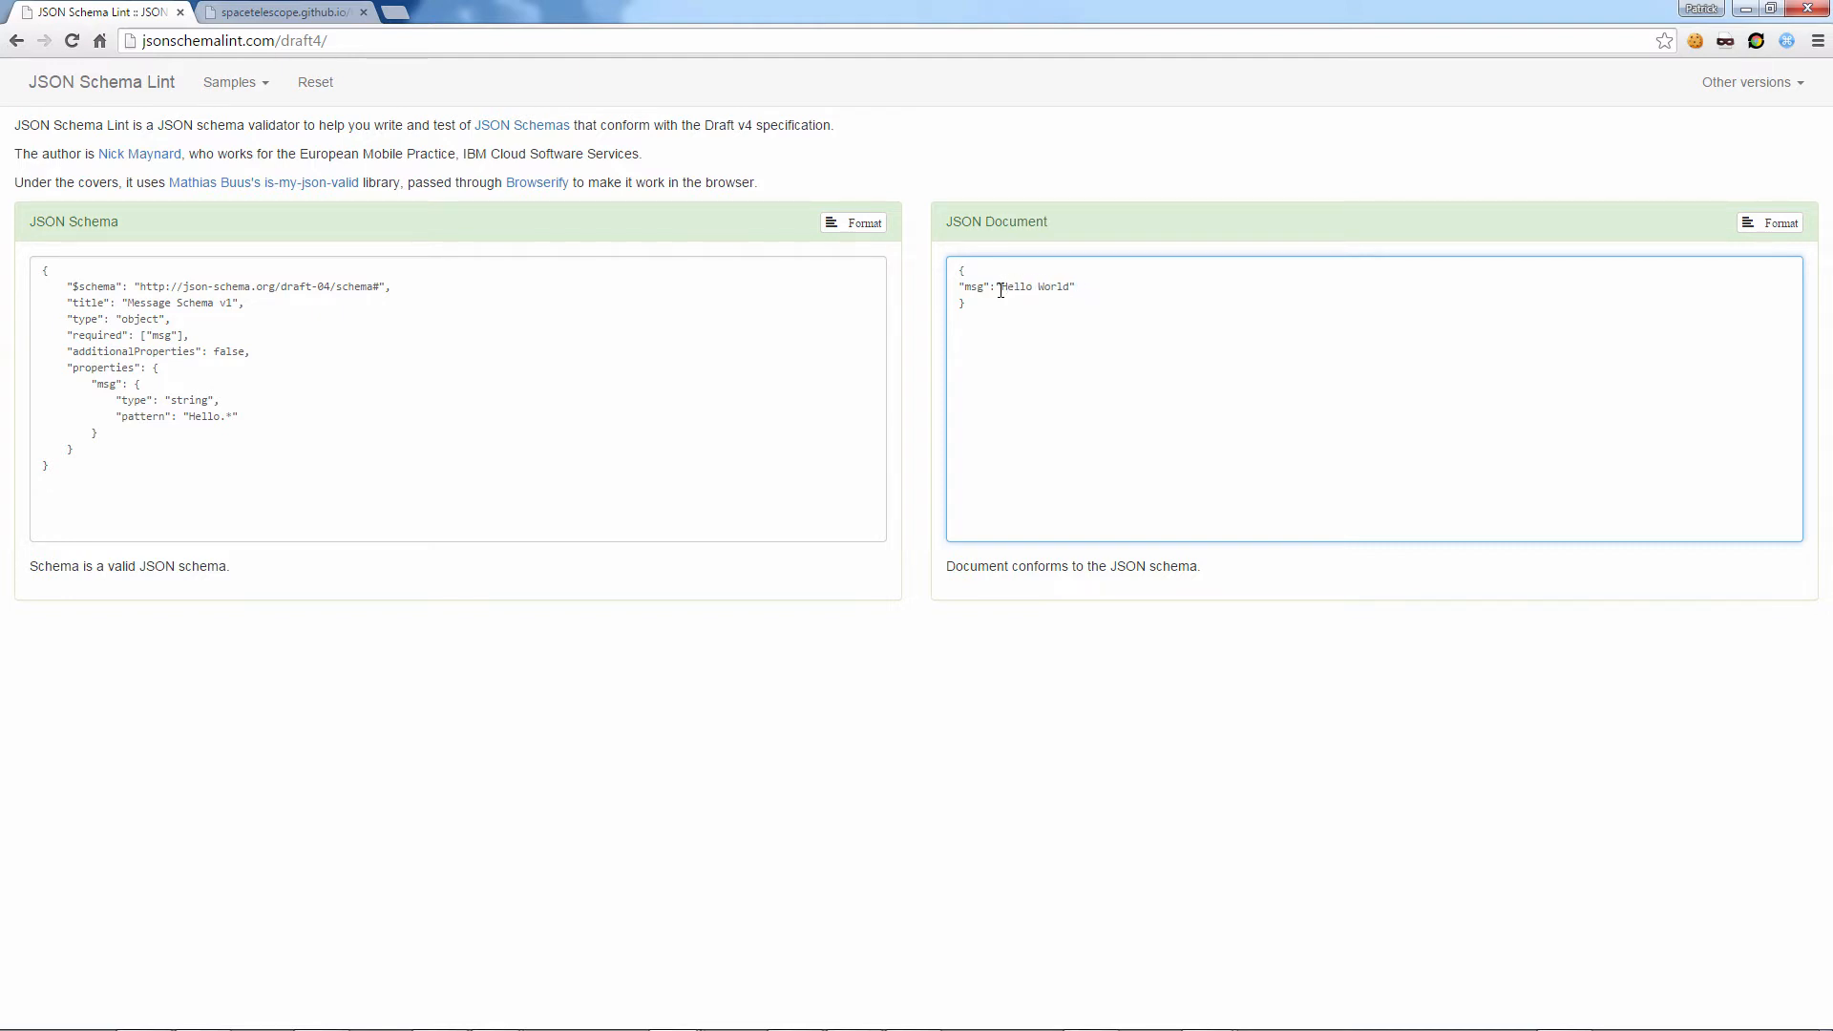
pyautogui.click(199, 416)
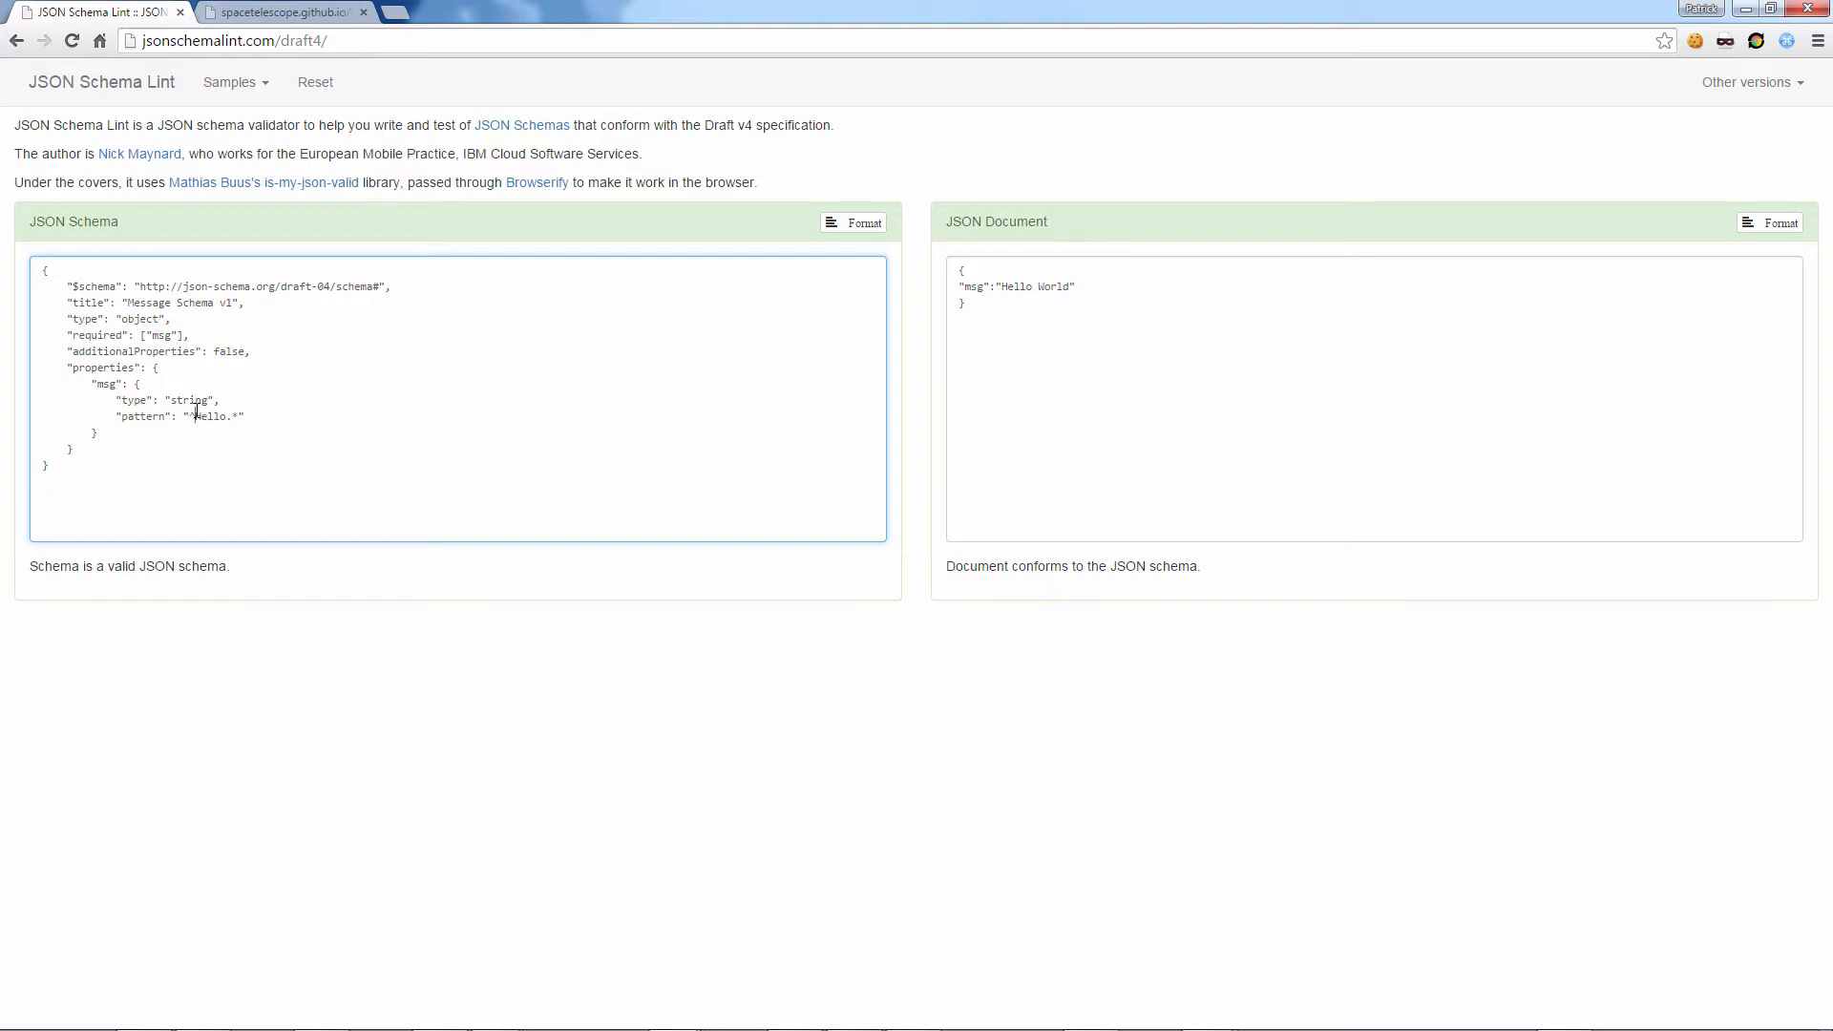
pyautogui.write('$')
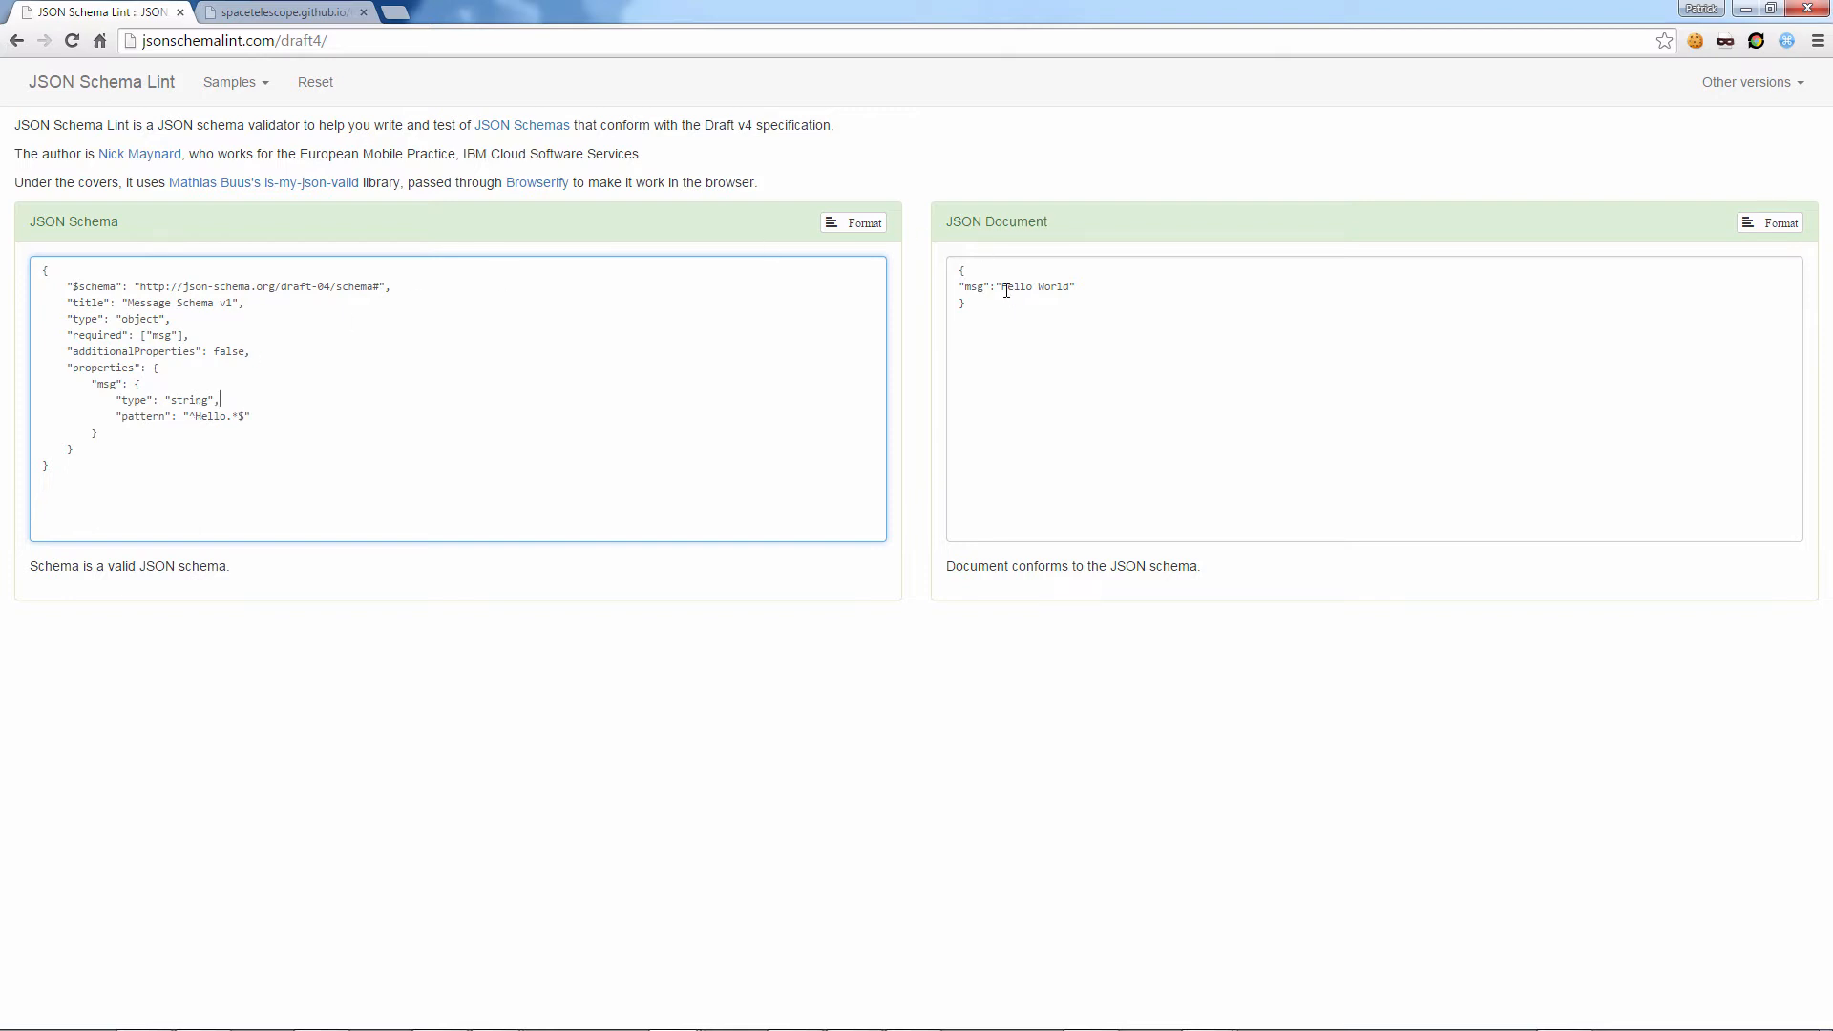
pyautogui.write('test')
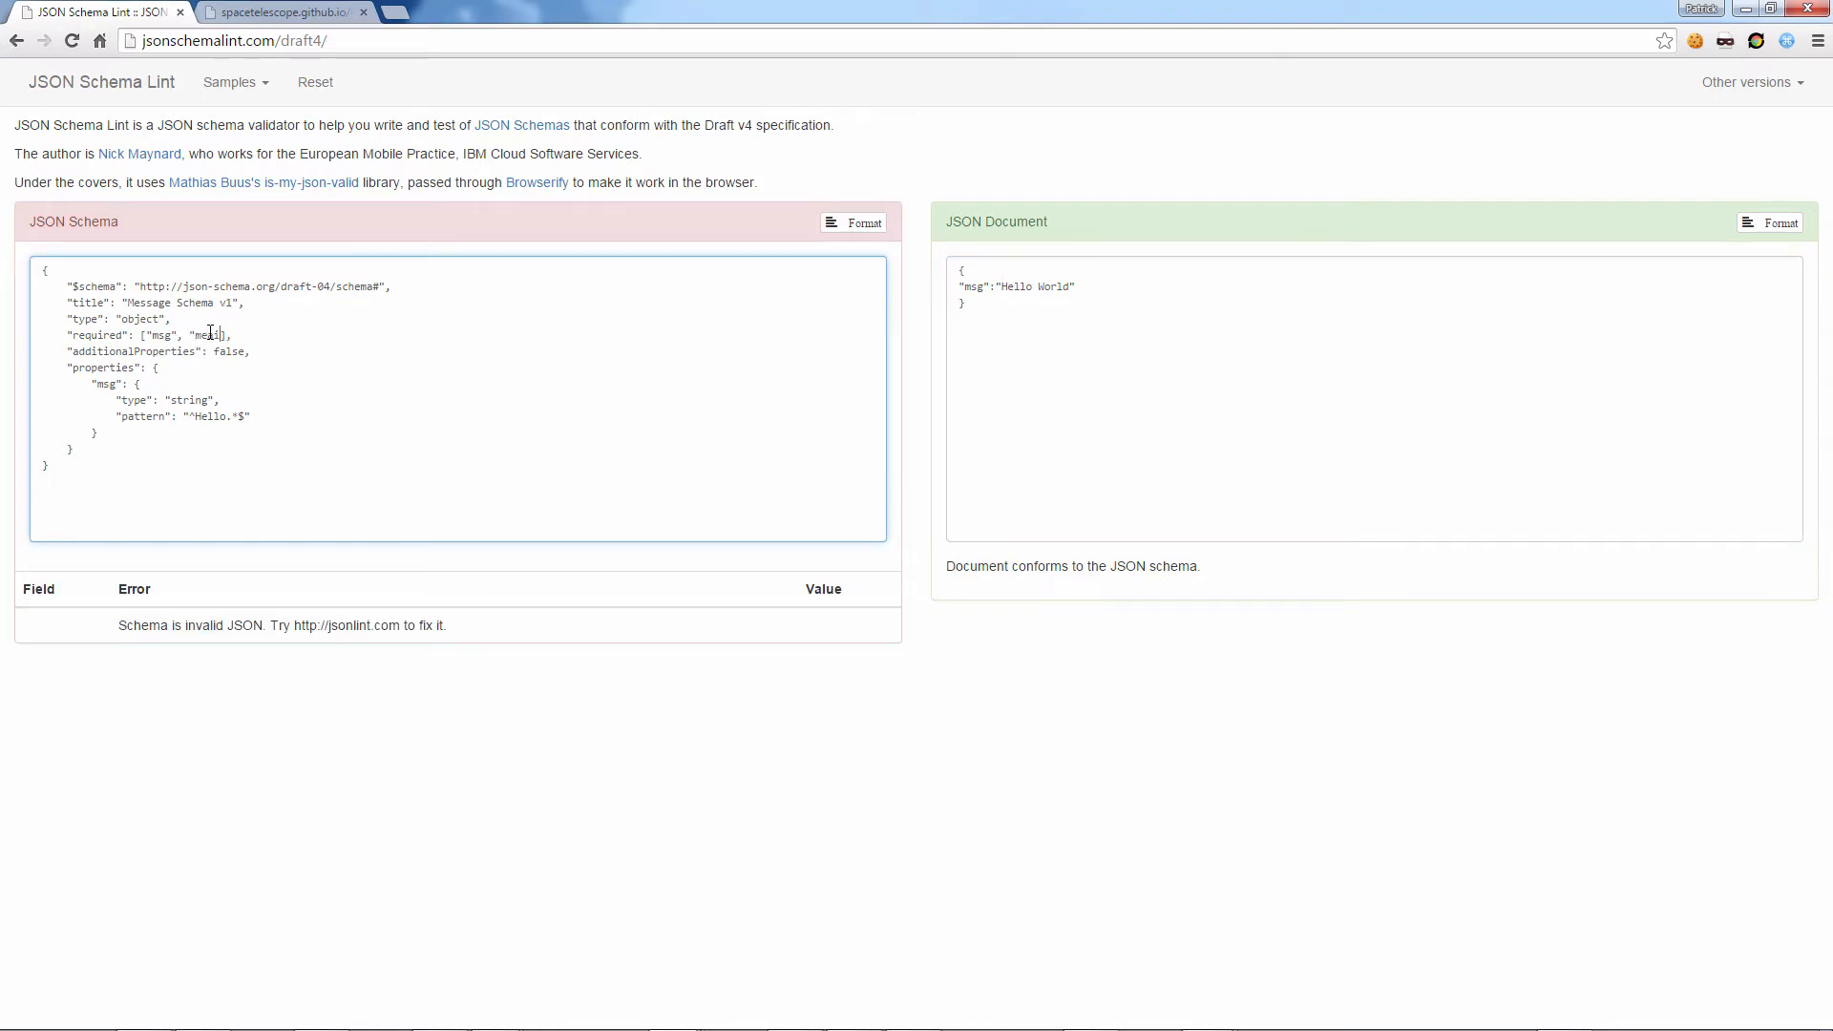
# Step: Add "email" as a second required property in the schema
pyautogui.write('email')
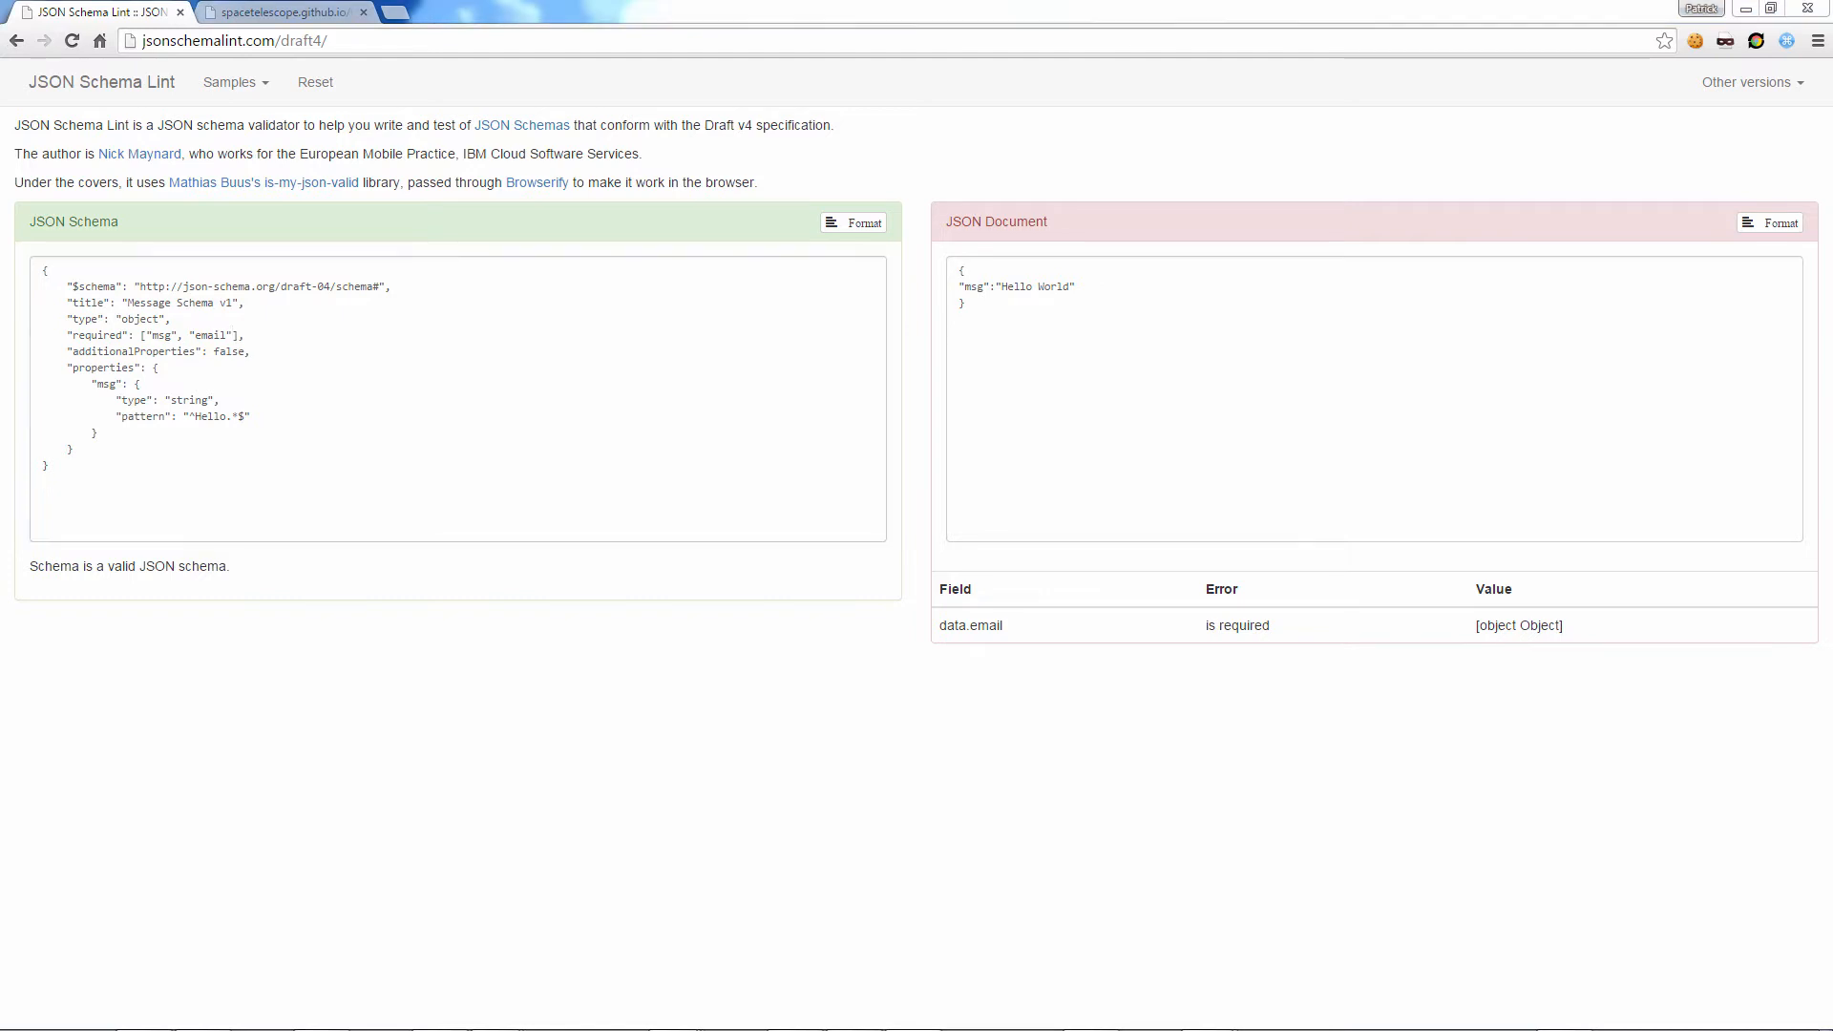
pyautogui.moveTo(1139, 509)
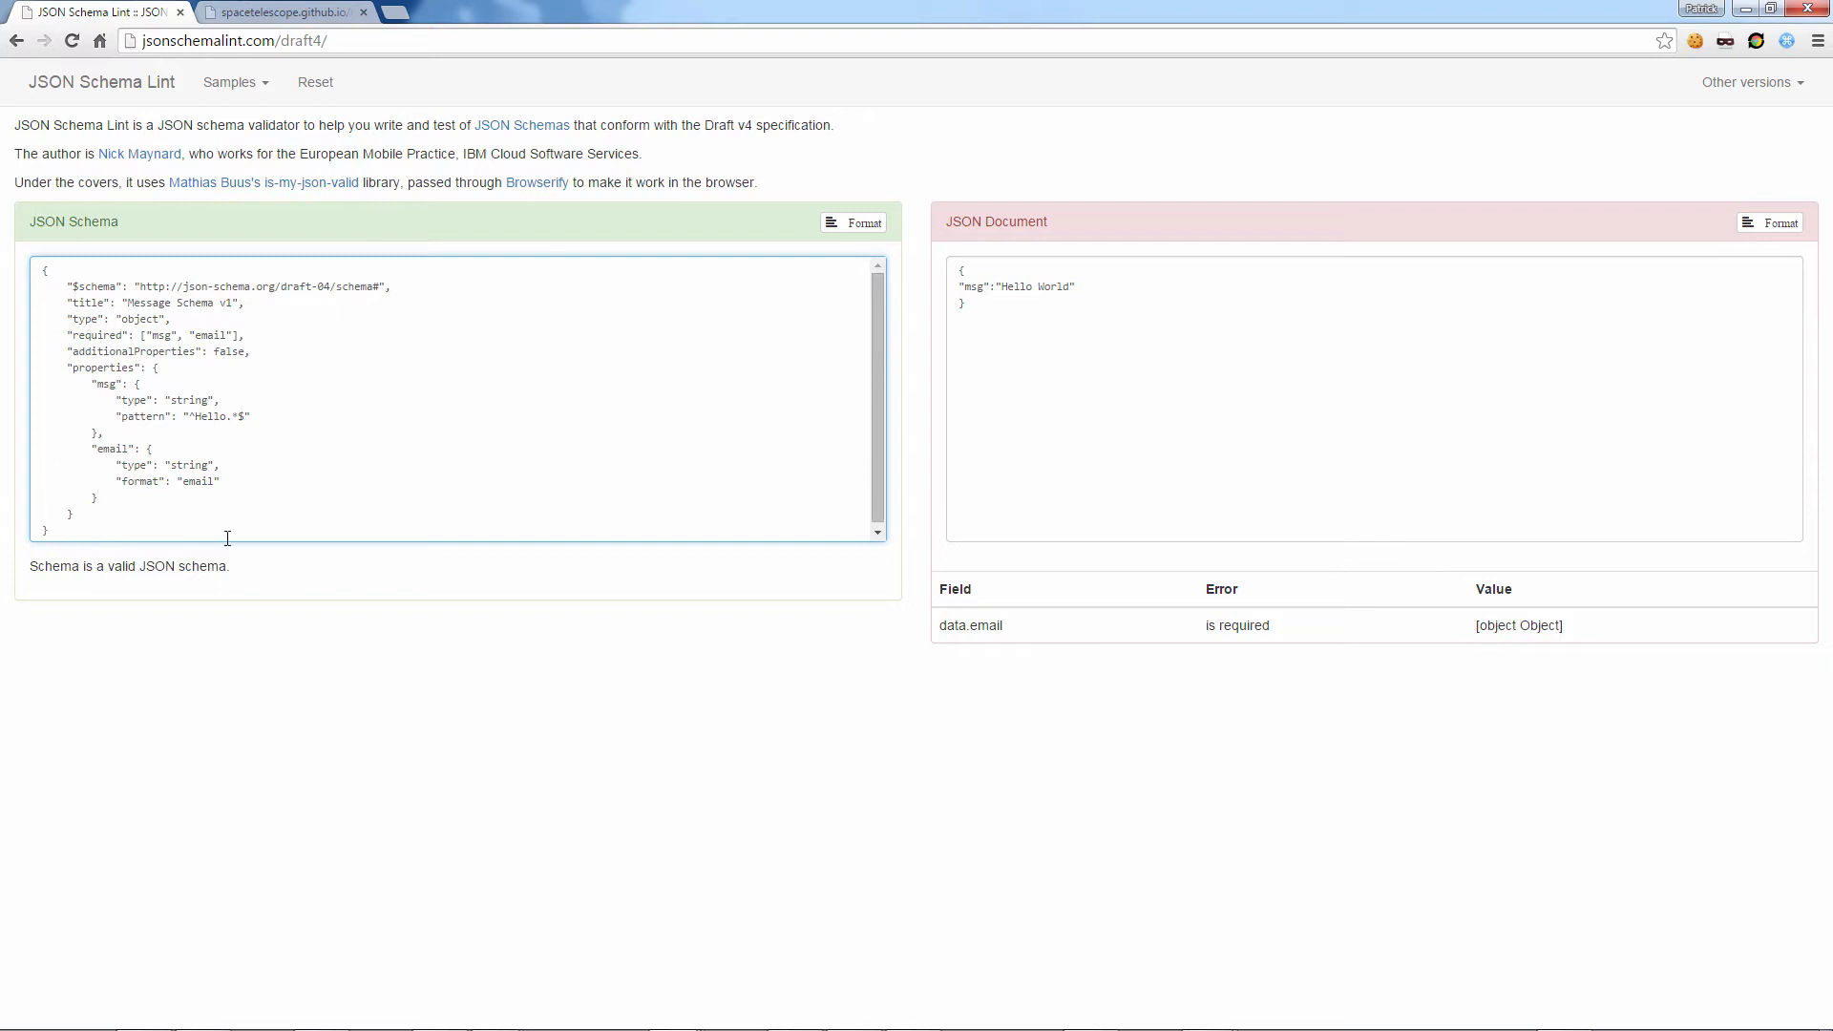
# Step: Add "email": "test" to the document and see the 'must be email format' error from the email format rule
pyautogui.write(',')
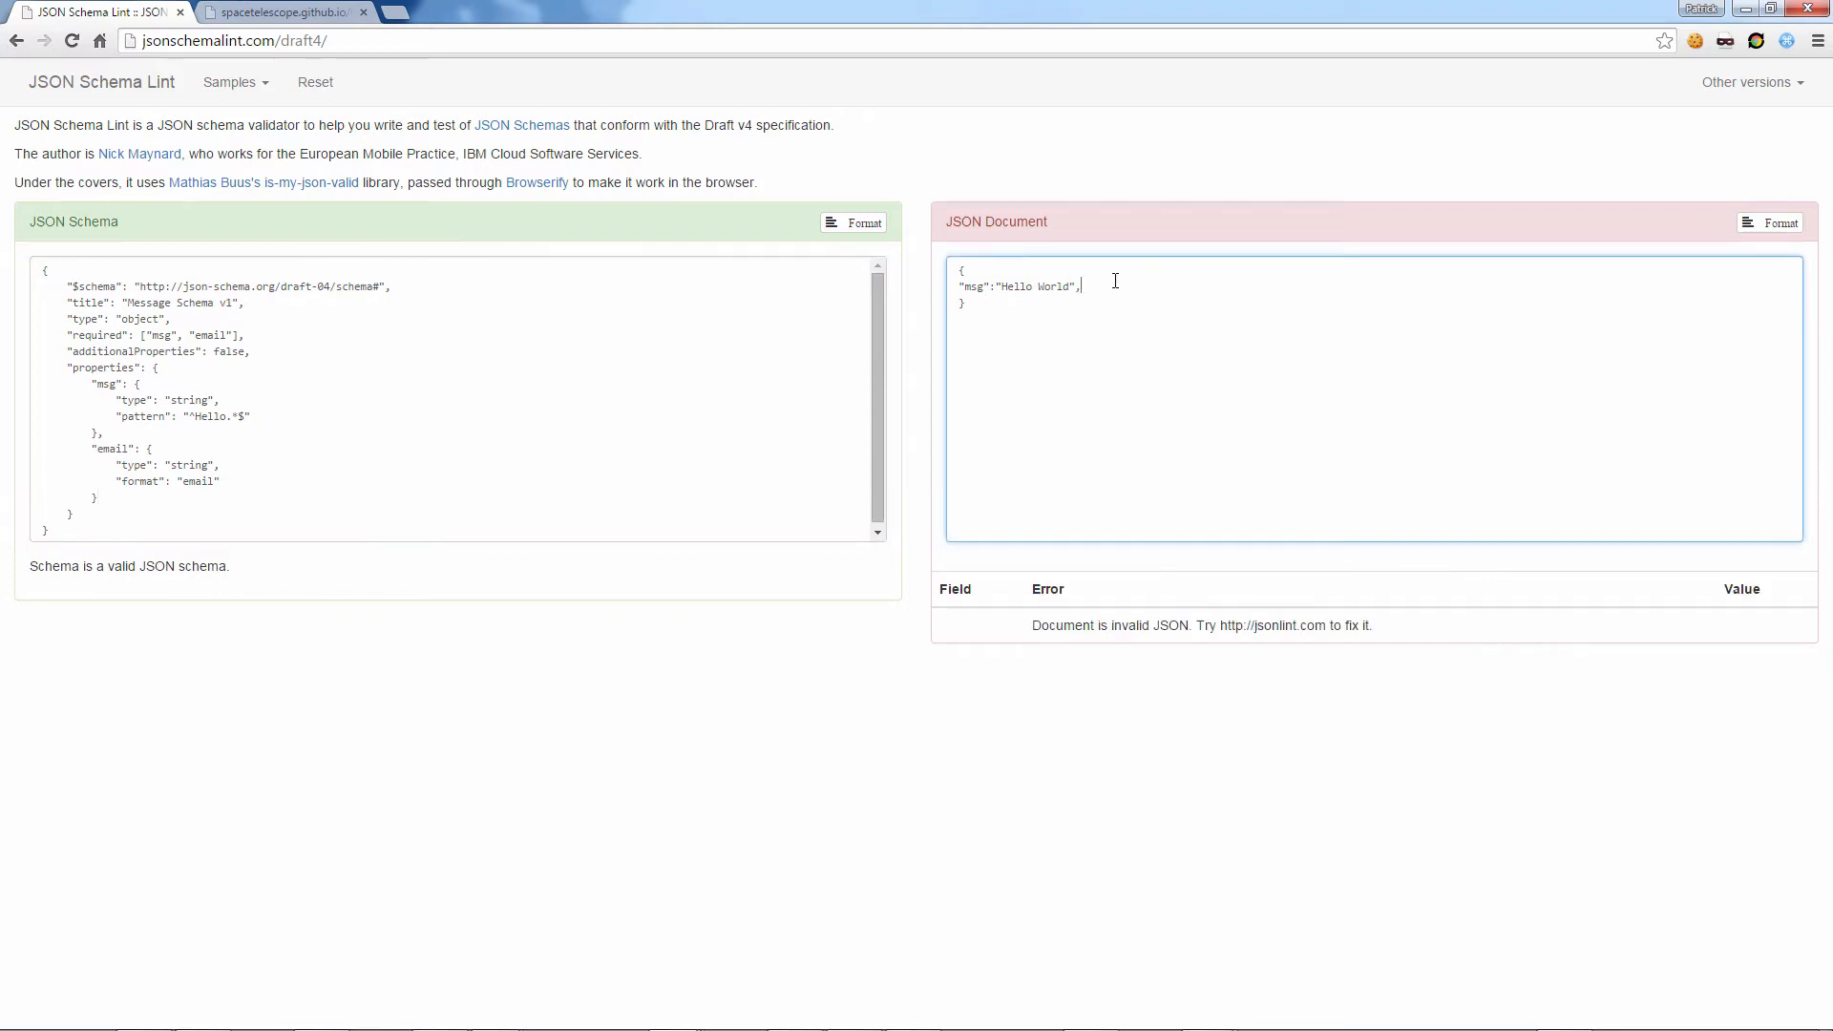
pyautogui.write('"e')
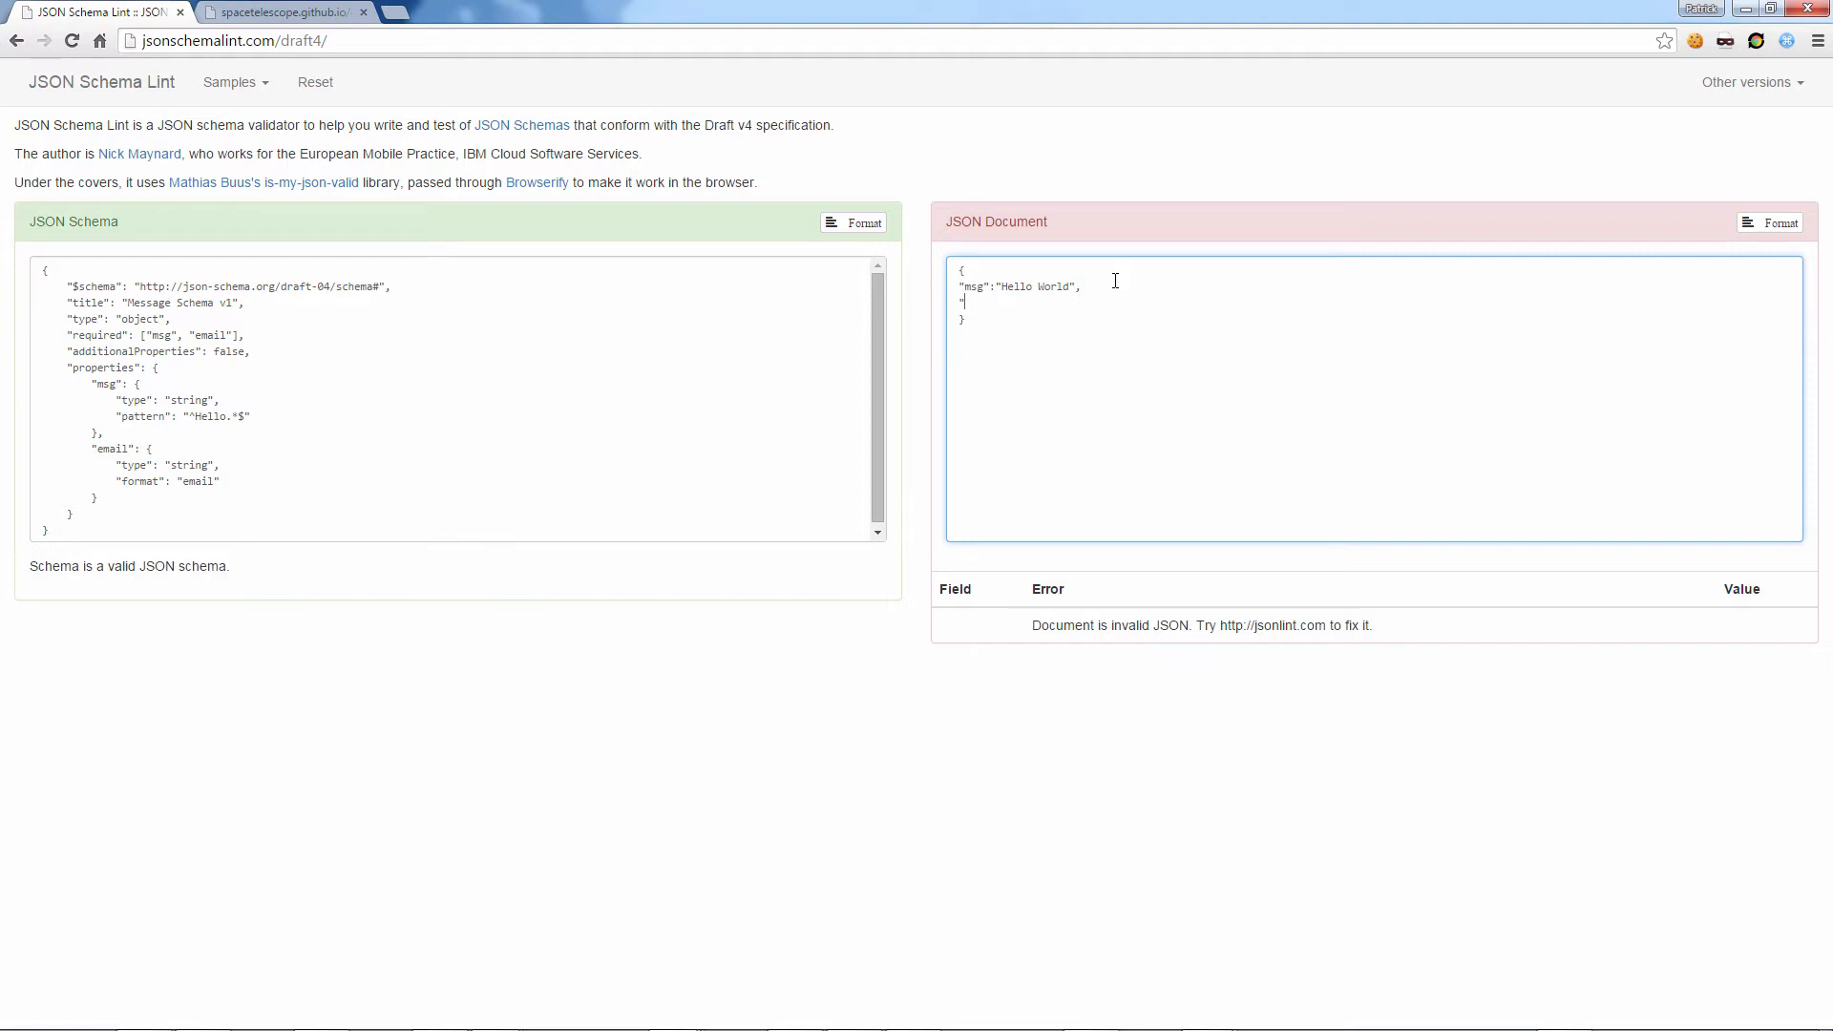
pyautogui.write('"email":')
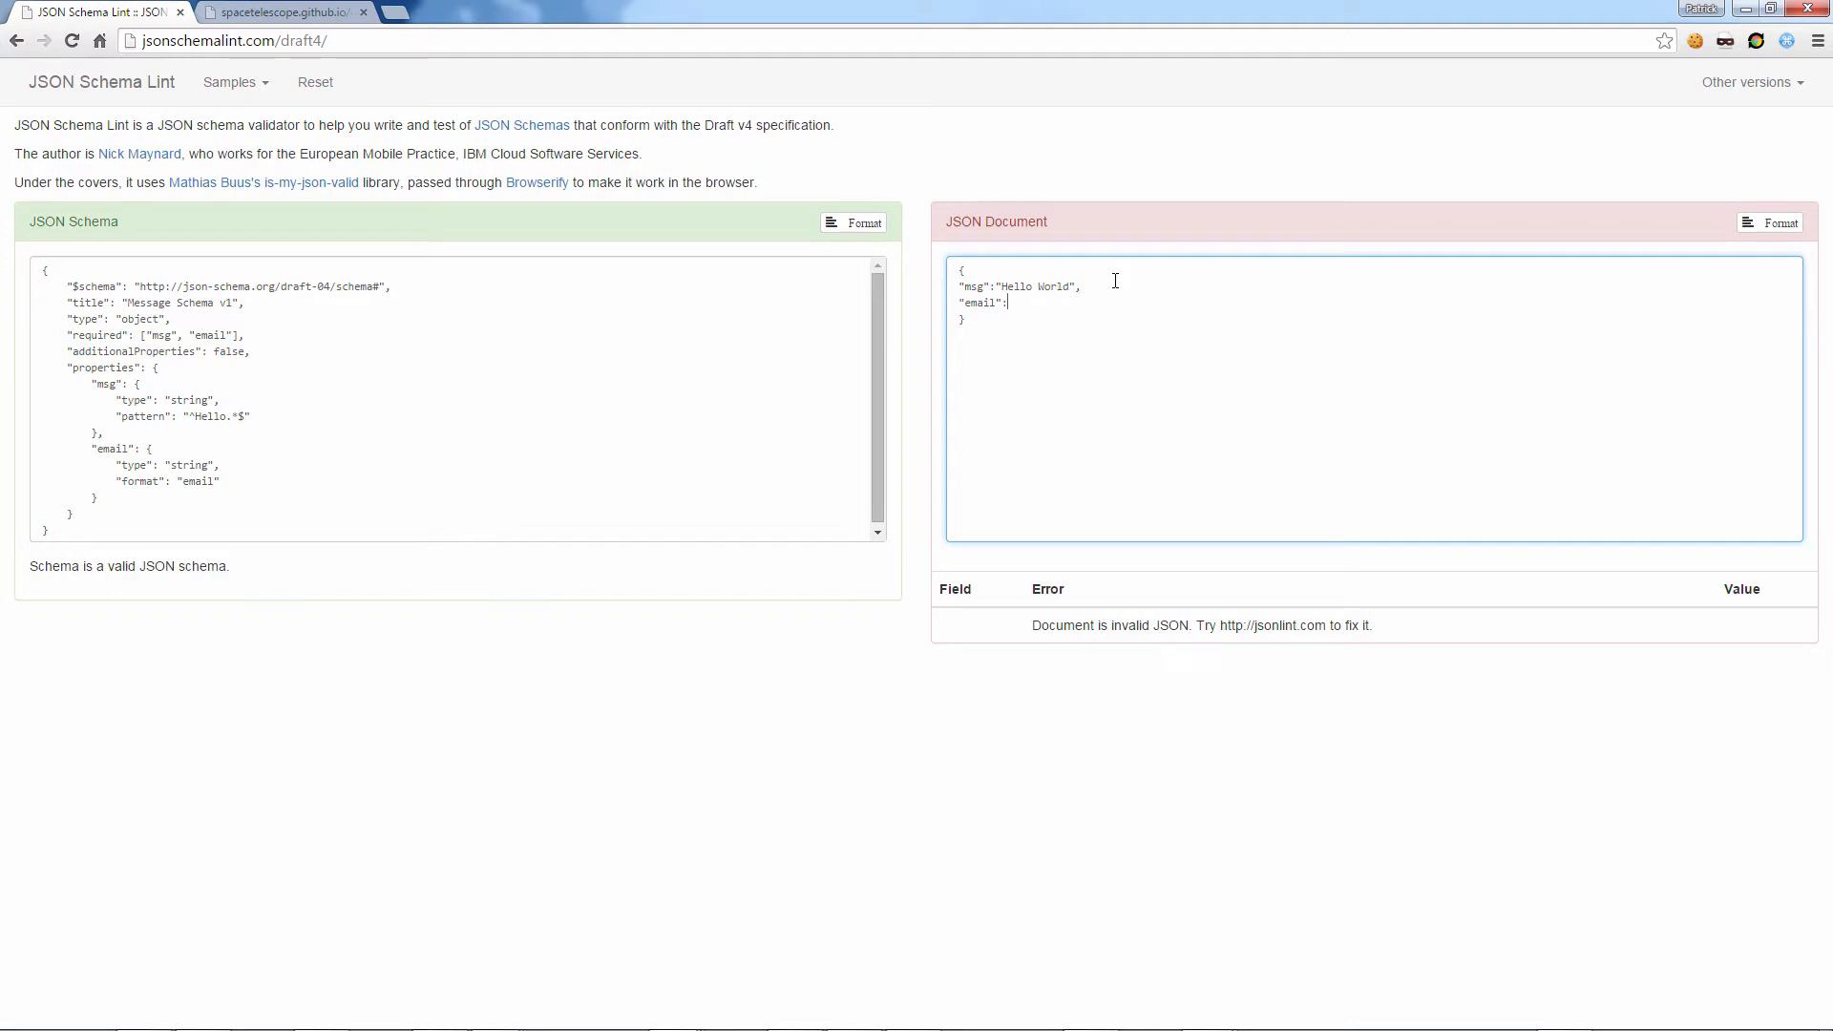
pyautogui.write('test')
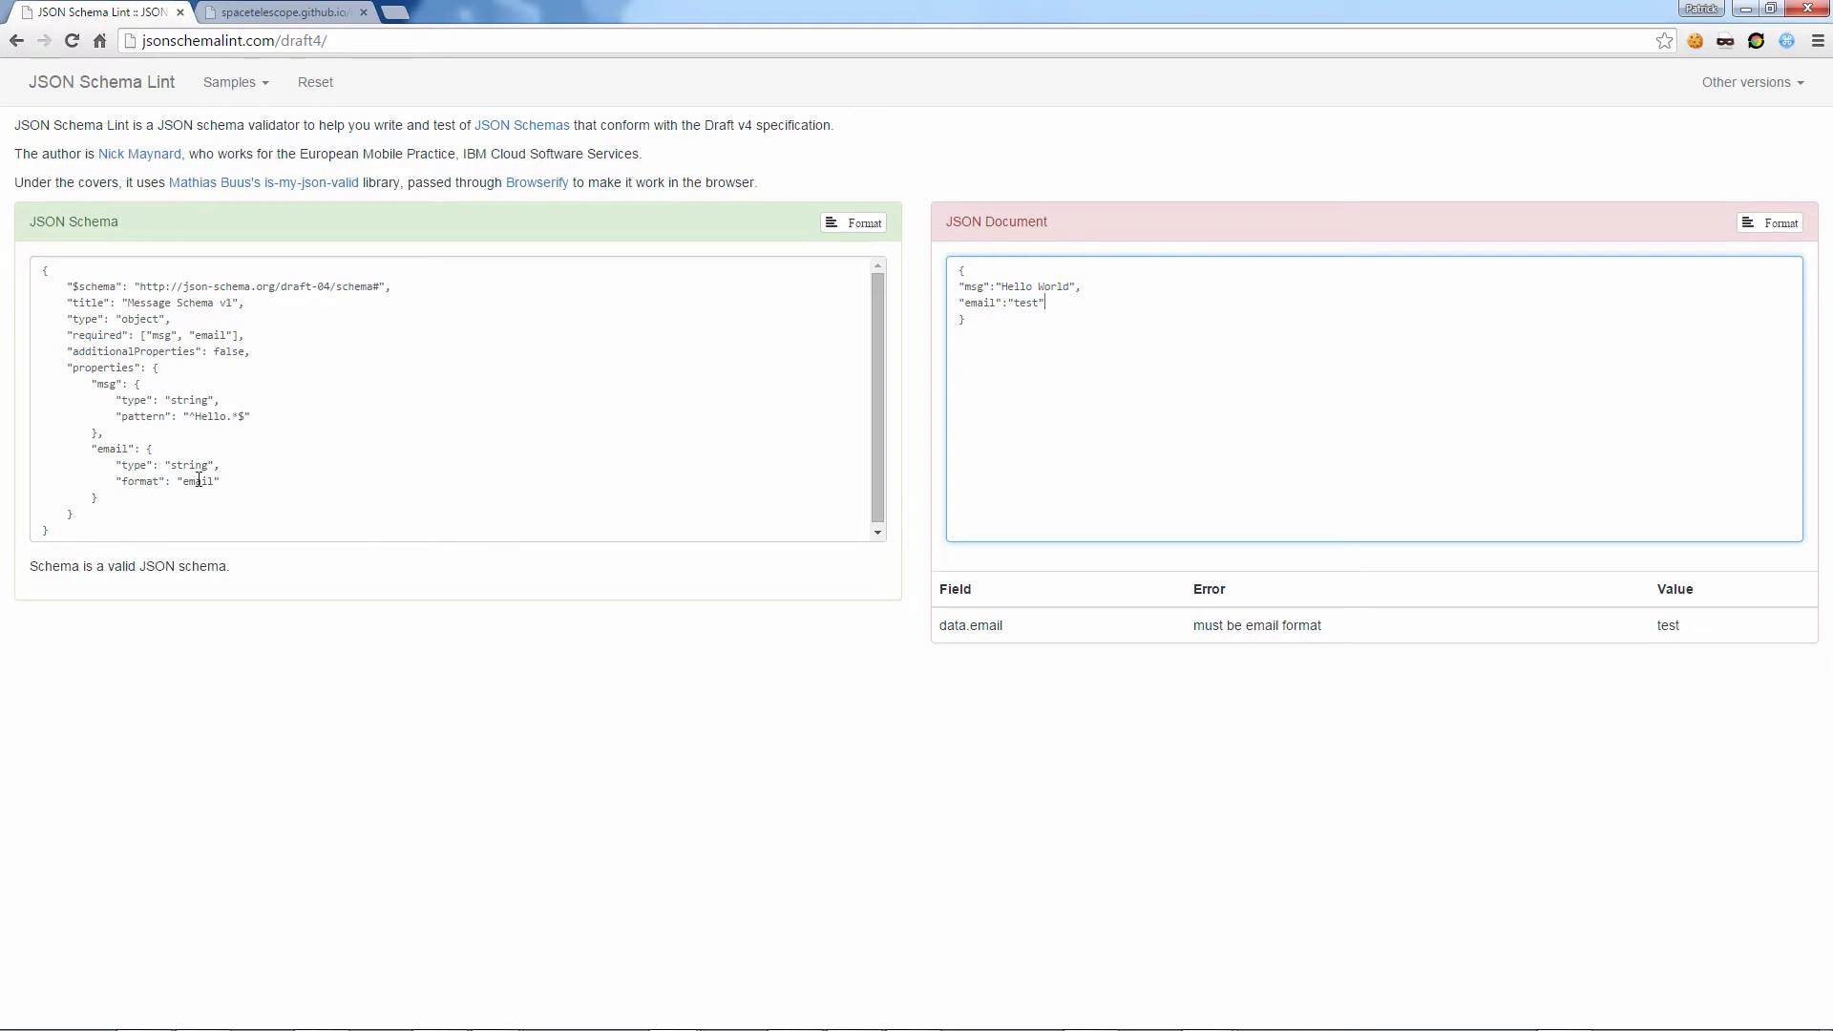
pyautogui.doubleClick(197, 481)
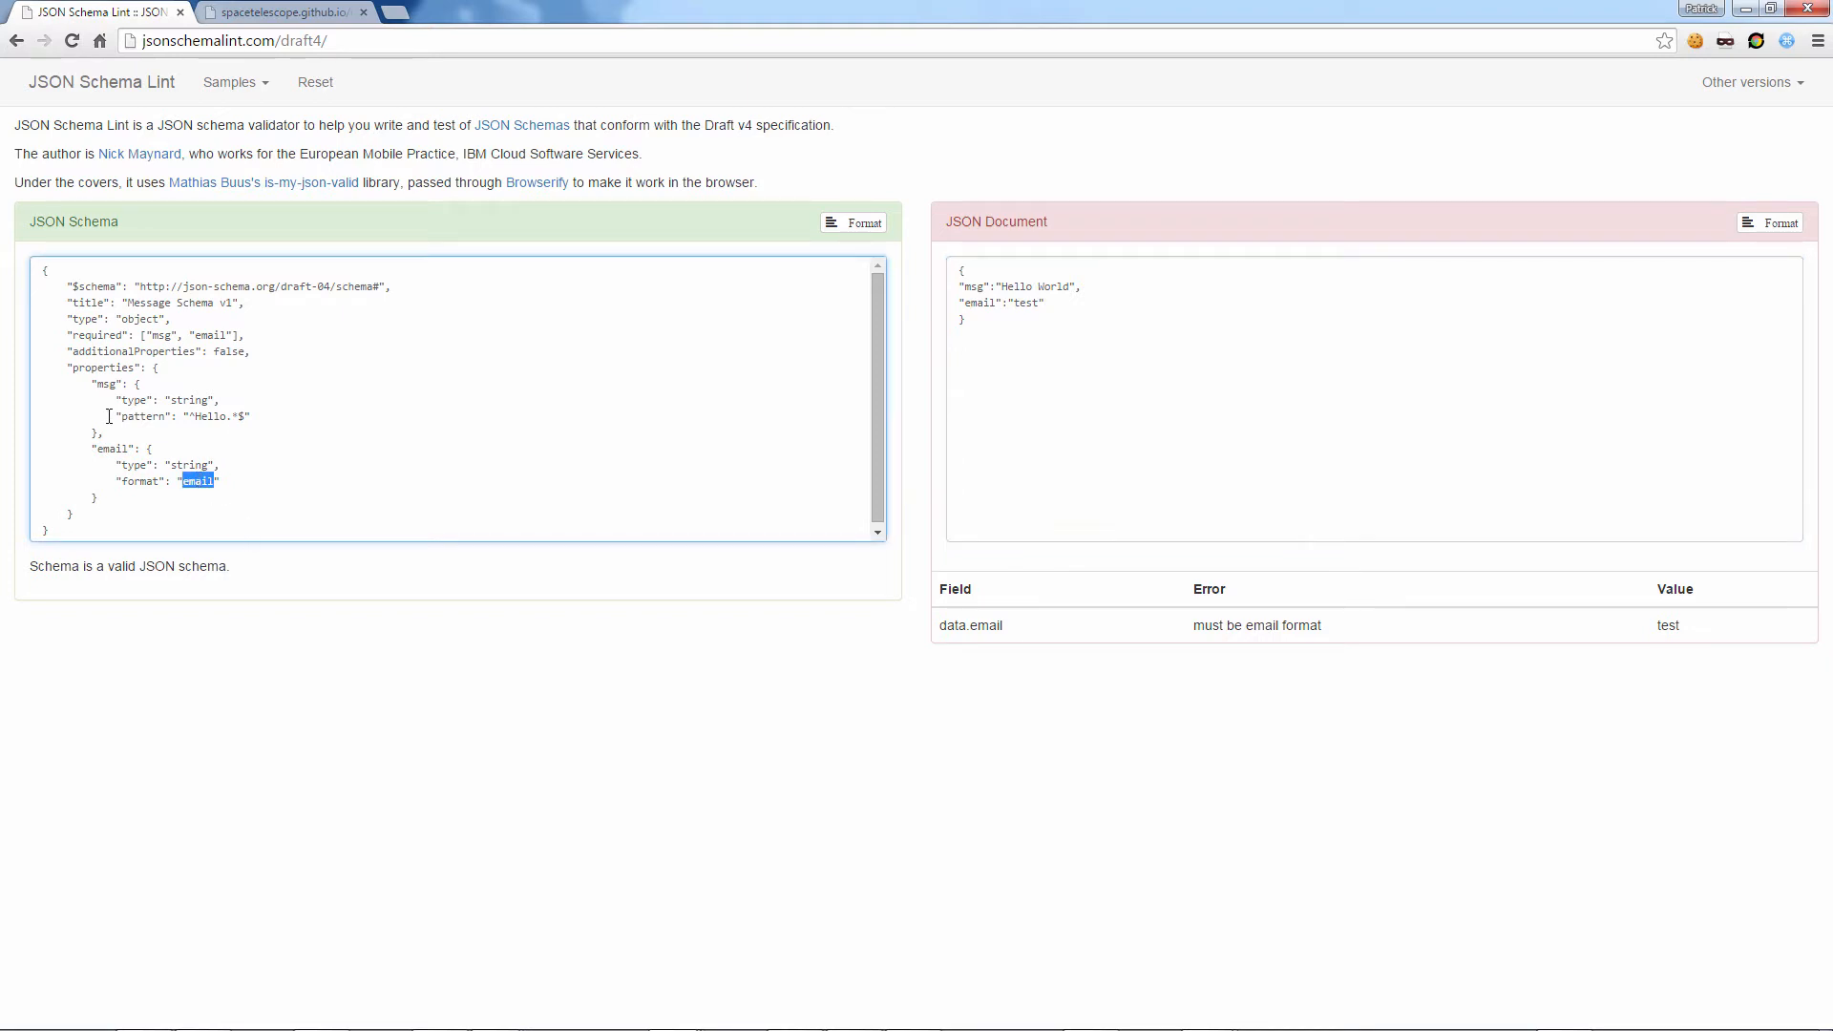
pyautogui.click(146, 481)
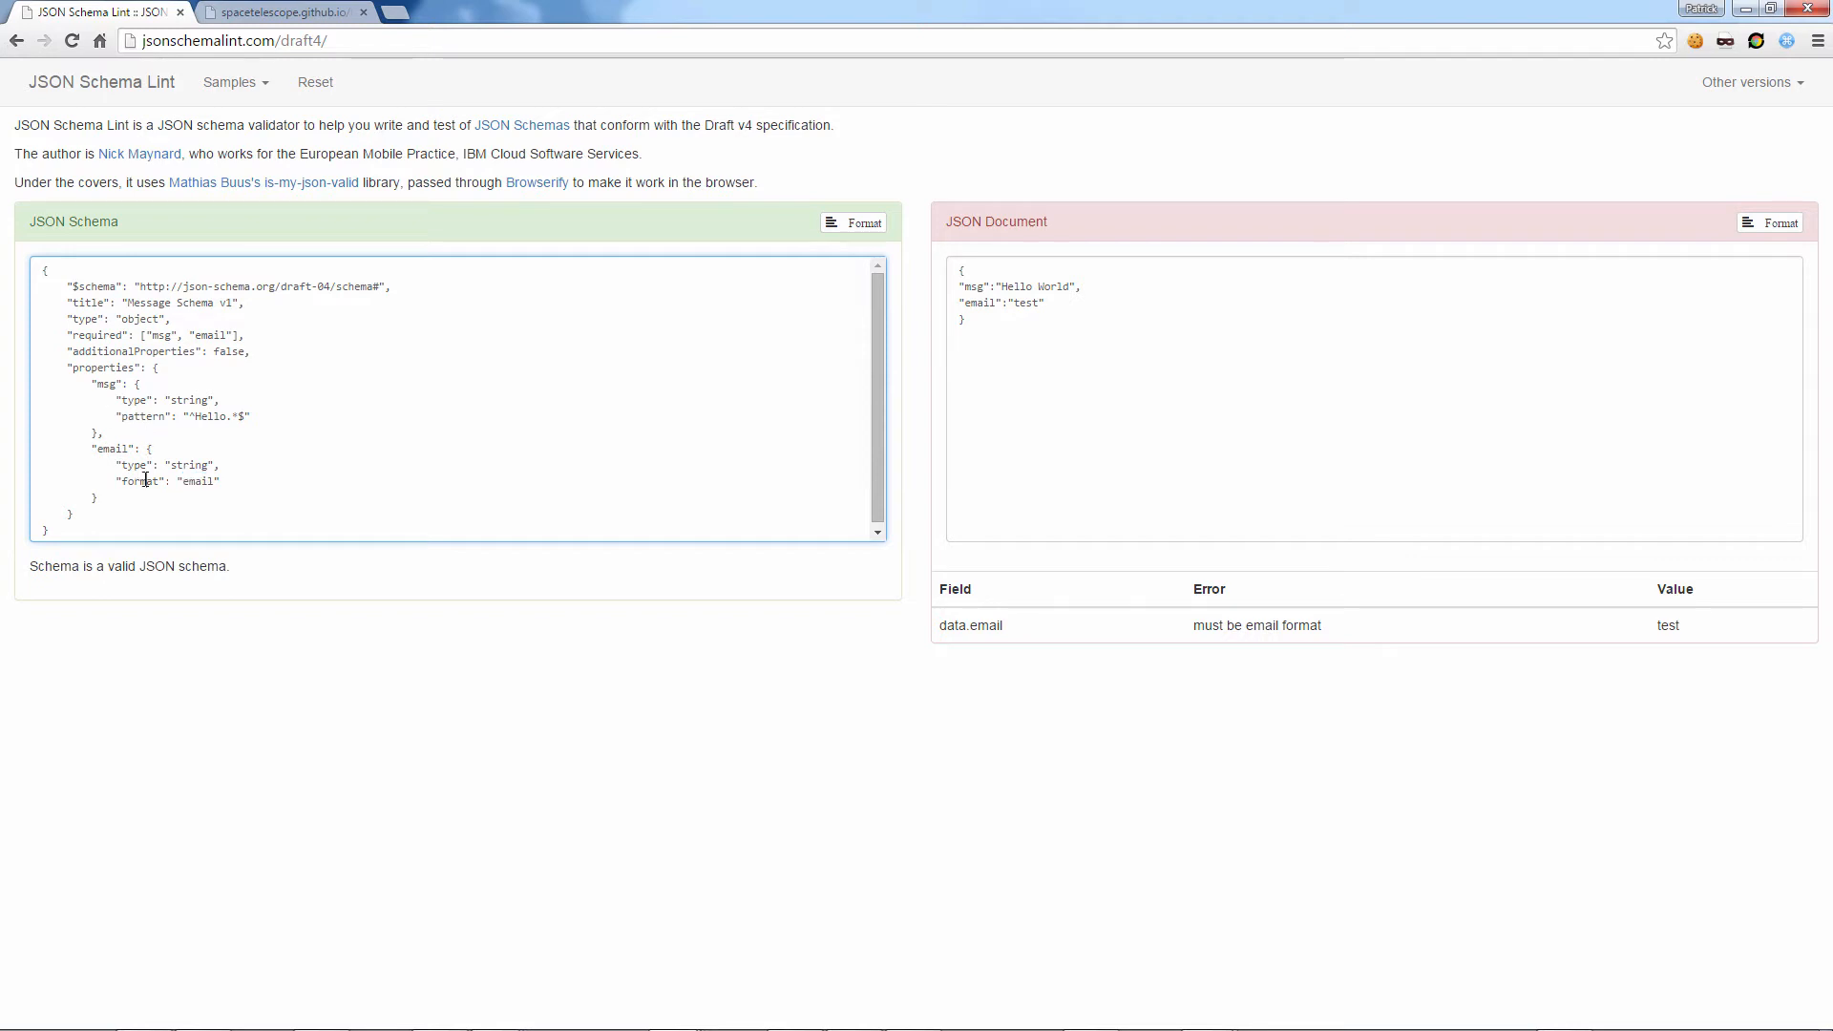
pyautogui.doubleClick(196, 481)
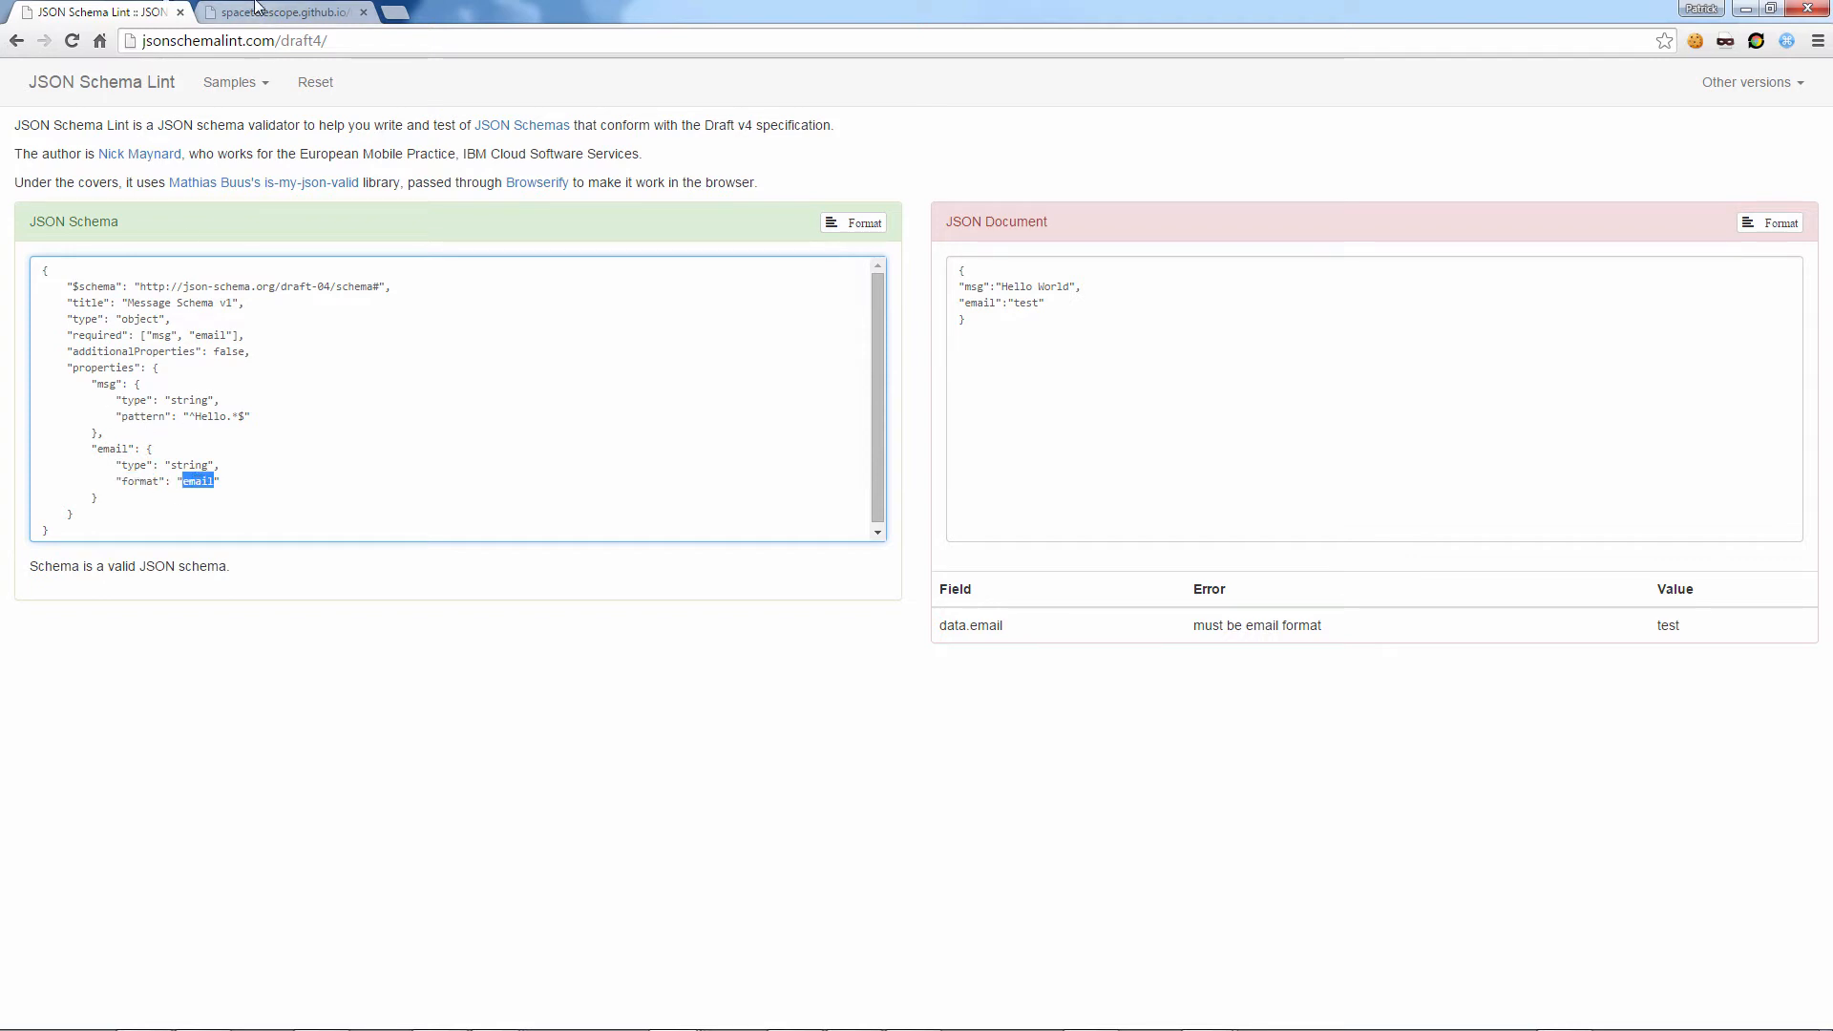
pyautogui.moveTo(281, 11)
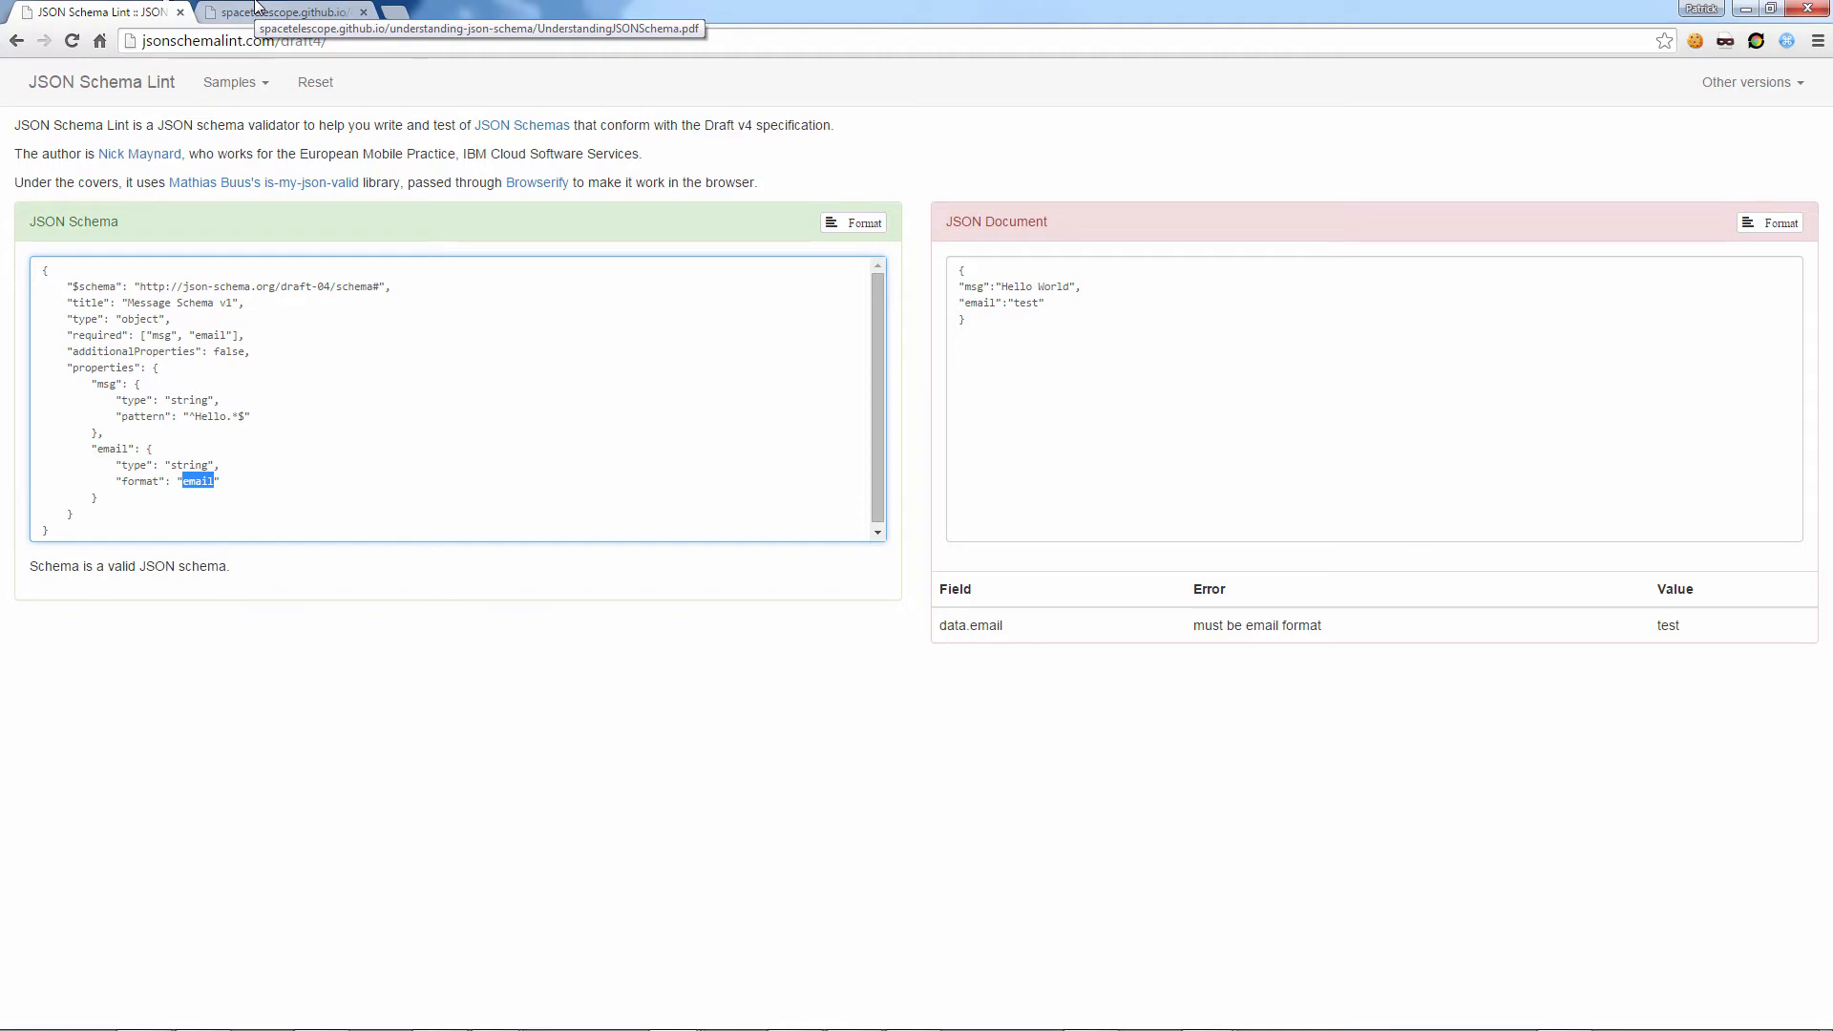
# Step: Search the Understanding JSON Schema PDF for 'format' and then 'email'
pyautogui.click(281, 12)
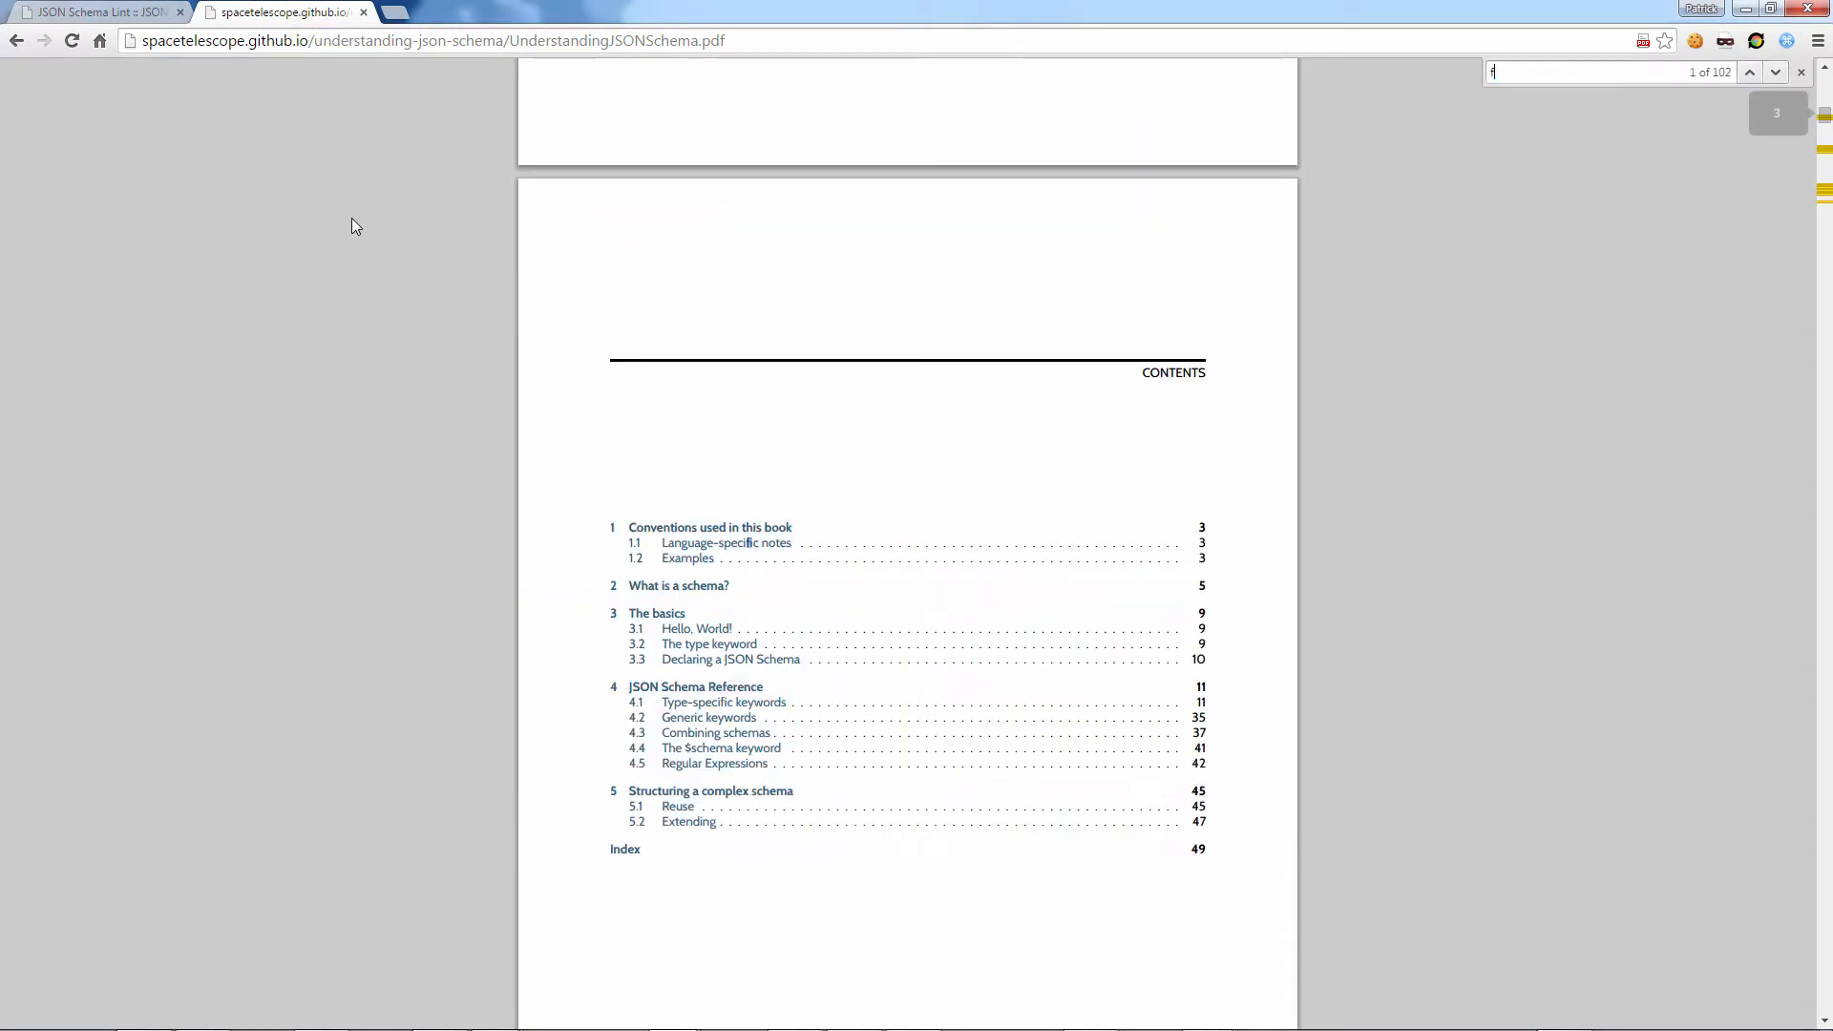
pyautogui.write('ormat')
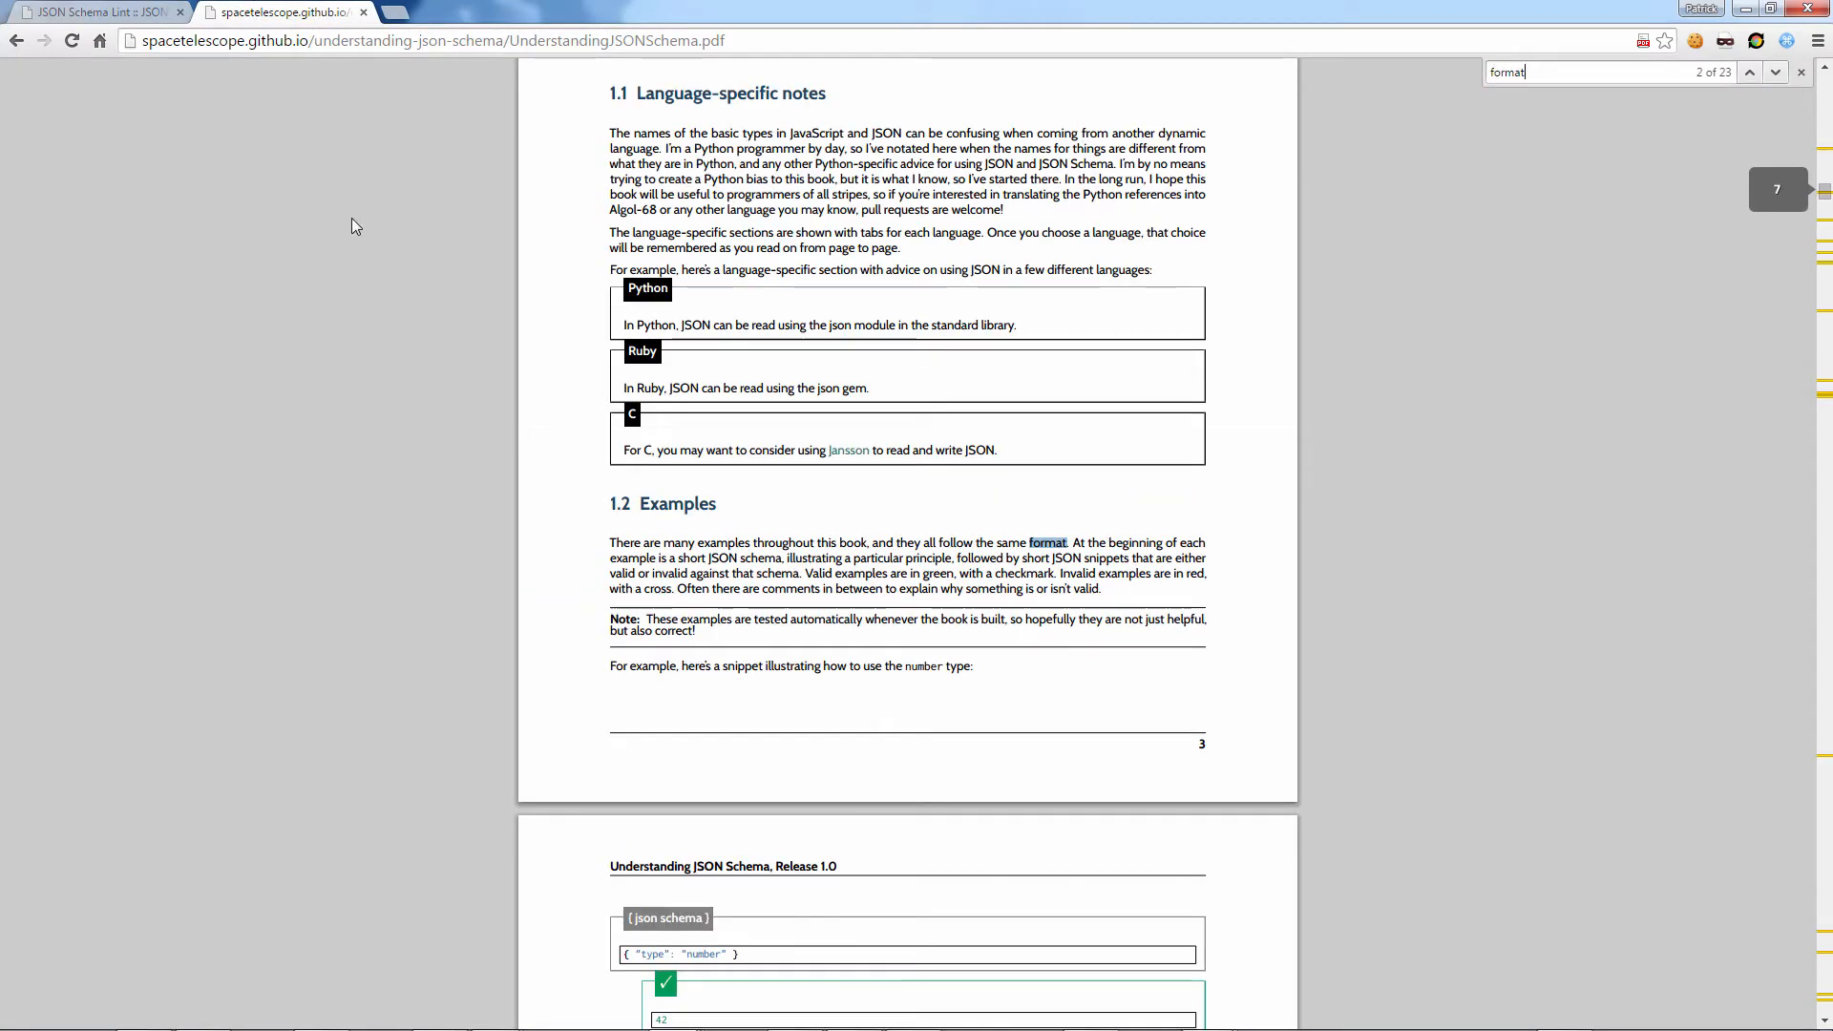
pyautogui.click(1771, 70)
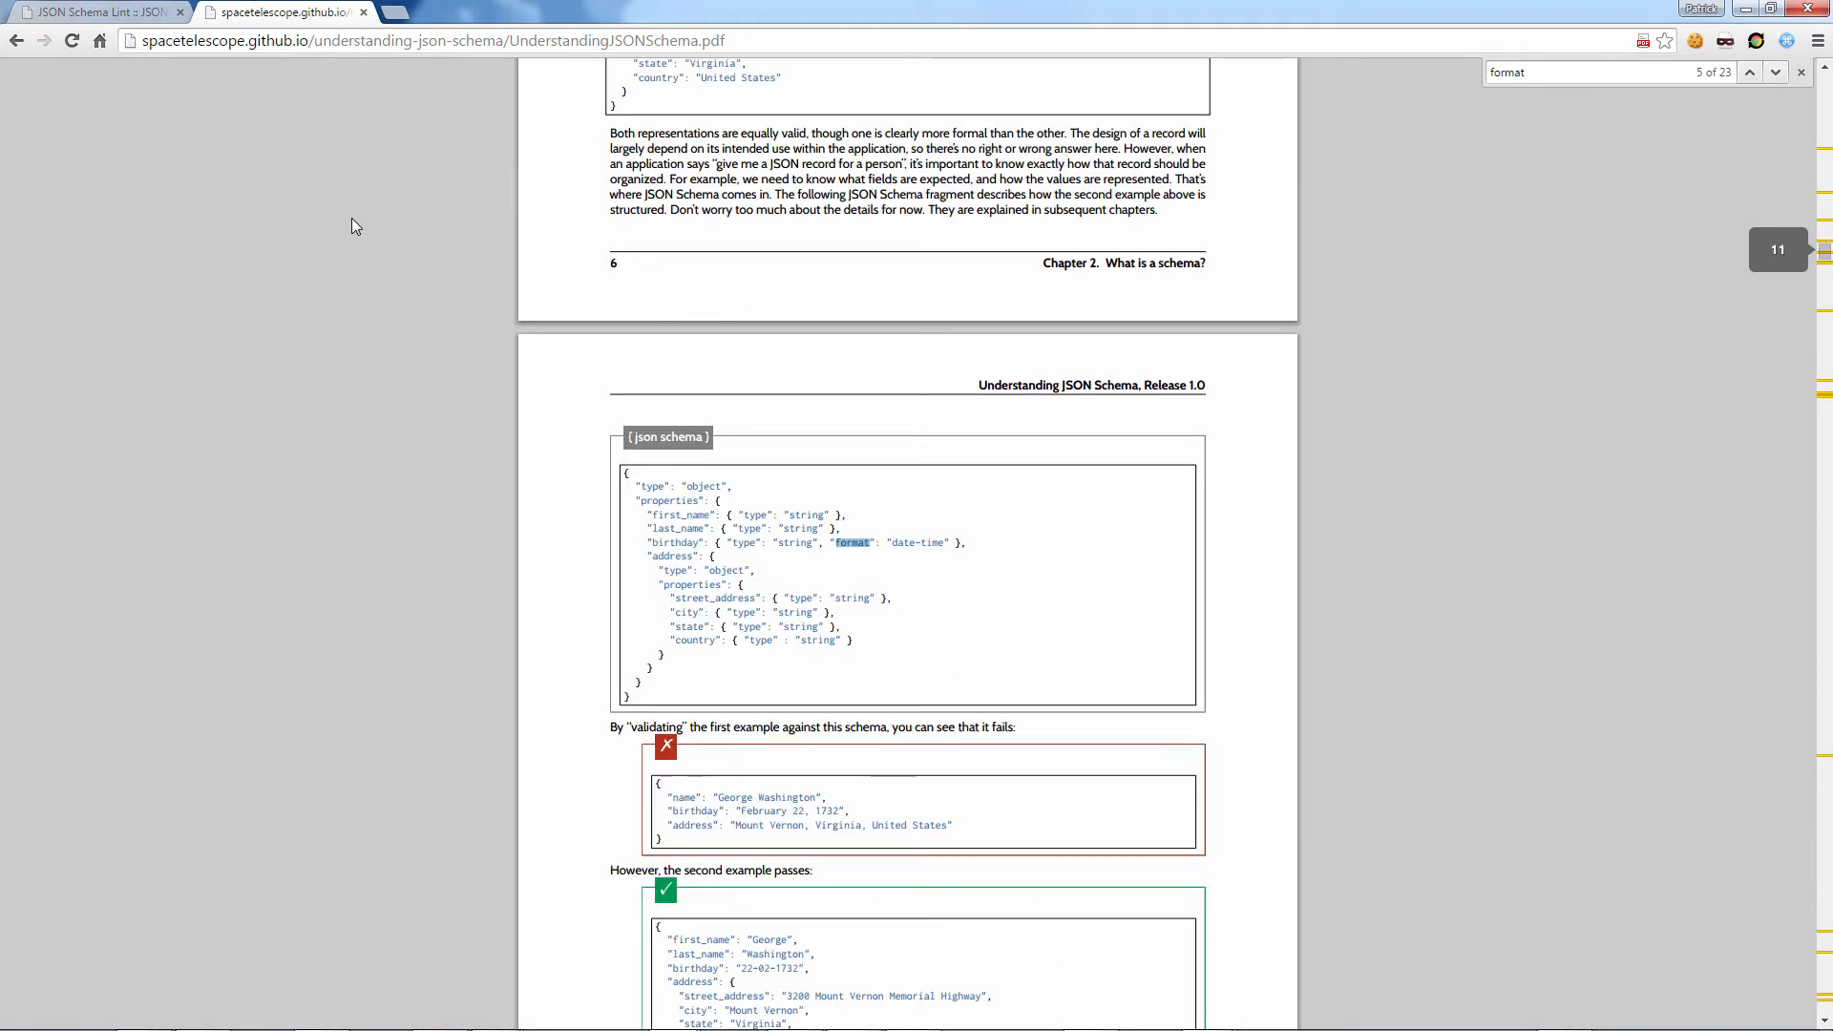
pyautogui.write('email')
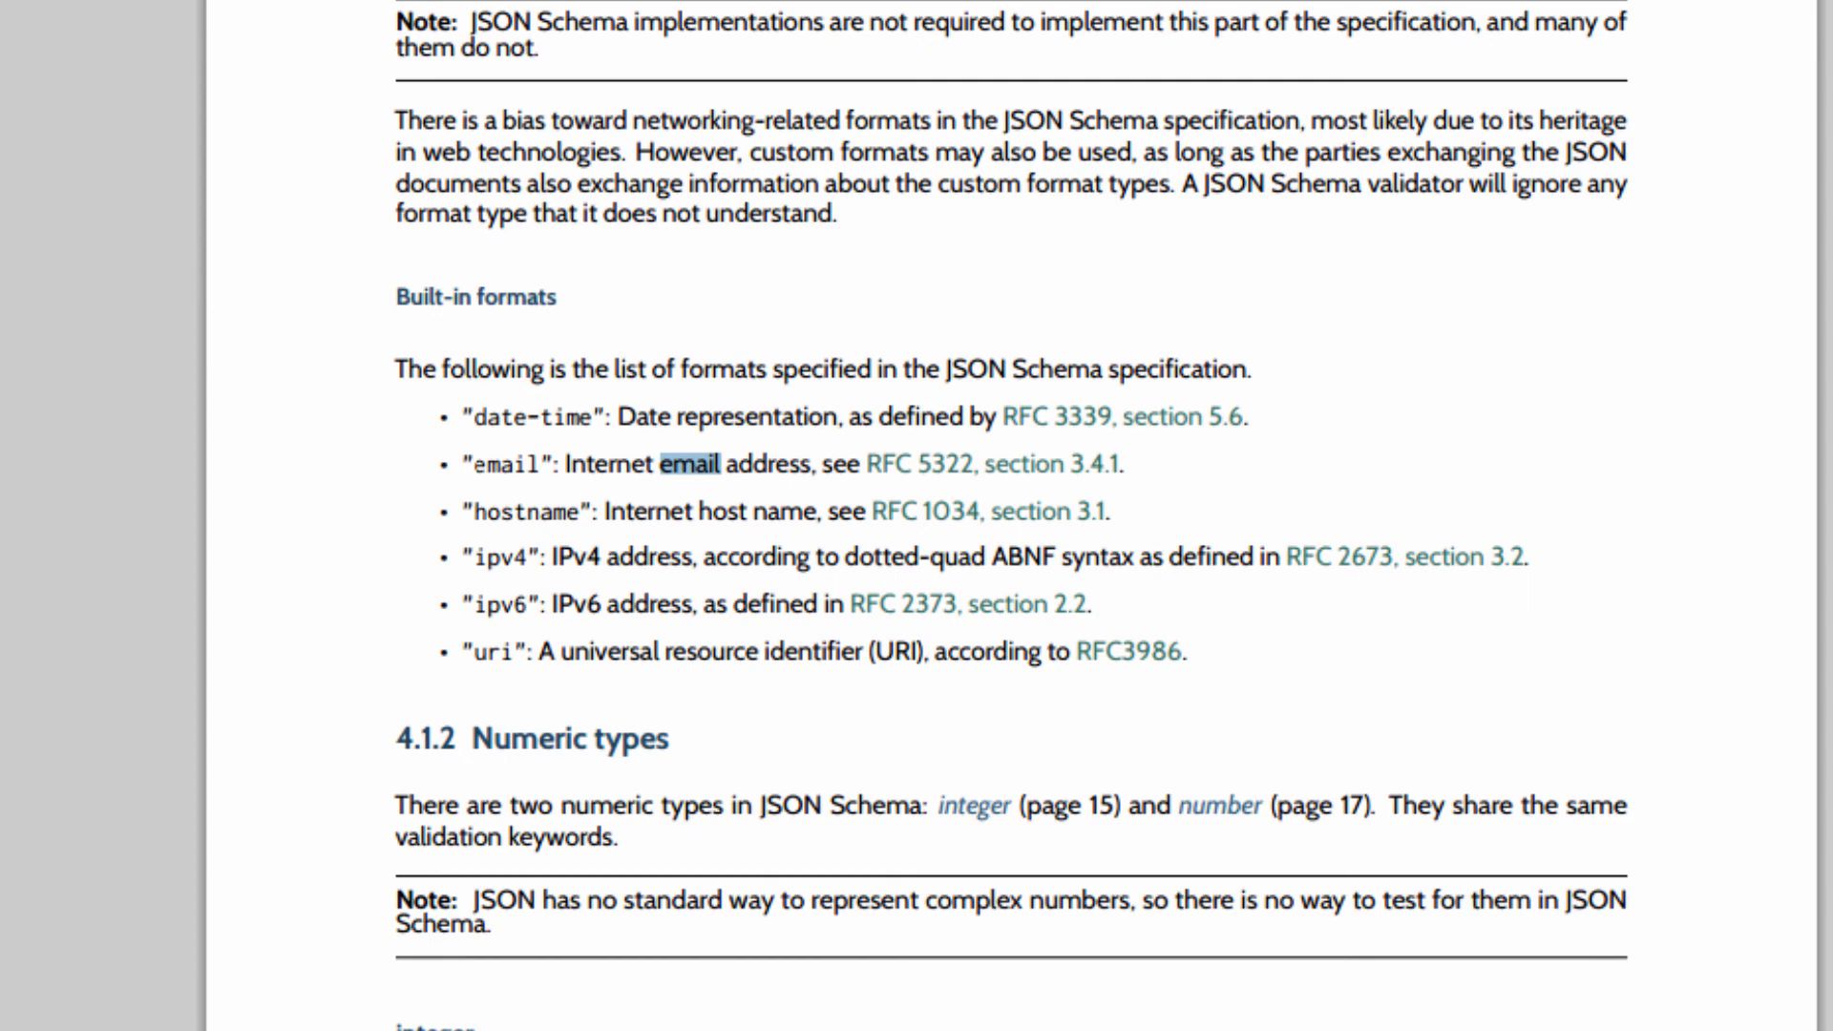
# Step: Scroll to the Built-in formats list on page 15 and mark the uri entry
pyautogui.scroll(-3)
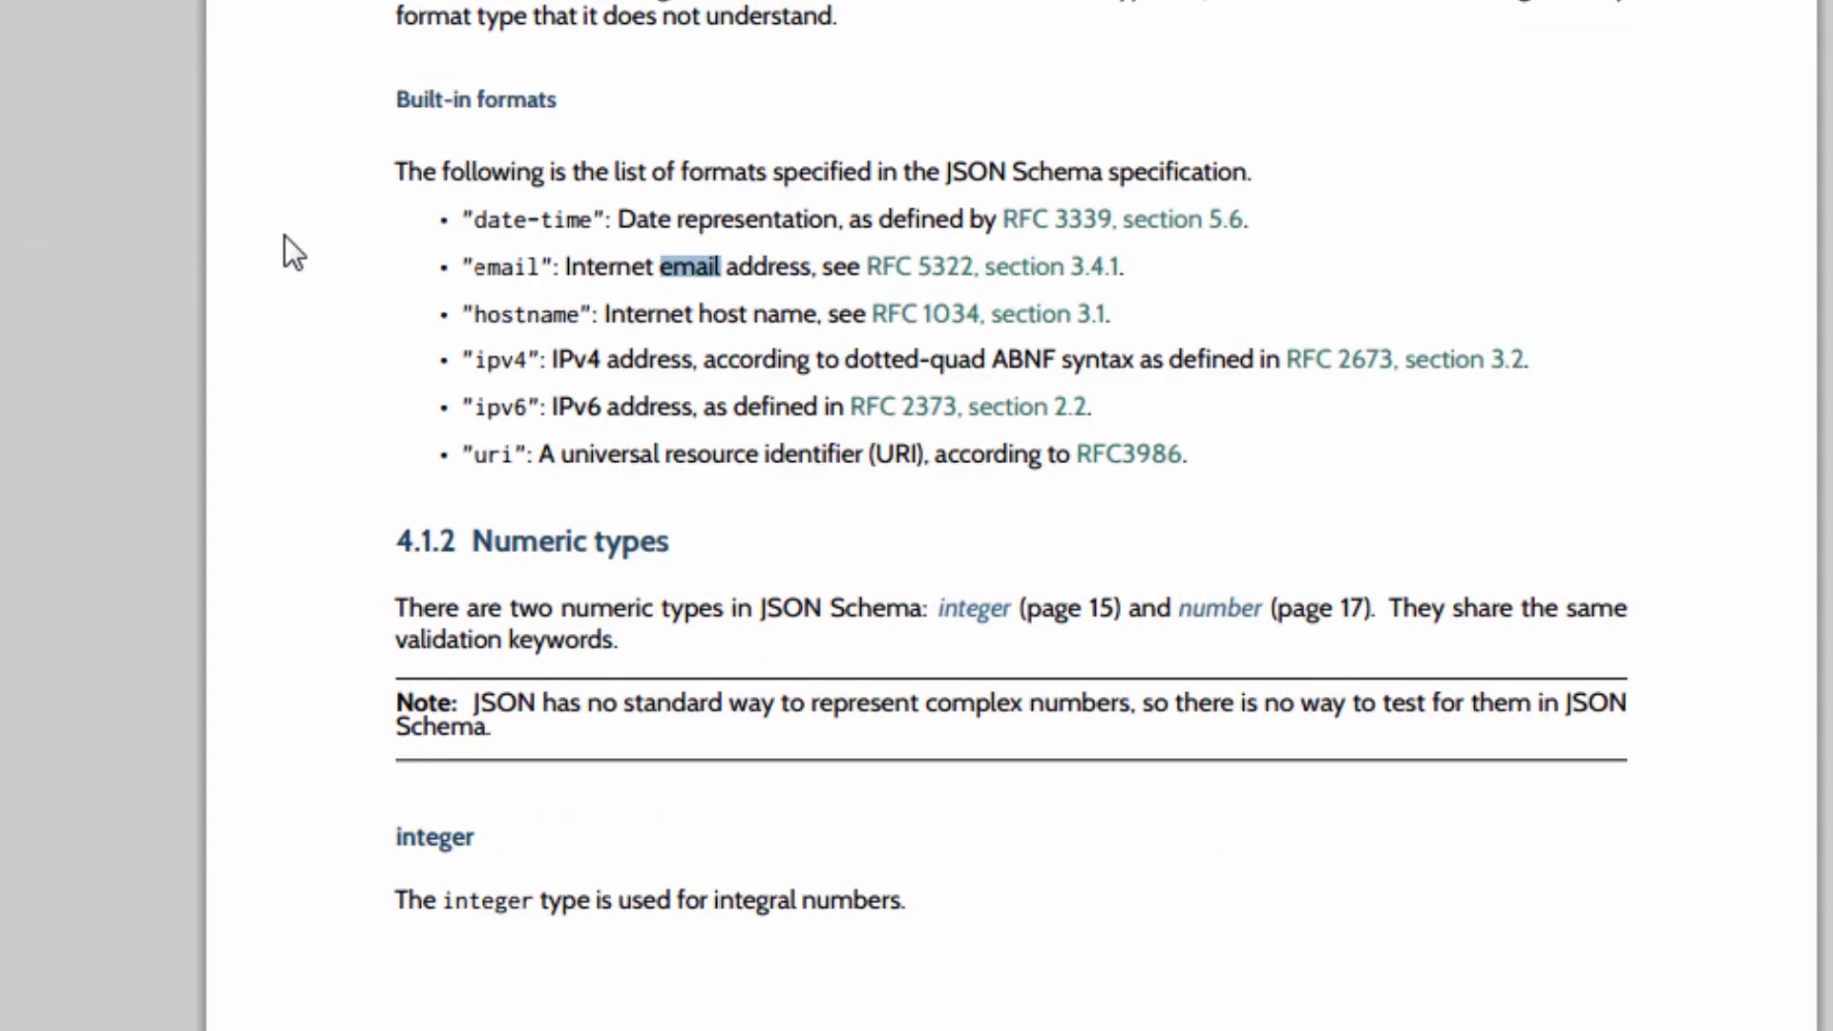
pyautogui.moveTo(508, 289)
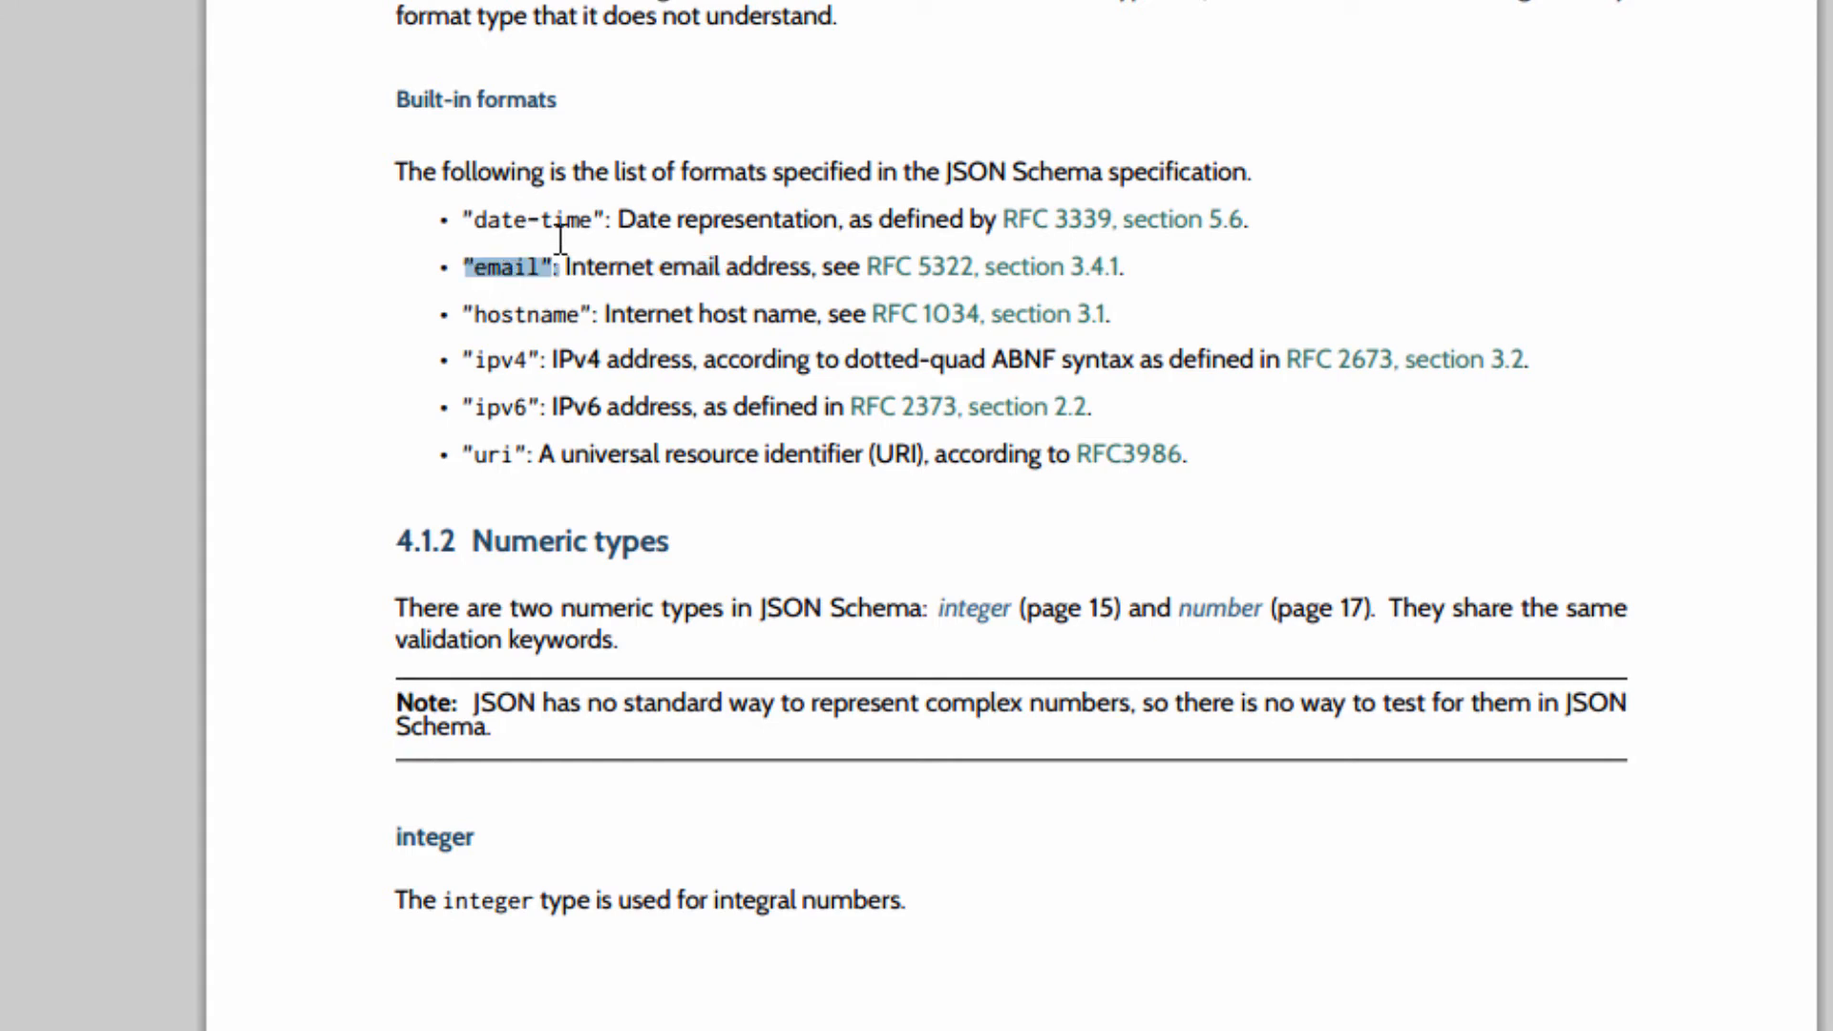
pyautogui.moveTo(511, 370)
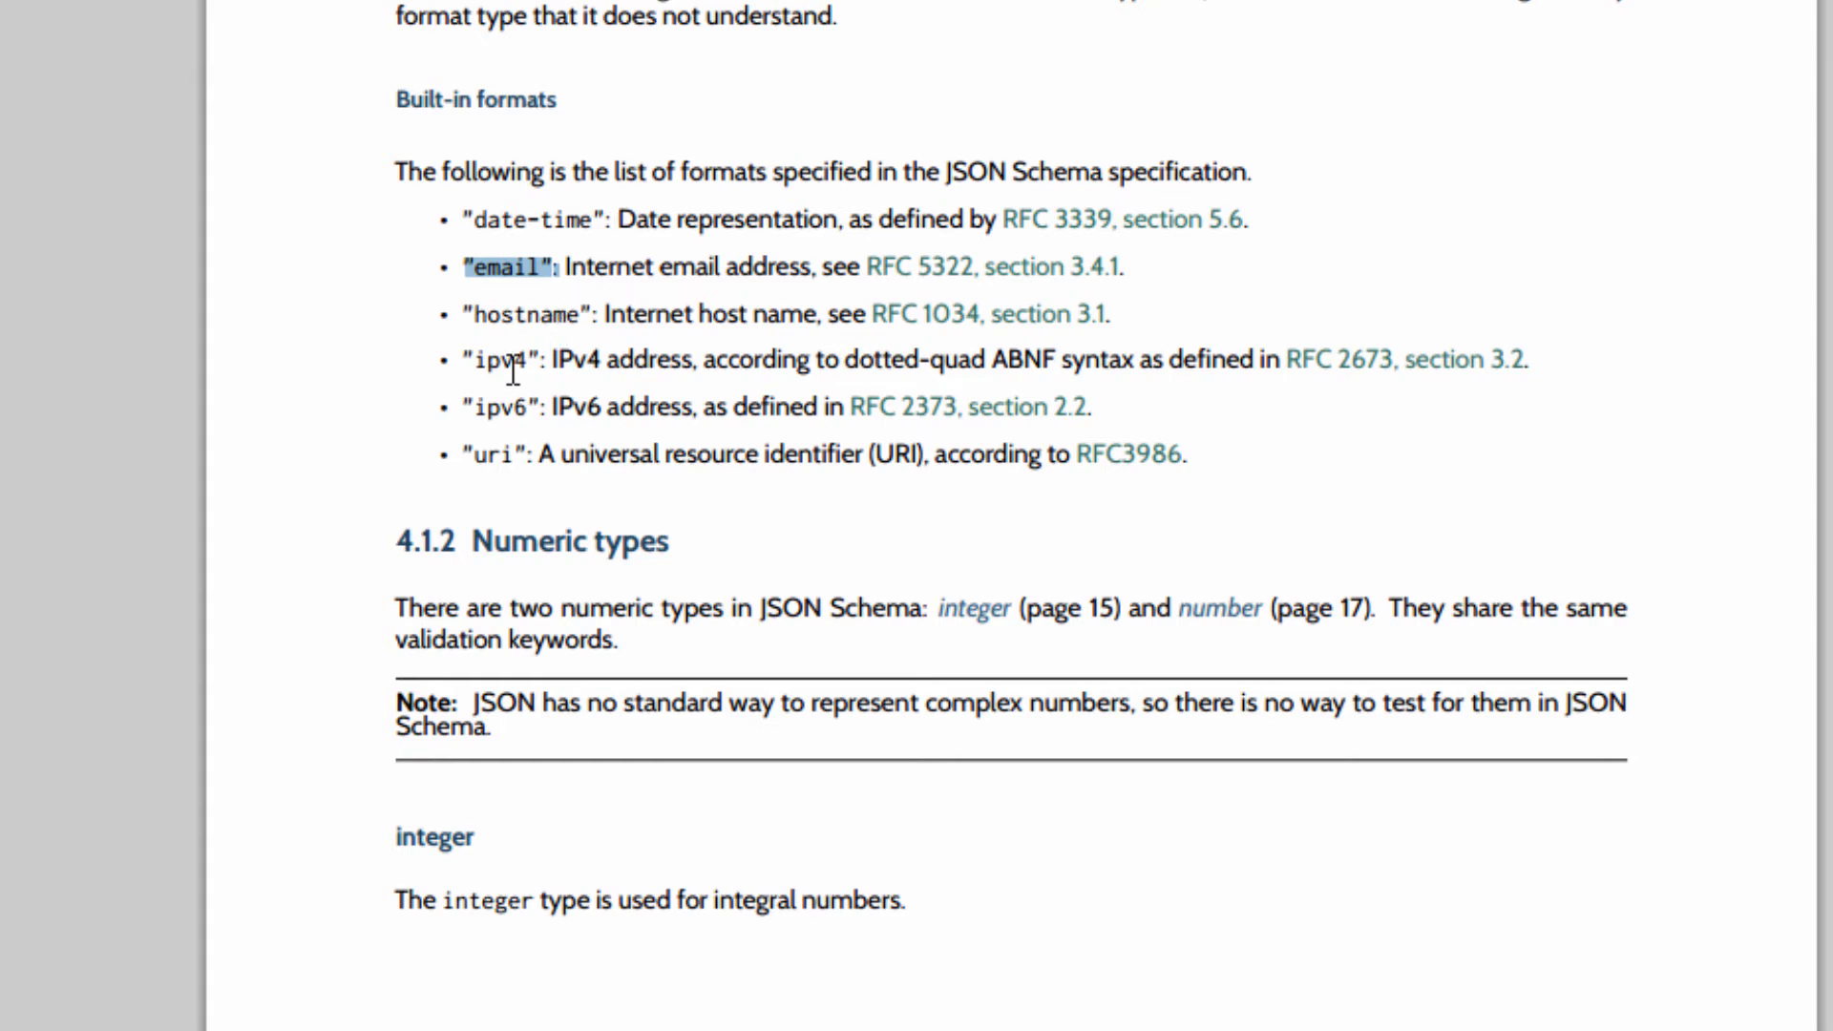
pyautogui.moveTo(496, 462)
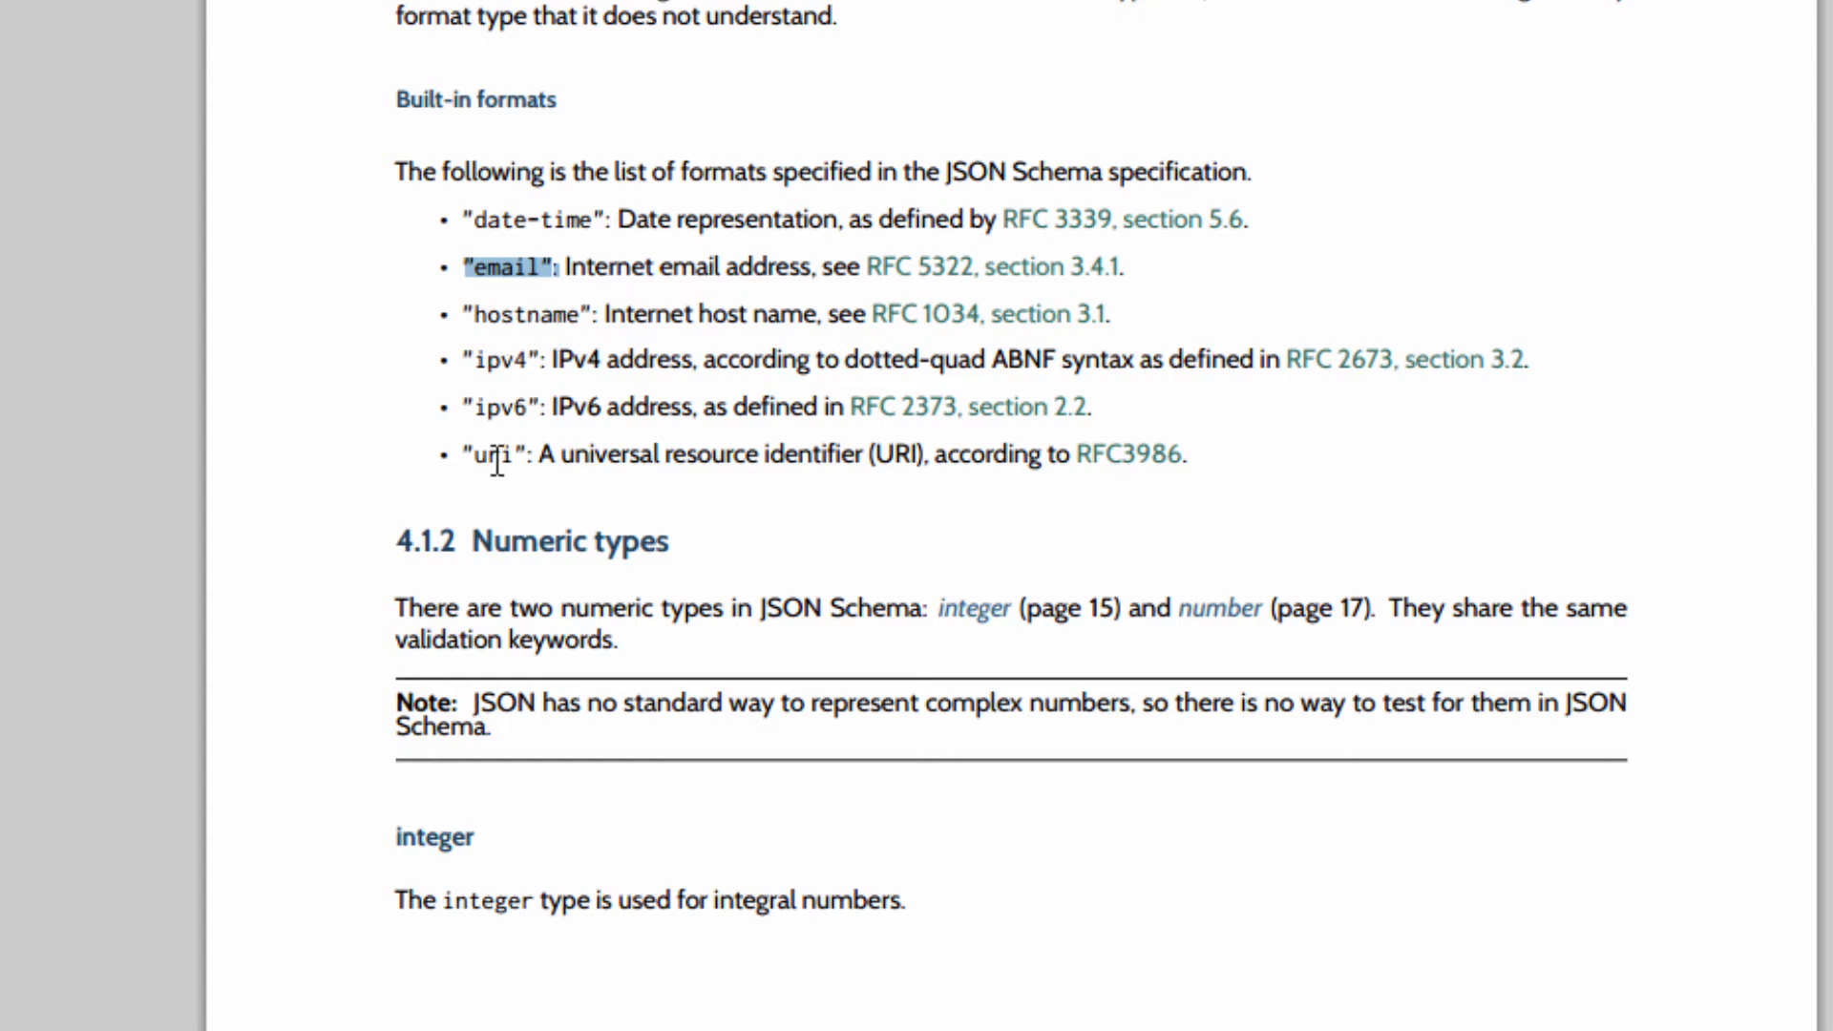
pyautogui.doubleClick(496, 454)
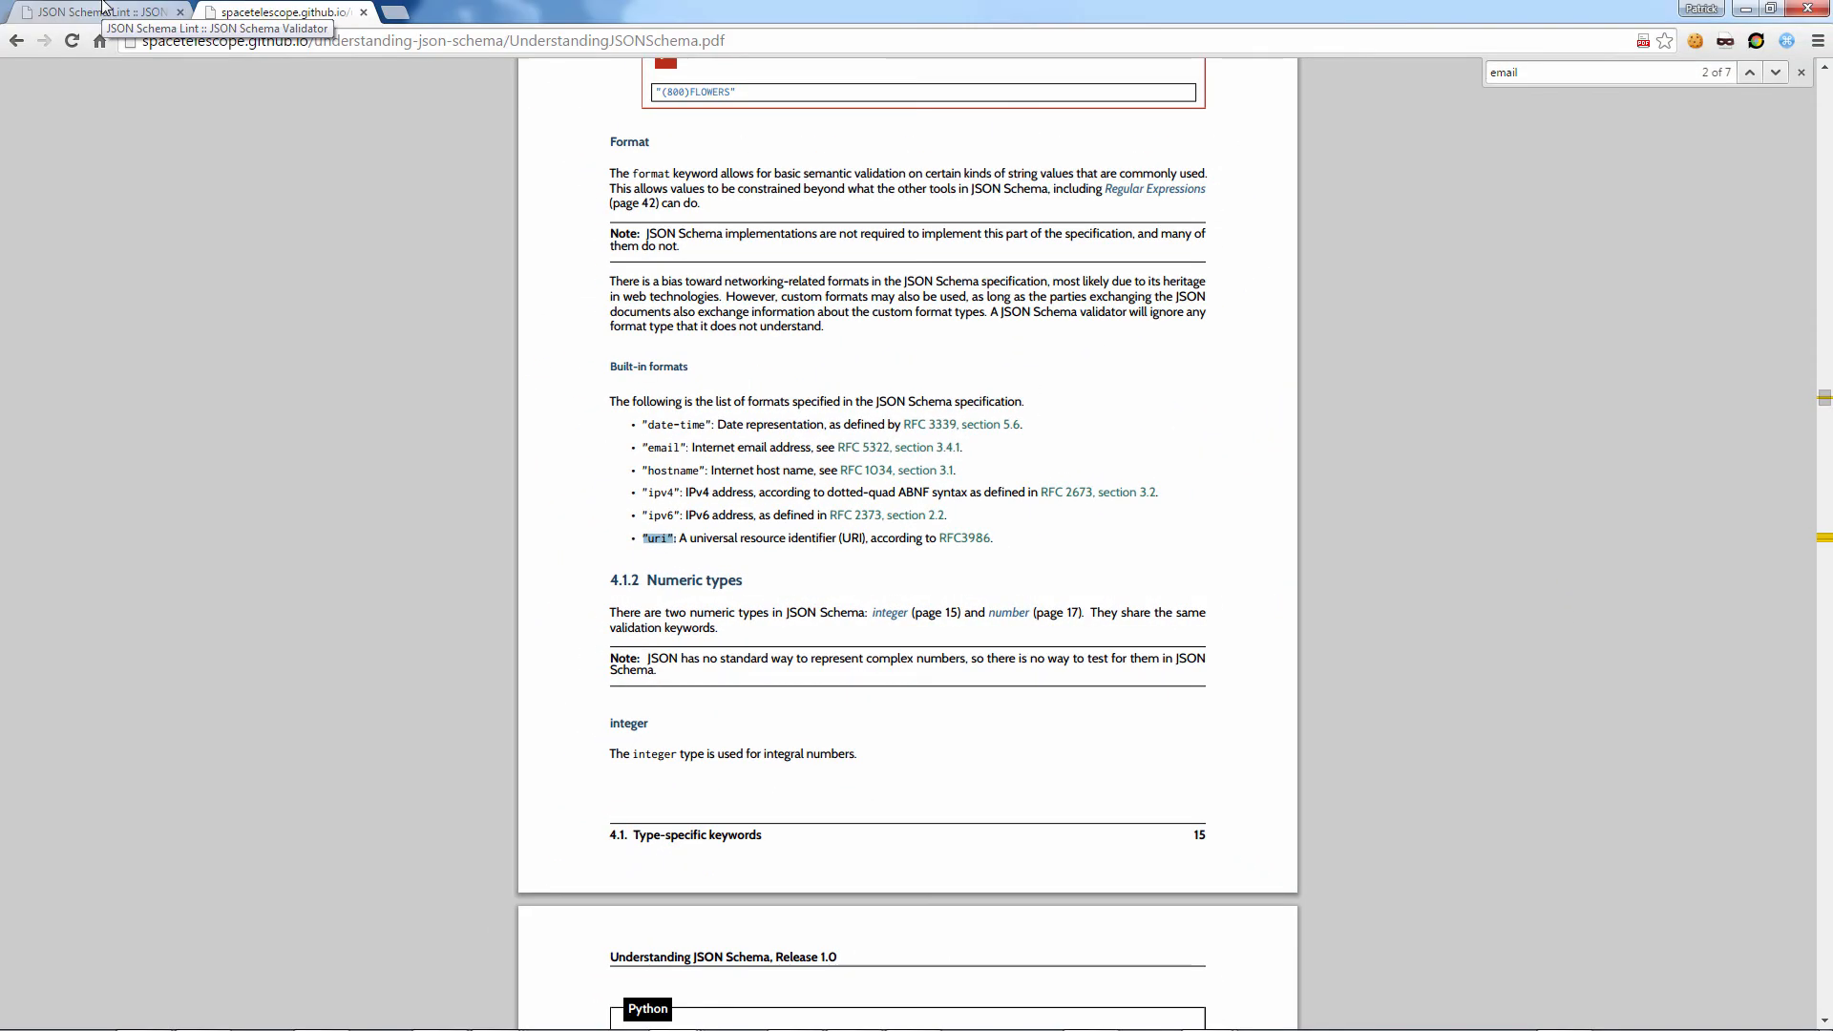
pyautogui.click(99, 11)
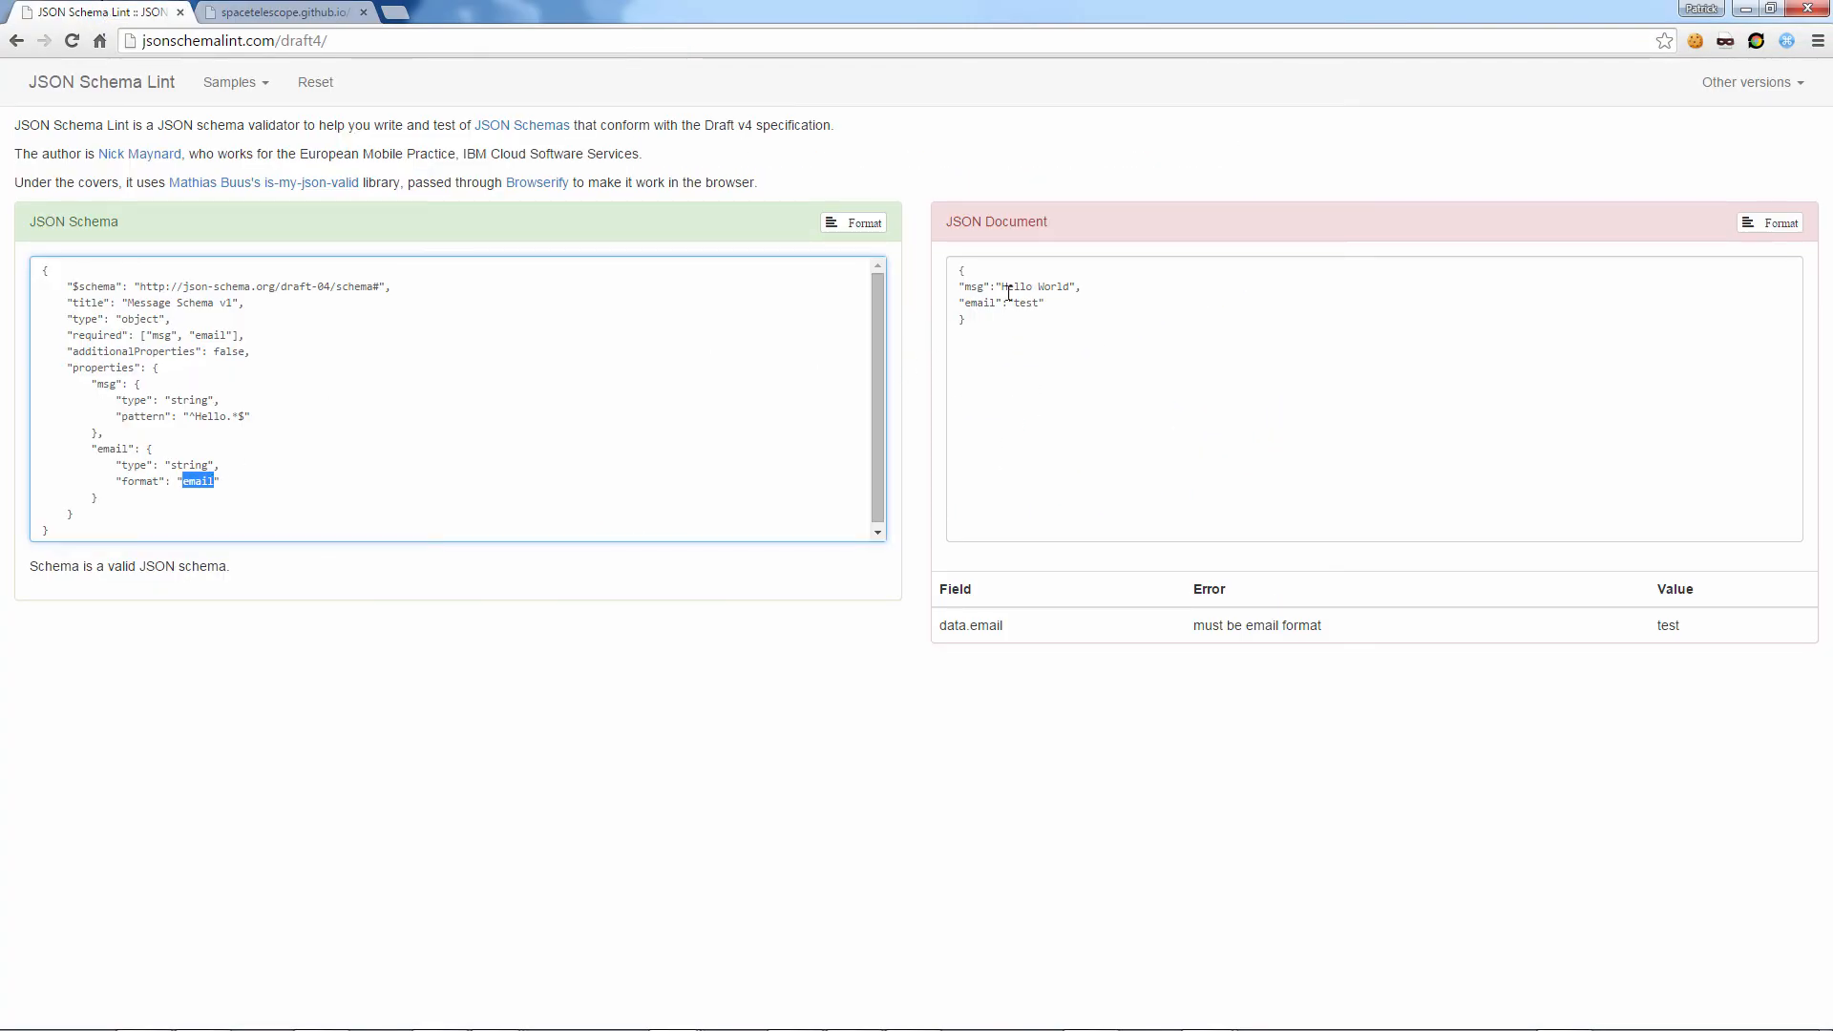
pyautogui.doubleClick(1025, 304)
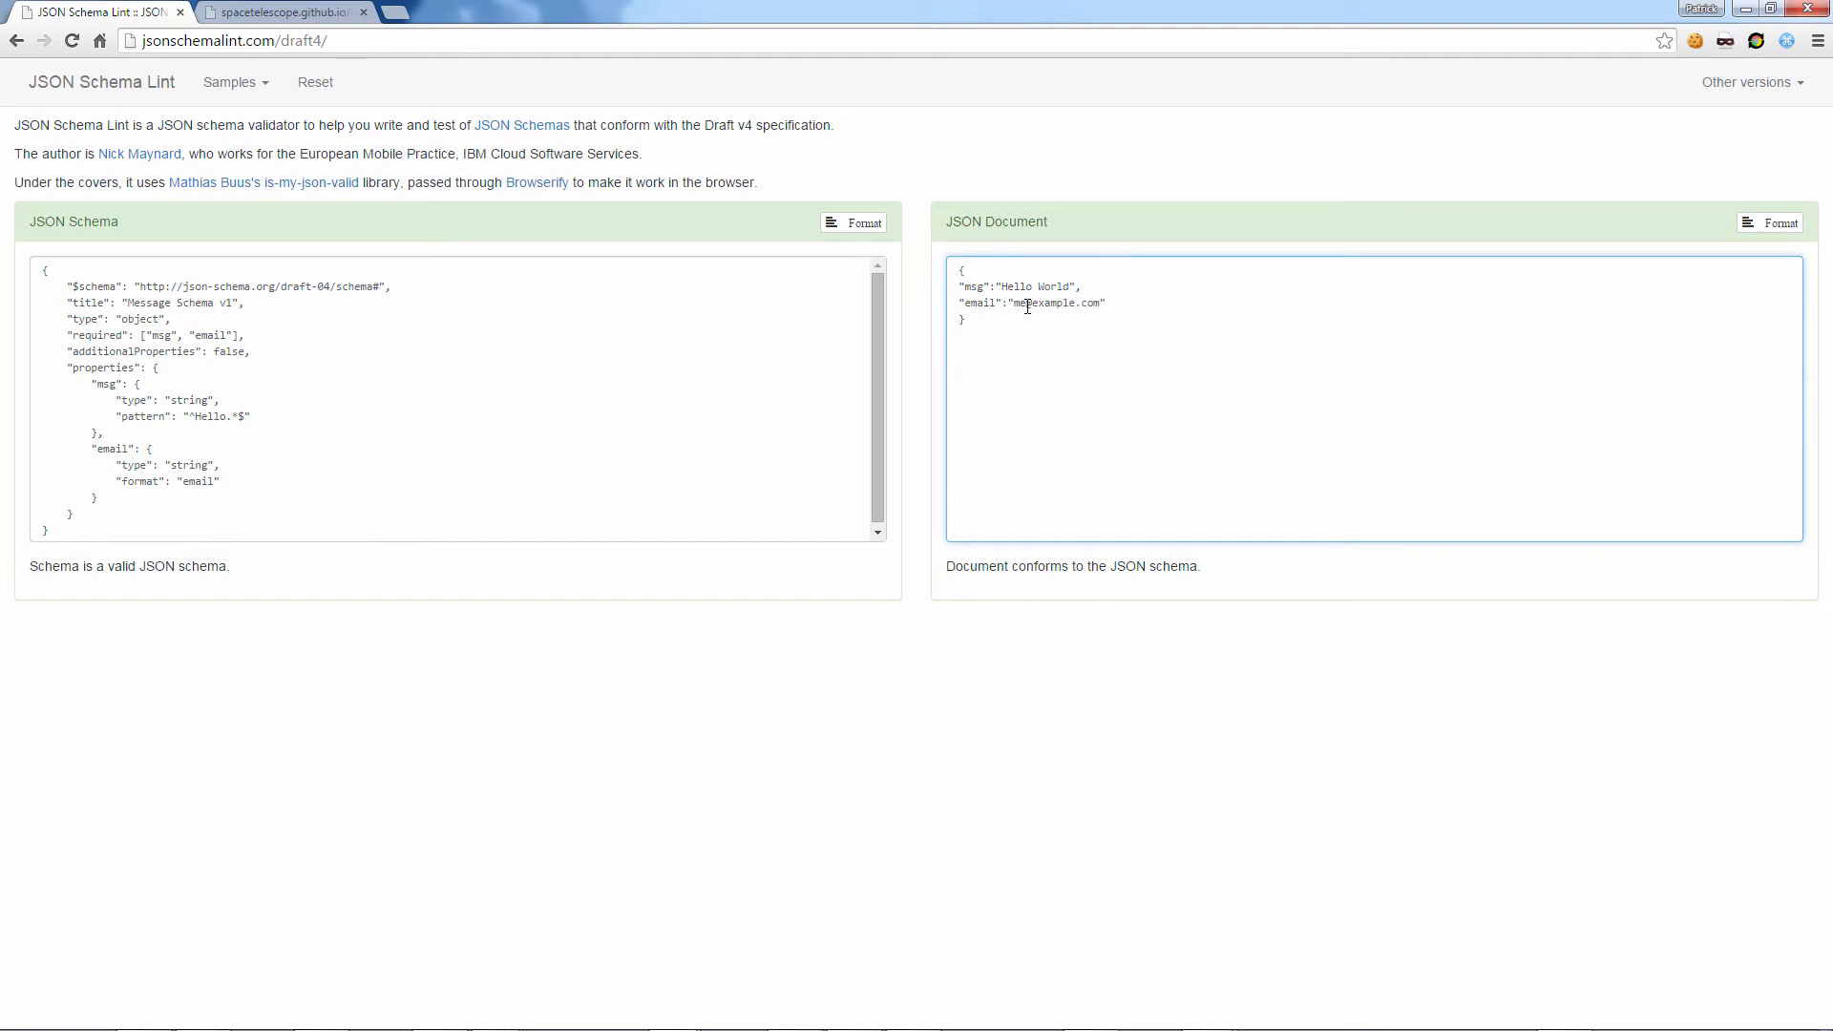
pyautogui.write('e')
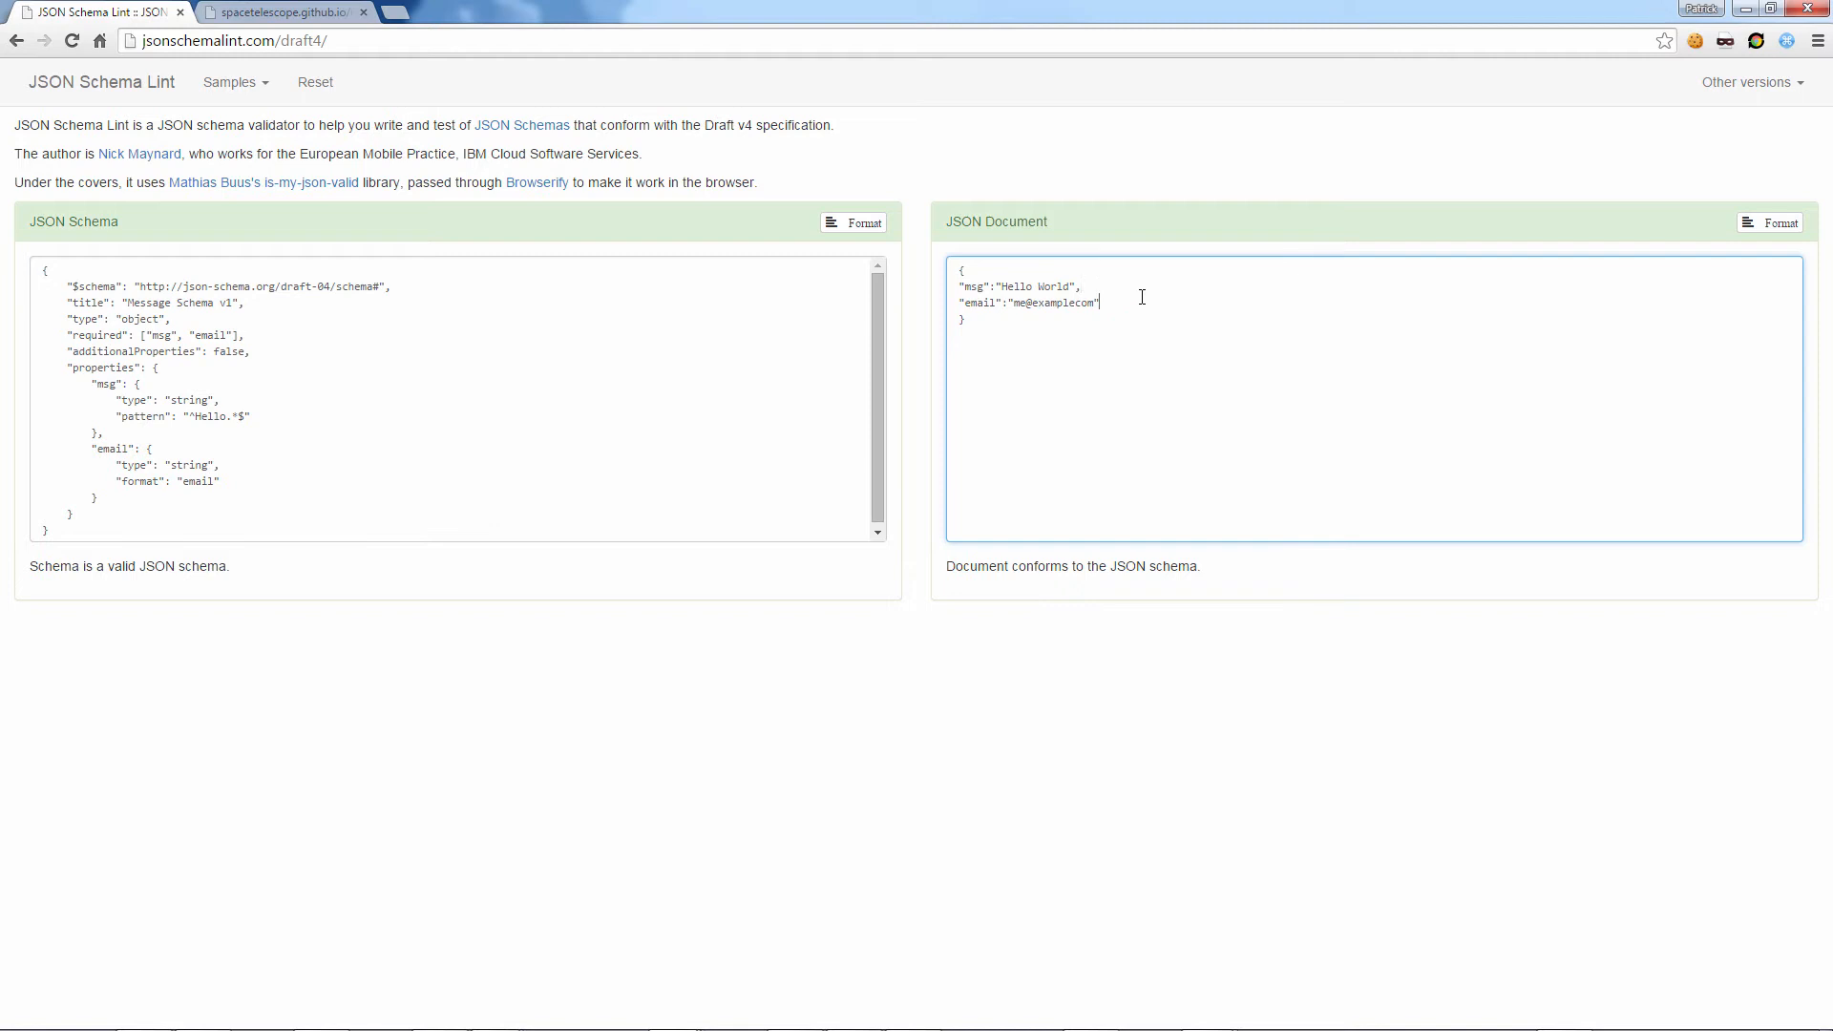
pyautogui.moveTo(1048, 336)
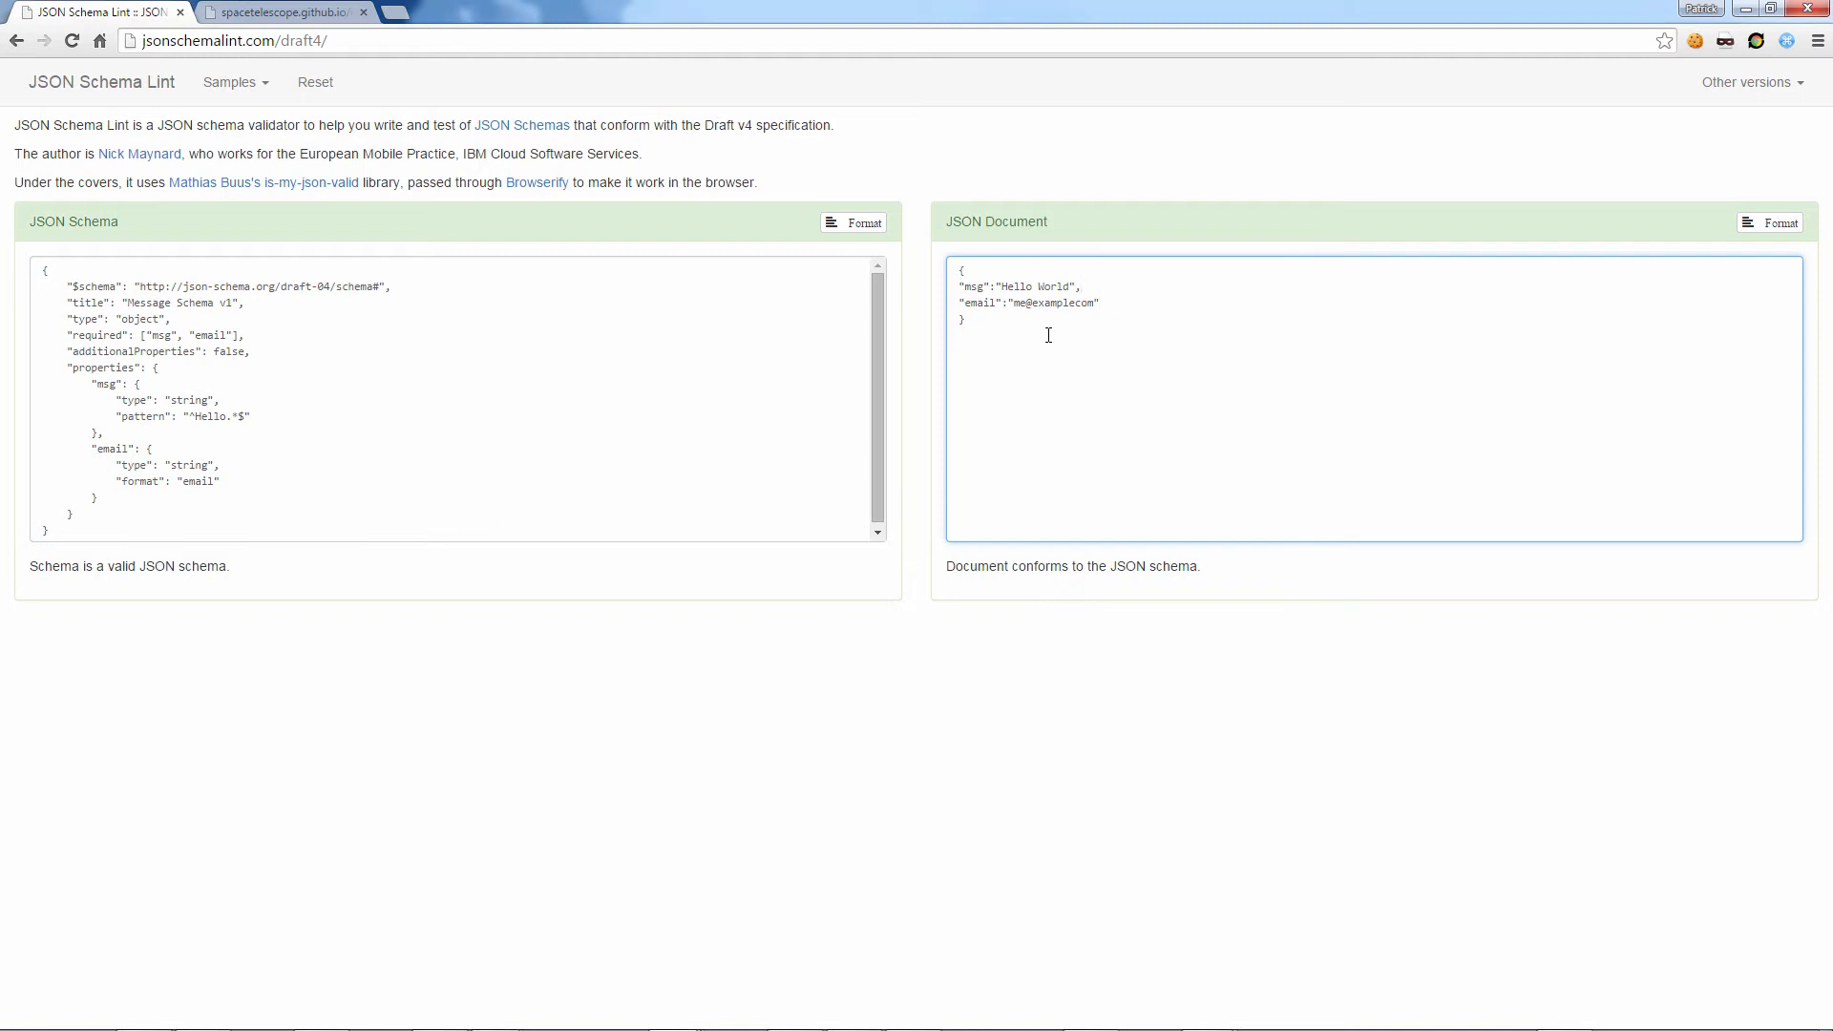
pyautogui.moveTo(1077, 306)
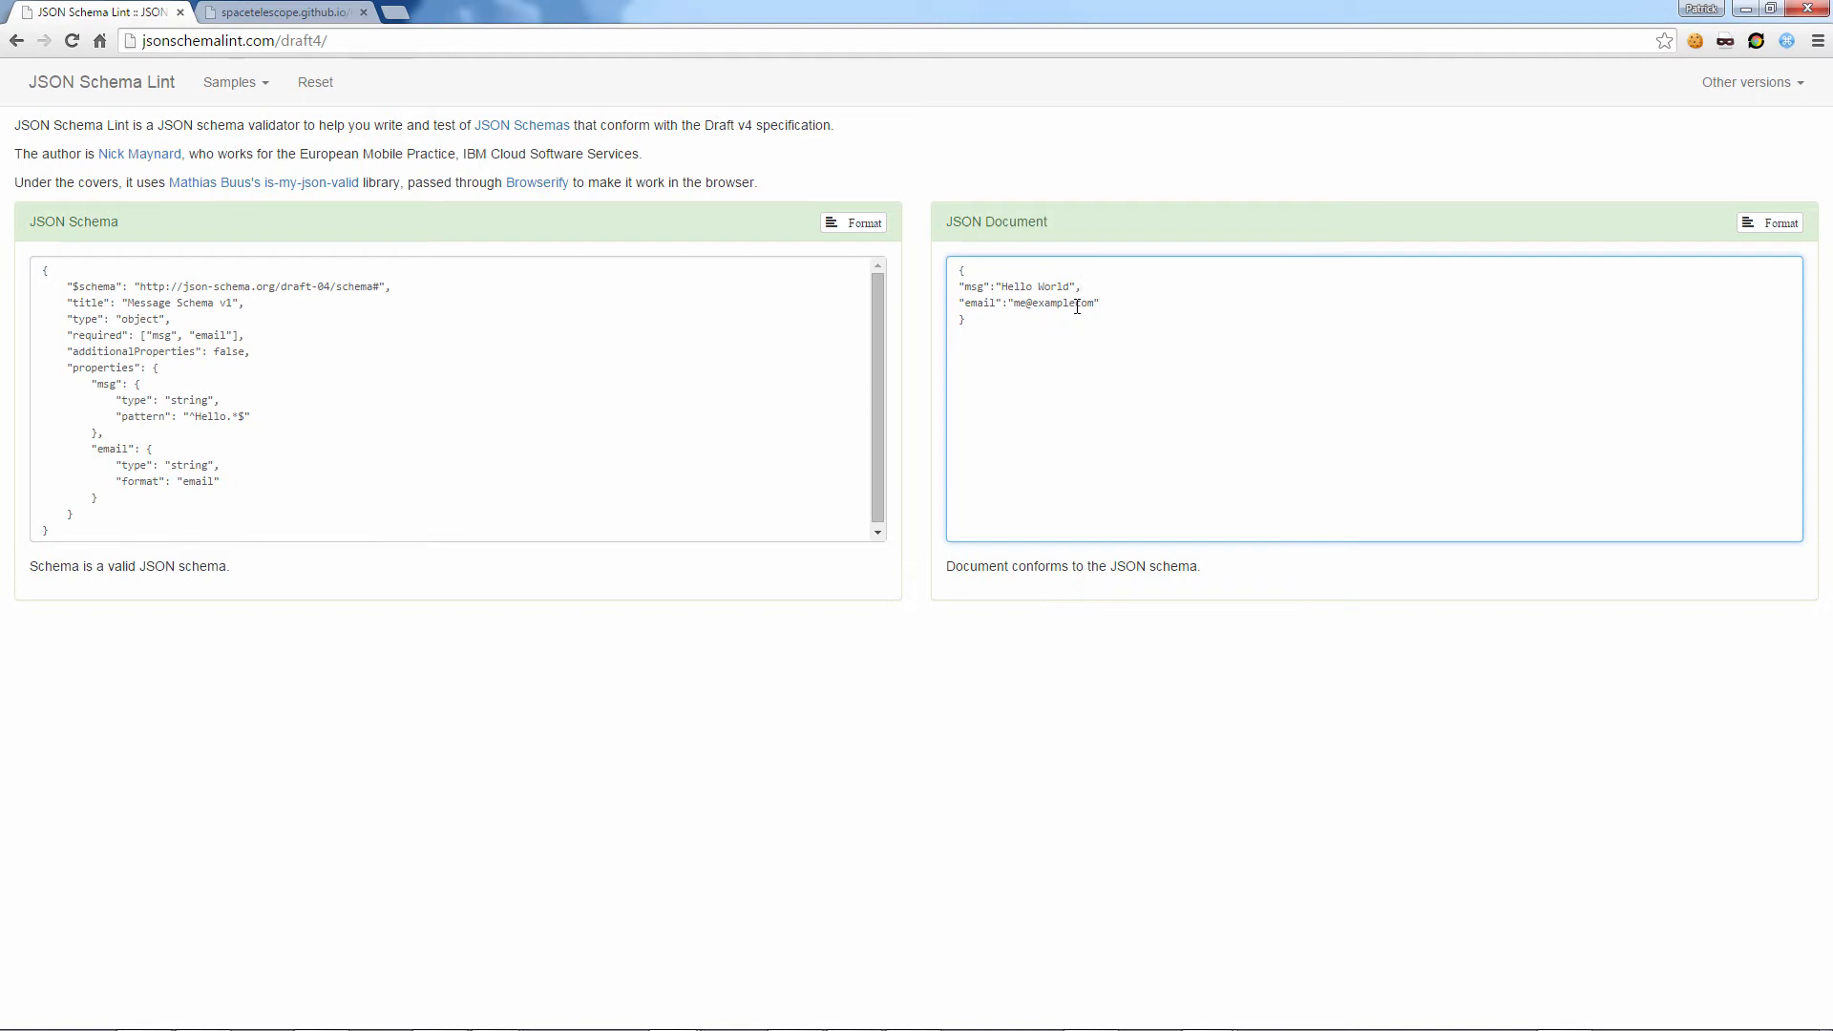
pyautogui.write('com')
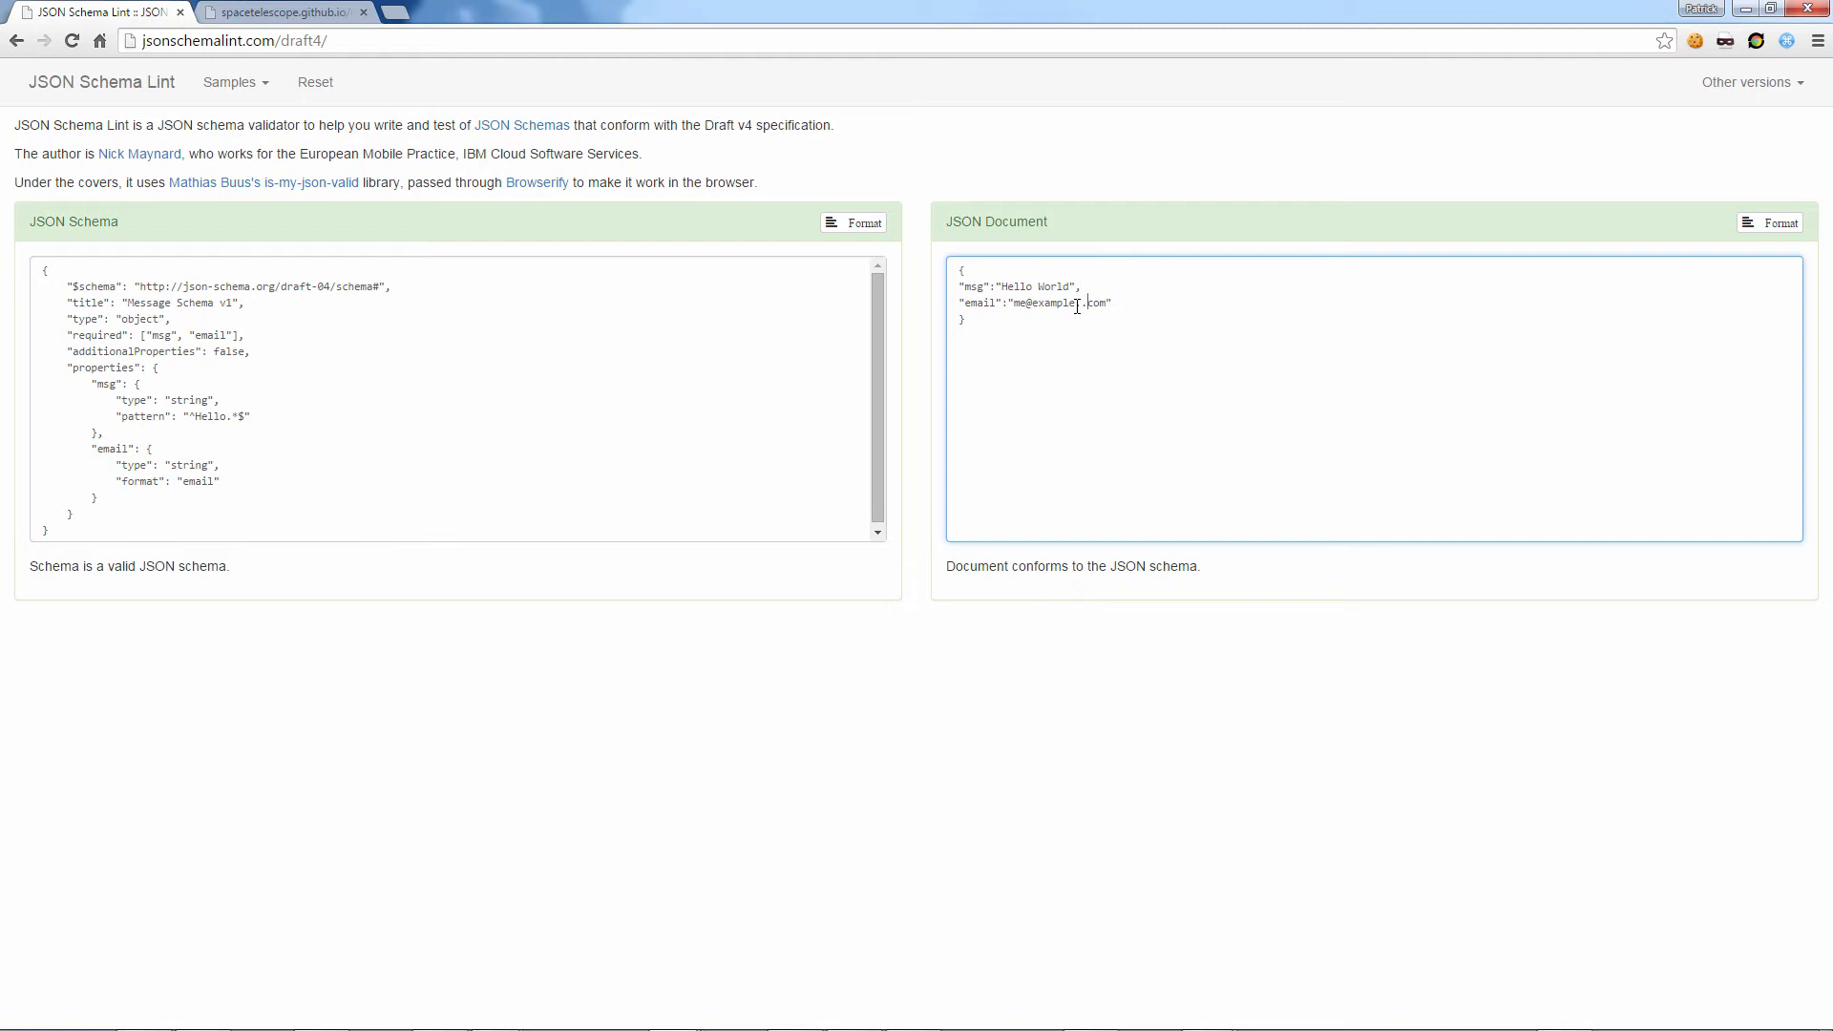
pyautogui.write('....')
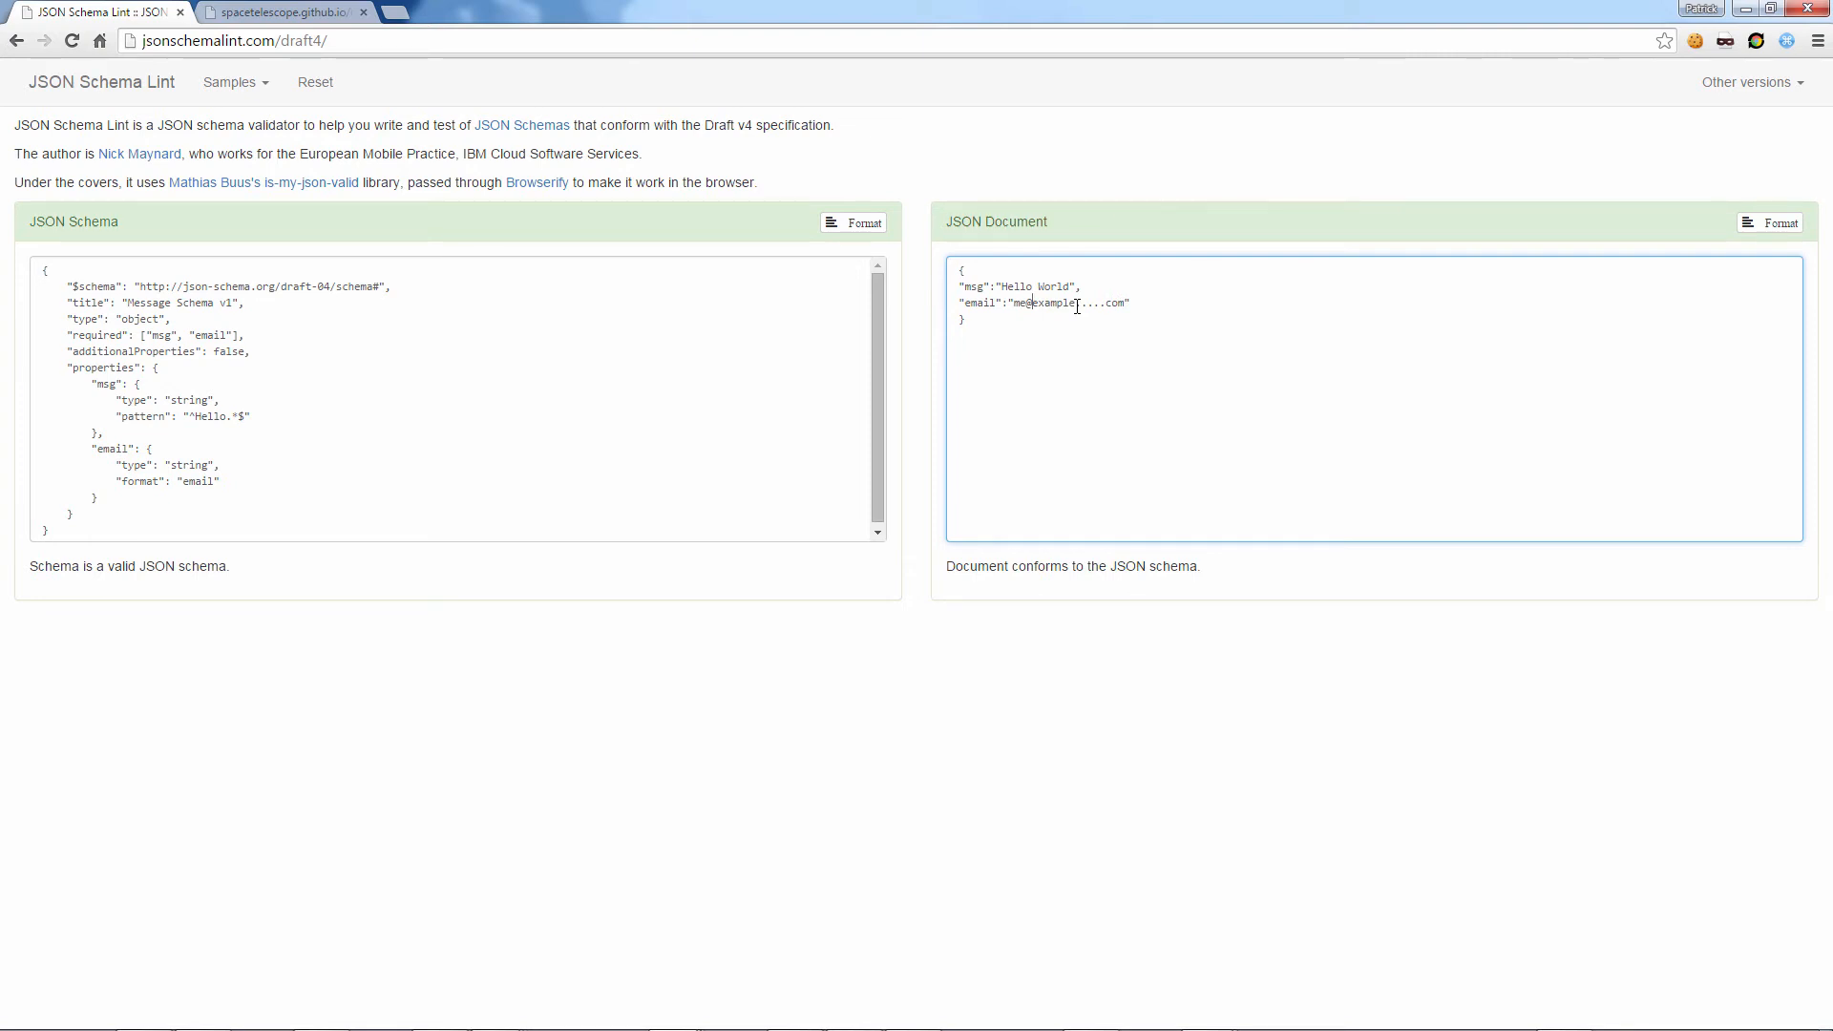
# Step: Open the PDF's RFC 5322 email reference link in its own tab and return to the validator
pyautogui.click(280, 12)
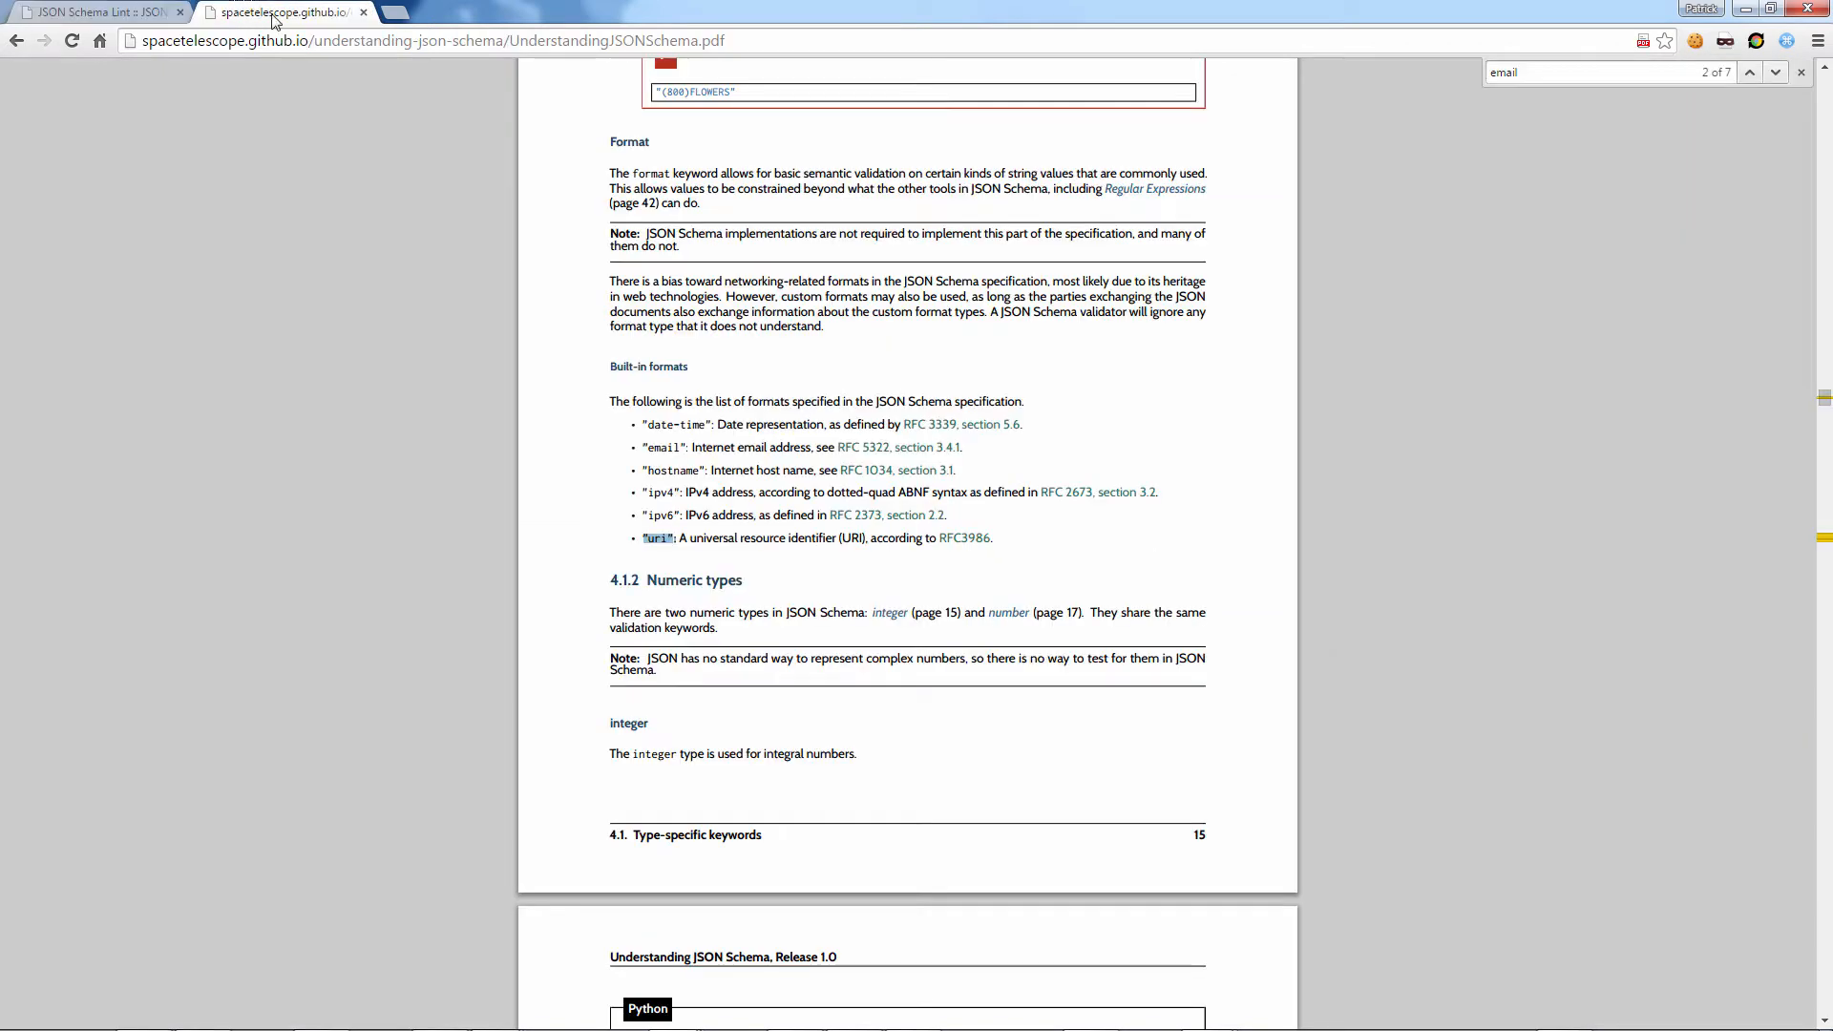
pyautogui.moveTo(684, 443)
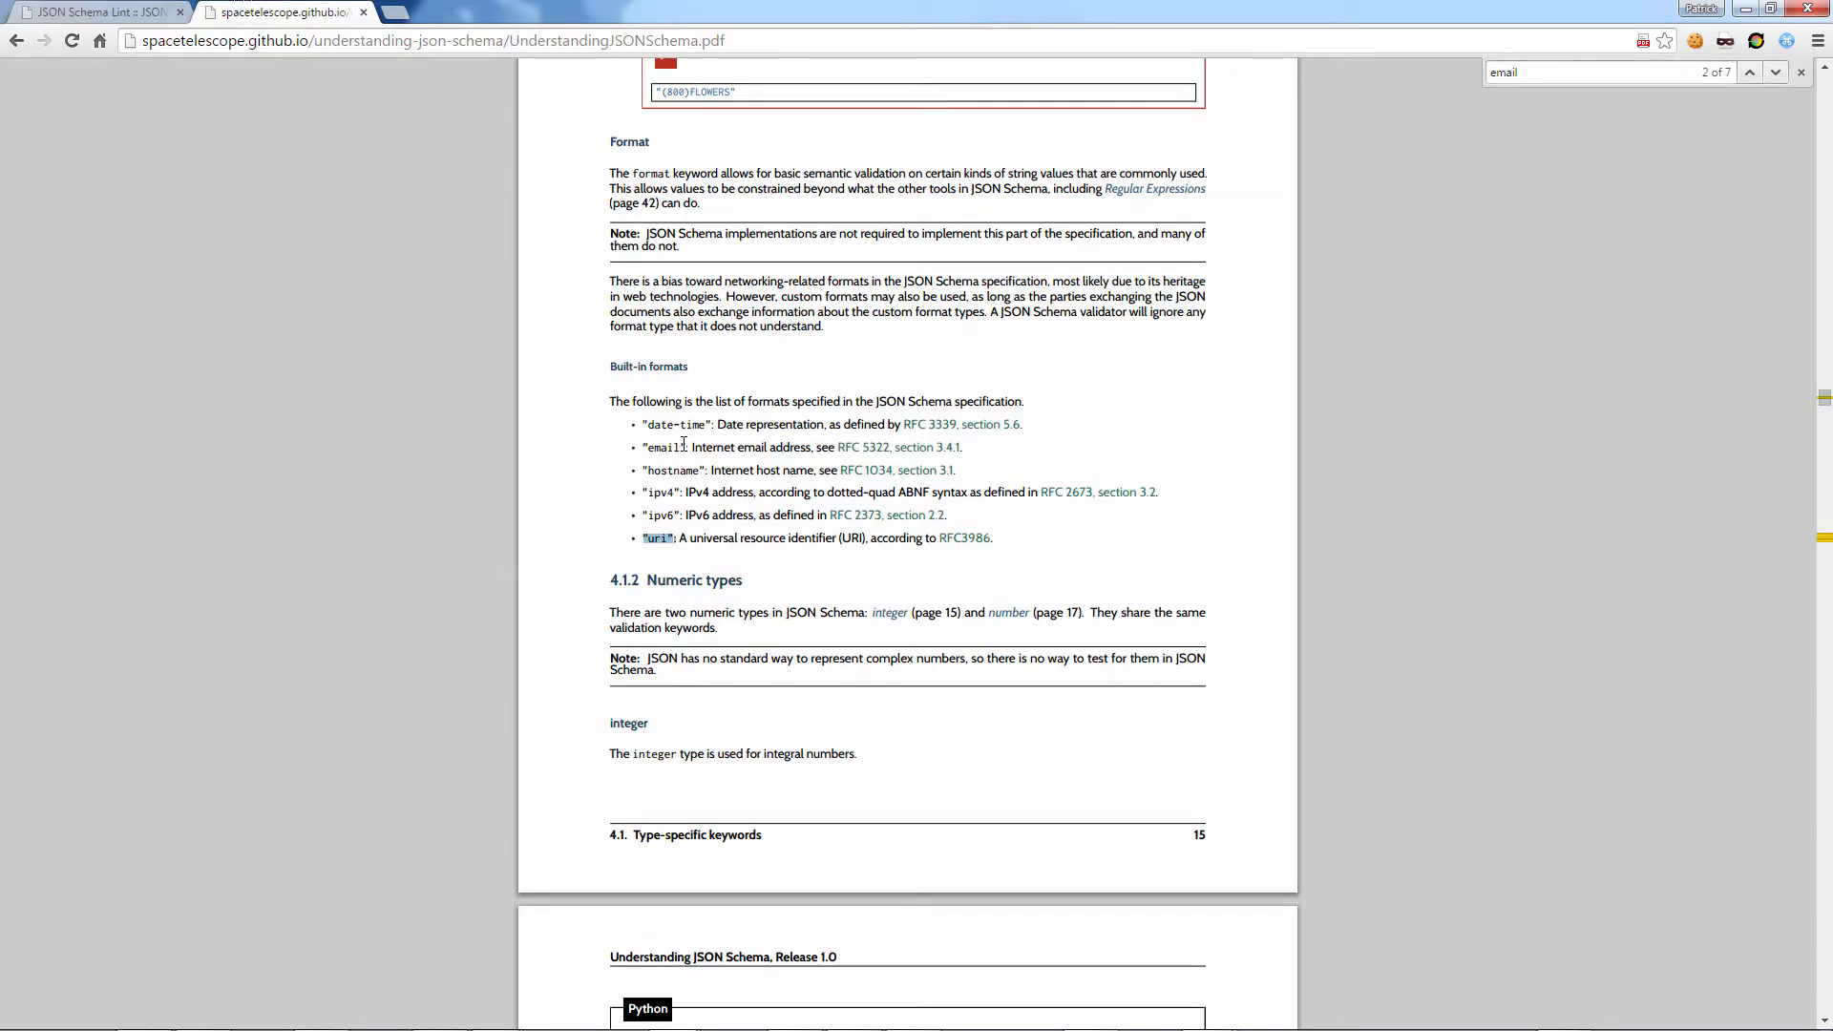
pyautogui.moveTo(869, 454)
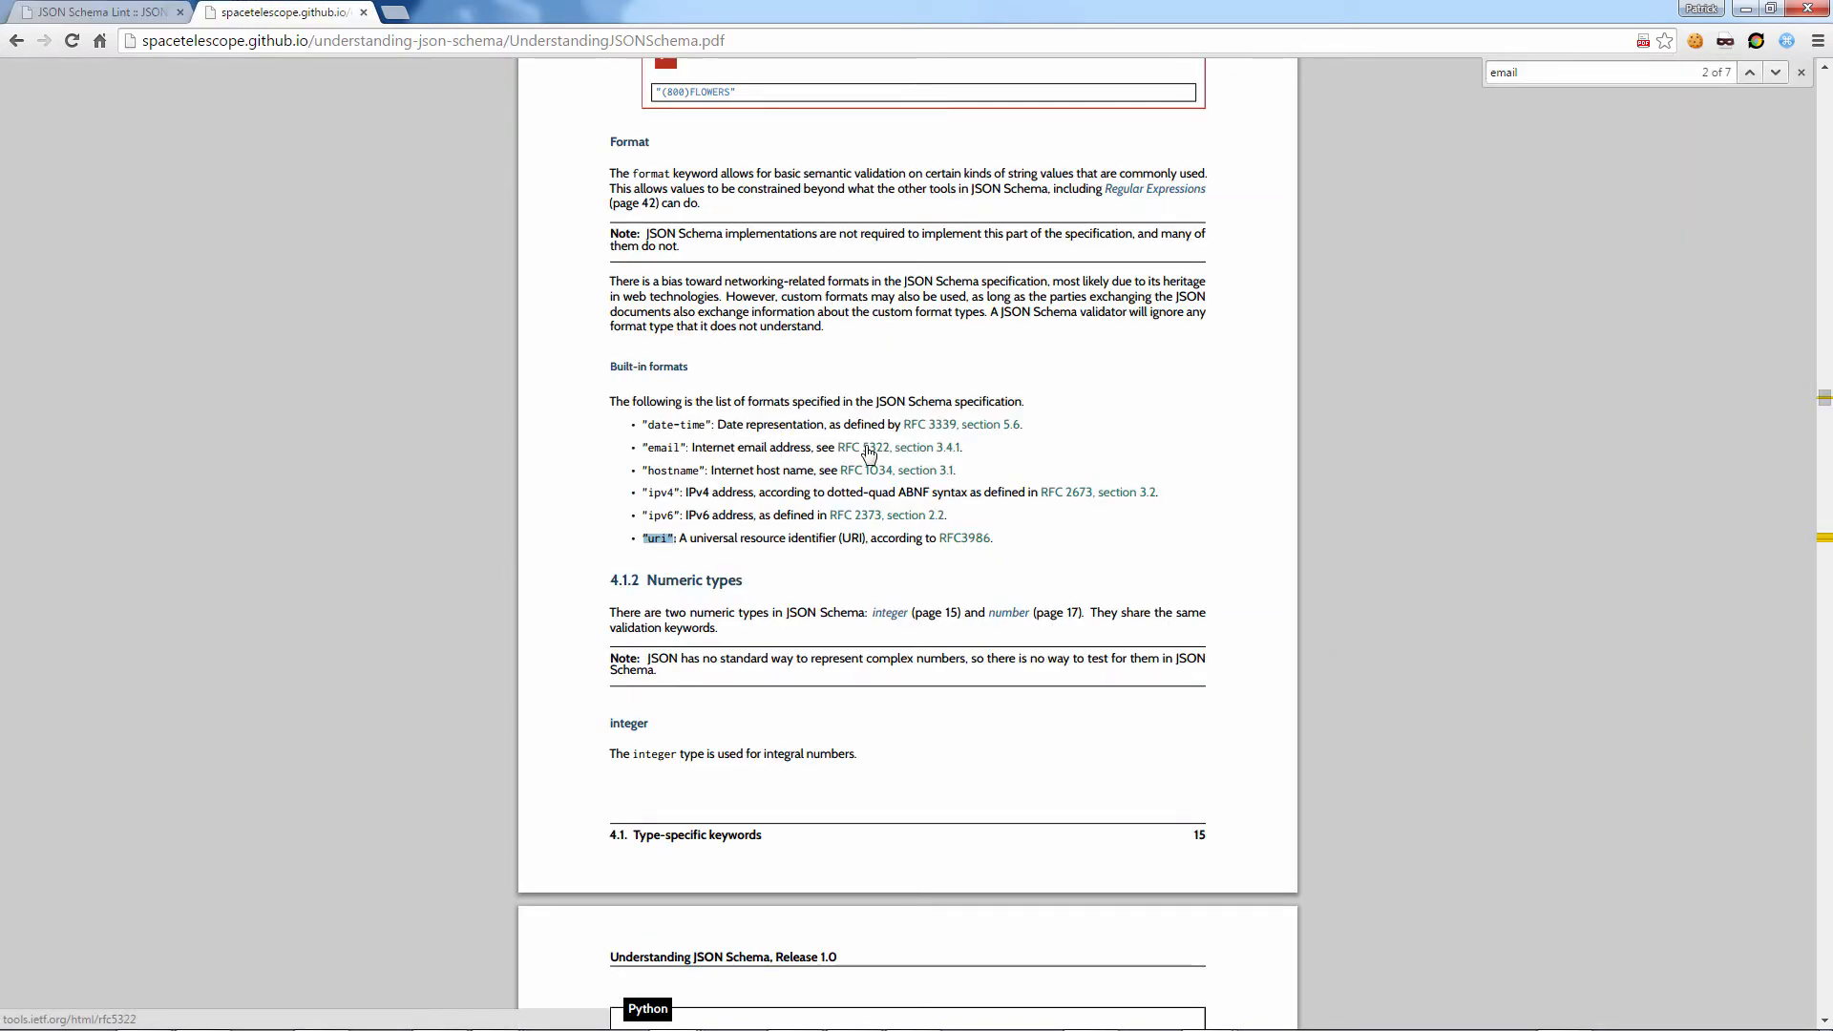
pyautogui.rightClick(865, 447)
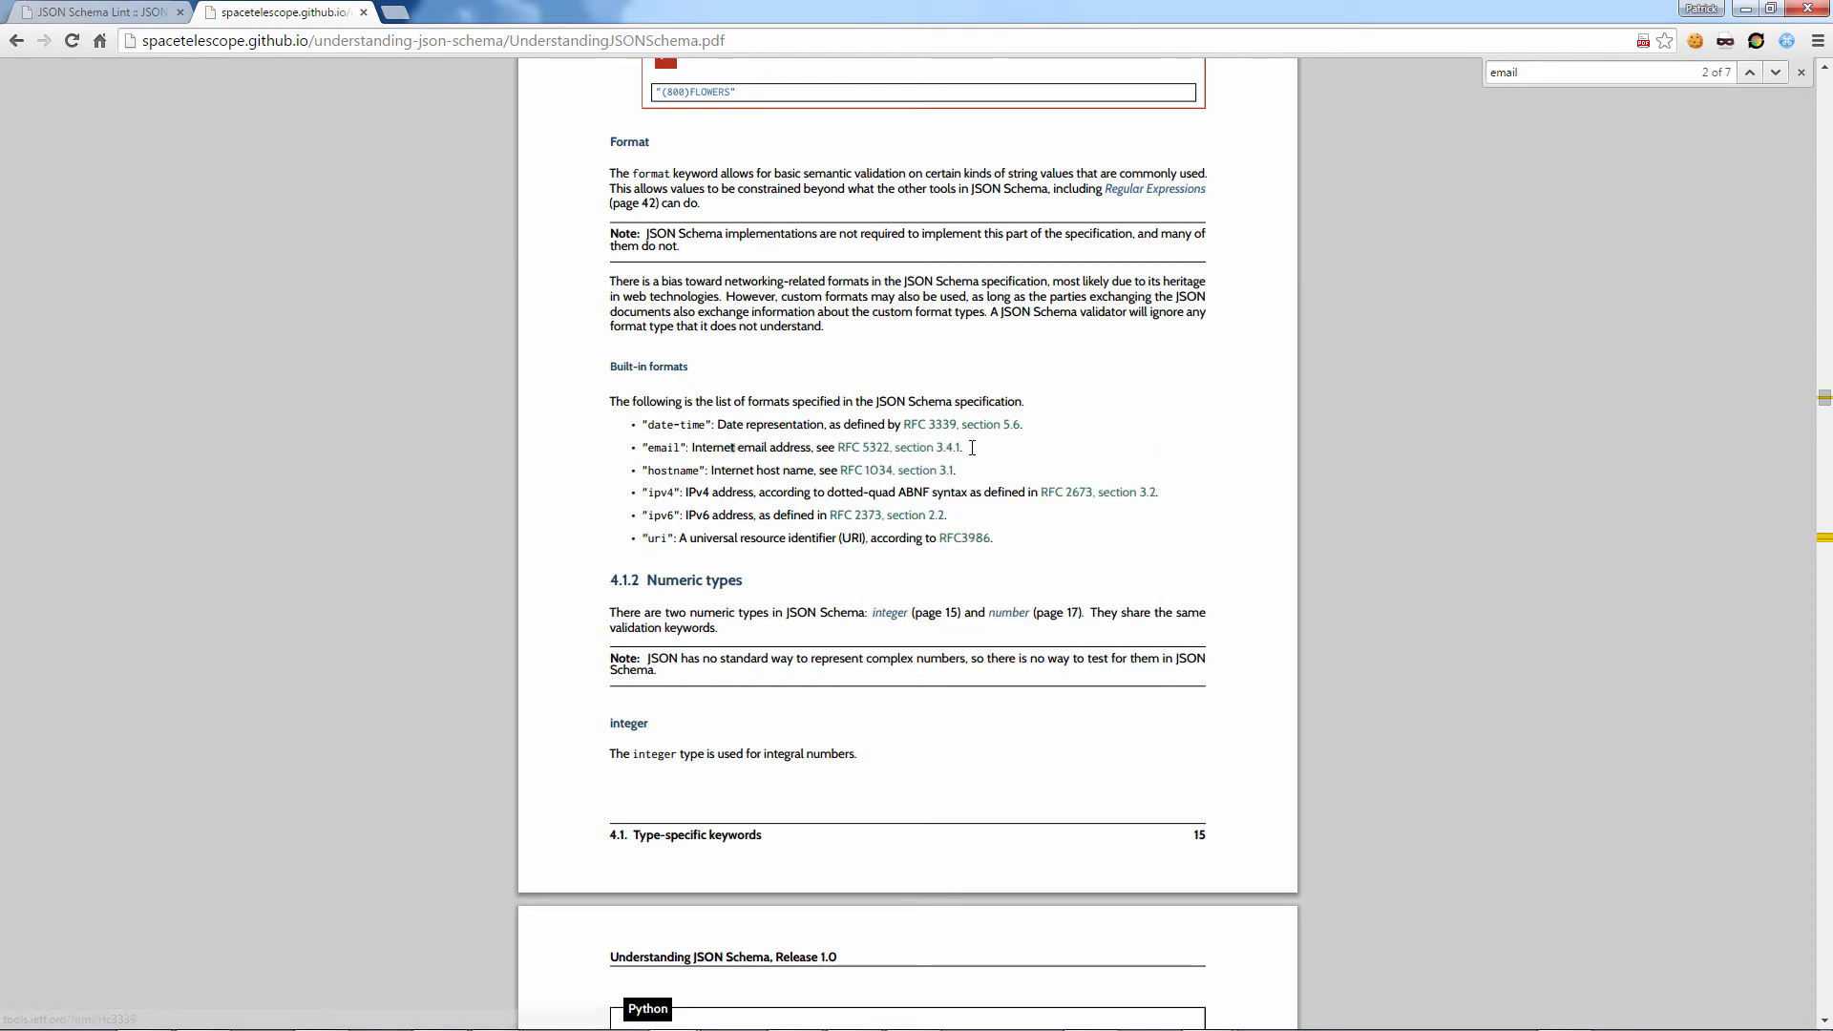
pyautogui.moveTo(852, 457)
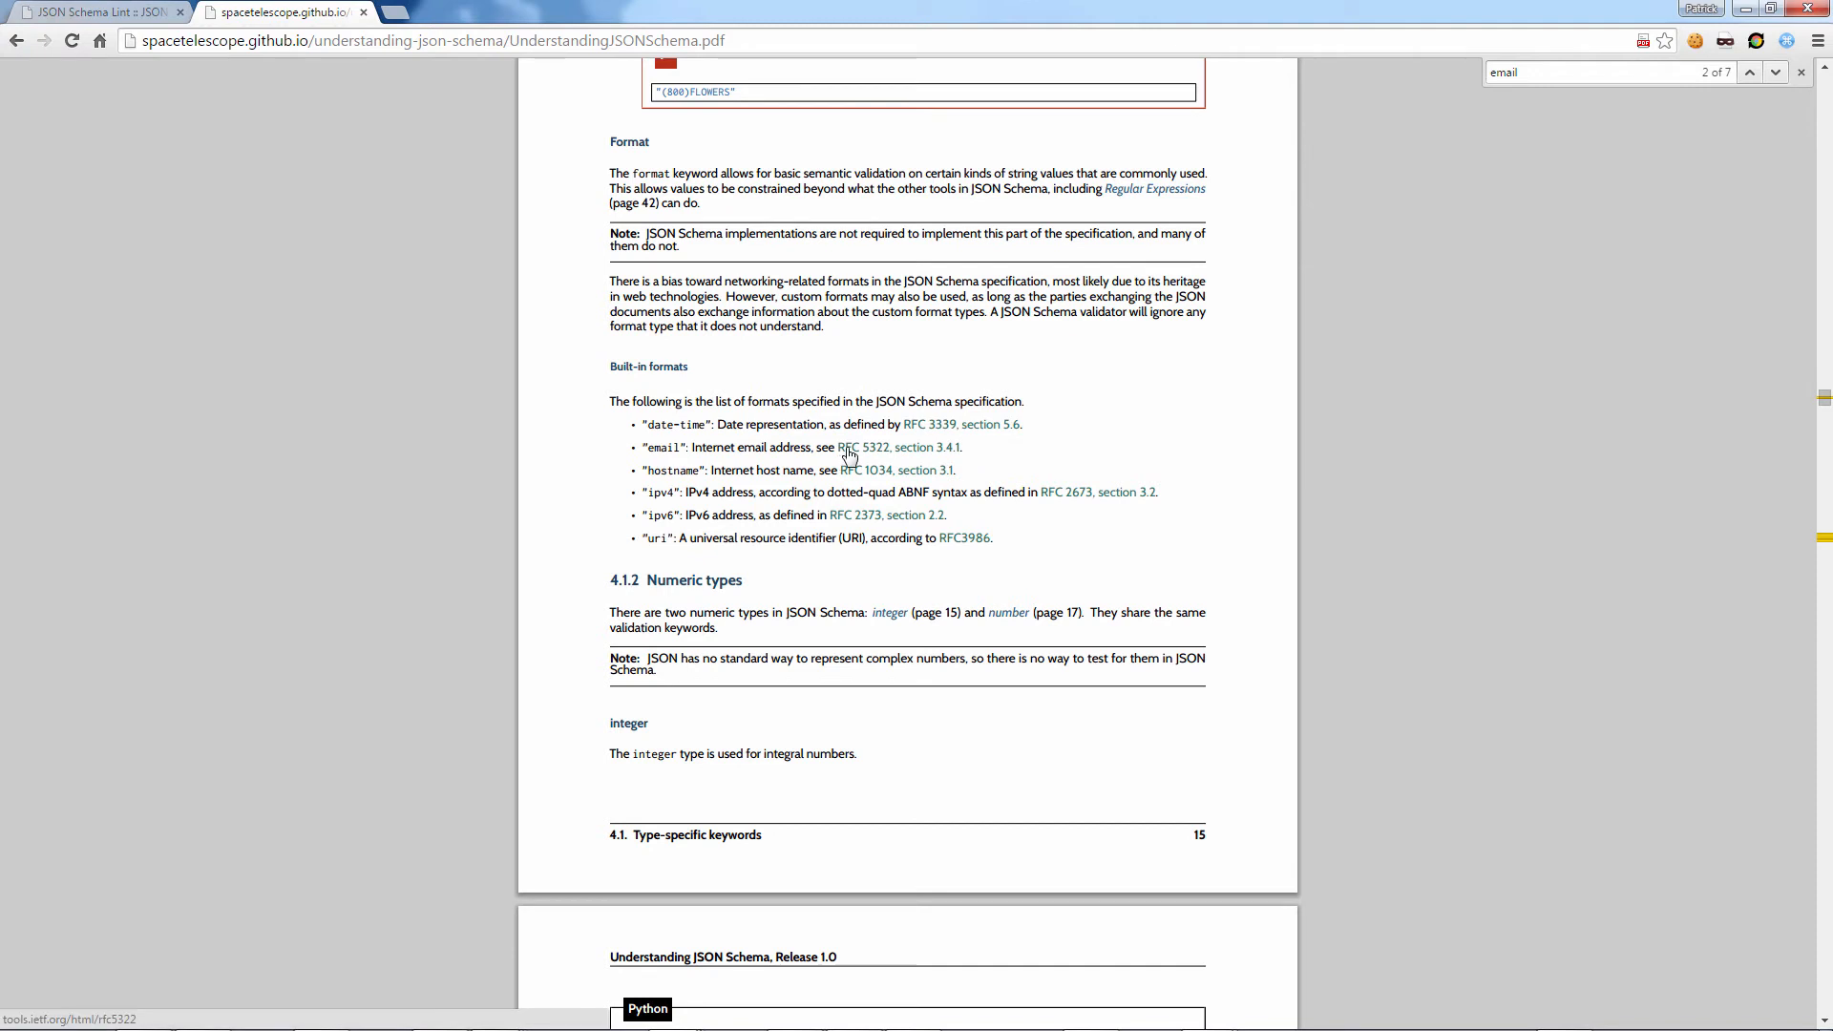
pyautogui.click(100, 11)
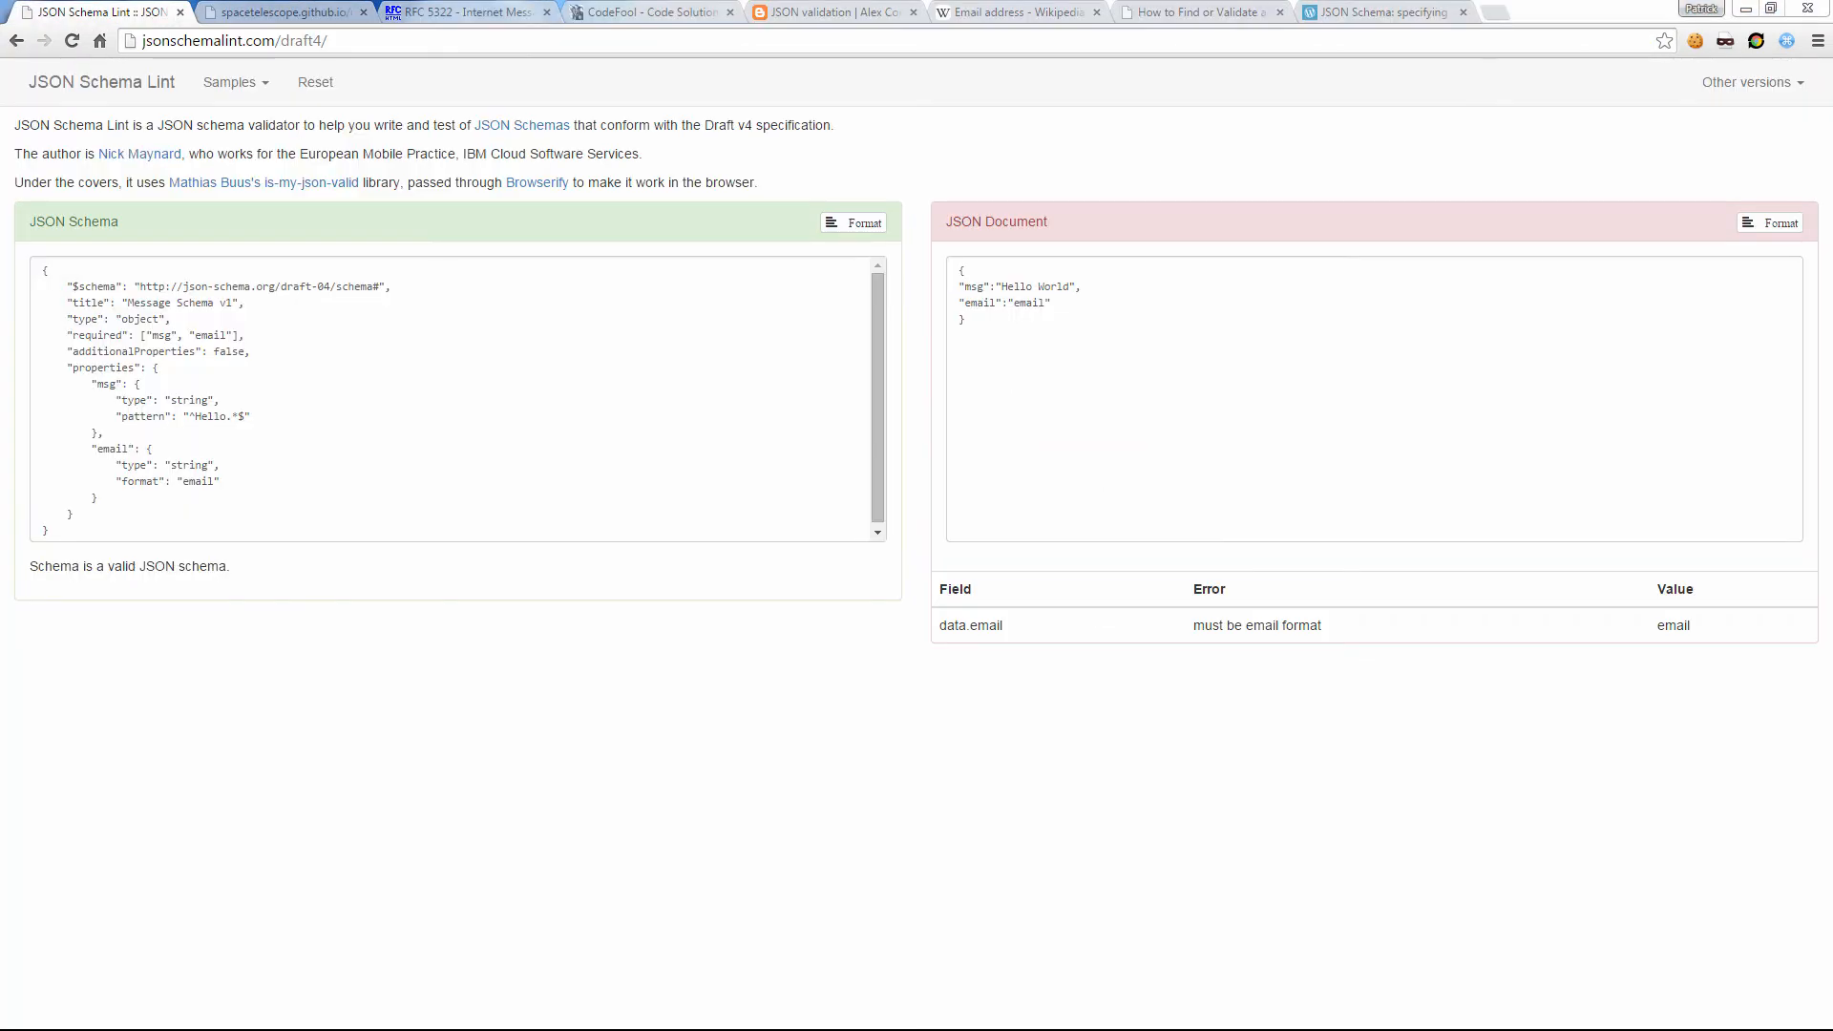
pyautogui.moveTo(22, 571)
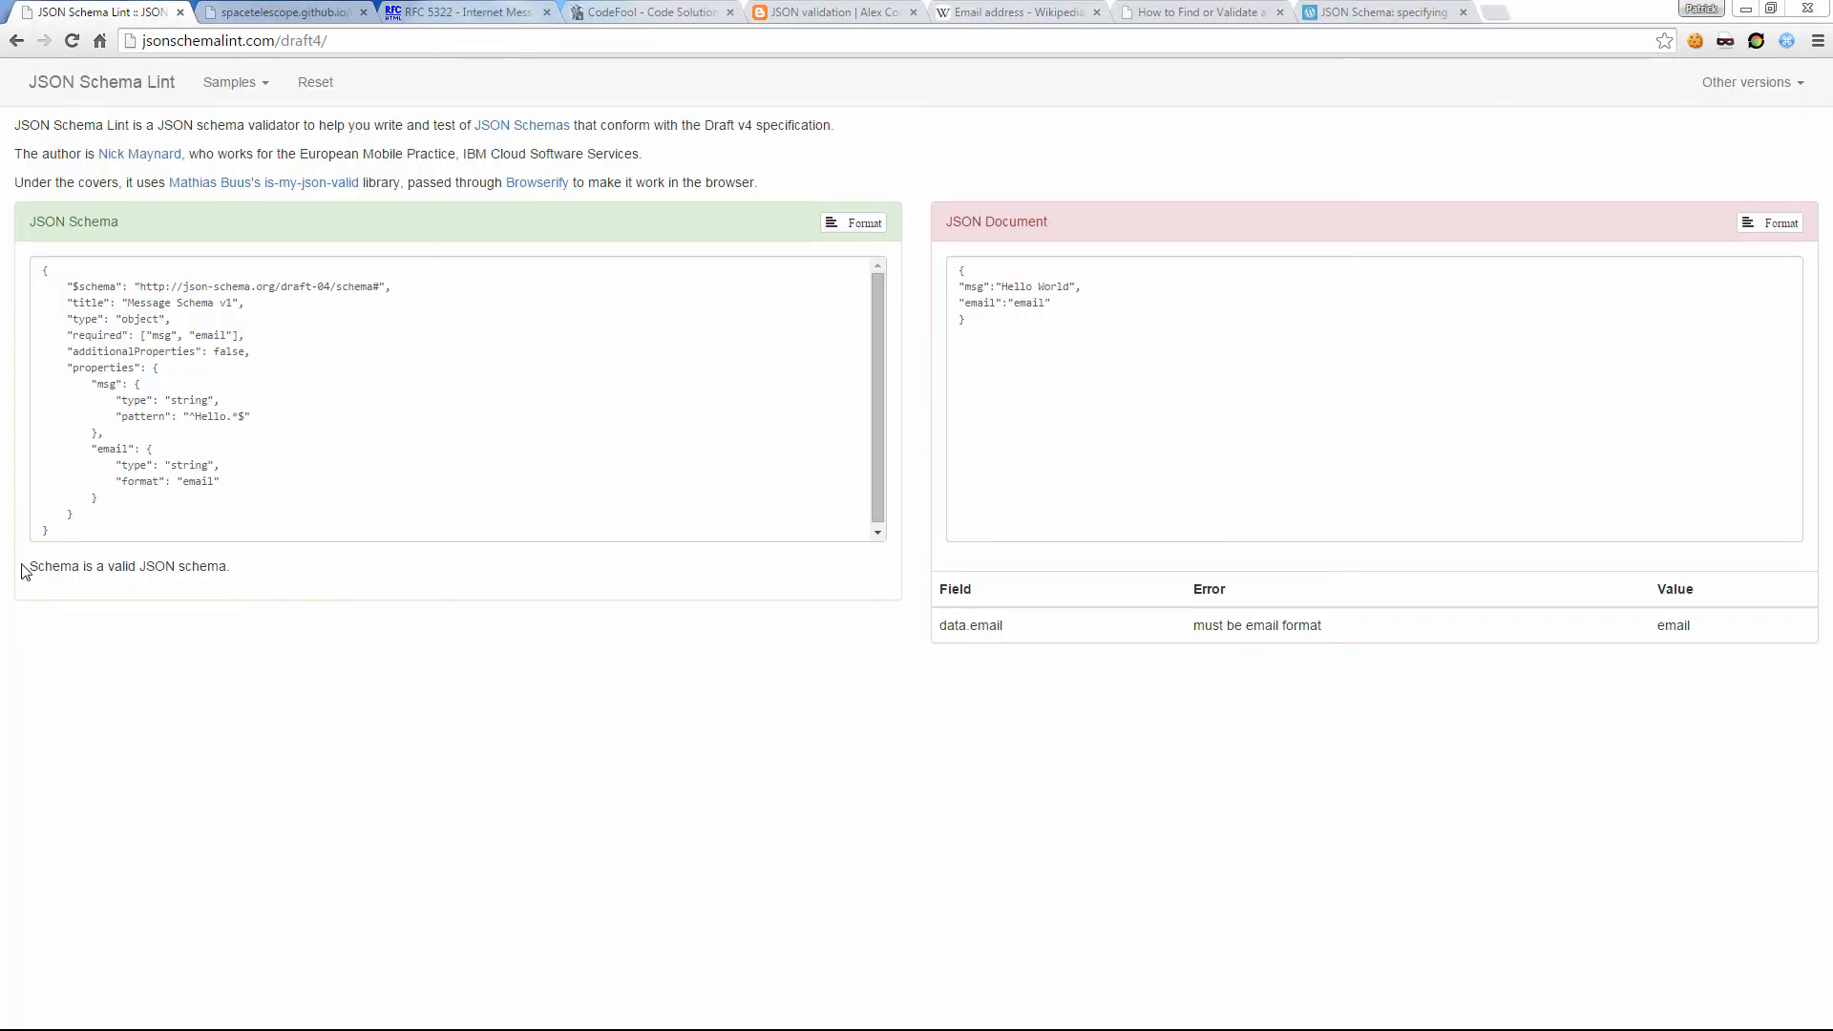
pyautogui.moveTo(477, 684)
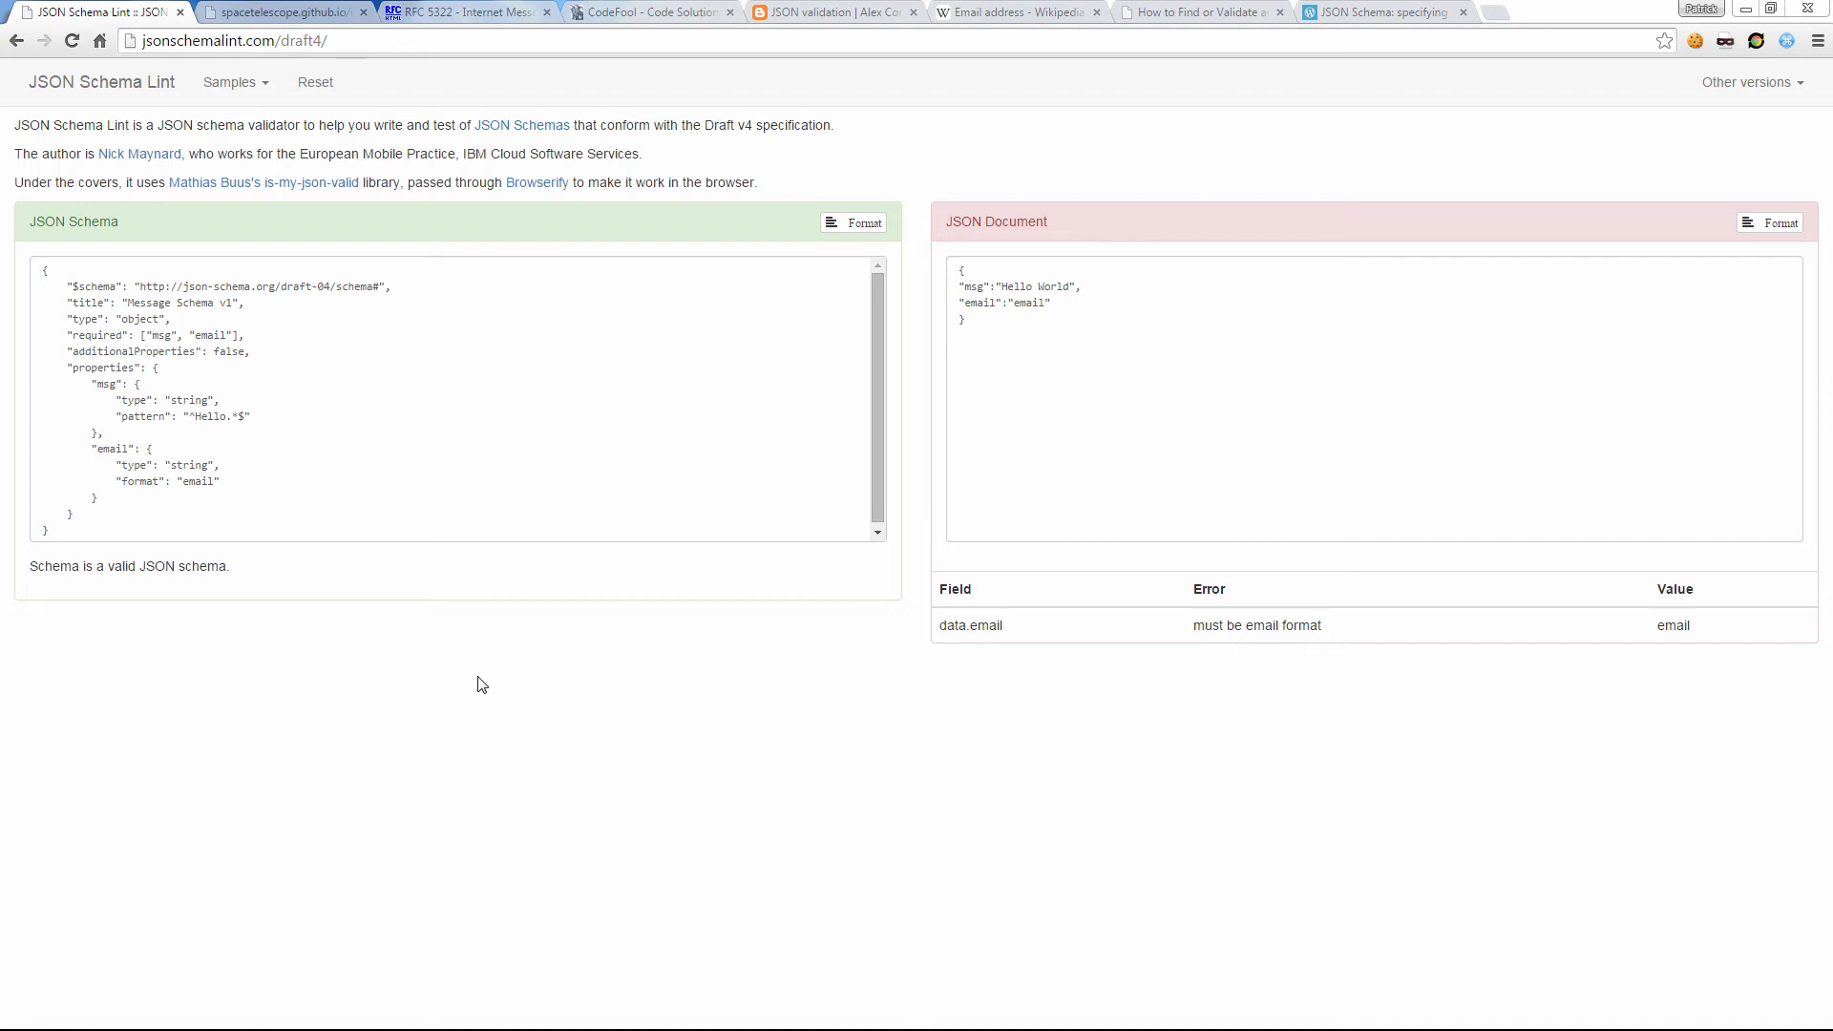
# Step: Trim the document's email to 'me@example' (still conforming), then show CodeFool's sample email address list
pyautogui.click(1041, 303)
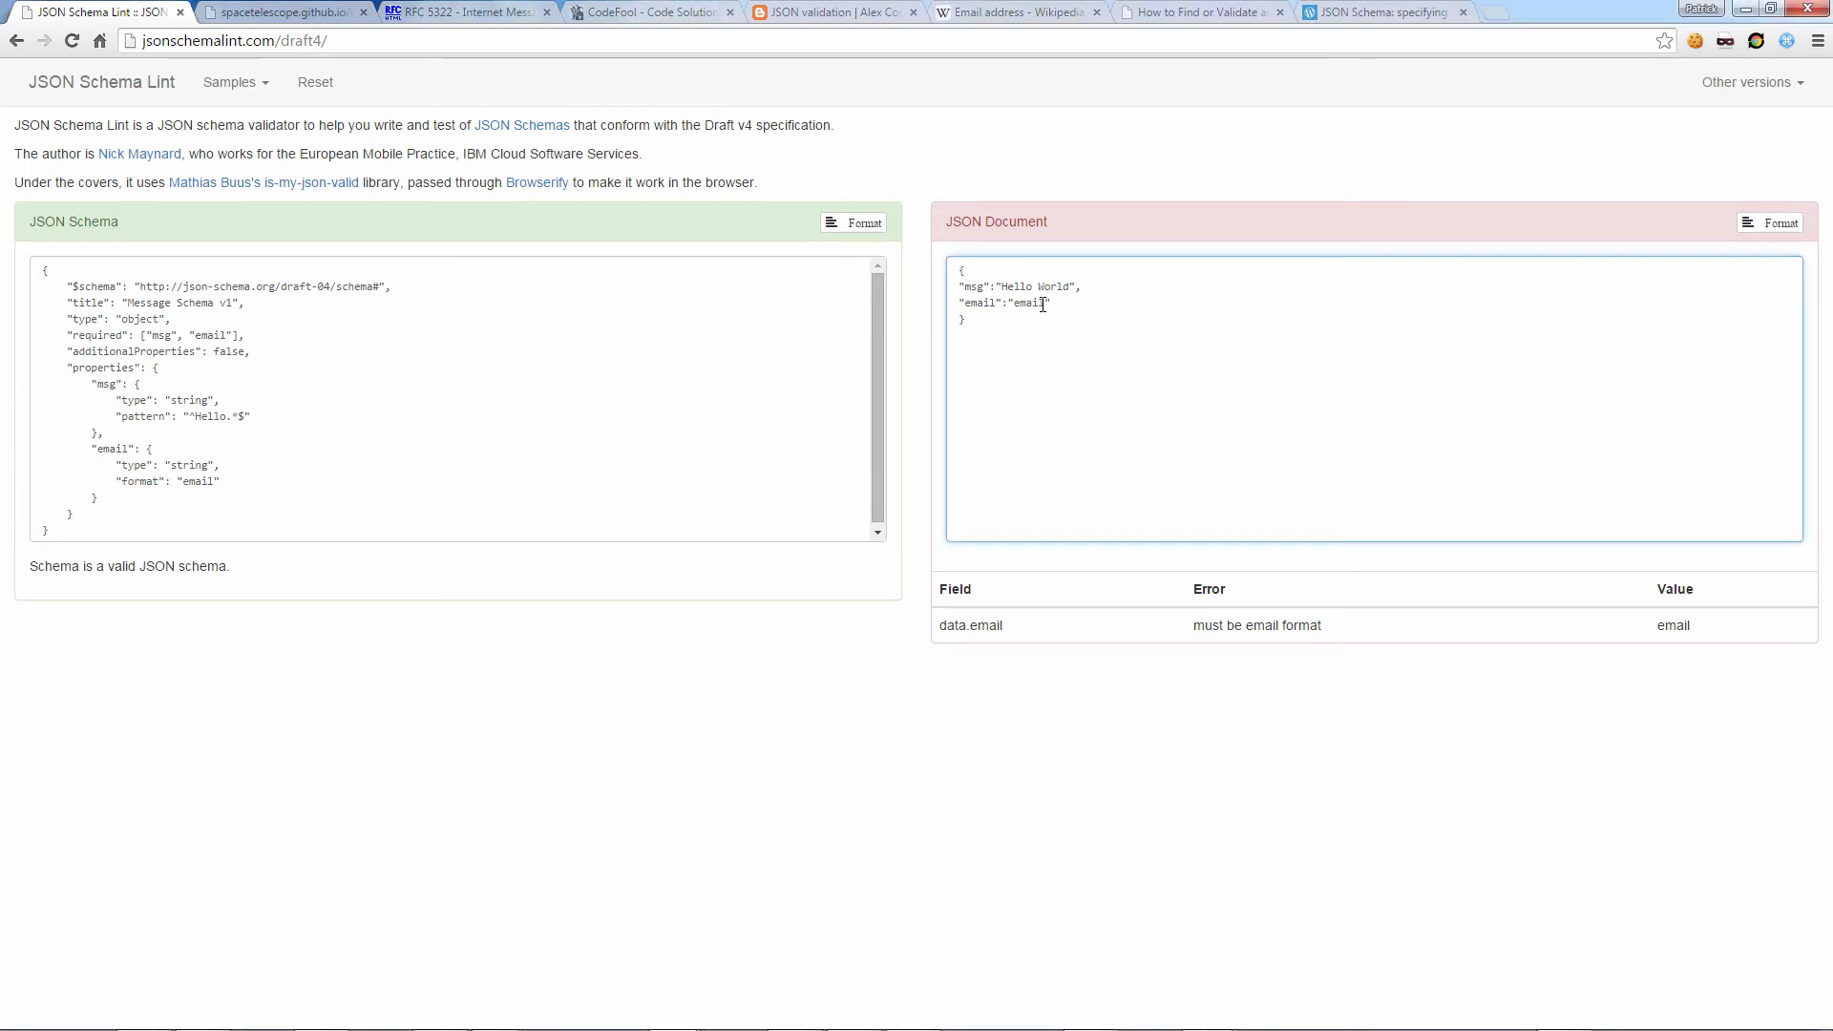
pyautogui.press('Backspace')
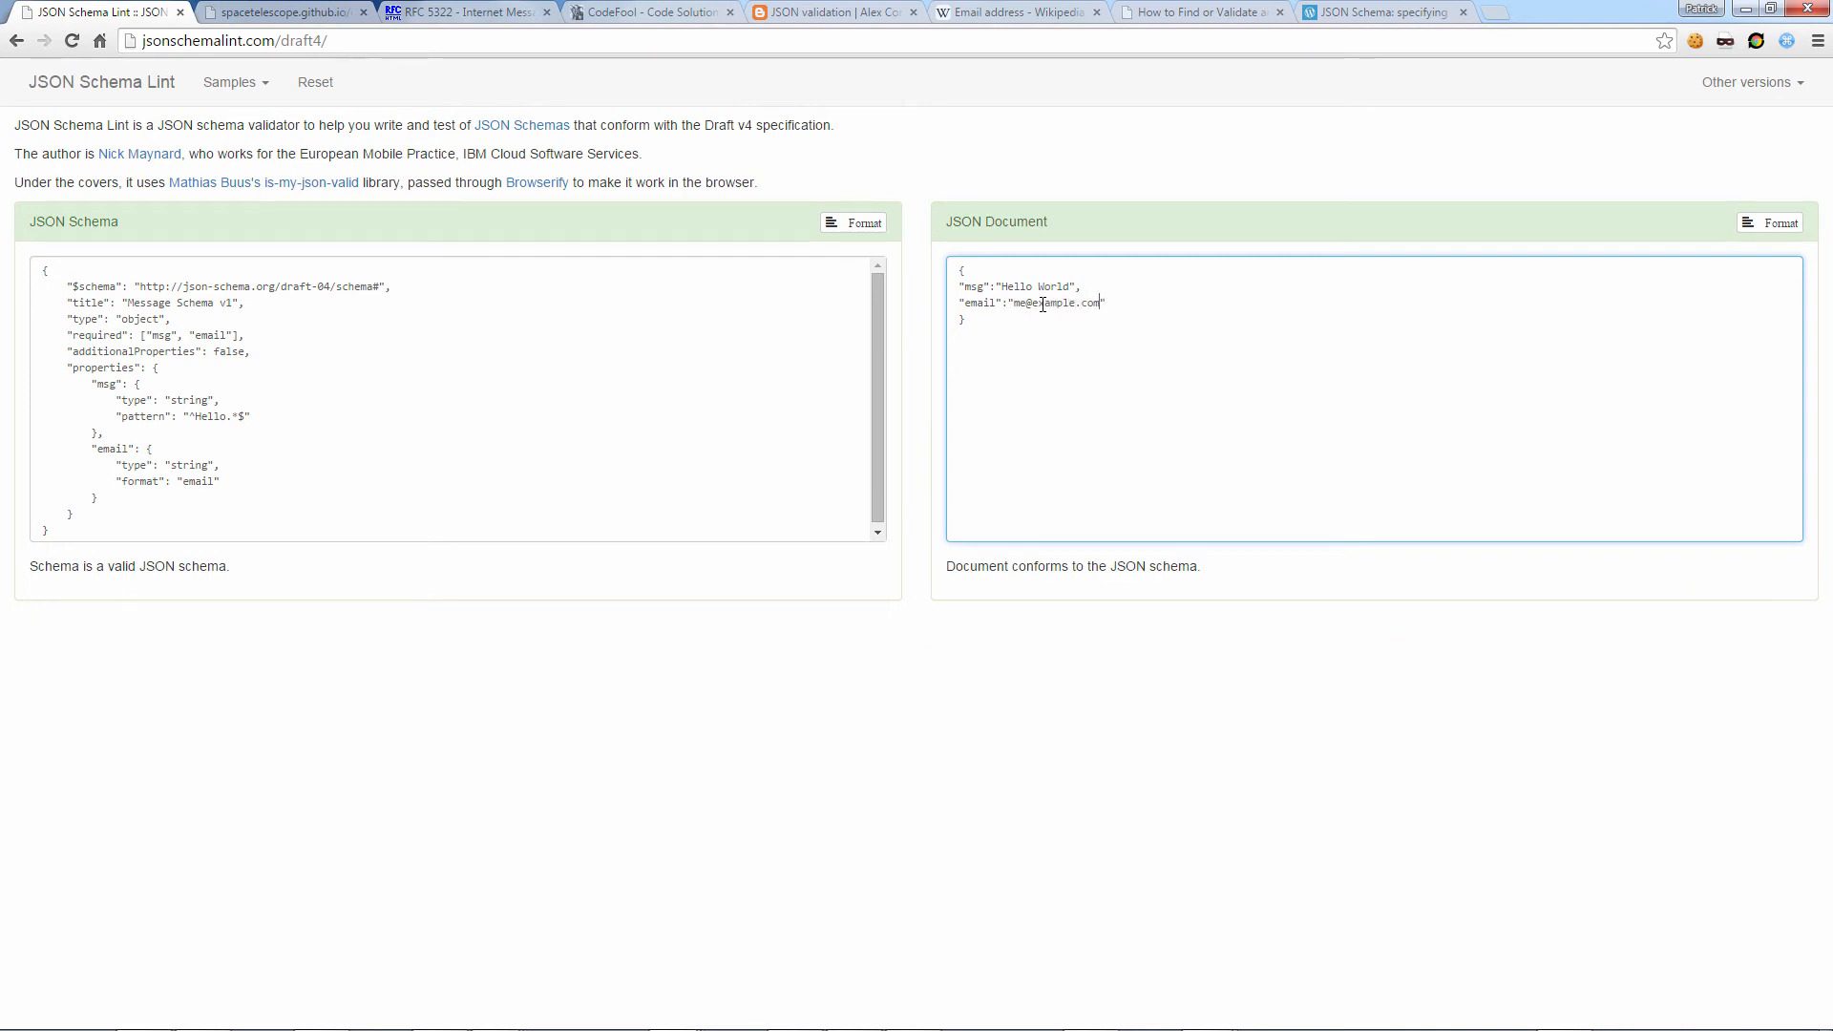
pyautogui.press('Backspace')
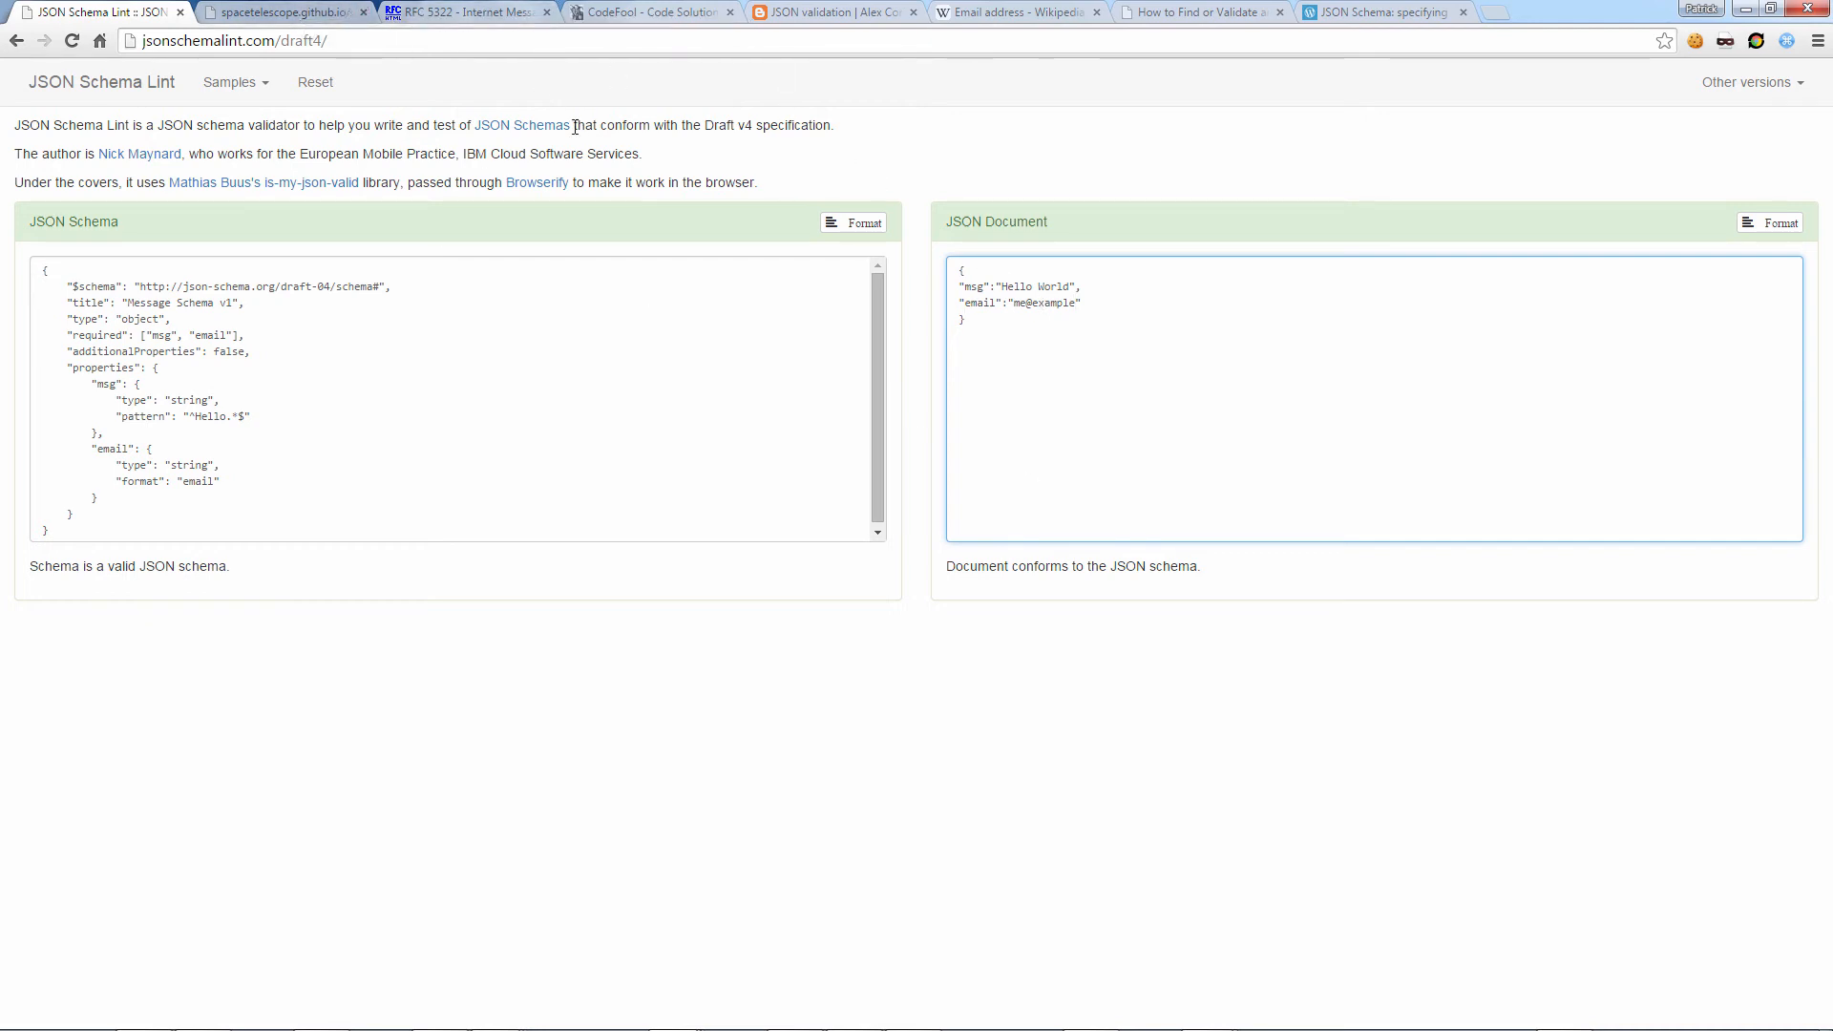
pyautogui.click(651, 11)
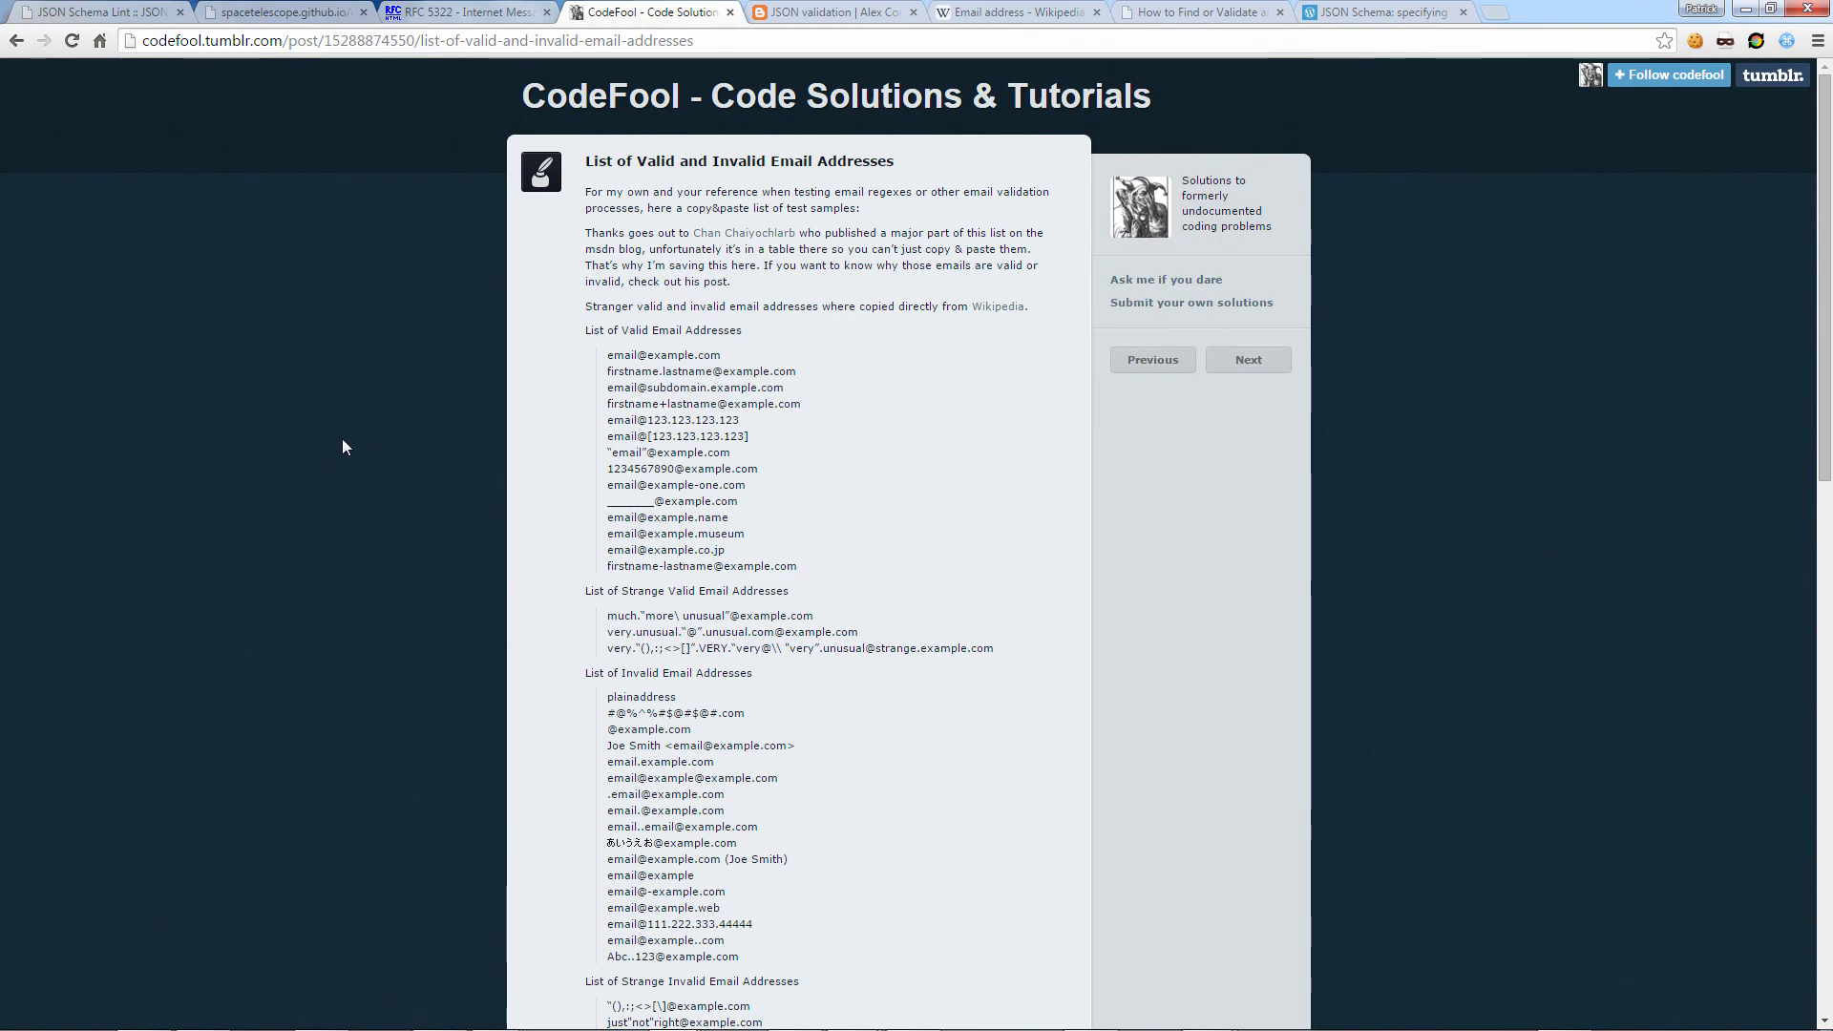
pyautogui.scroll(-3)
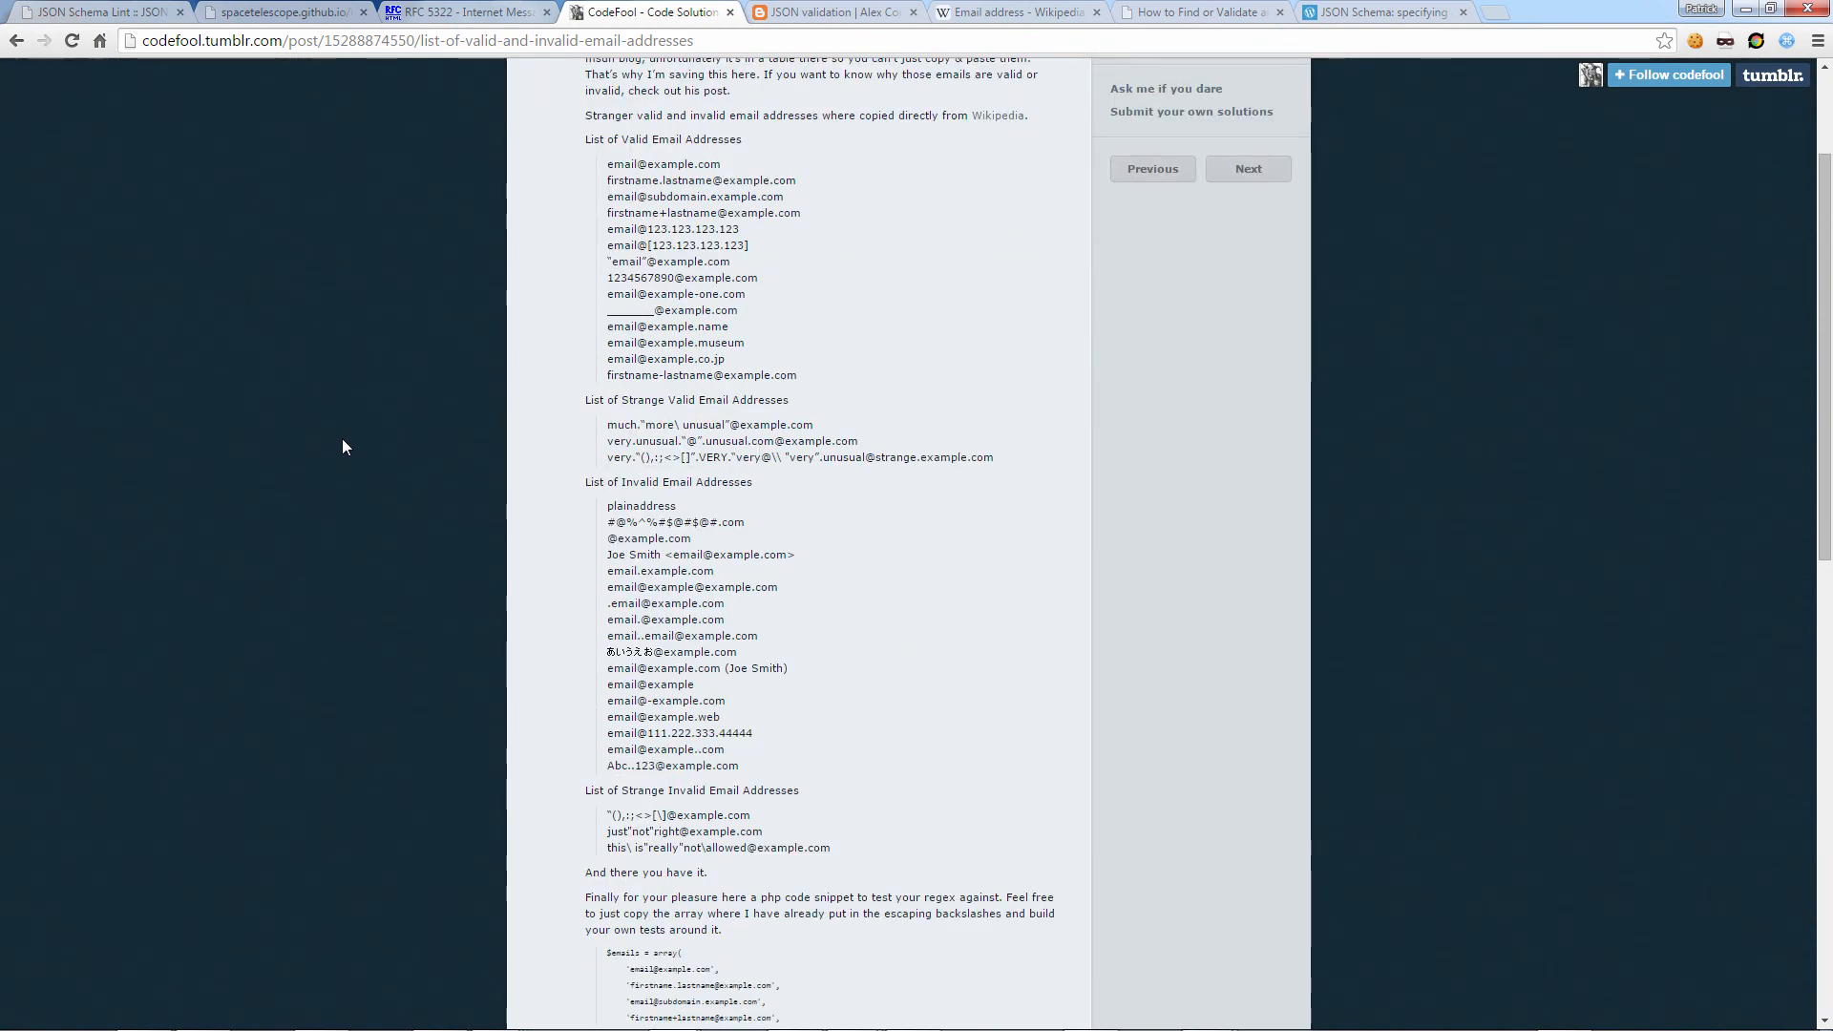
pyautogui.moveTo(361, 465)
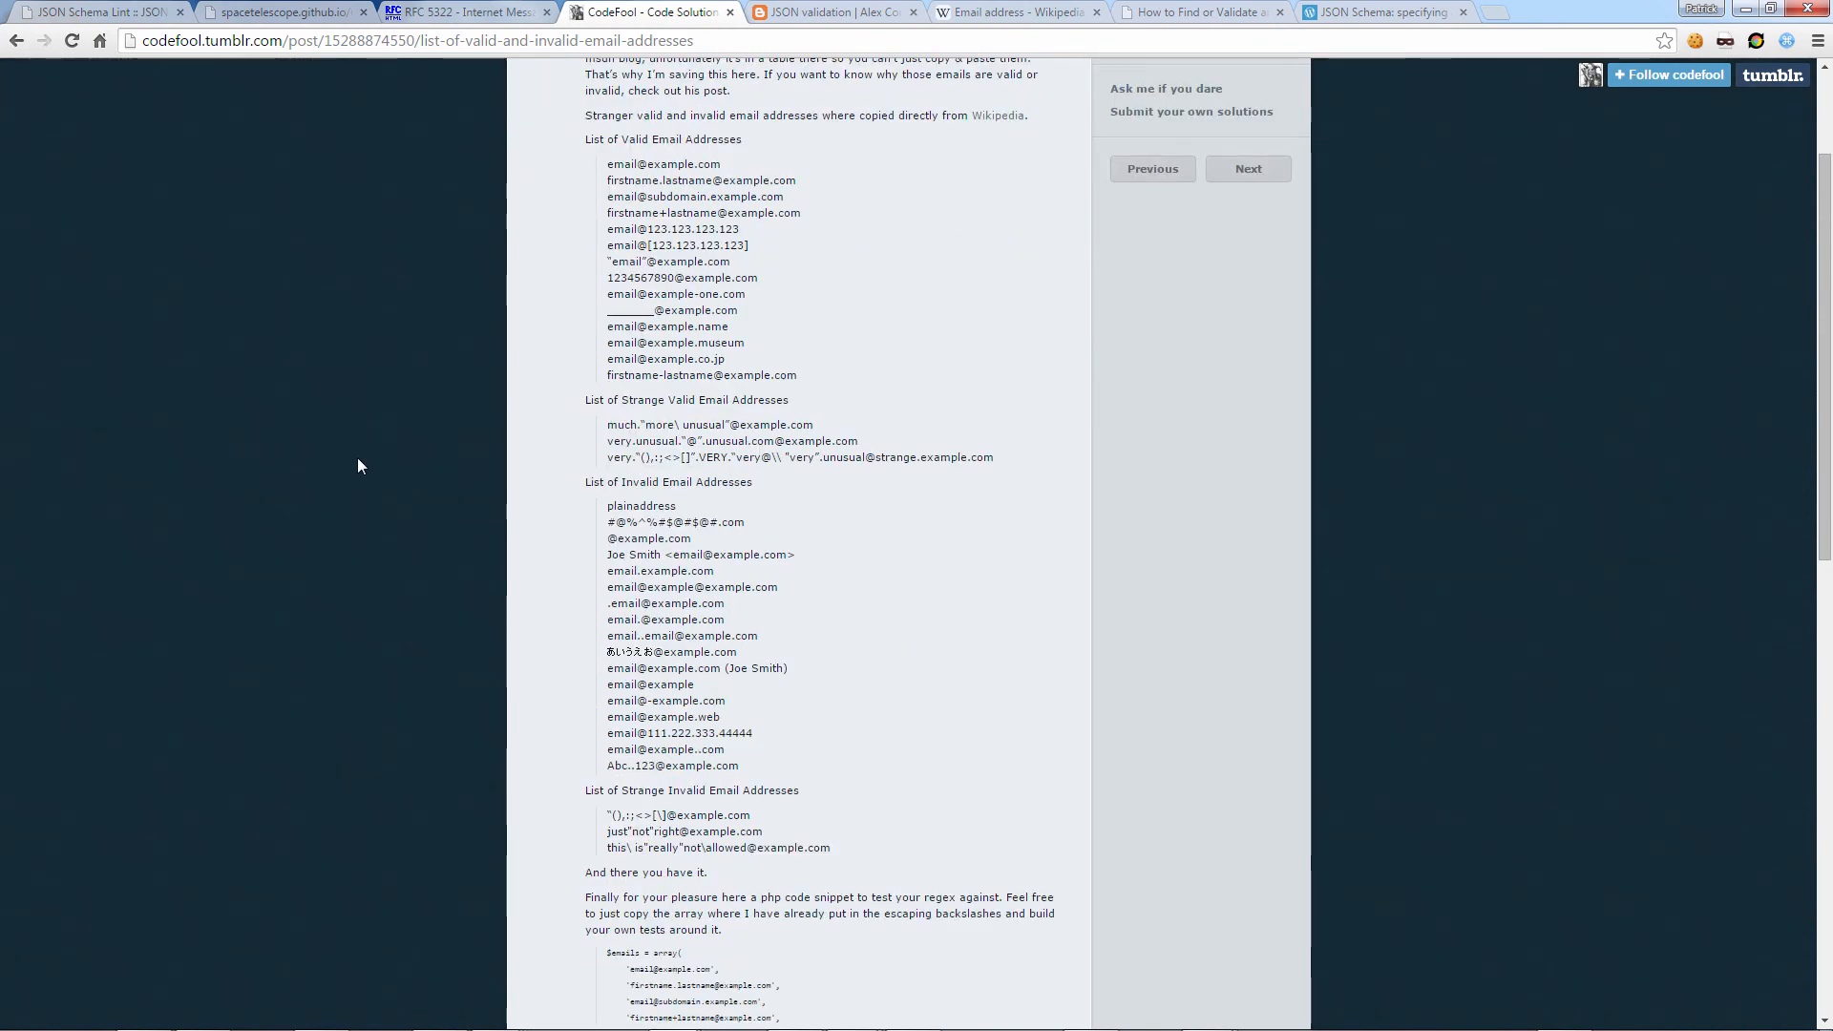
pyautogui.doubleClick(648, 538)
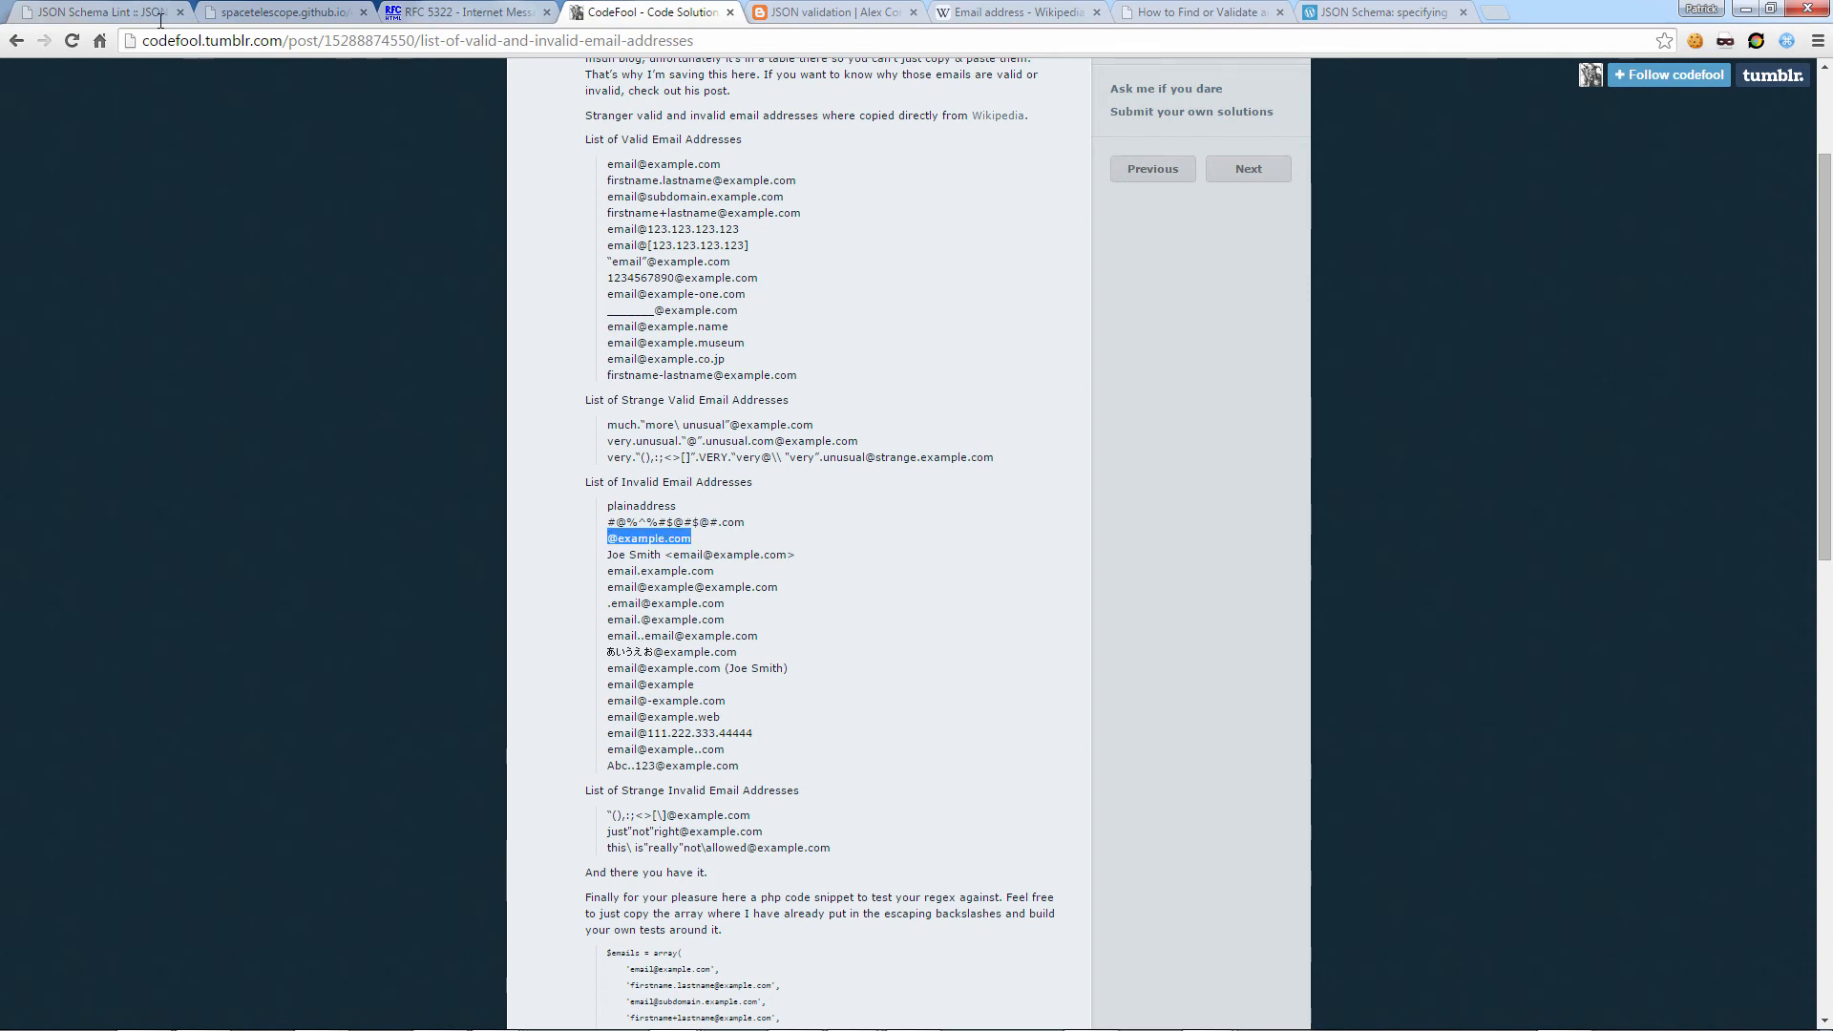
pyautogui.click(99, 11)
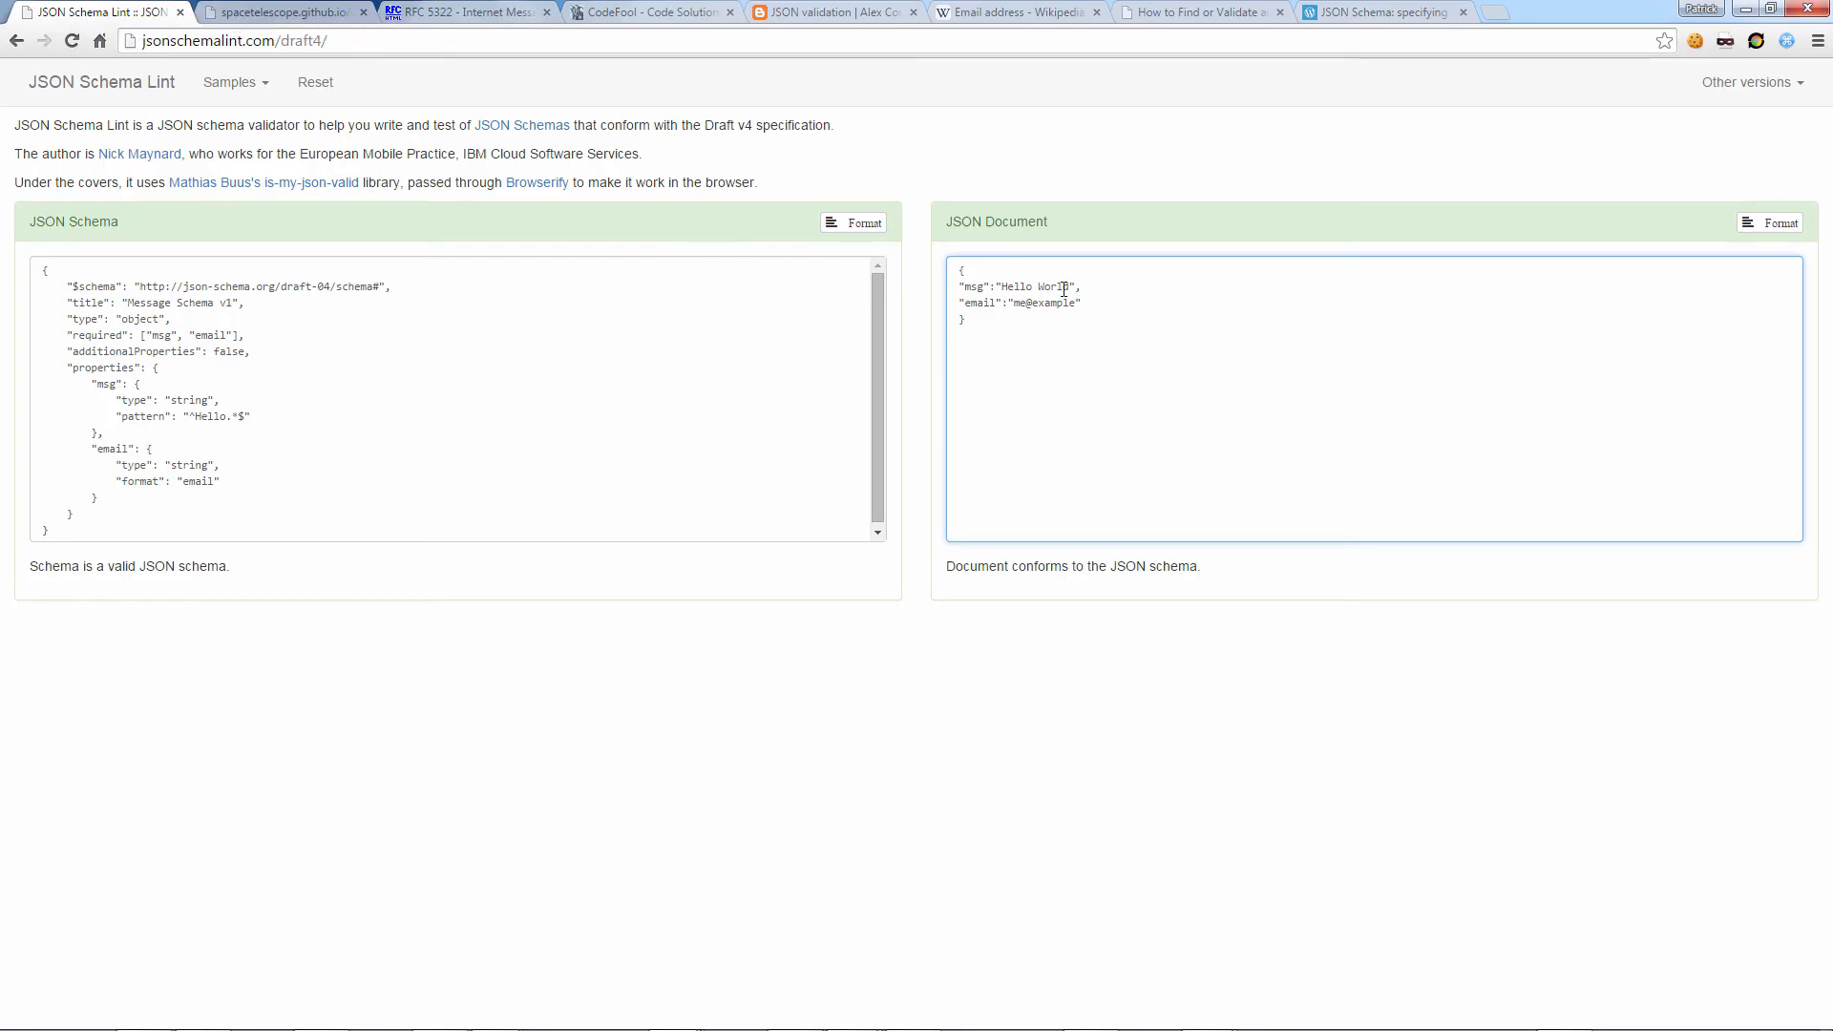
pyautogui.doubleClick(1029, 304)
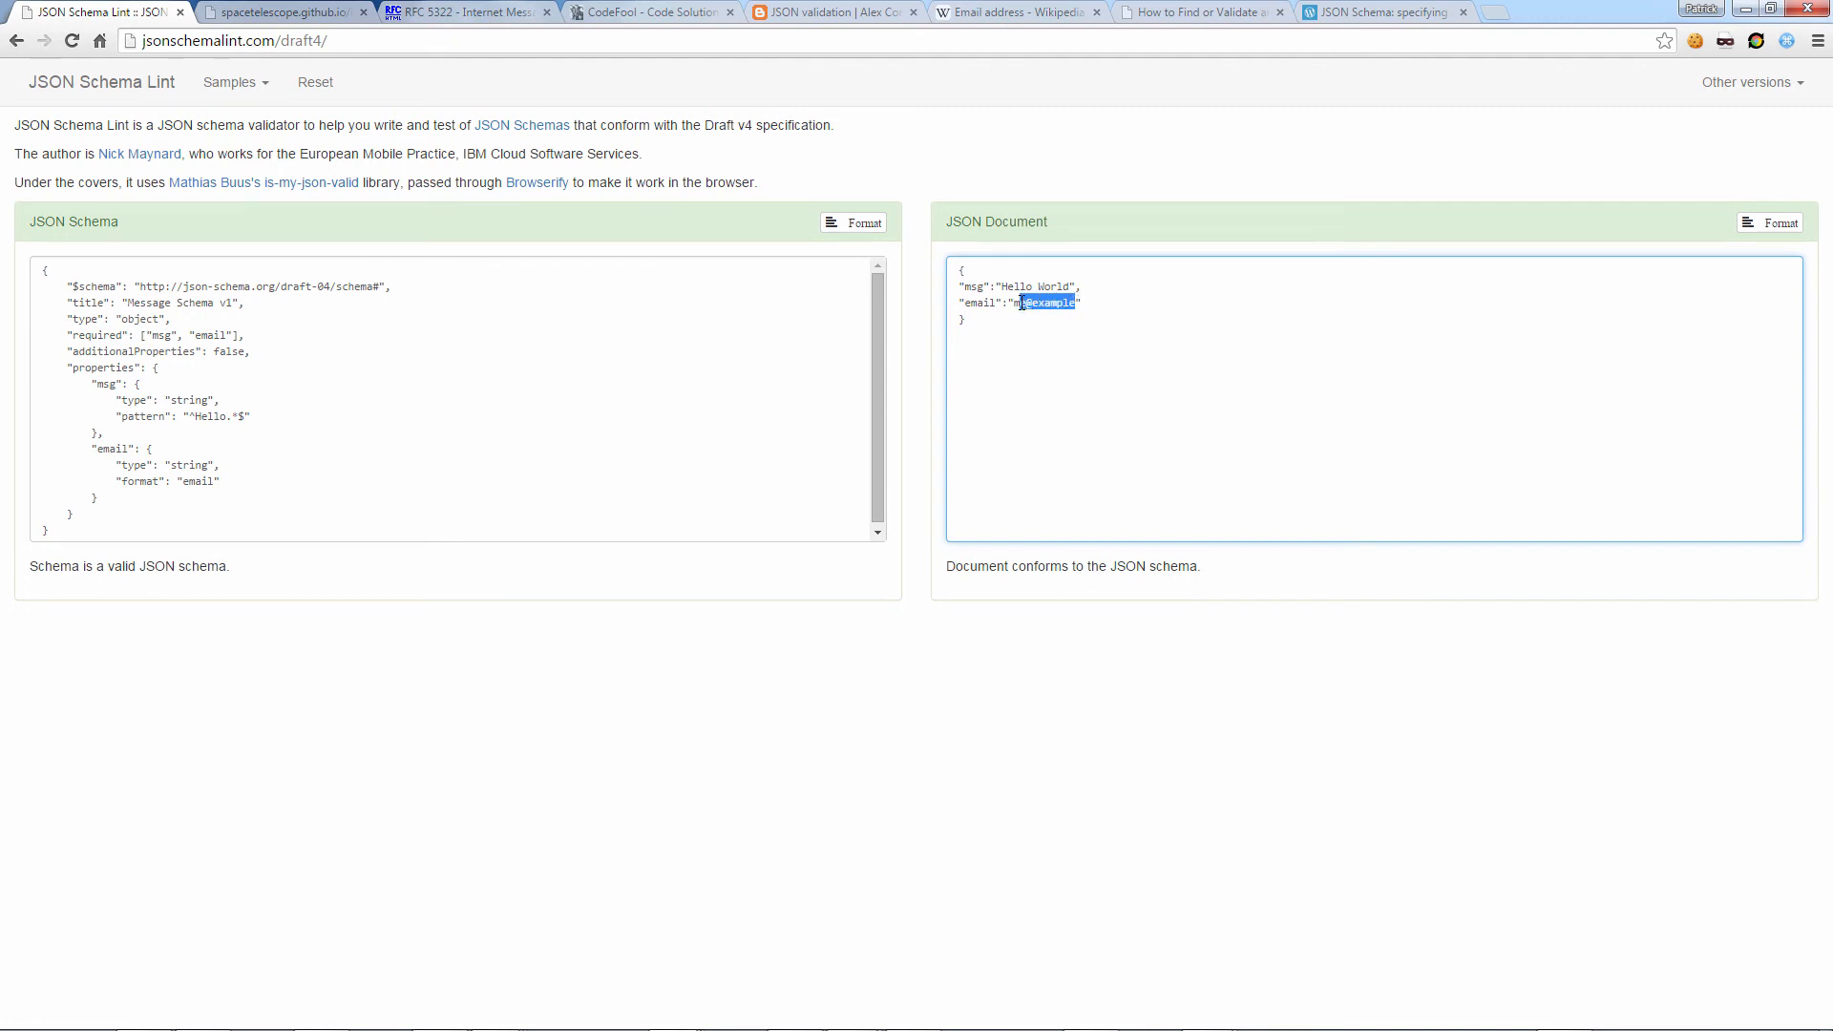
pyautogui.write('@example.com')
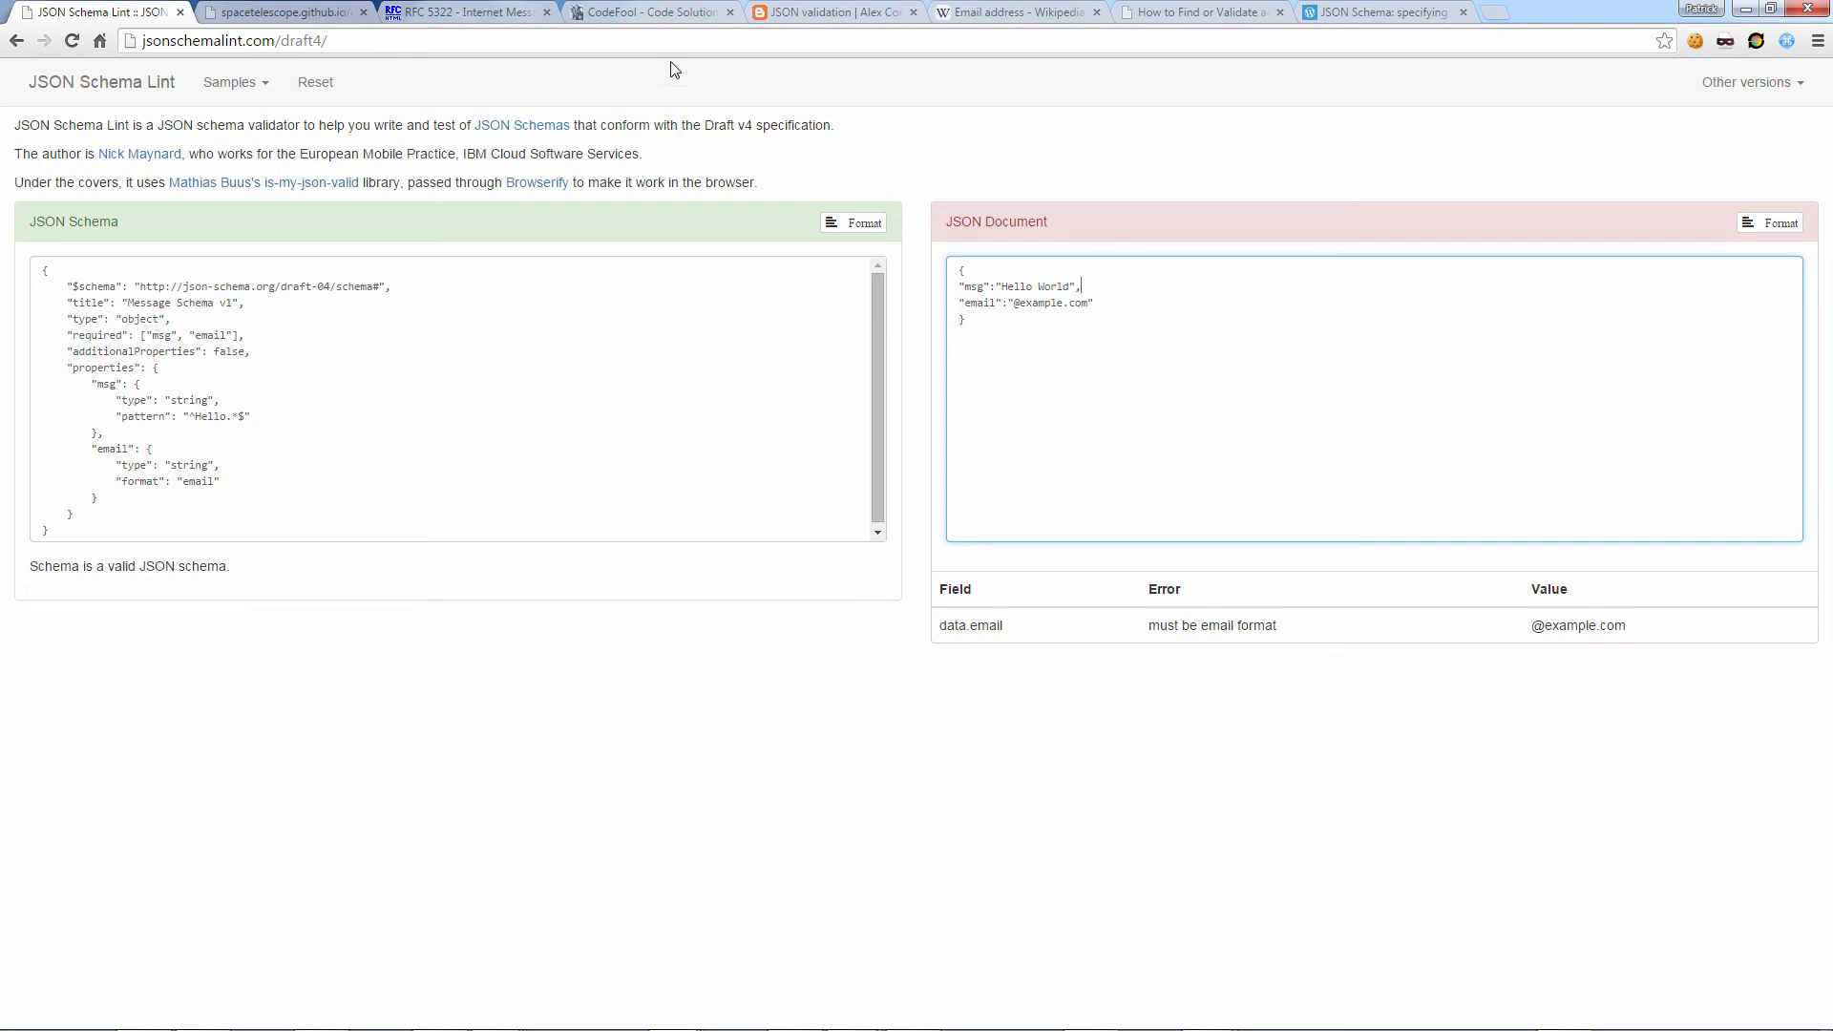
# Step: Test a garbled invalid CodeFool sample as email and remove its '.com'; the document still conforms
pyautogui.click(649, 11)
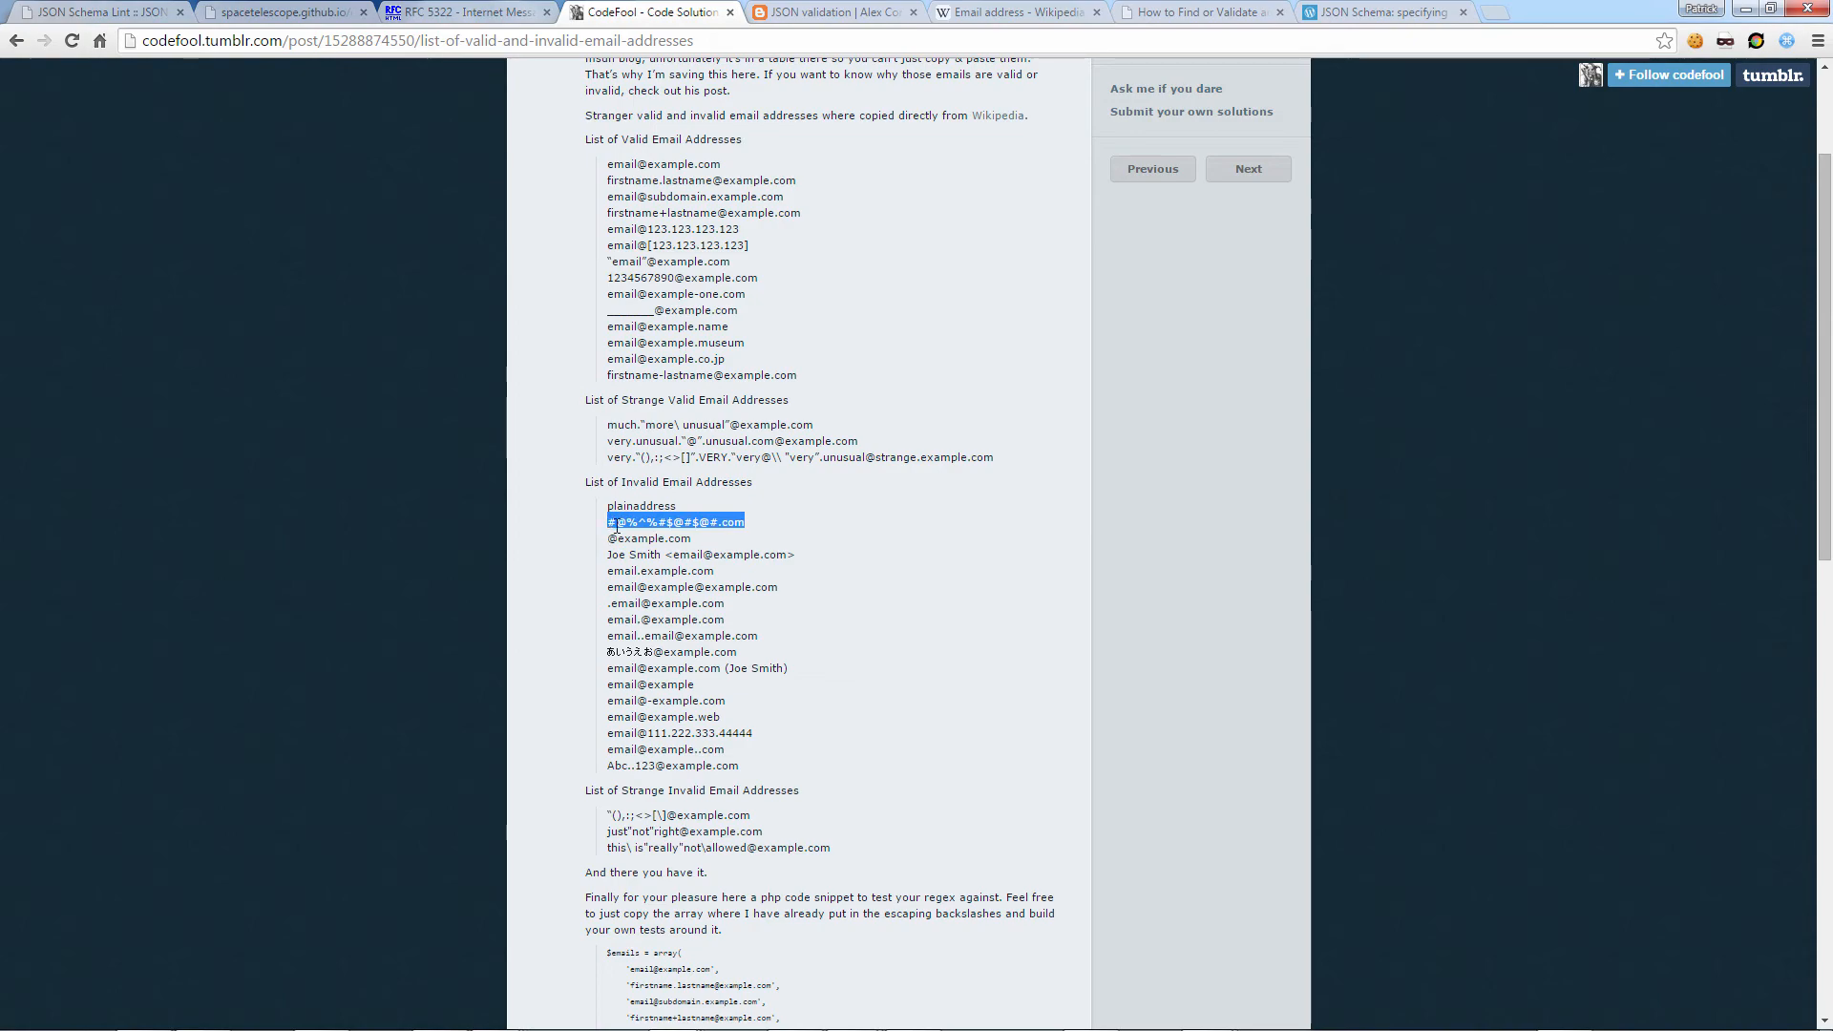
pyautogui.click(100, 12)
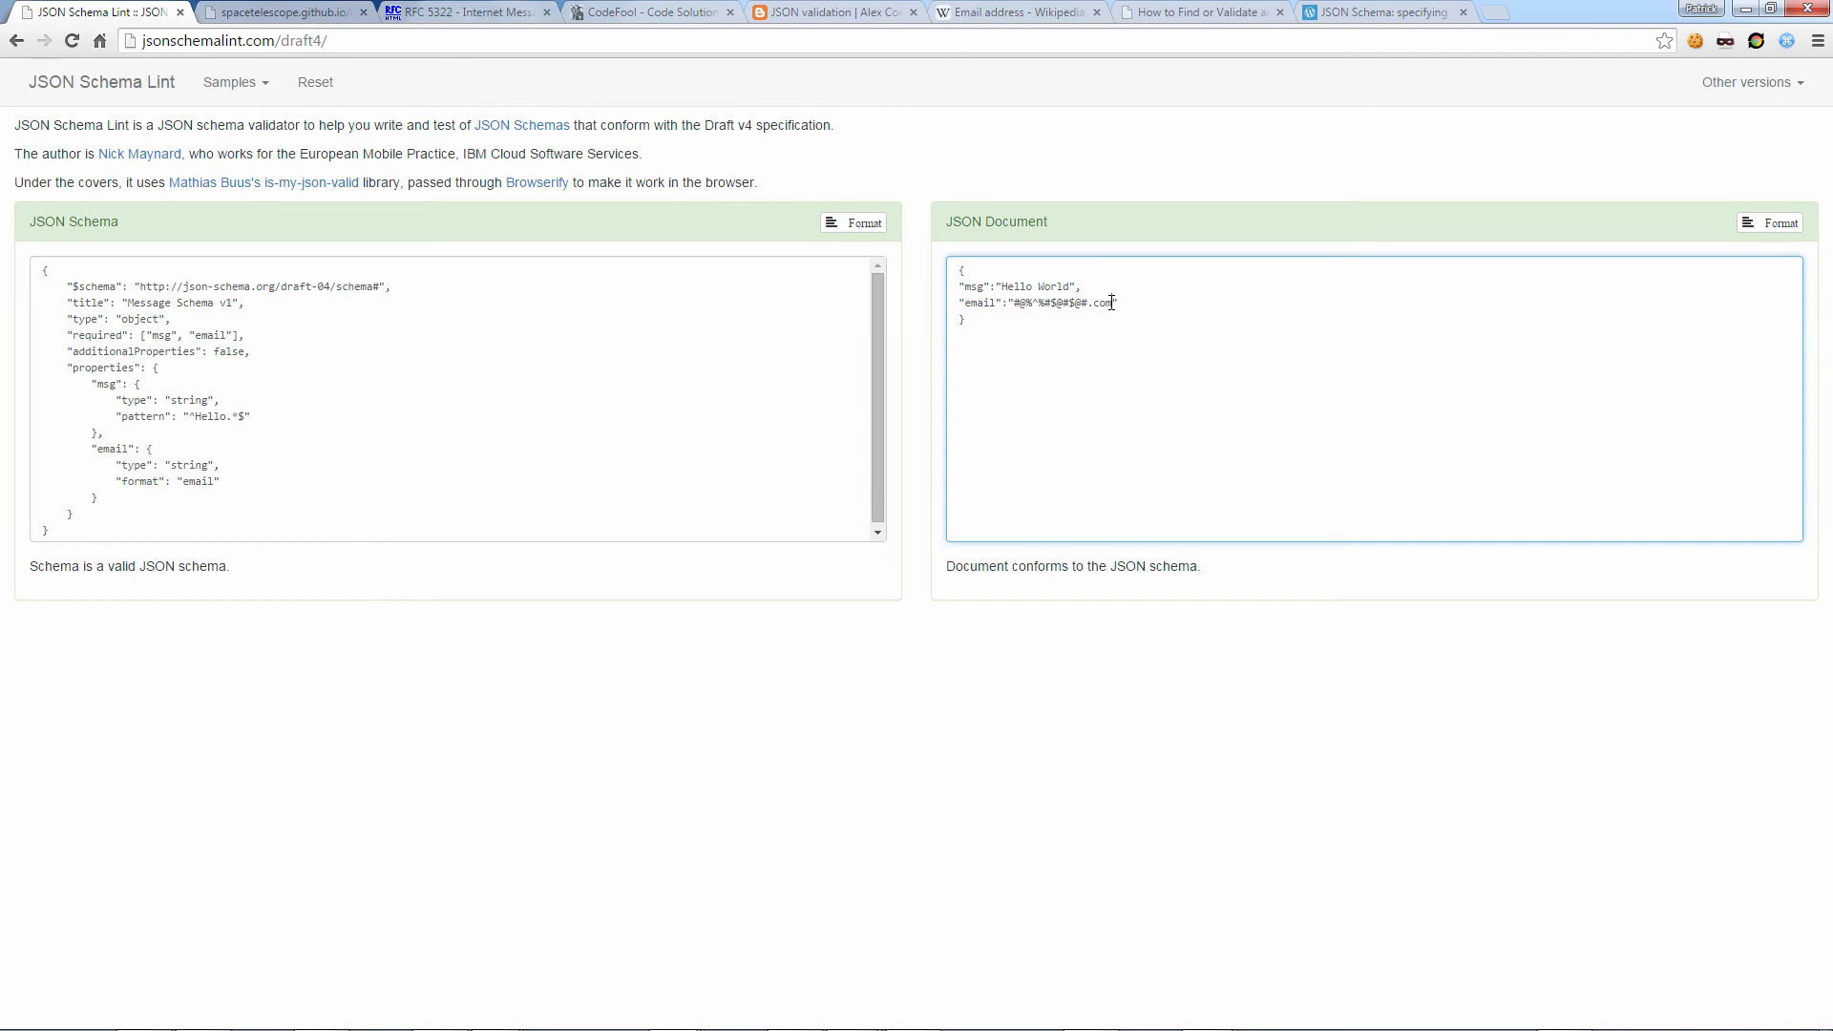
pyautogui.press('Backspace')
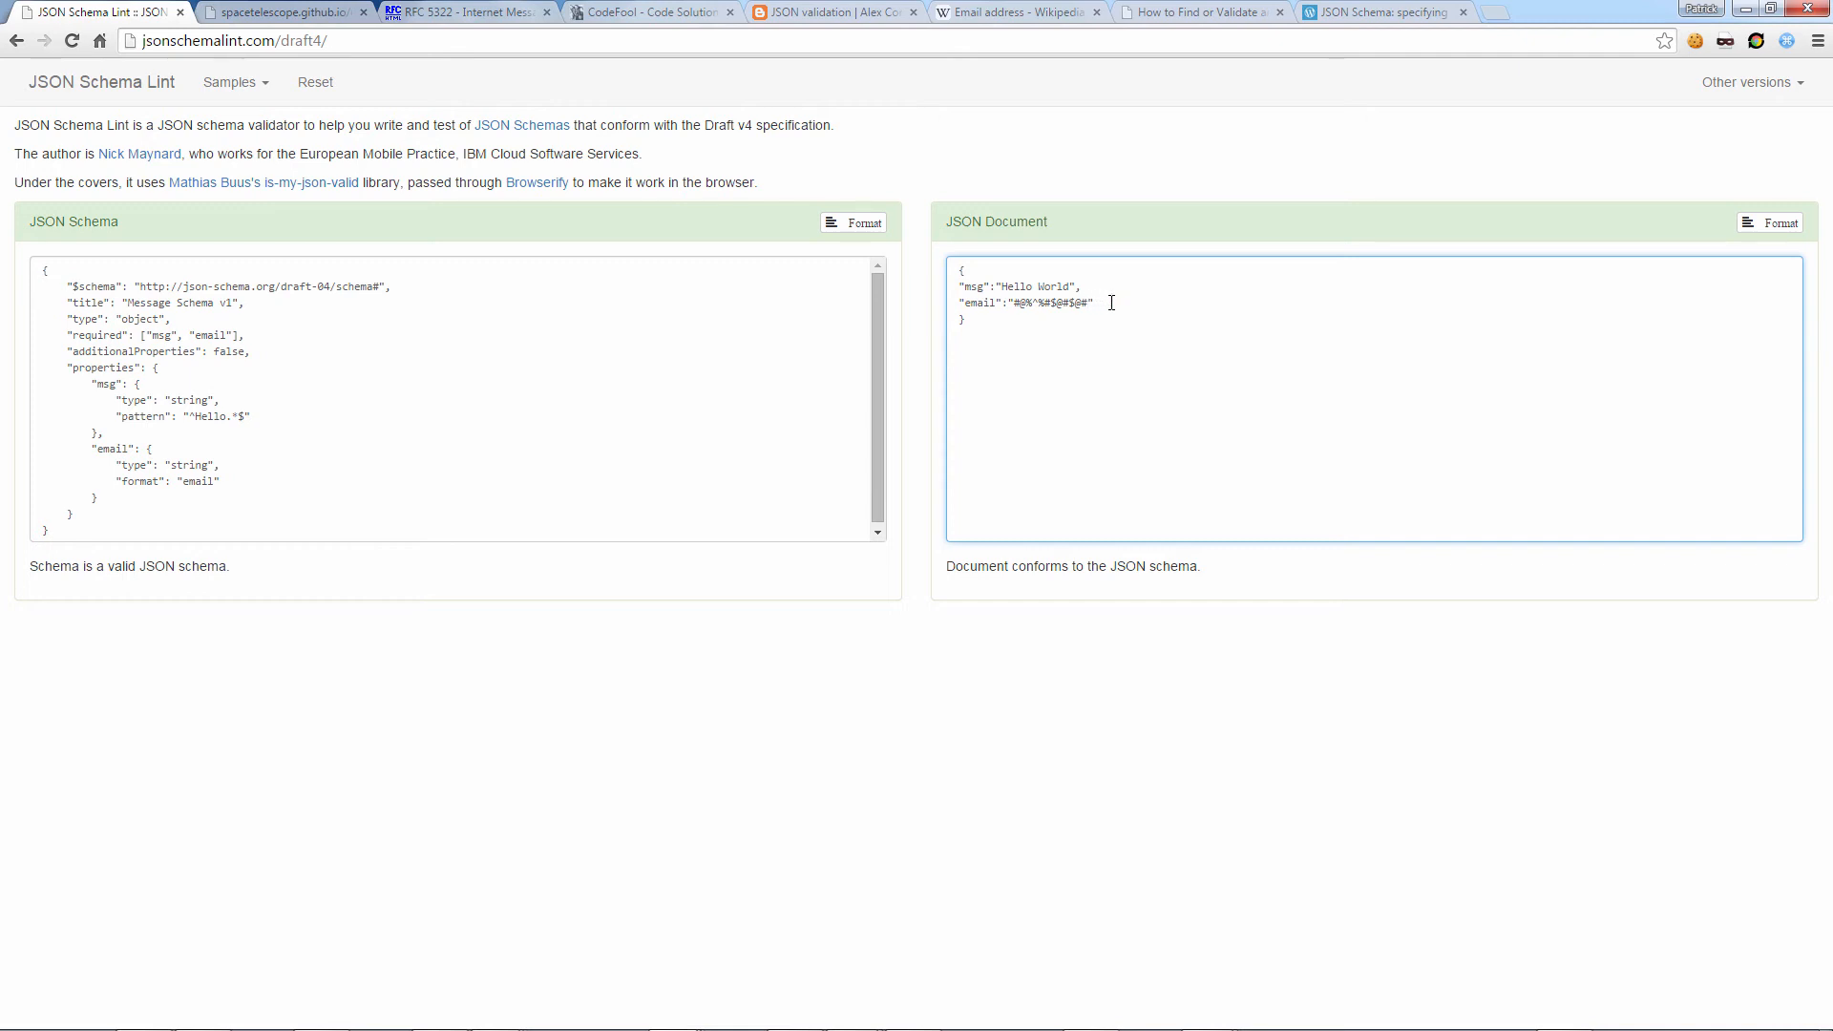
pyautogui.moveTo(1018, 281)
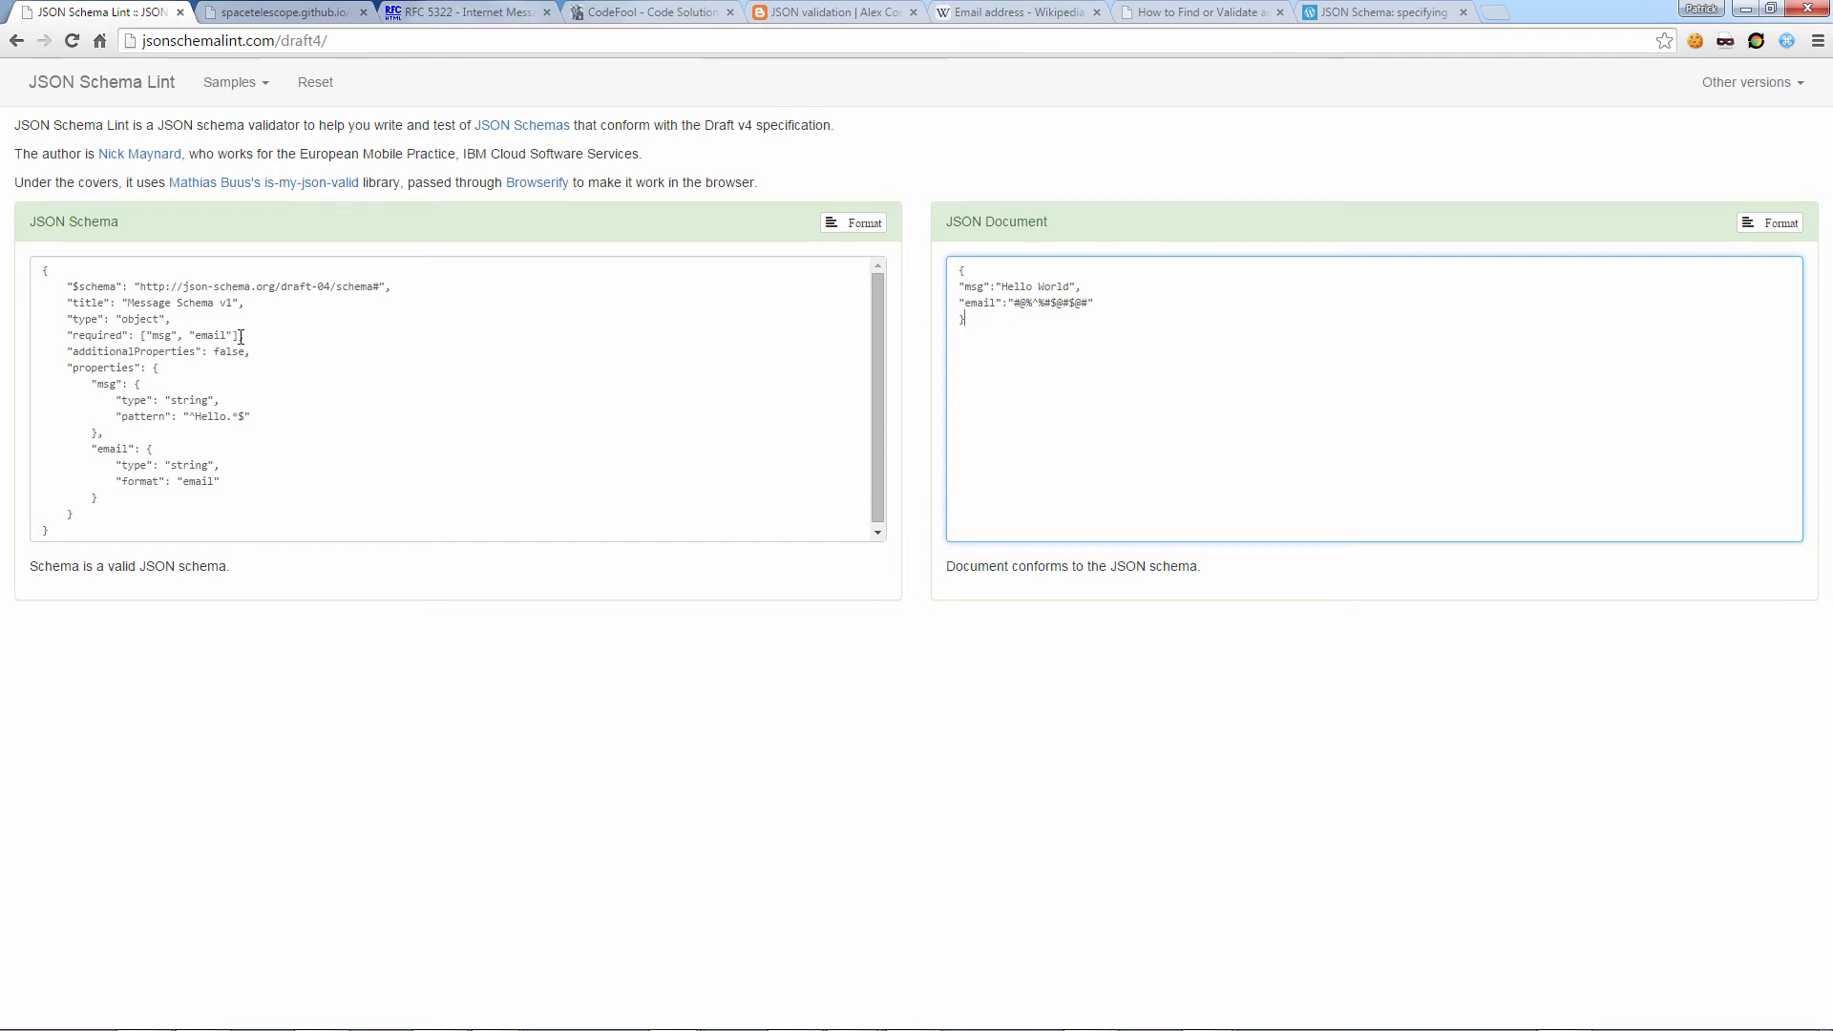
# Step: Add 'address' to the schema's required list and define an address property copied from email
pyautogui.write(']')
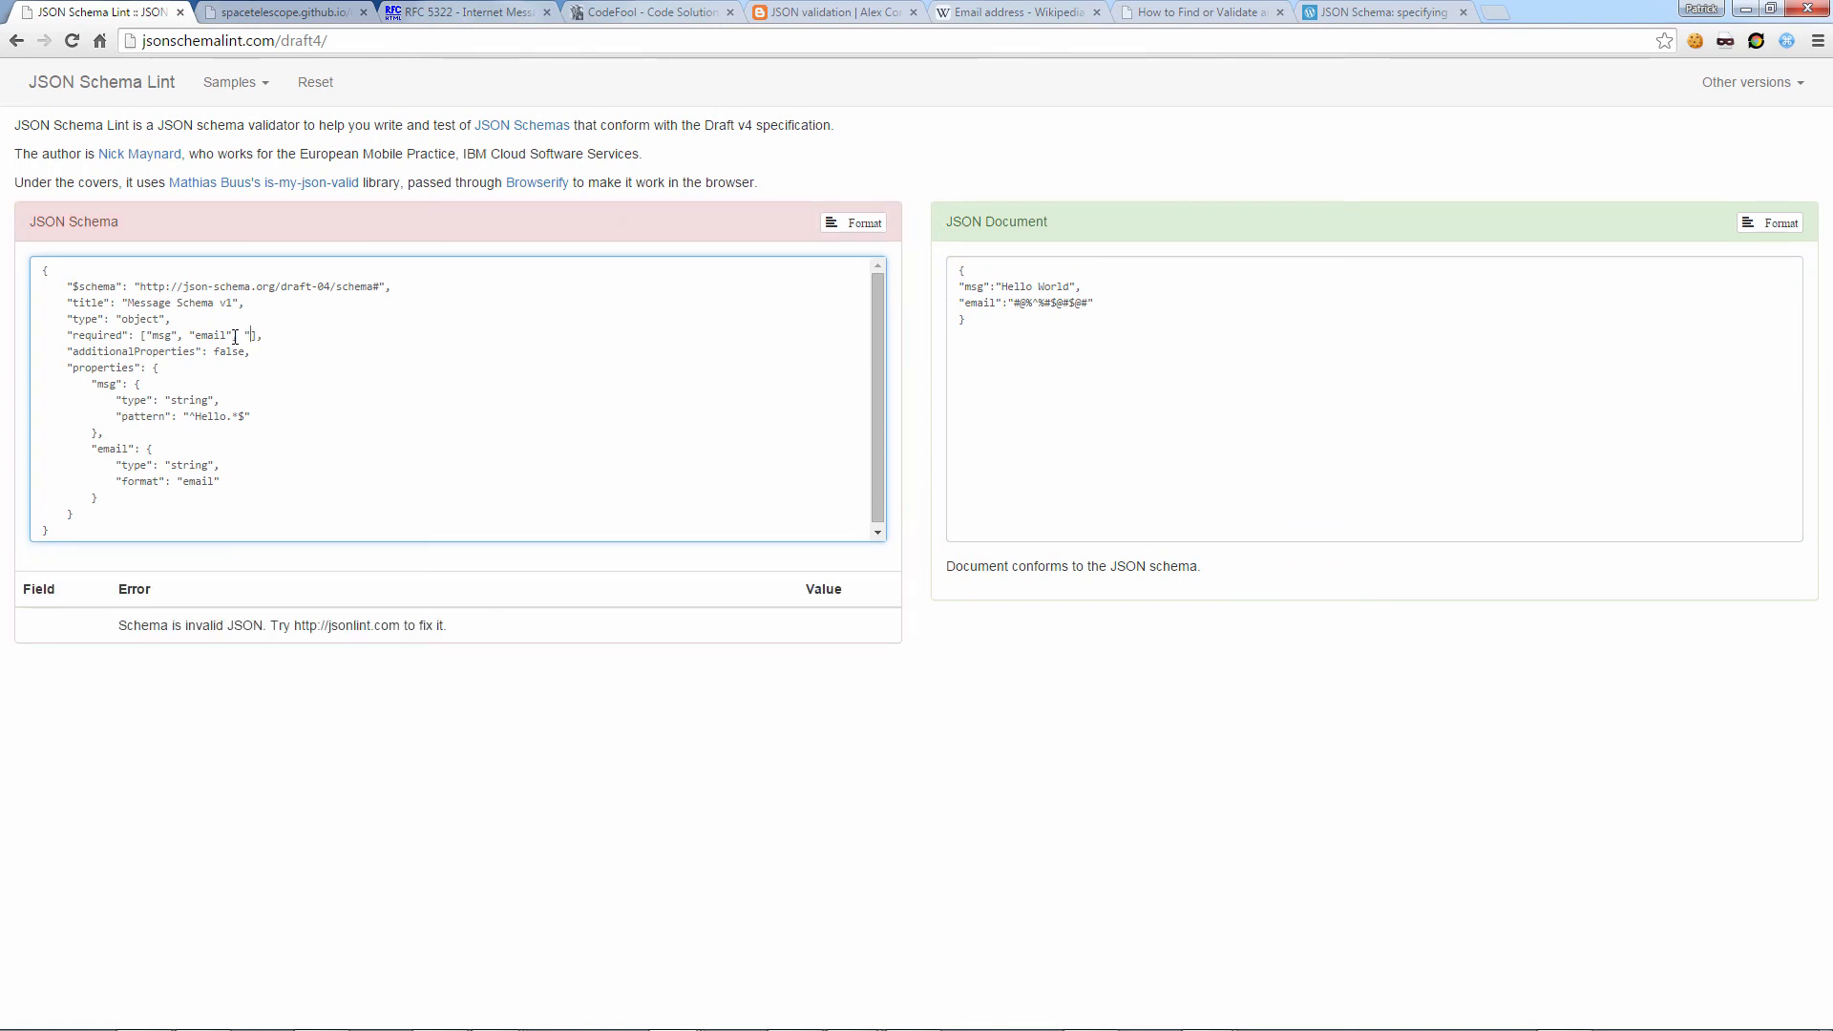
pyautogui.write('addd')
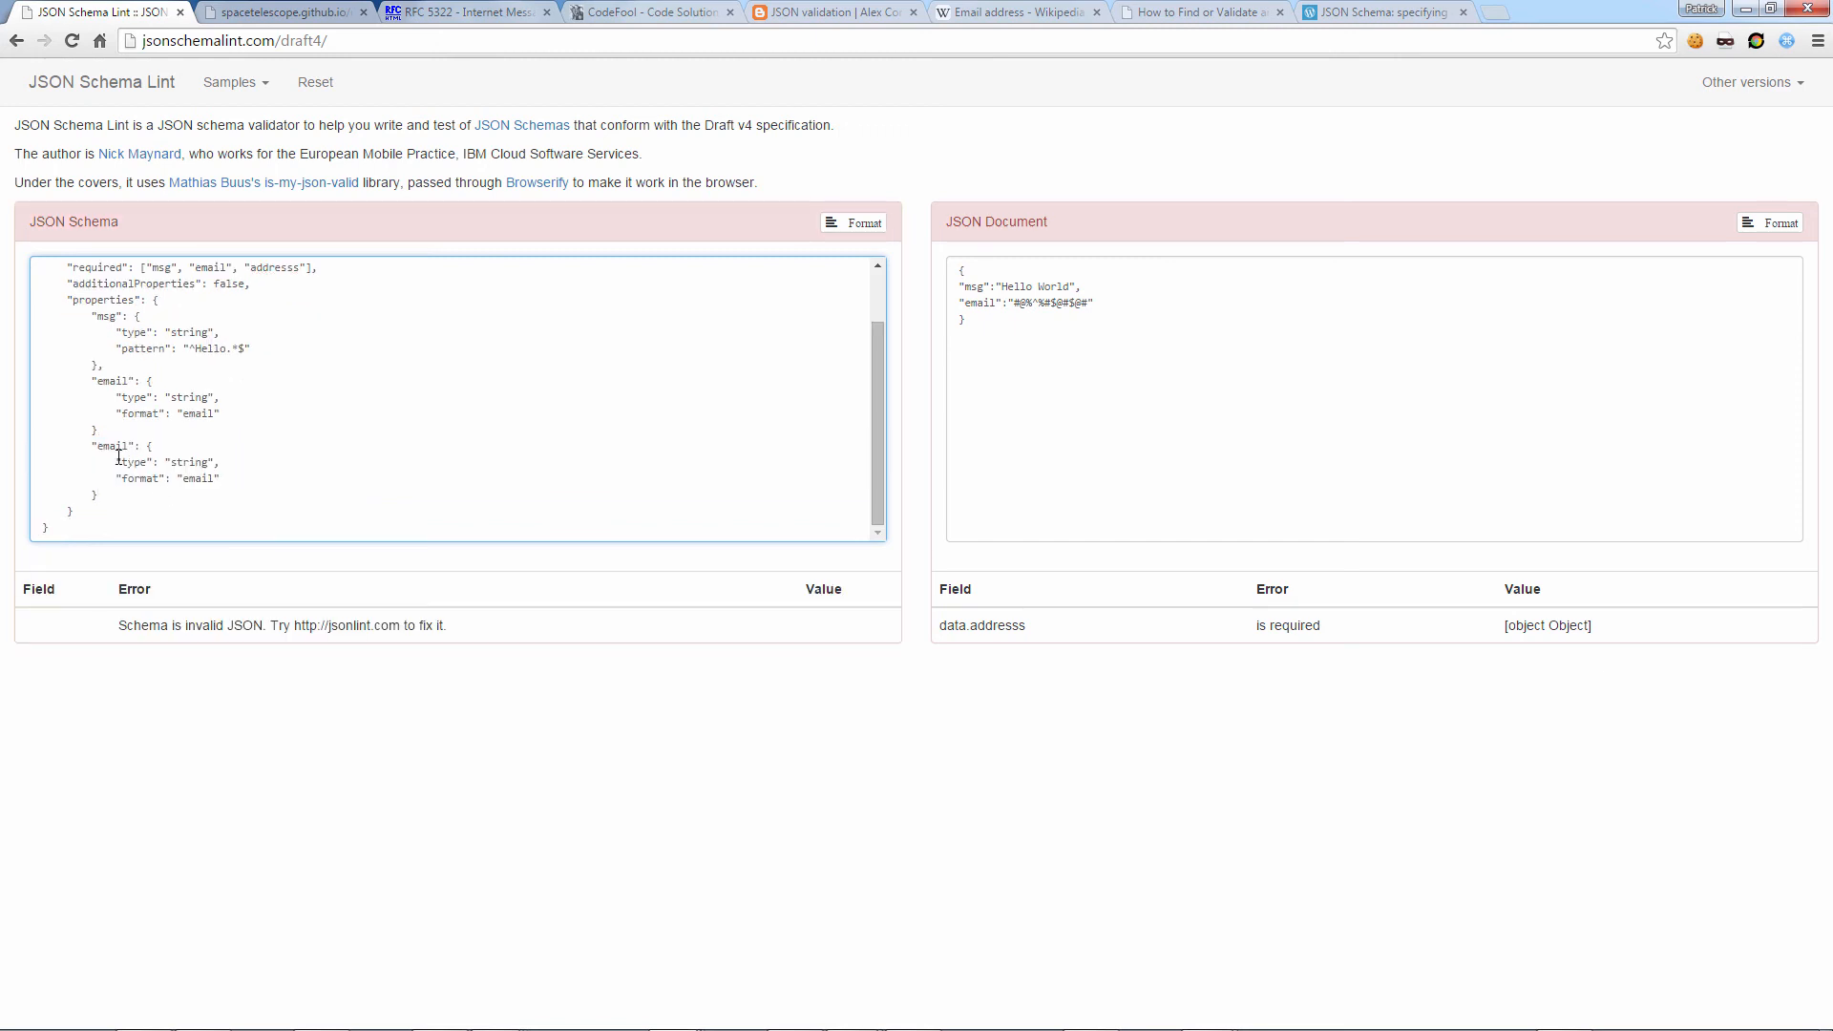
pyautogui.write('addr')
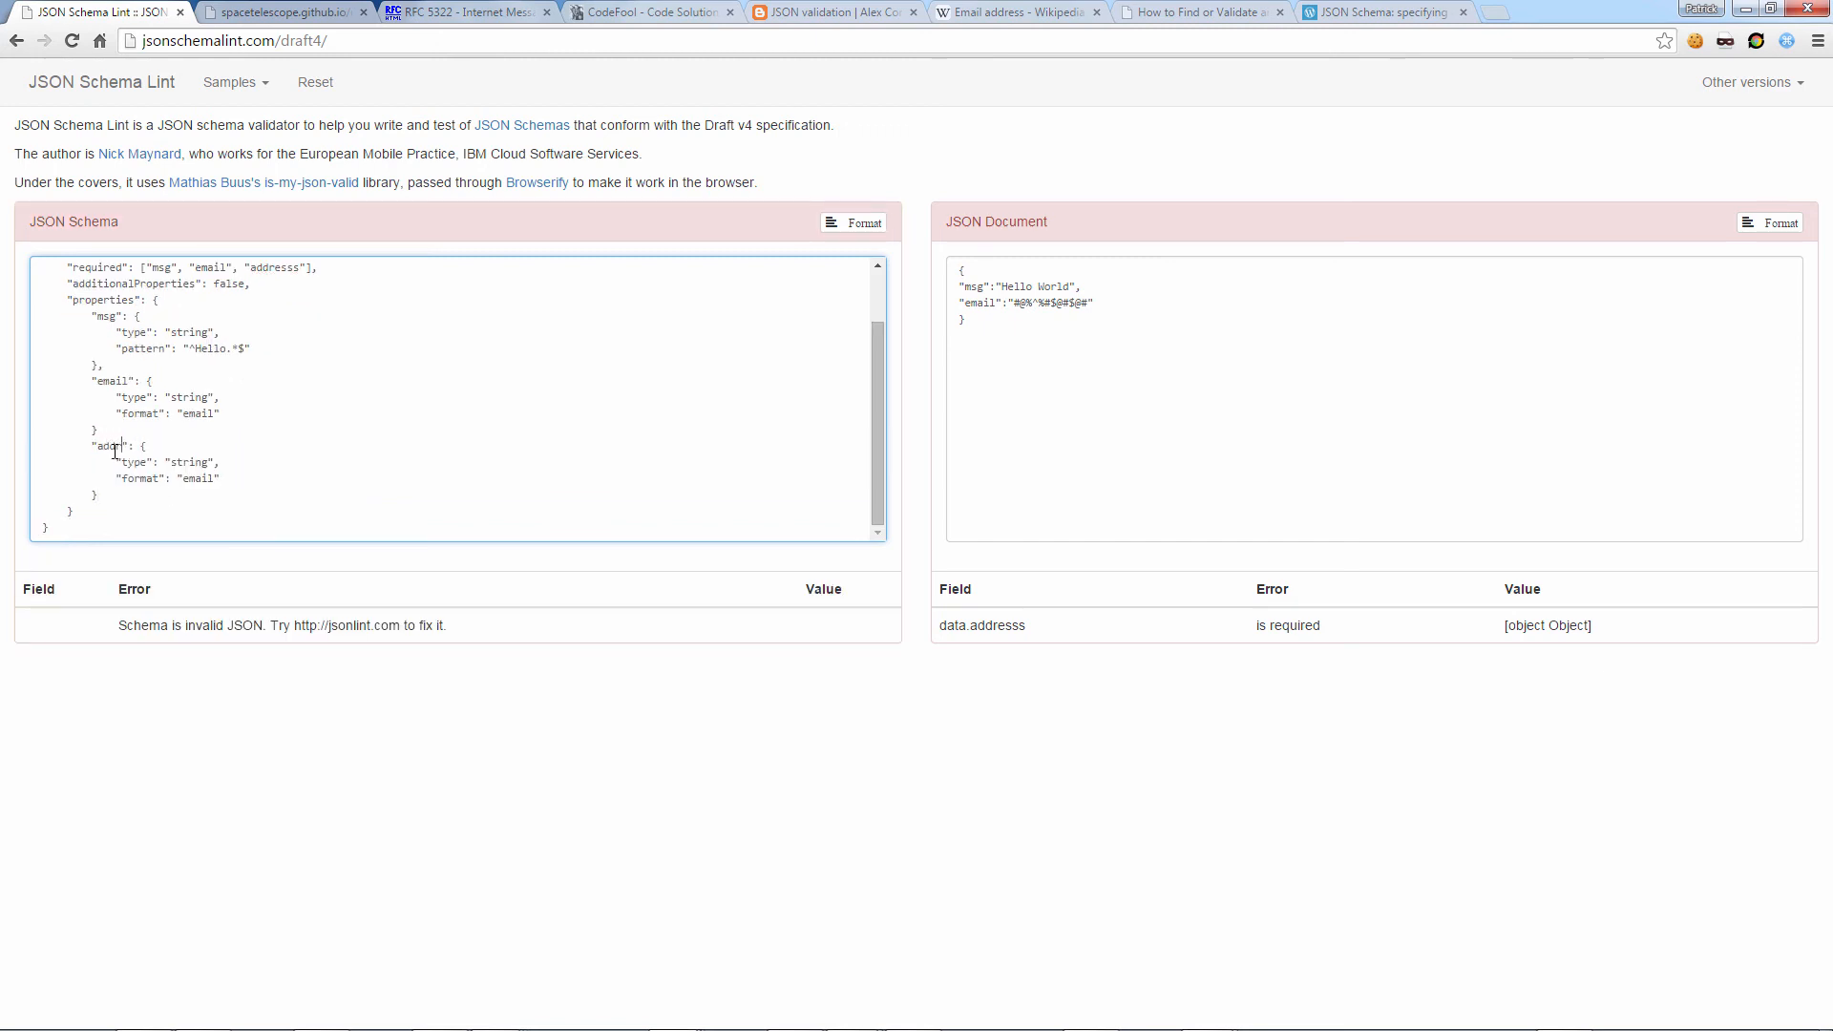
pyautogui.write('ess')
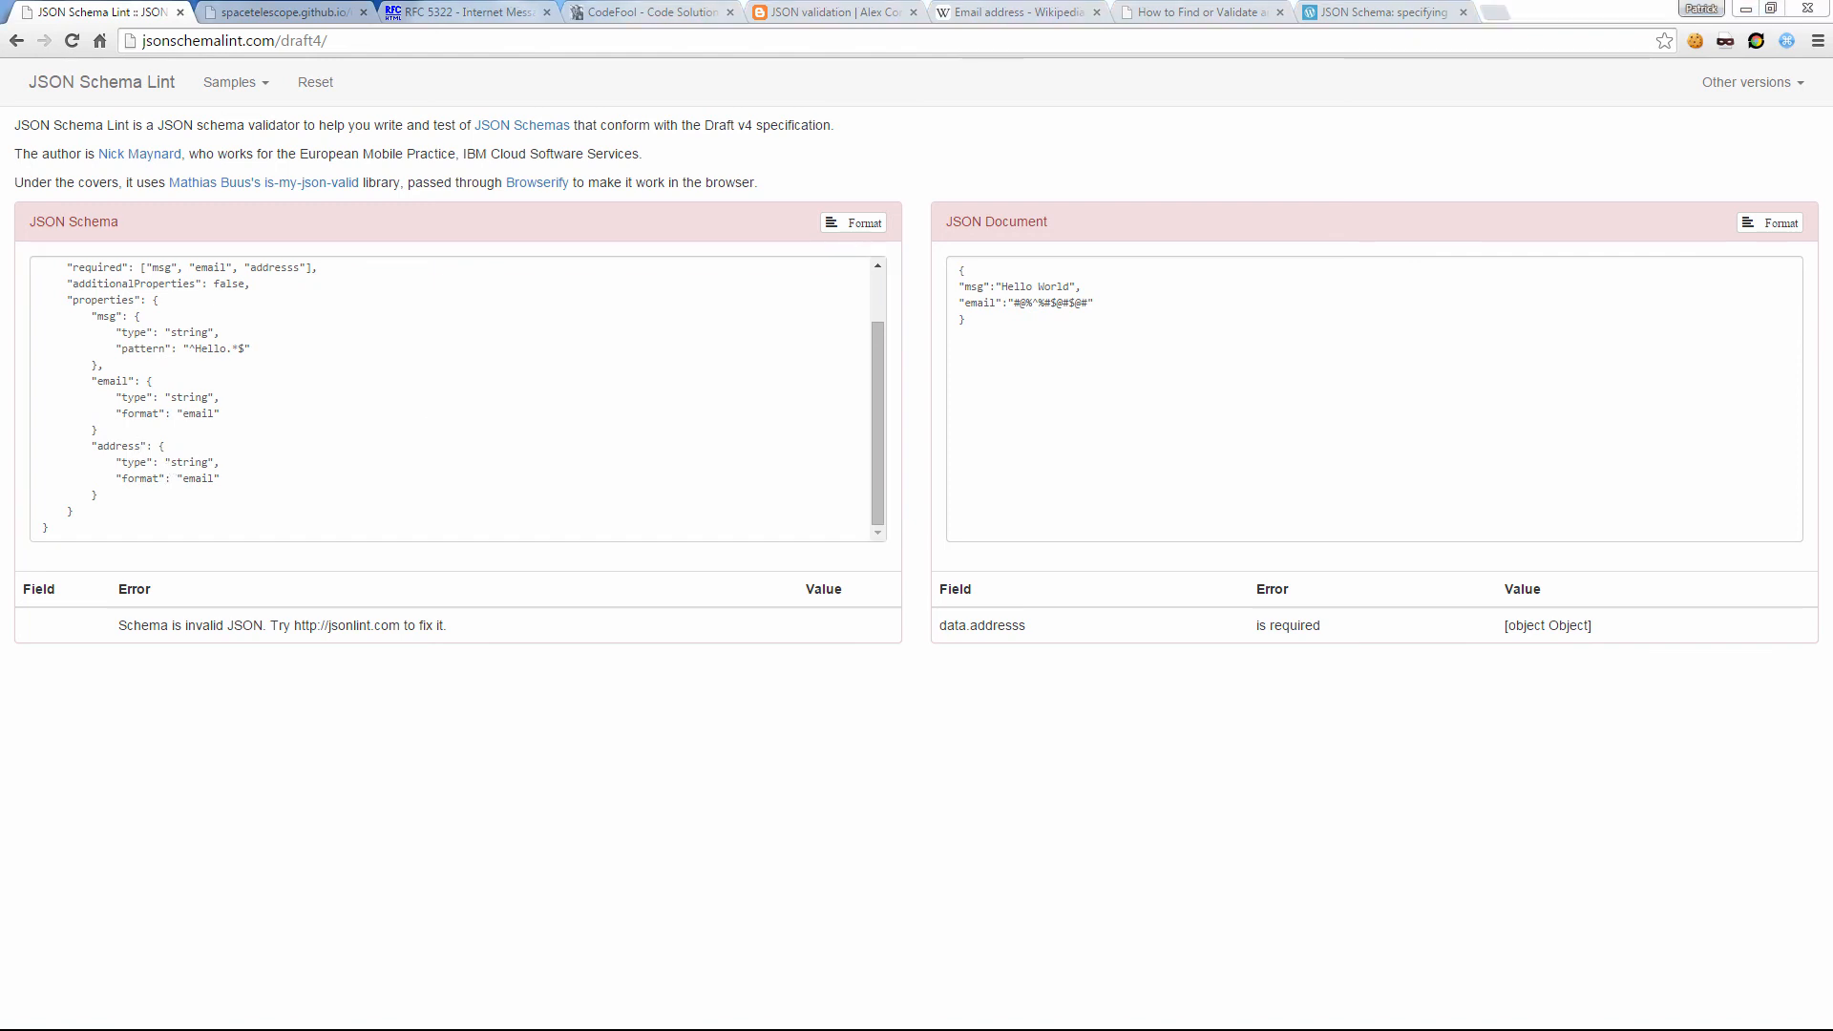
# Step: Add "address": "1.1.1.1" to the JSON document, then show the built-in formats PDF page
pyautogui.click(1090, 303)
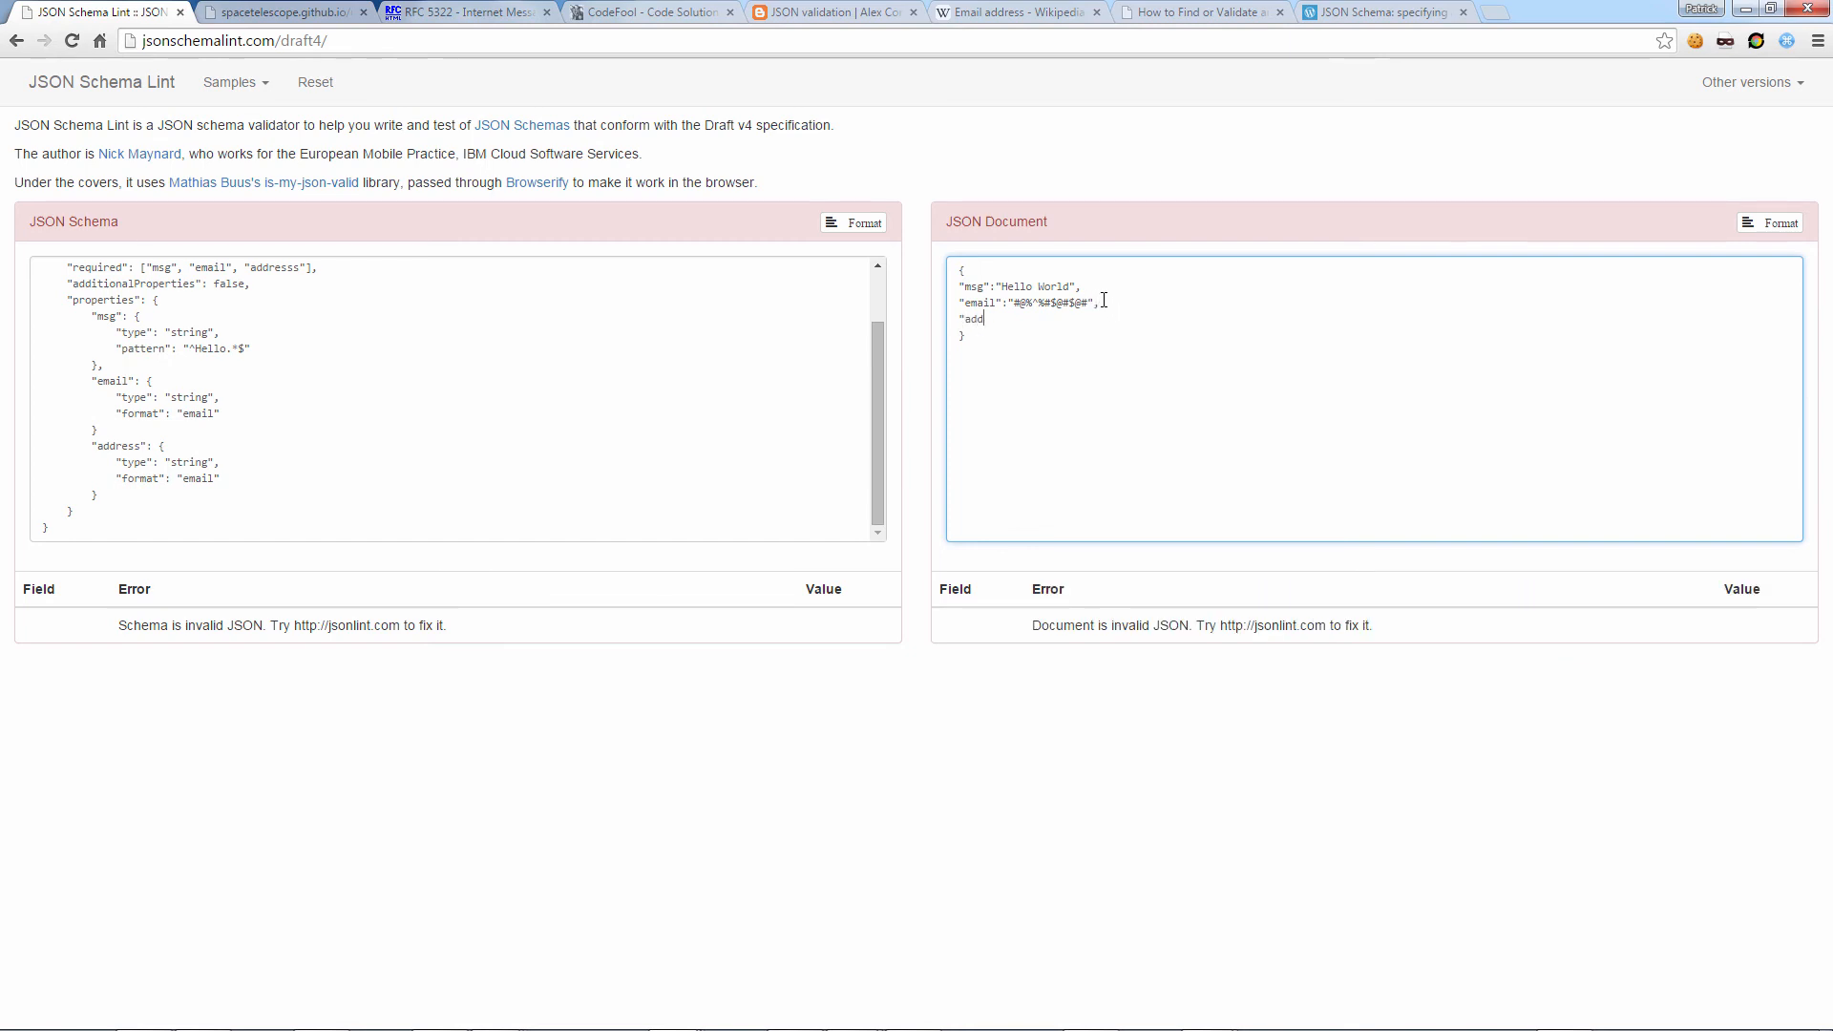
pyautogui.write('ress"')
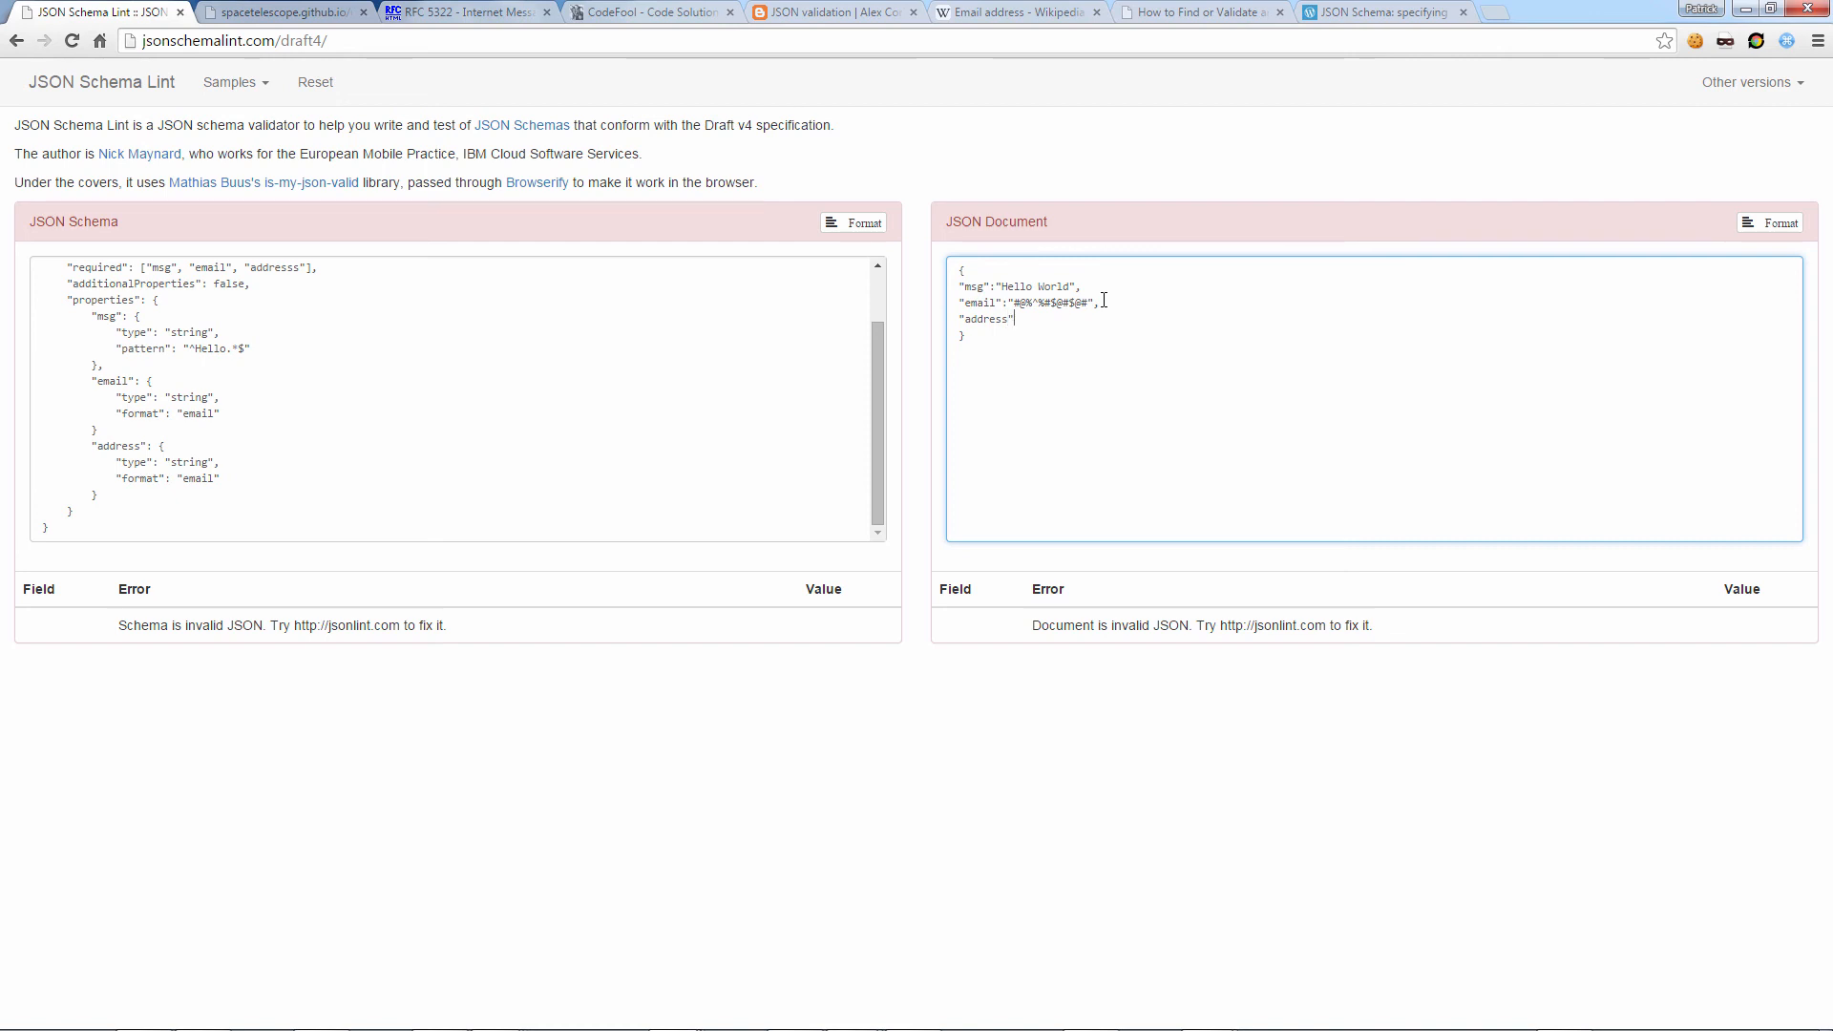
pyautogui.write(':"')
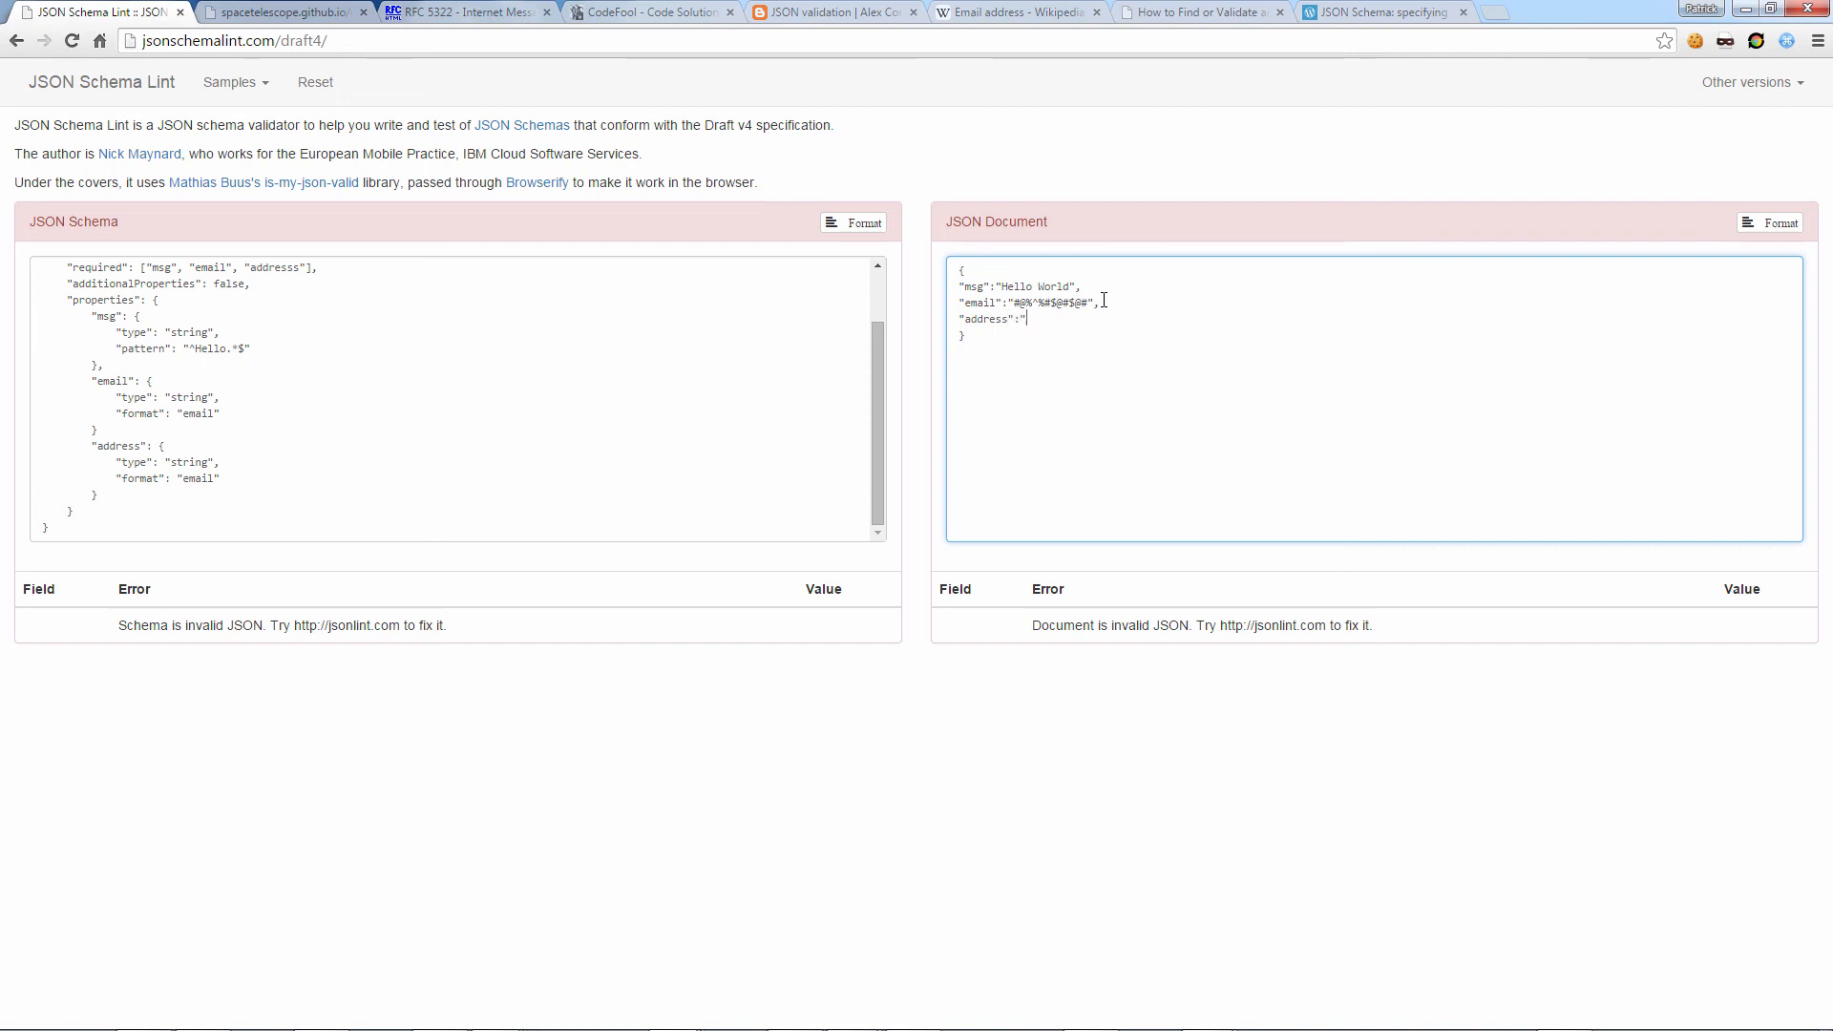
pyautogui.write('1.1.1.')
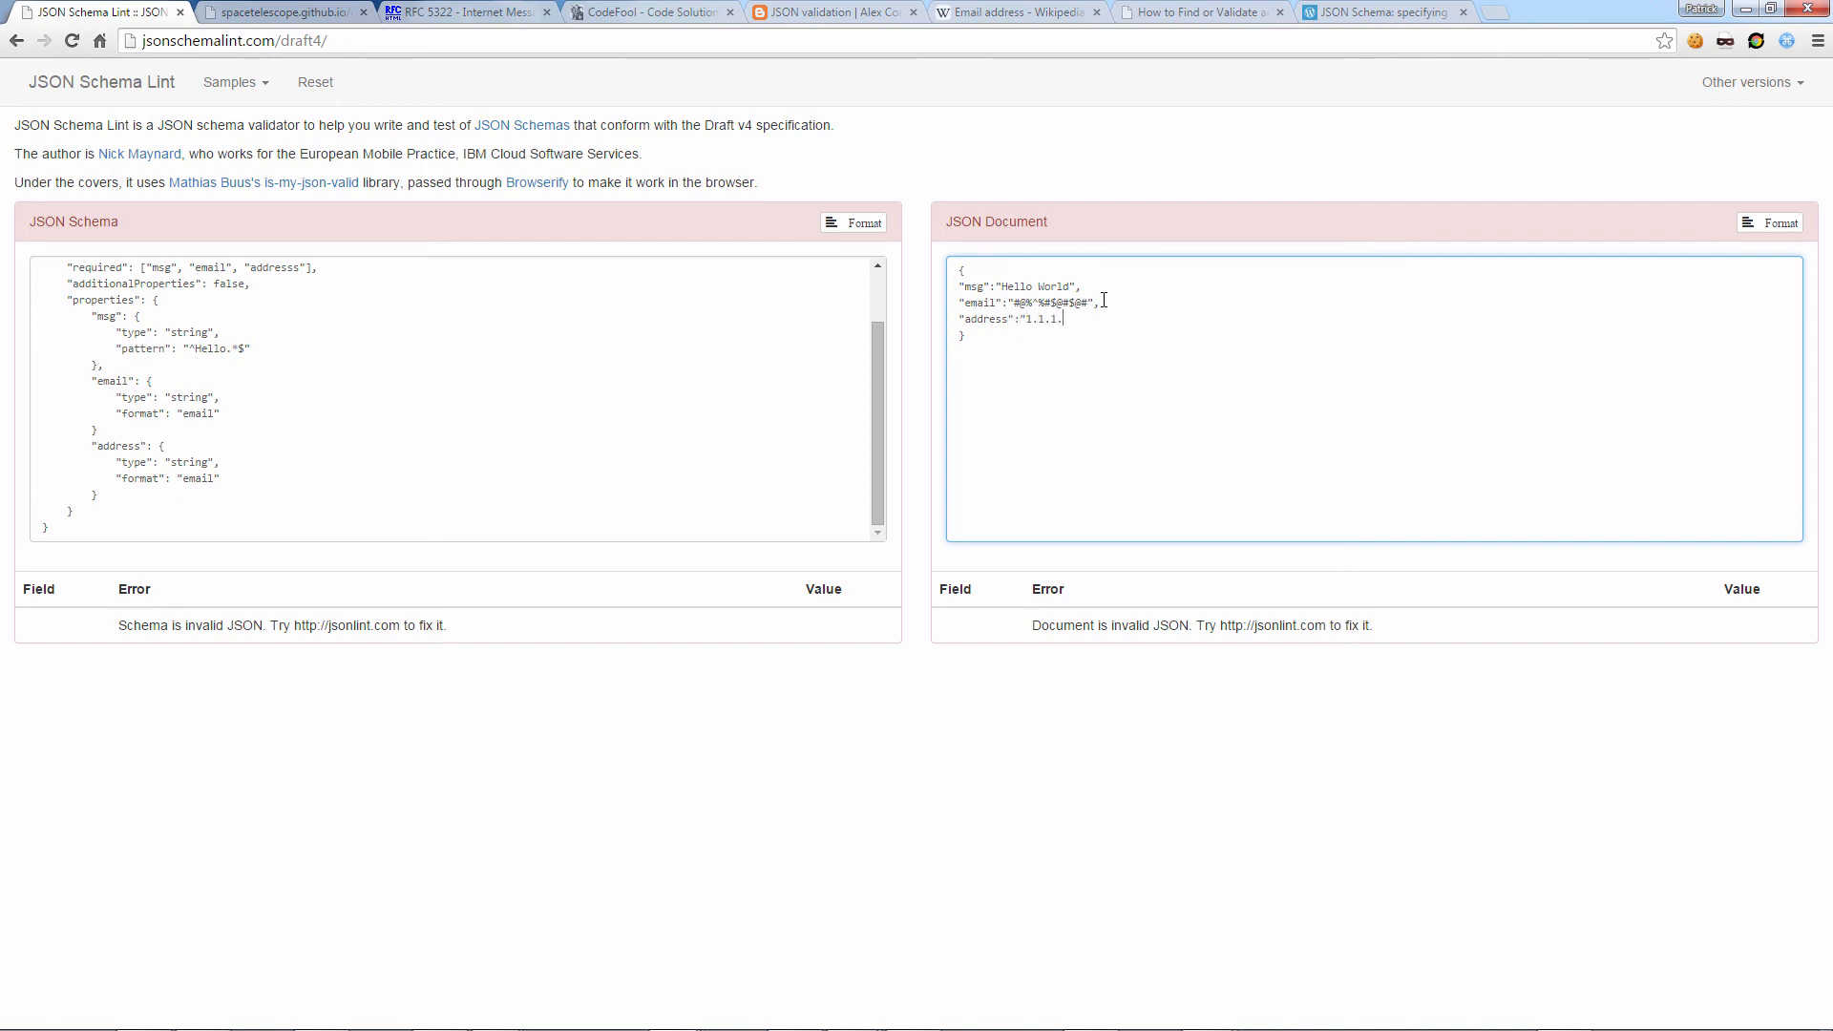
pyautogui.write('1"')
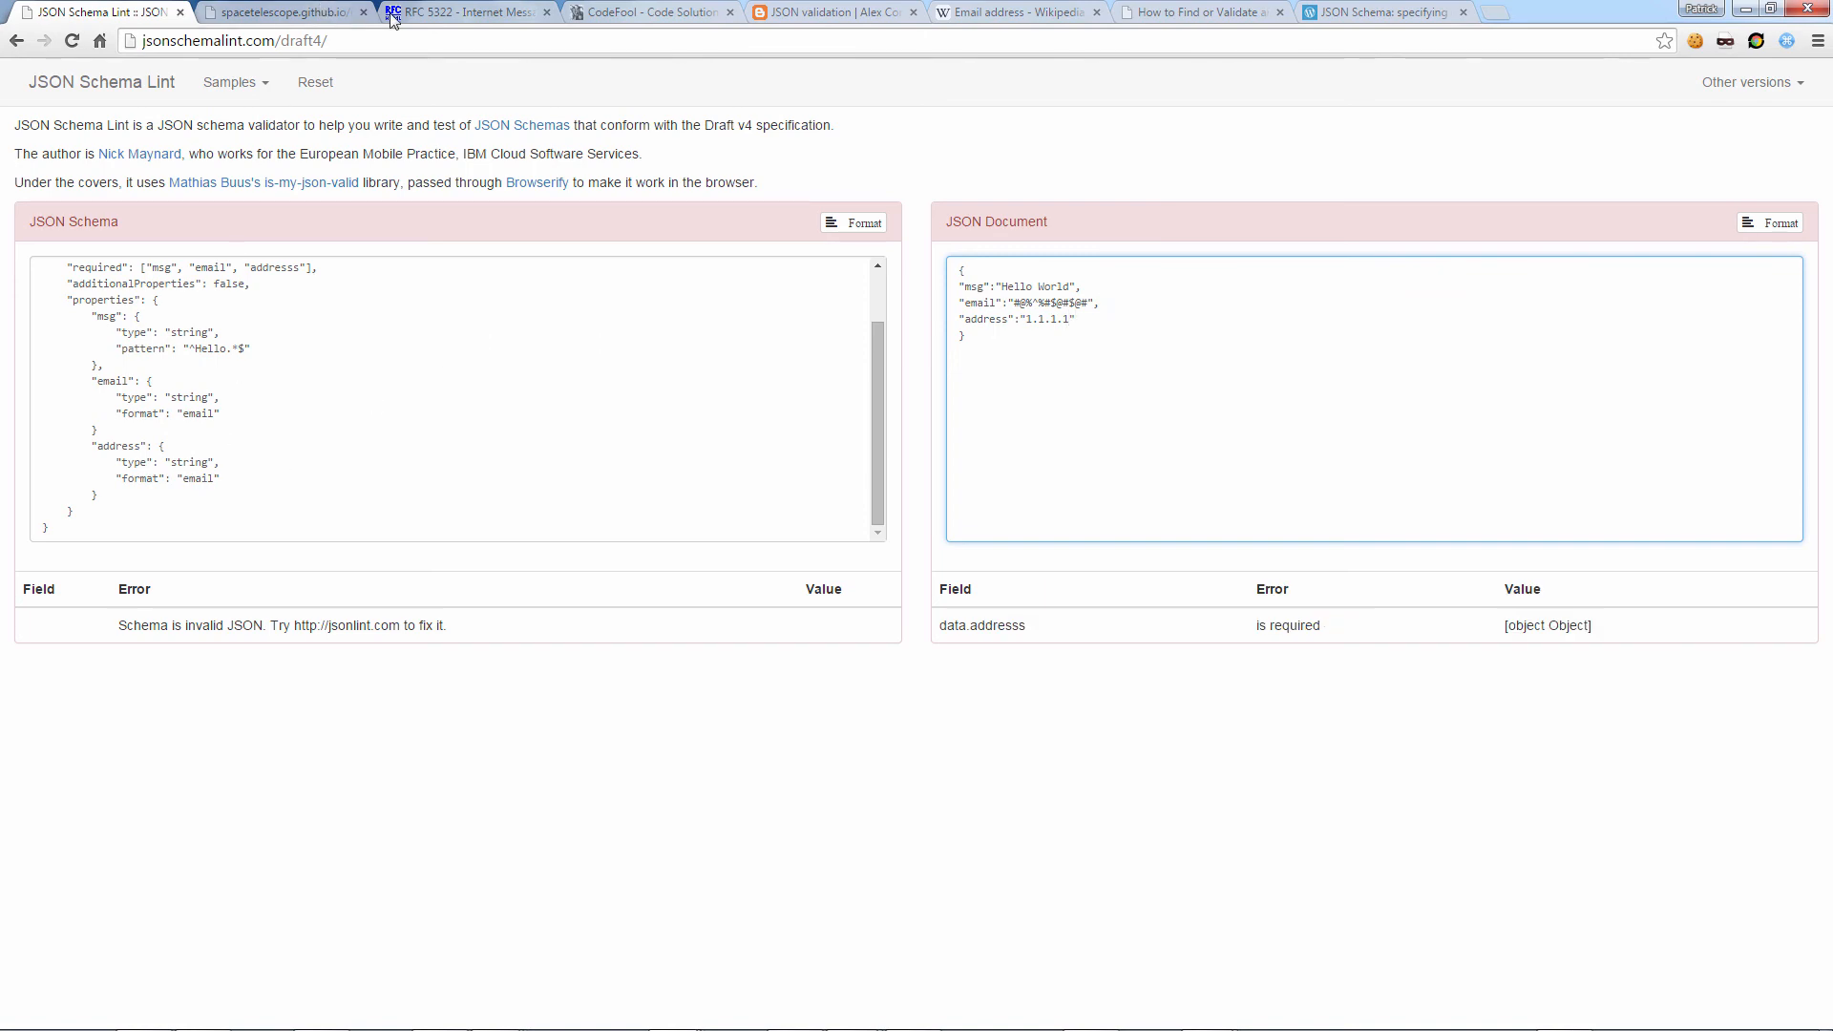
pyautogui.click(281, 11)
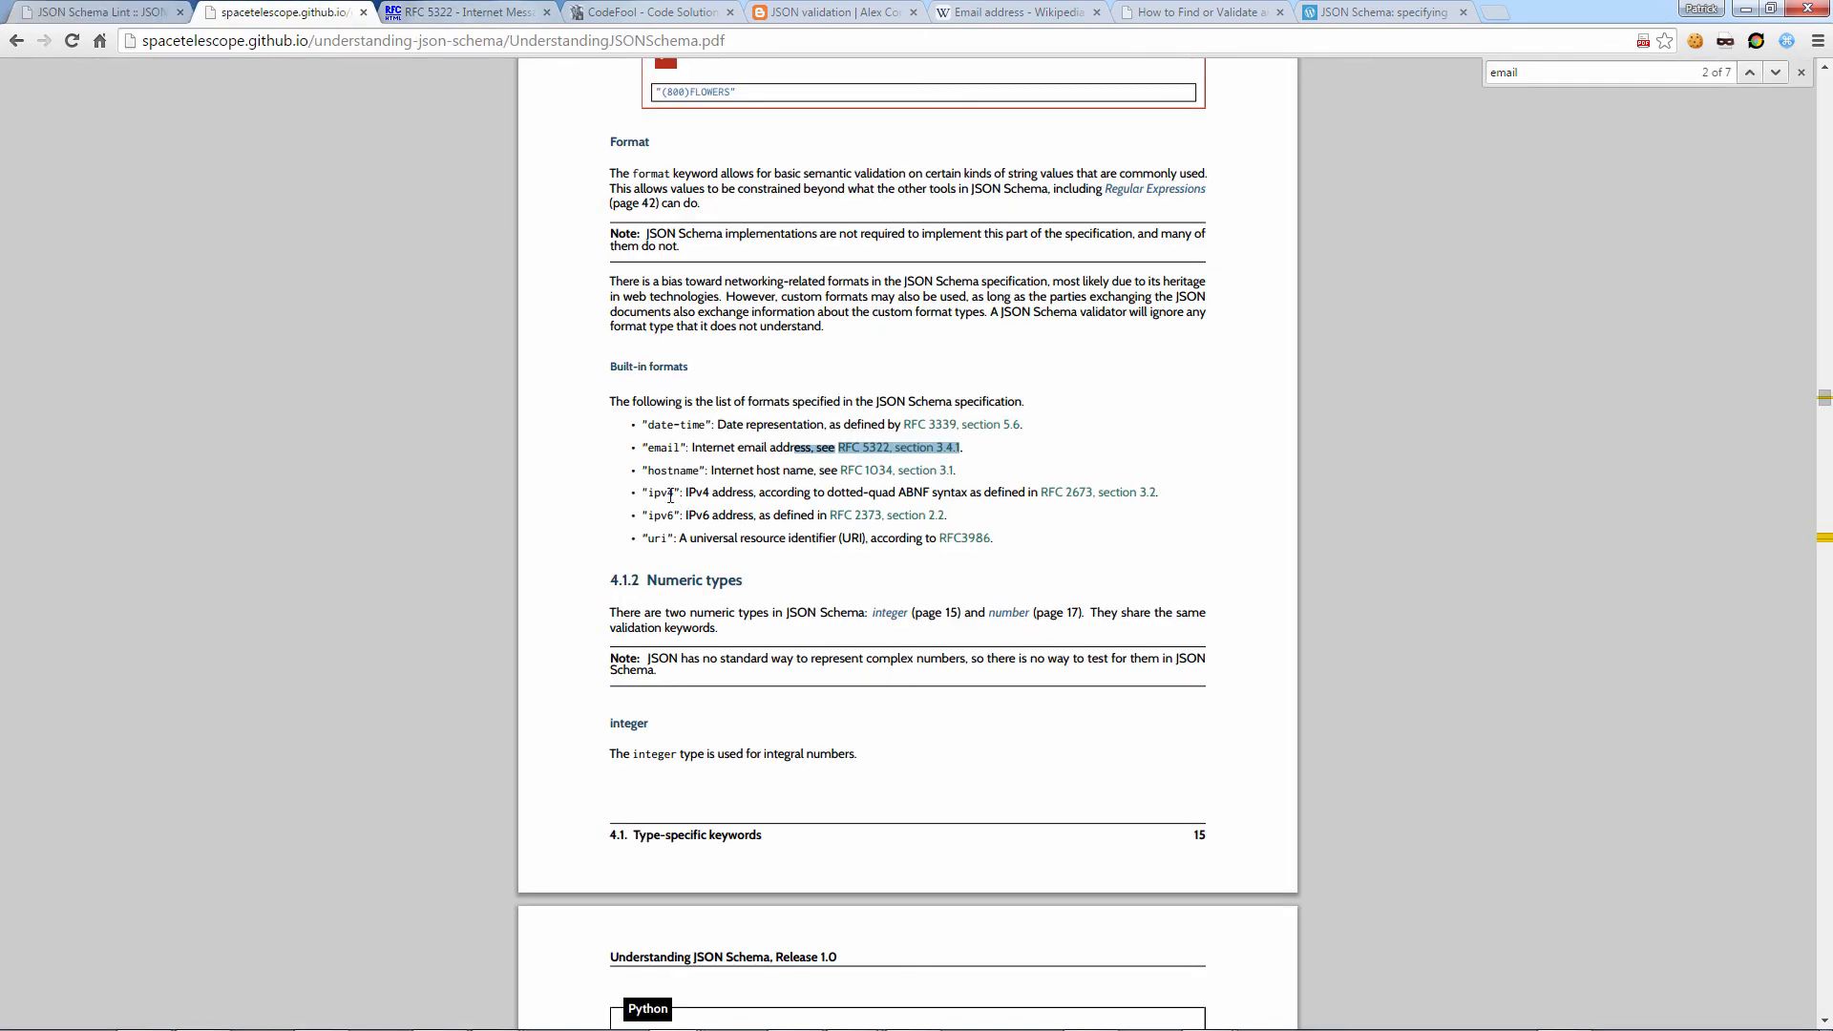
# Step: Set the address property's format to ipv4 and fix the schema typos so the 1.1.1.1 document conforms
pyautogui.click(99, 12)
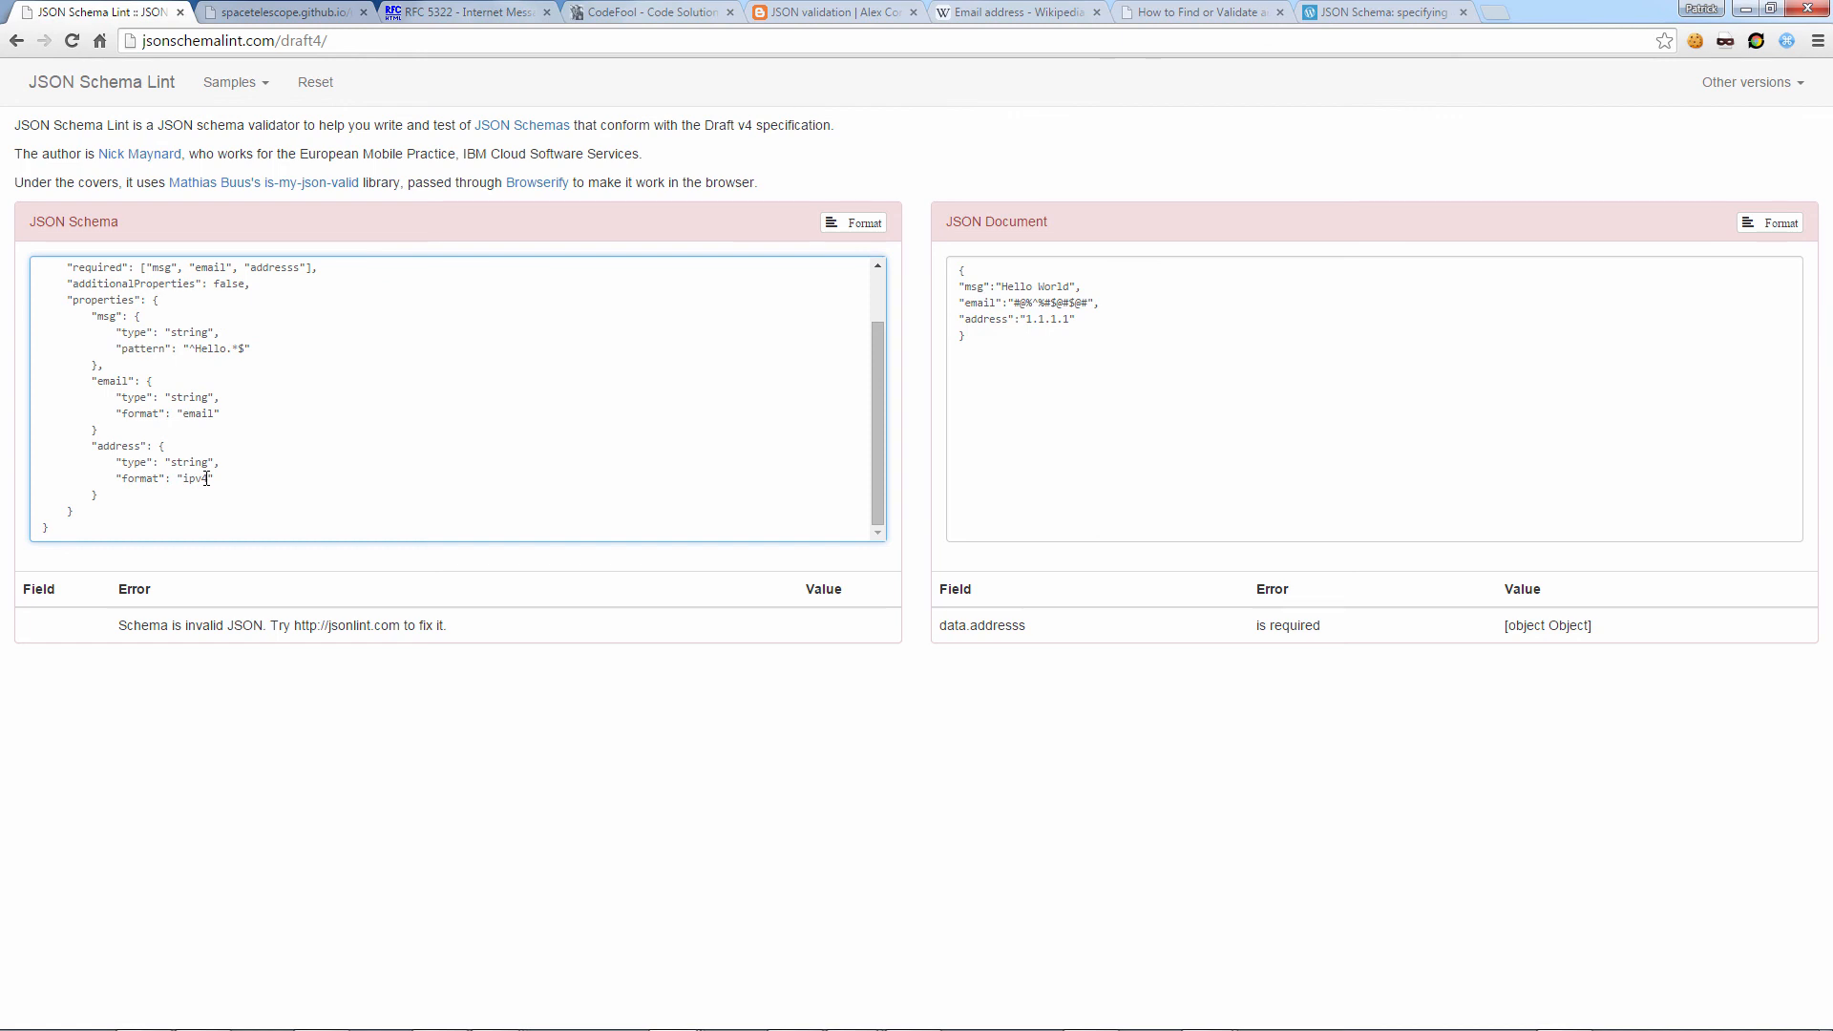
pyautogui.moveTo(229, 435)
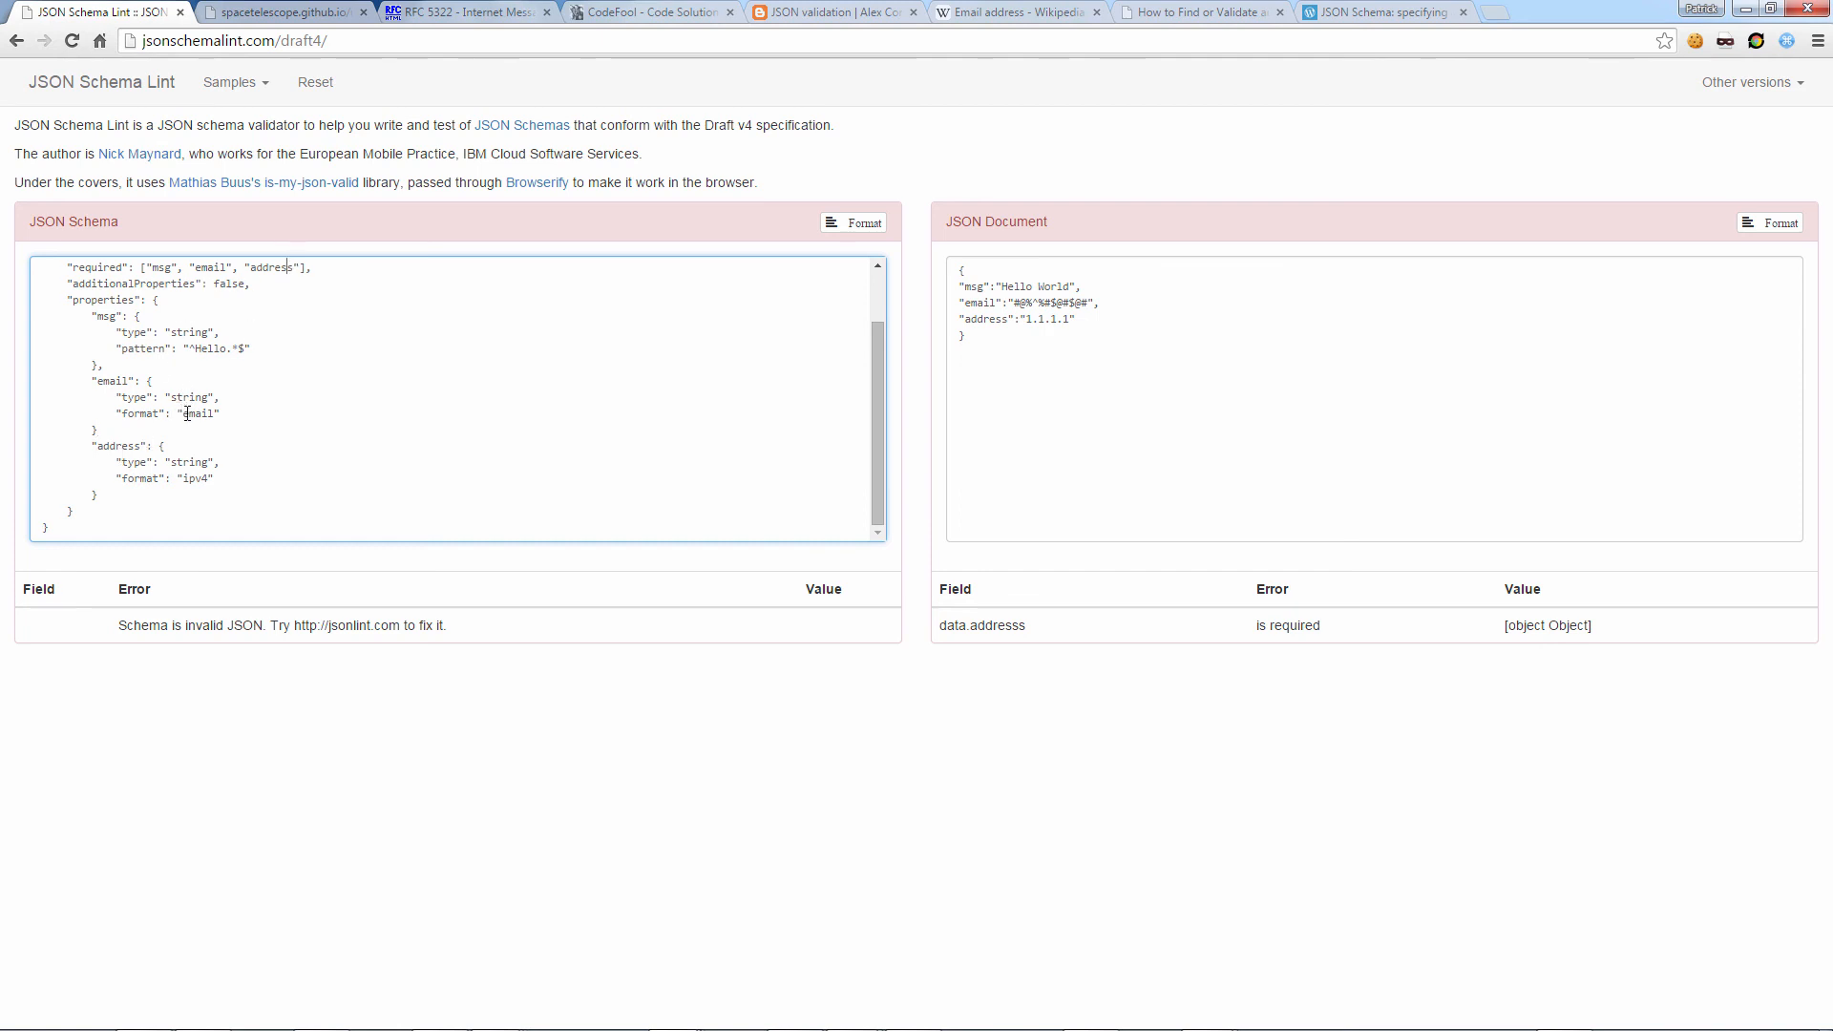
pyautogui.doubleClick(269, 267)
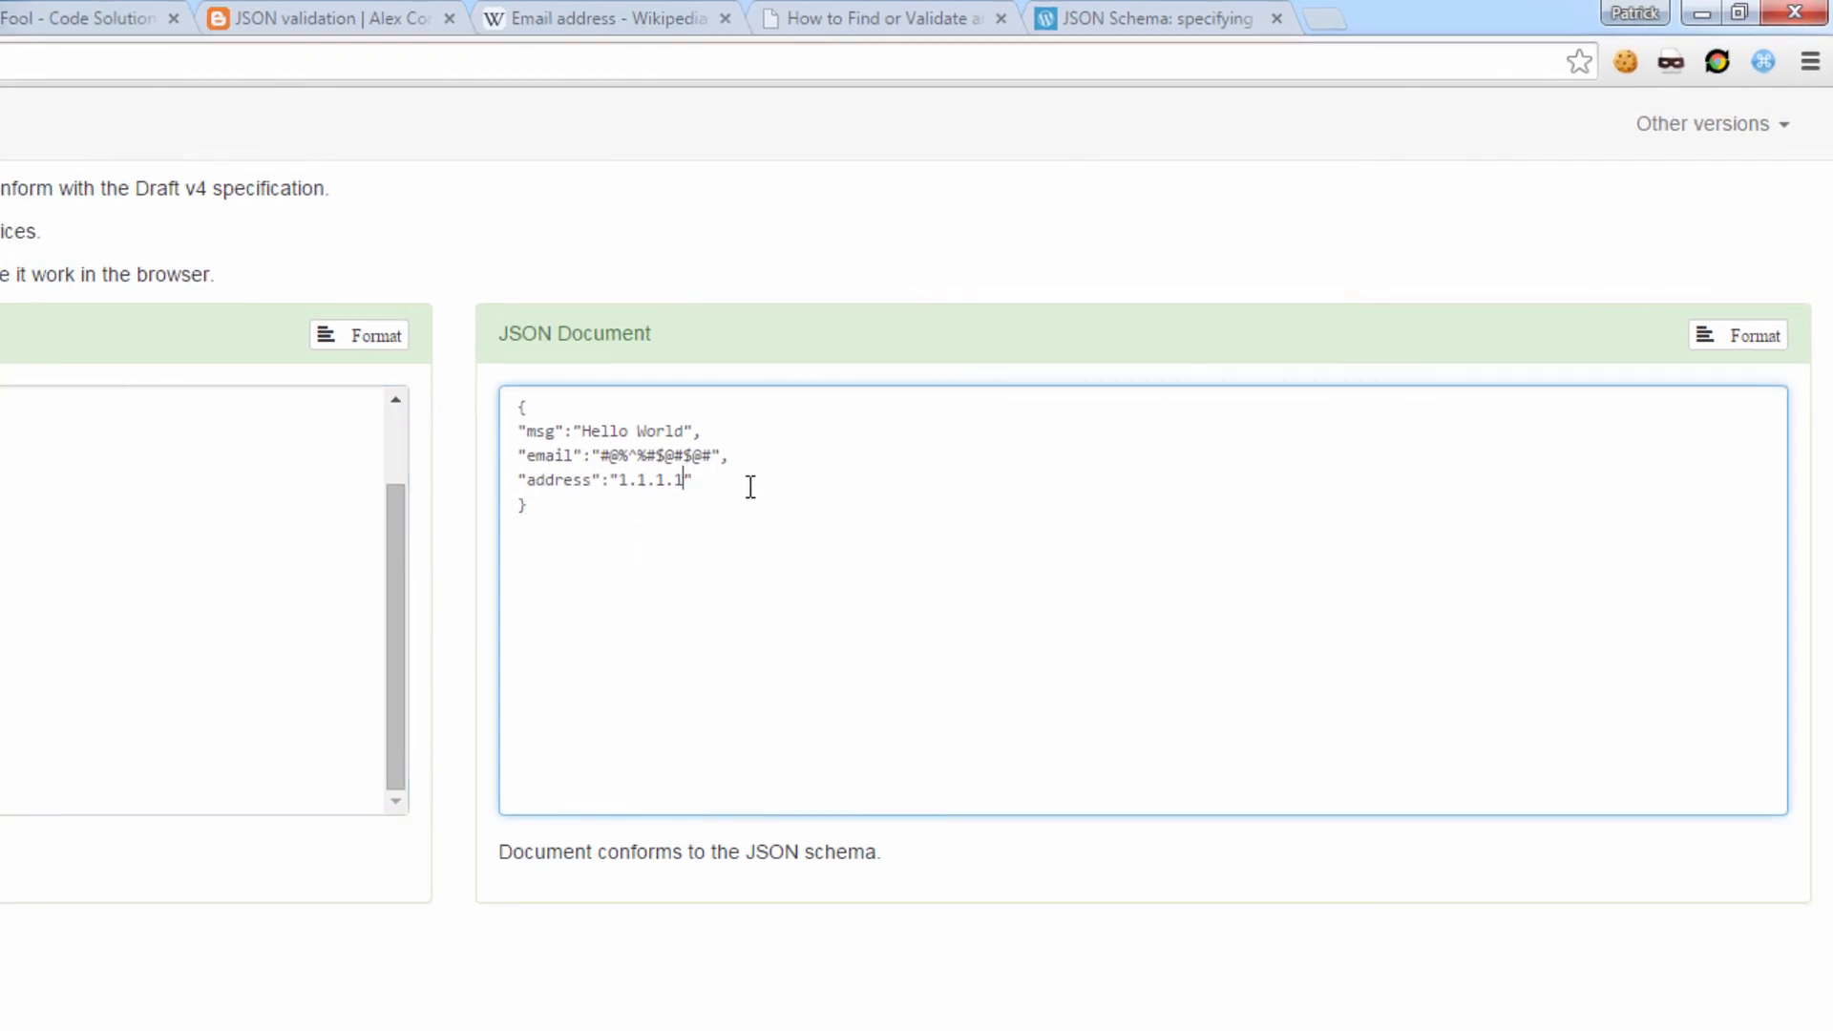
# Step: Test addresses 1.1.1., 1.1.1.255, 1.1.1.256 and others, ending with conforming 192.1.10.0, then show the formats PDF
pyautogui.press('Backspace')
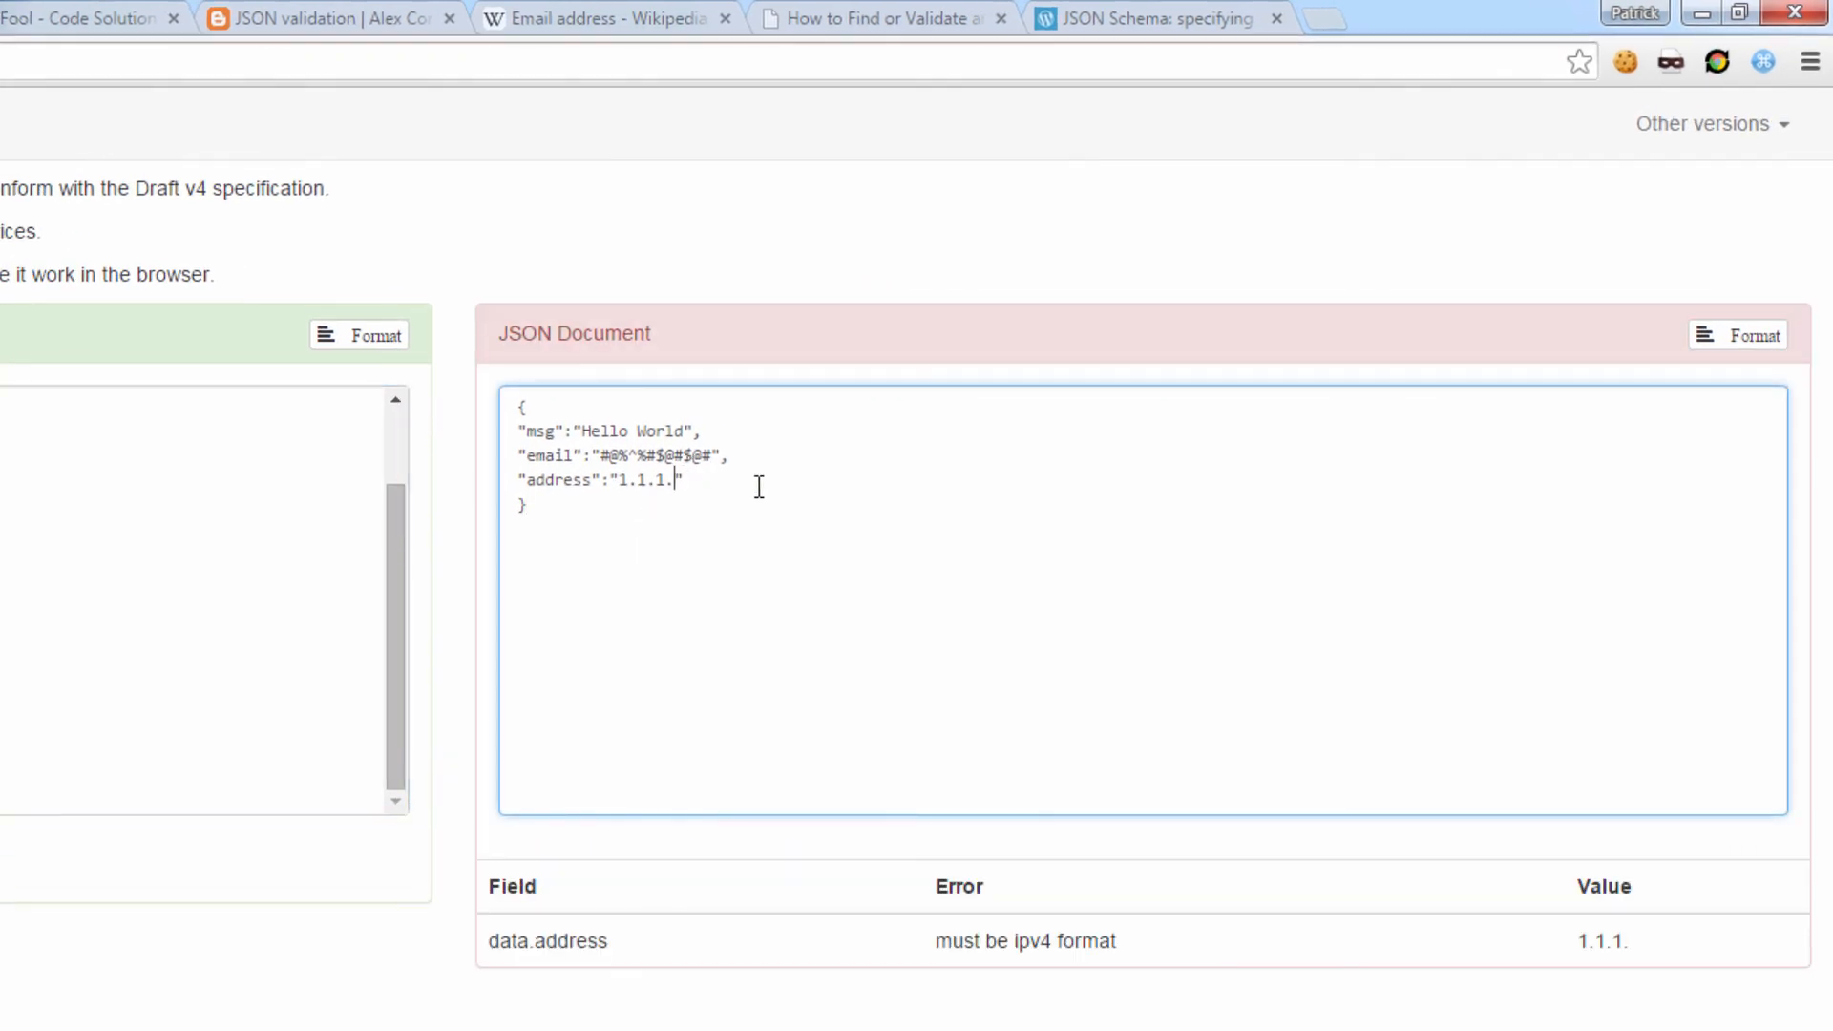
pyautogui.write('255')
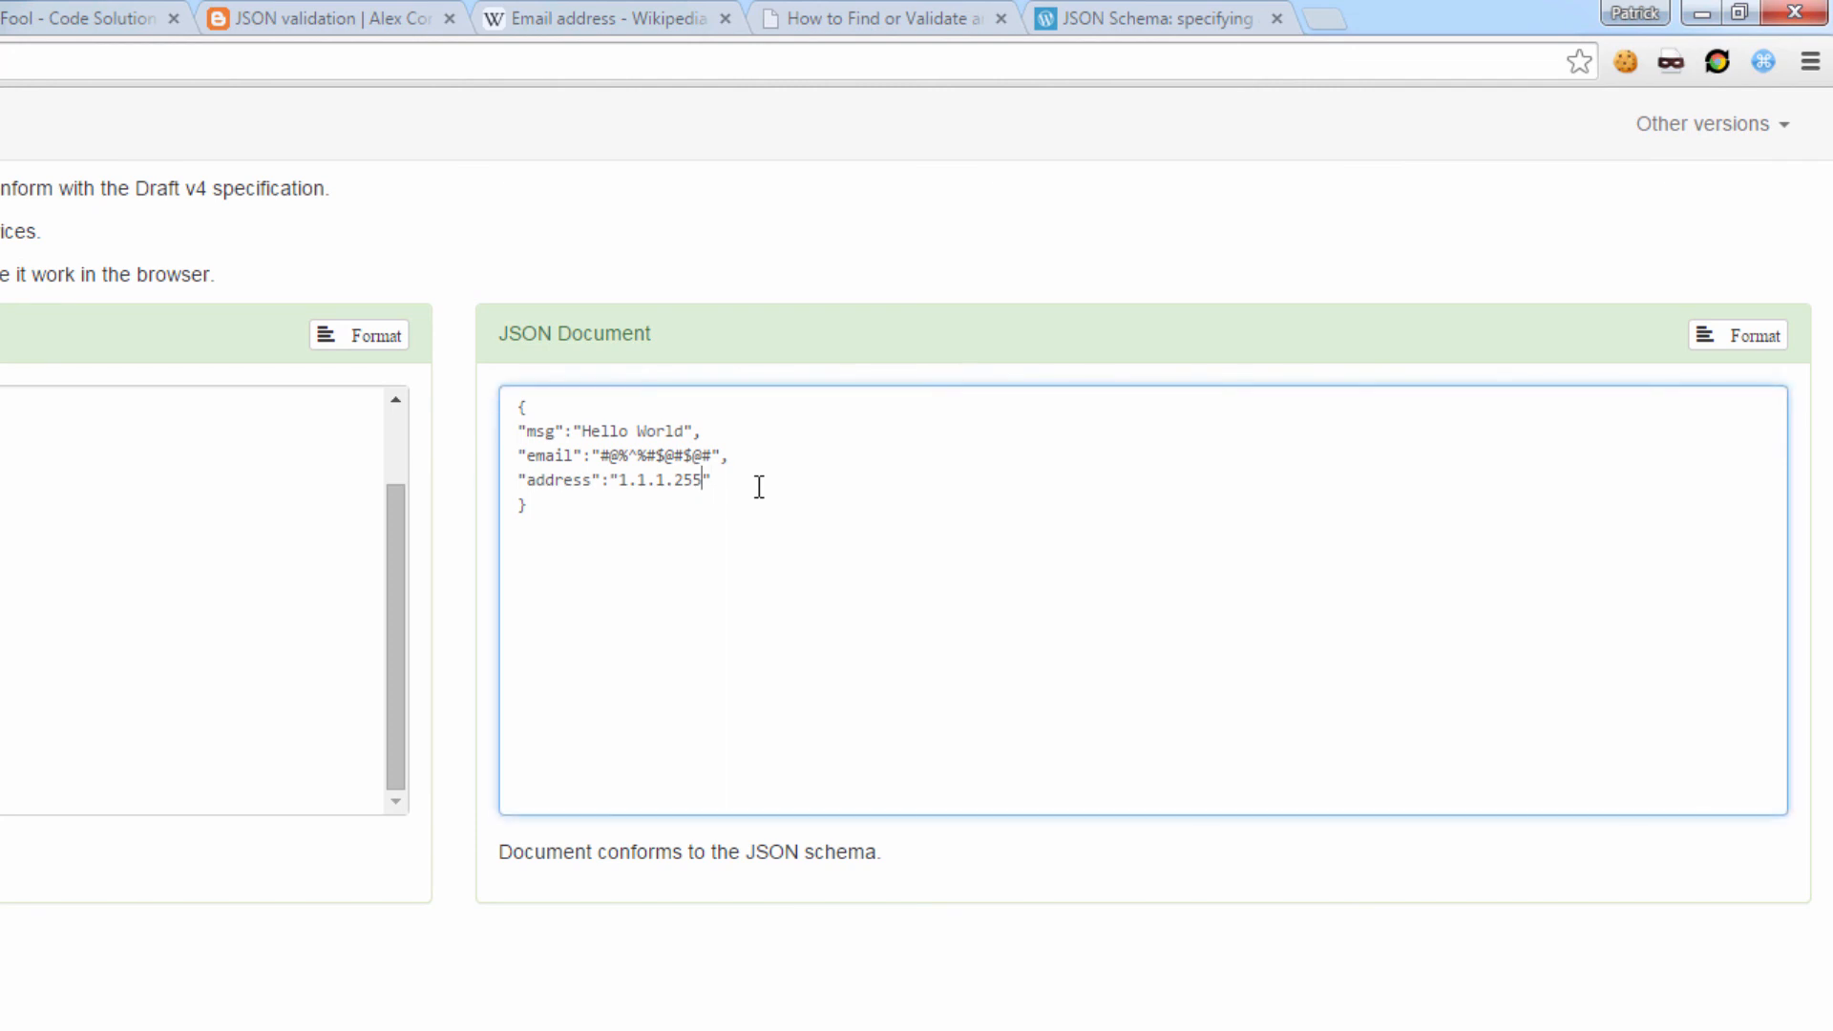
pyautogui.write('6')
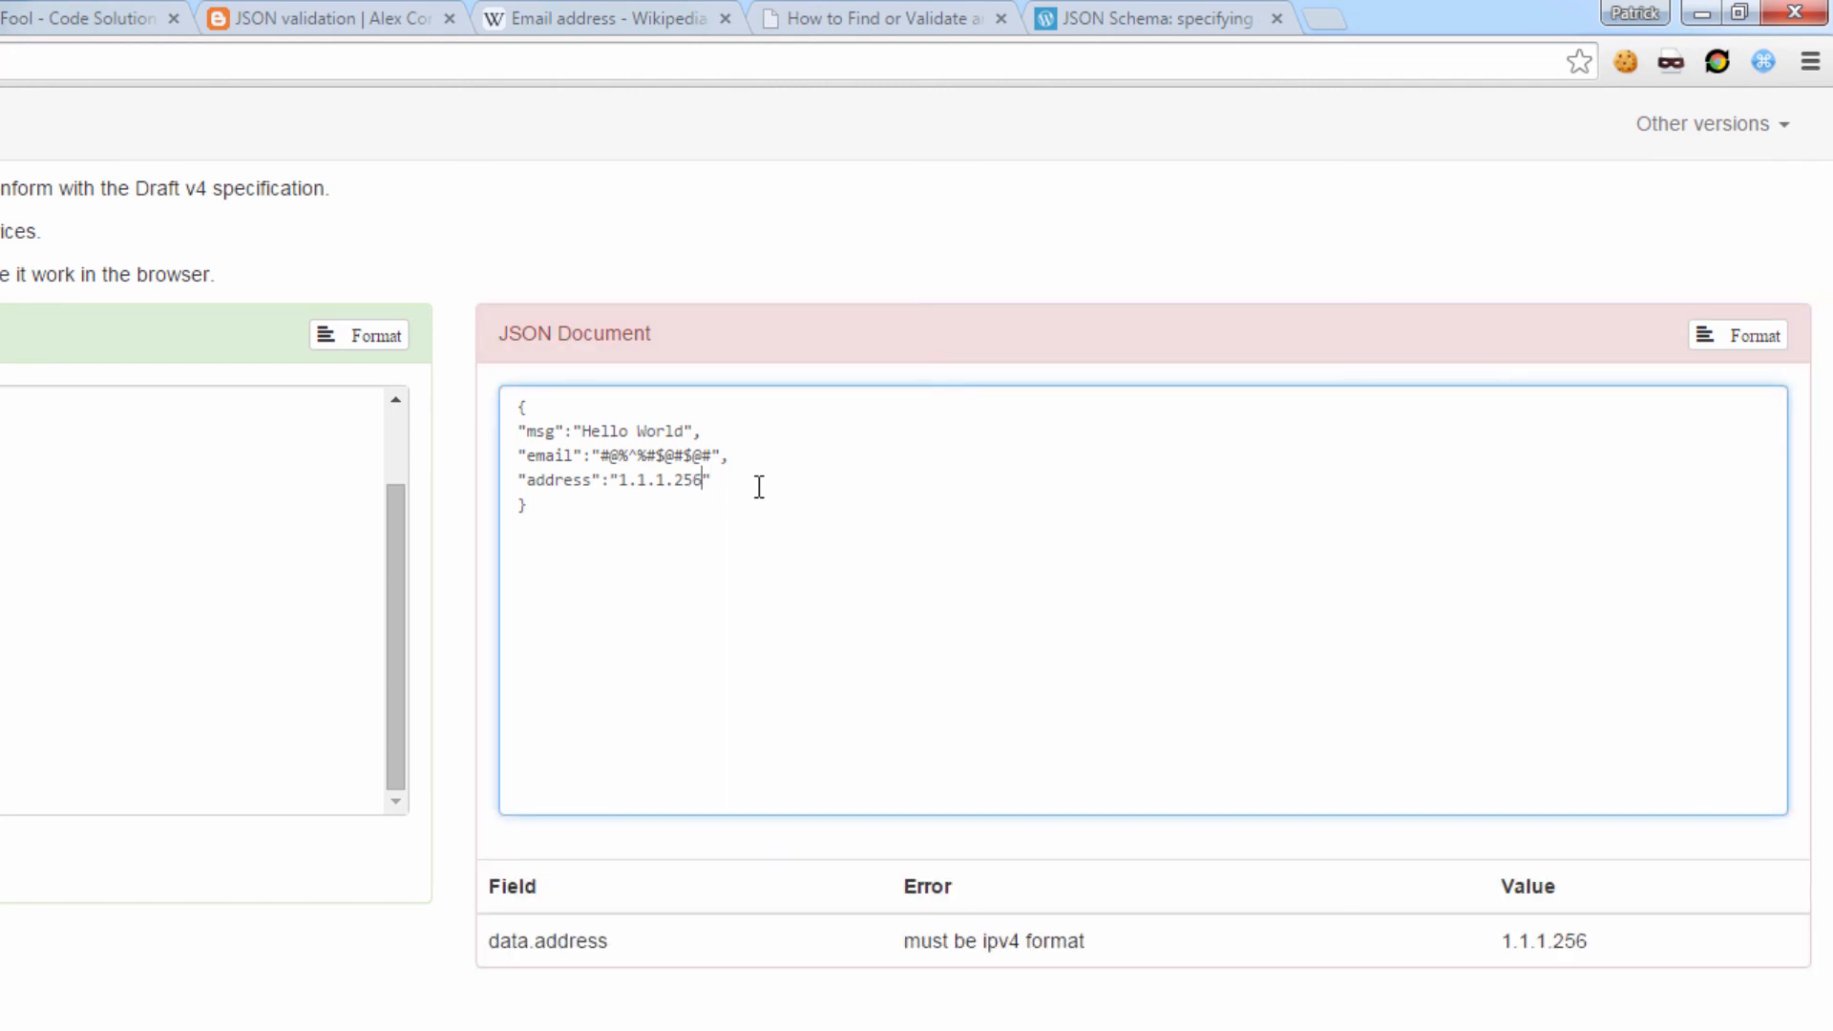
pyautogui.write('0')
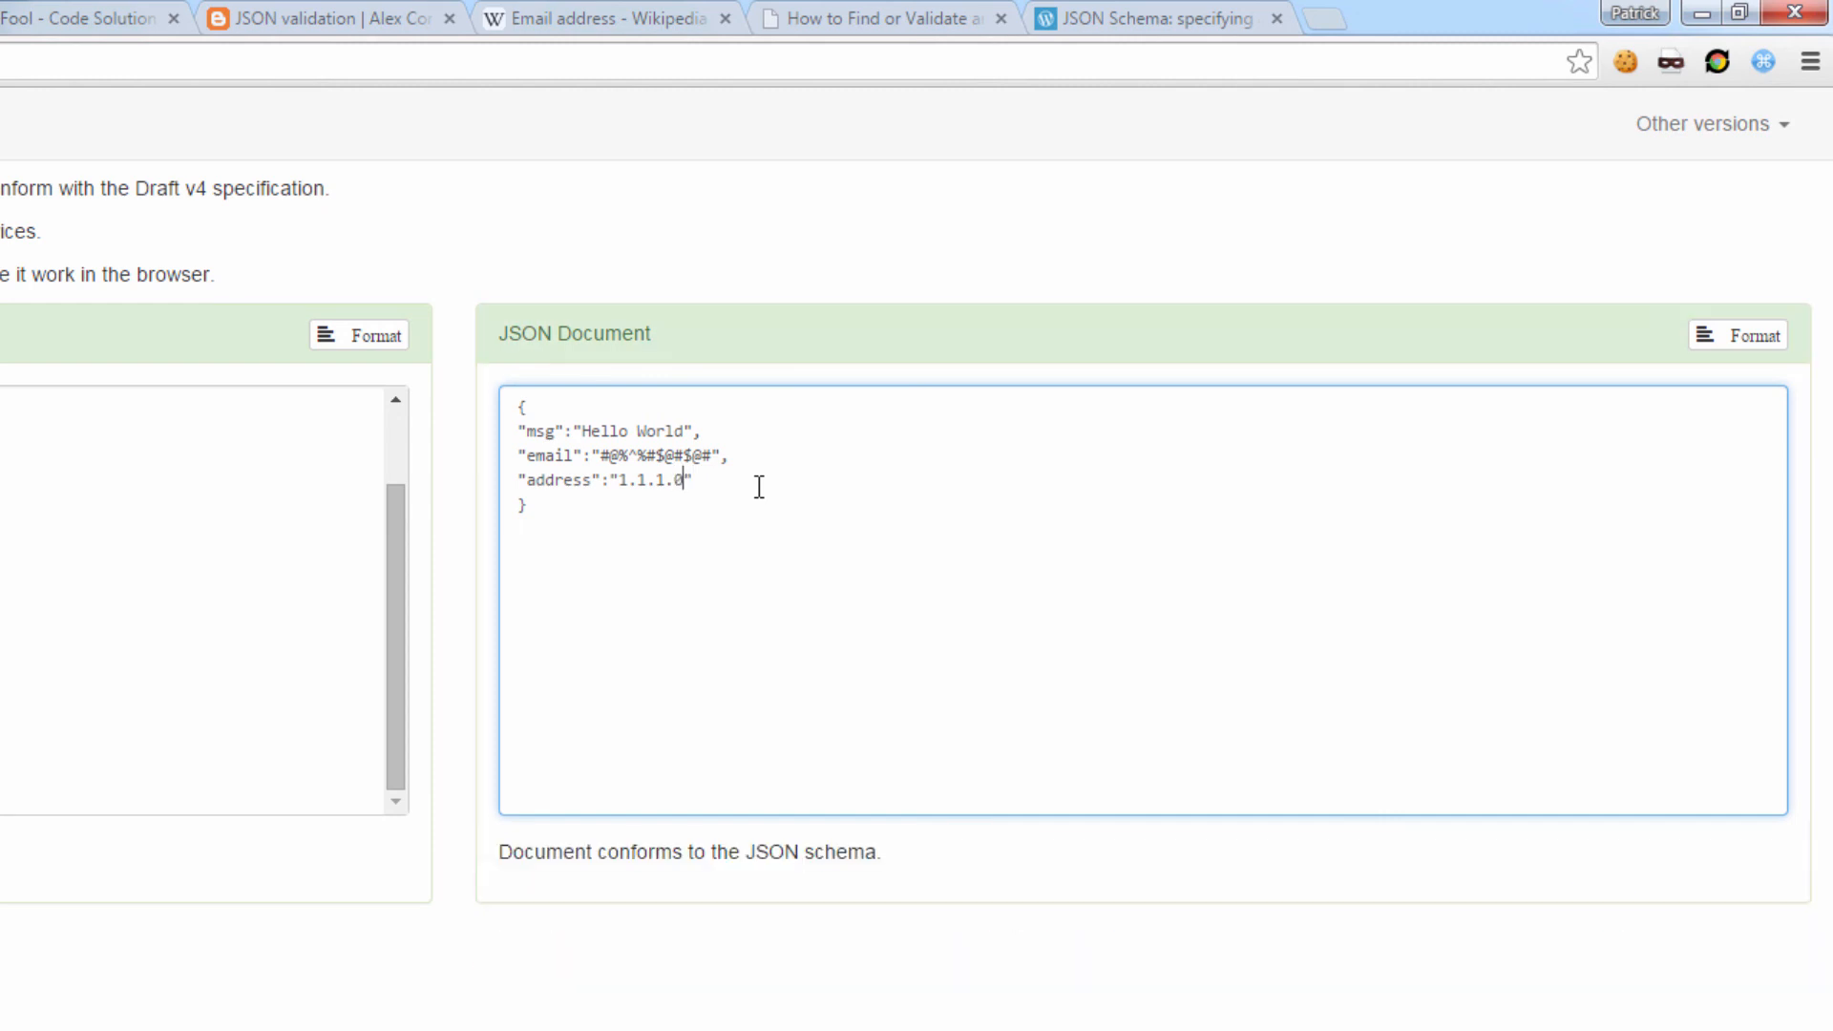
pyautogui.write('0')
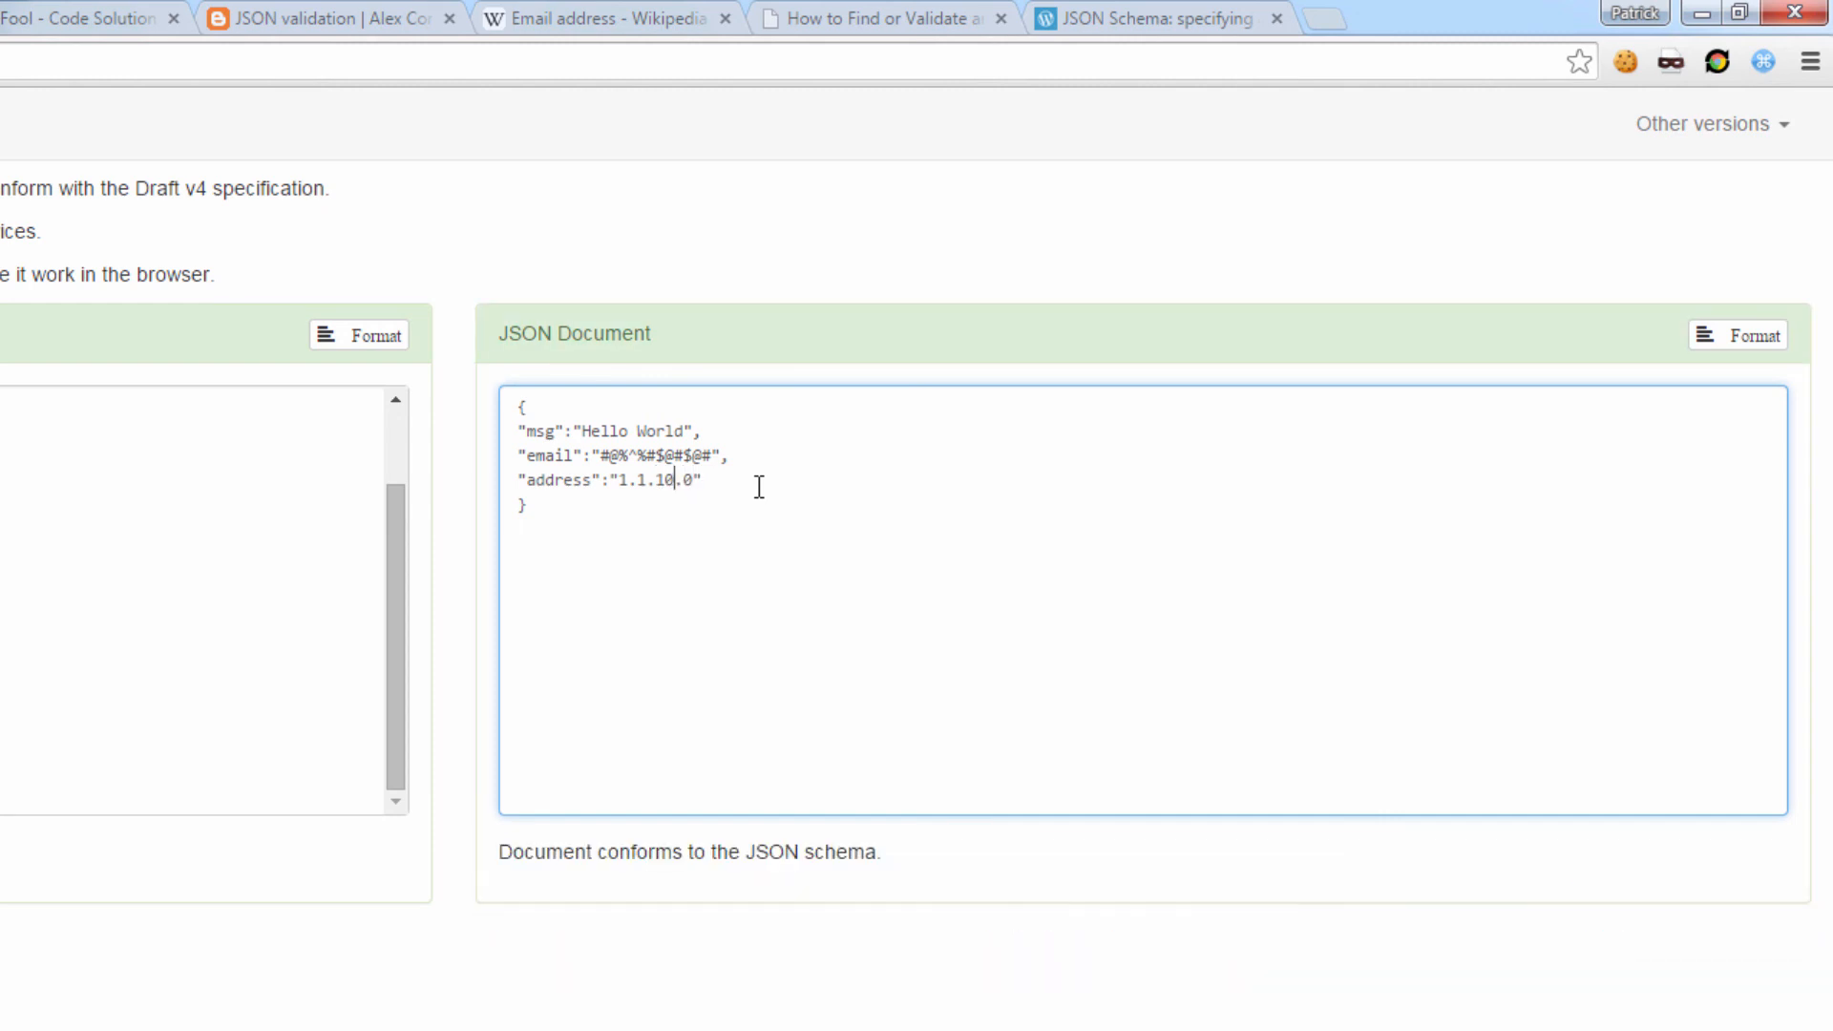
pyautogui.write('92')
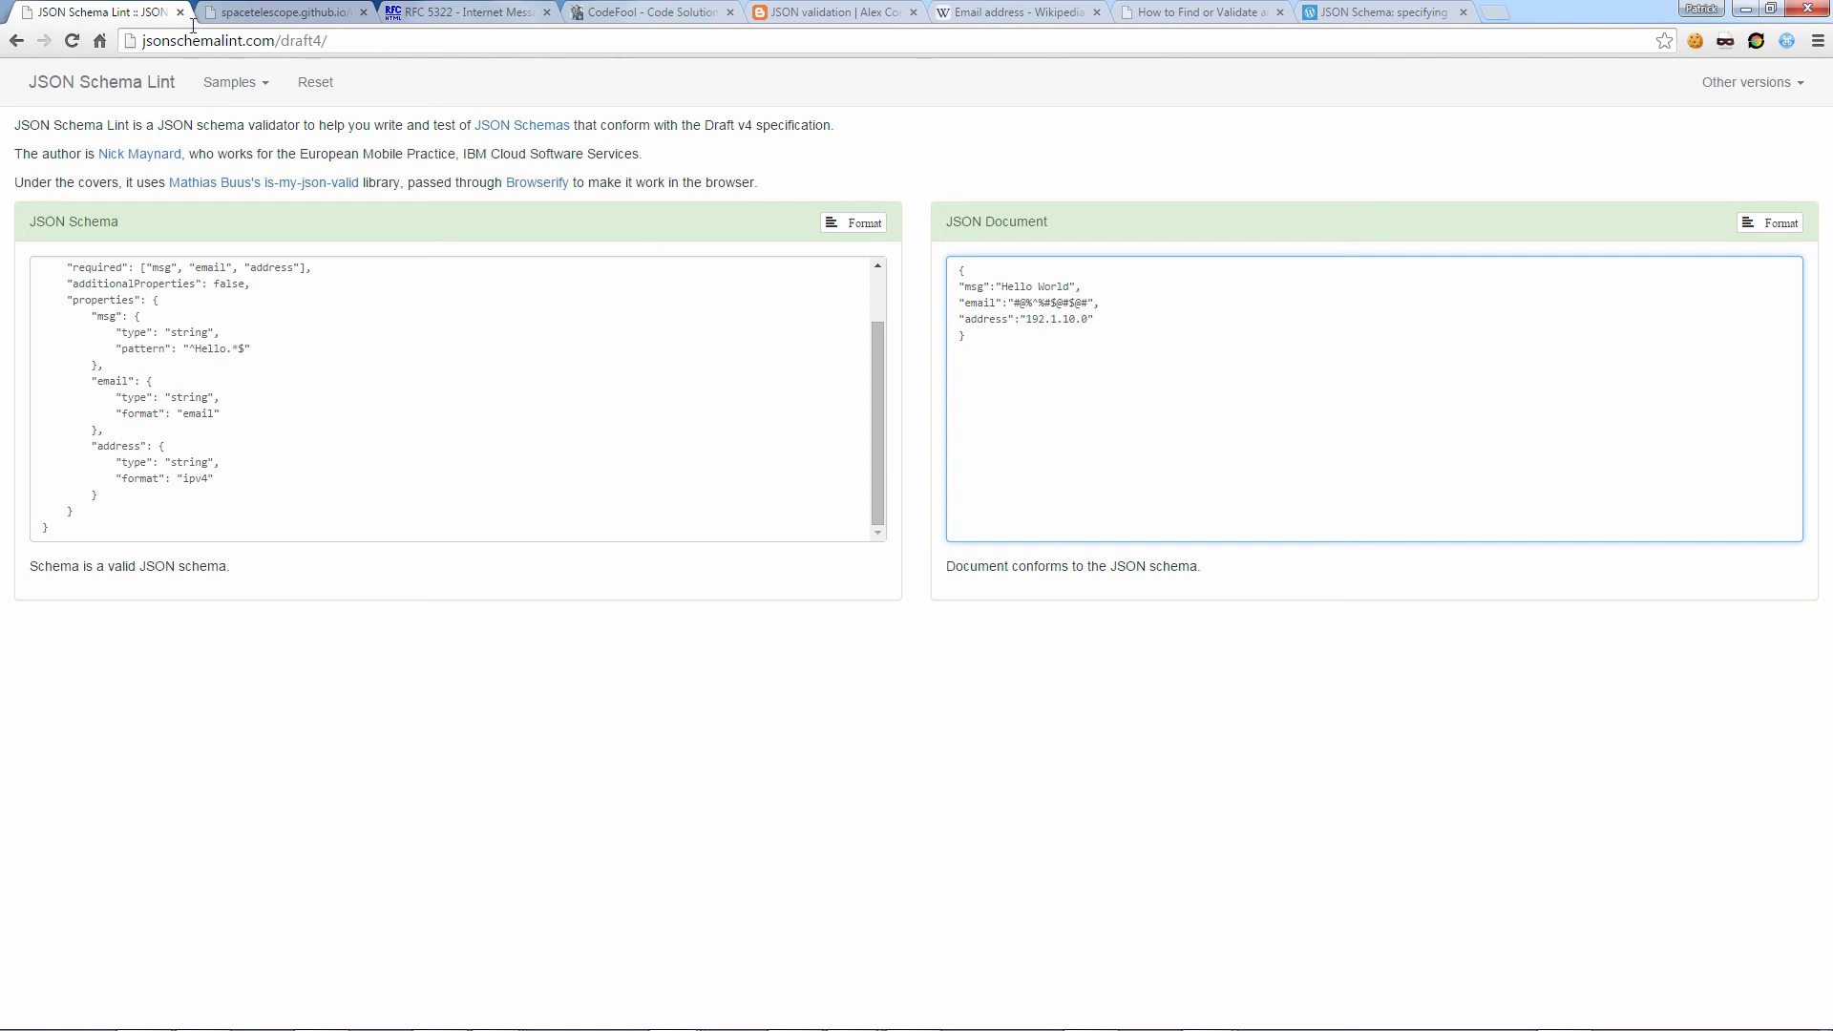
pyautogui.click(281, 12)
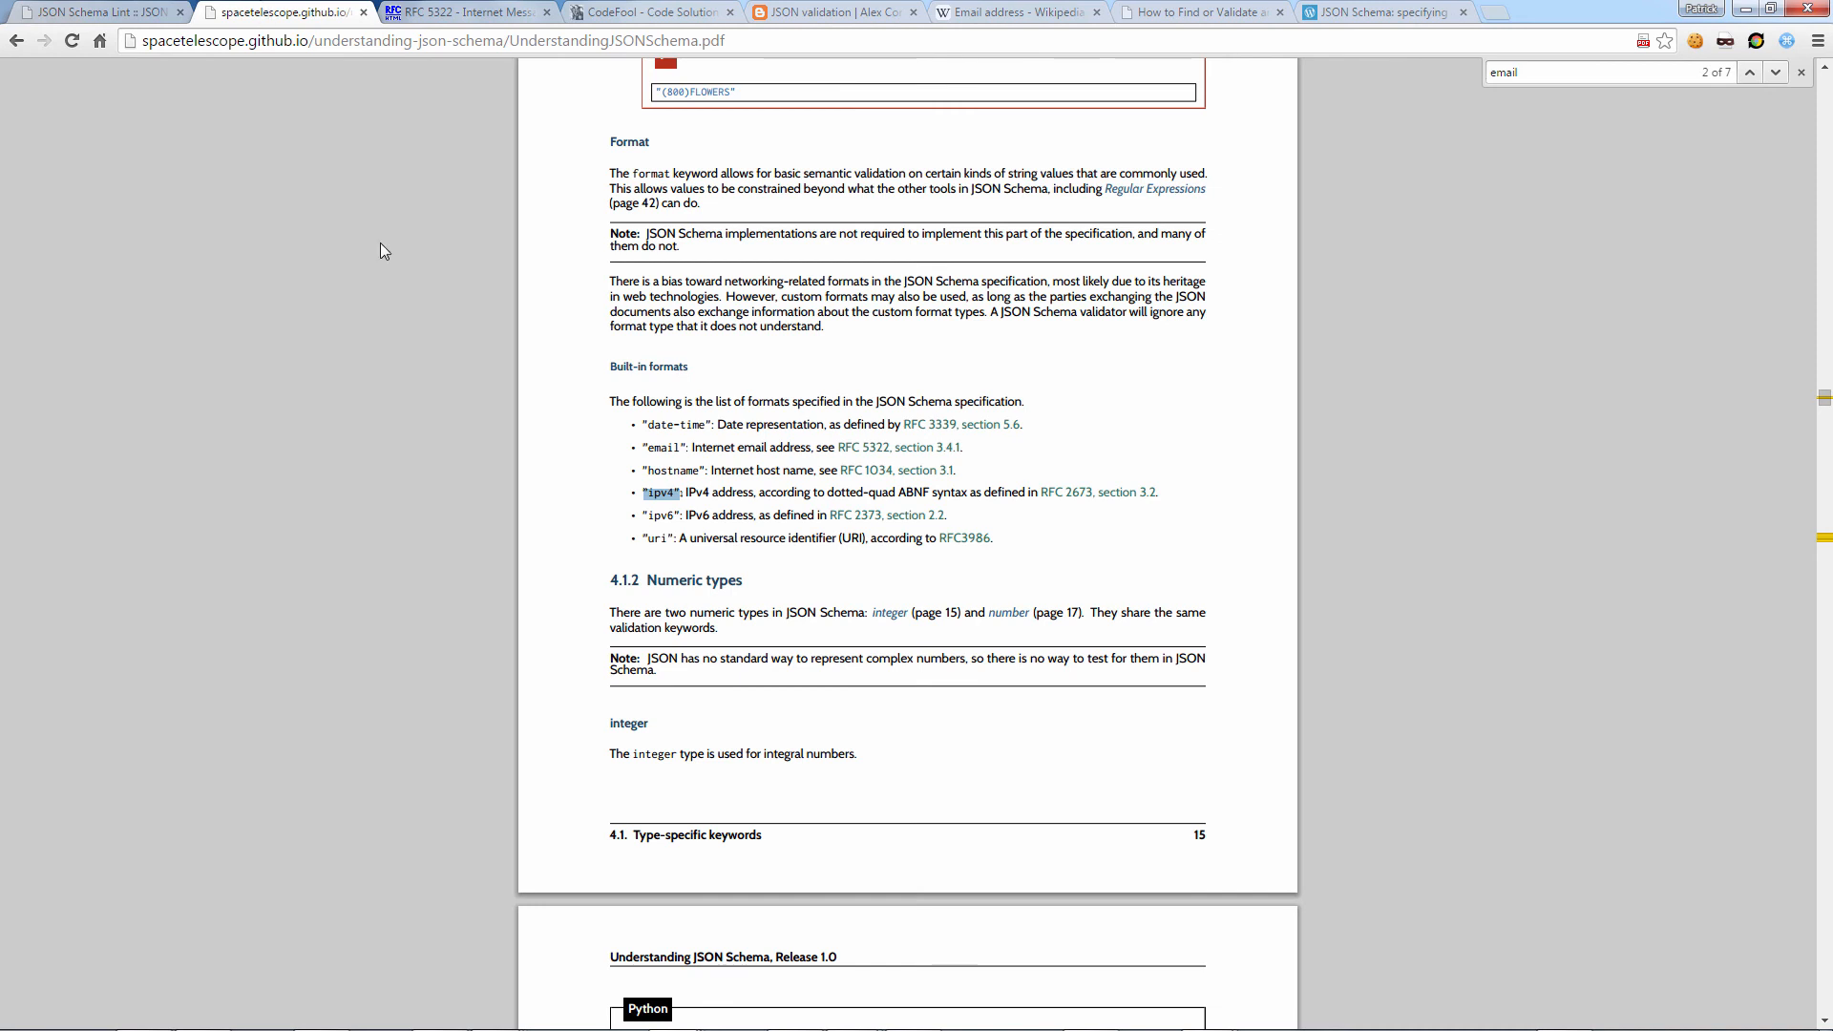
pyautogui.moveTo(397, 344)
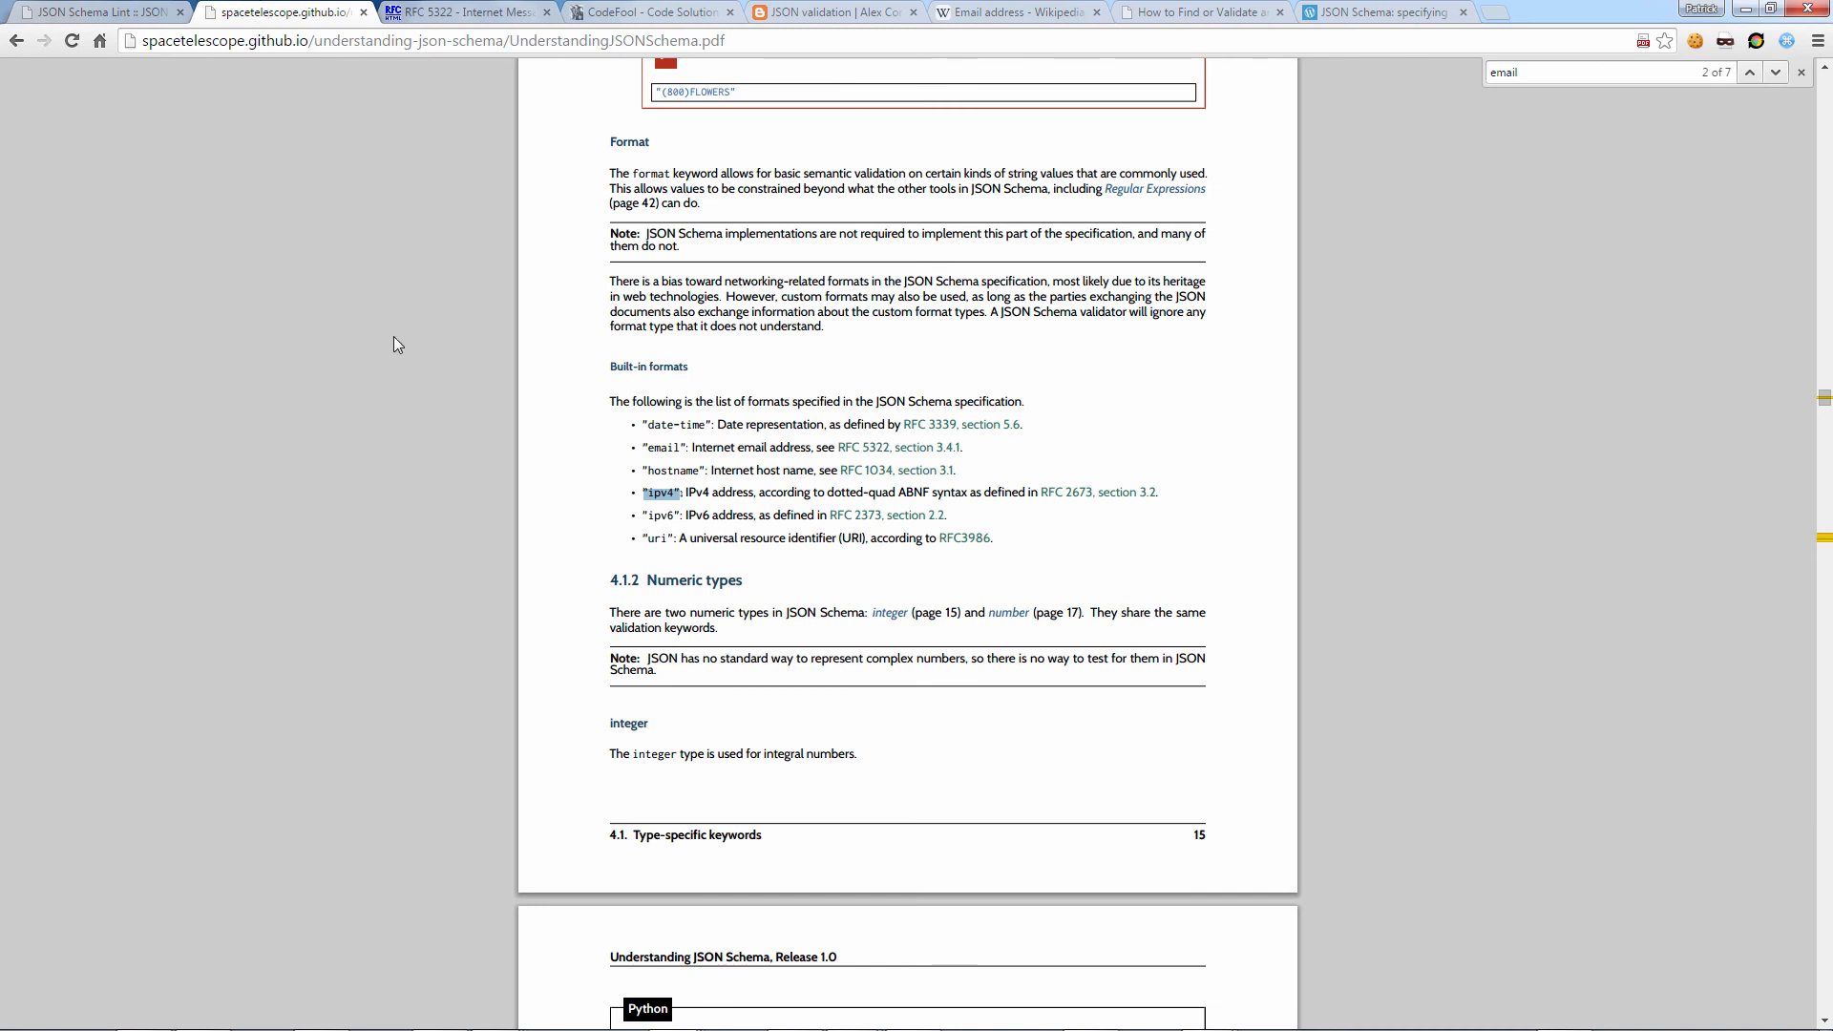